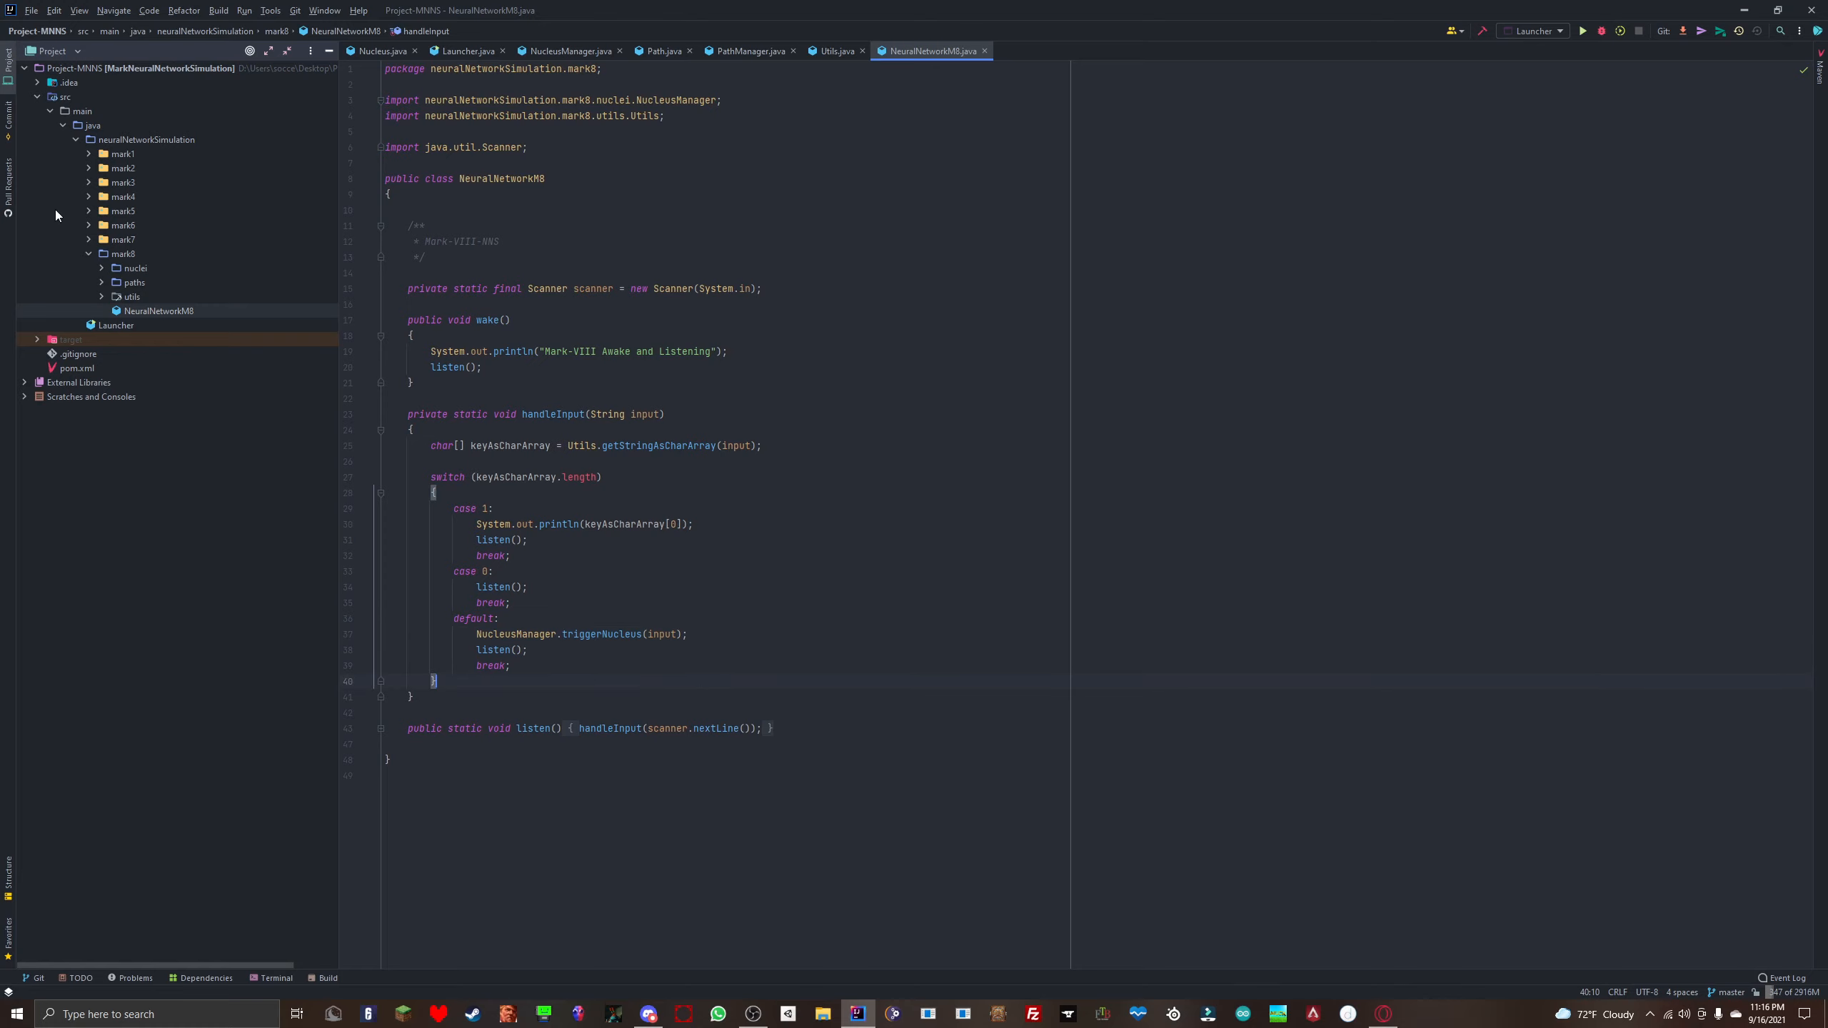
Step: Expand the utils, nuclei and paths packages in the Project tree
left_click(131, 296)
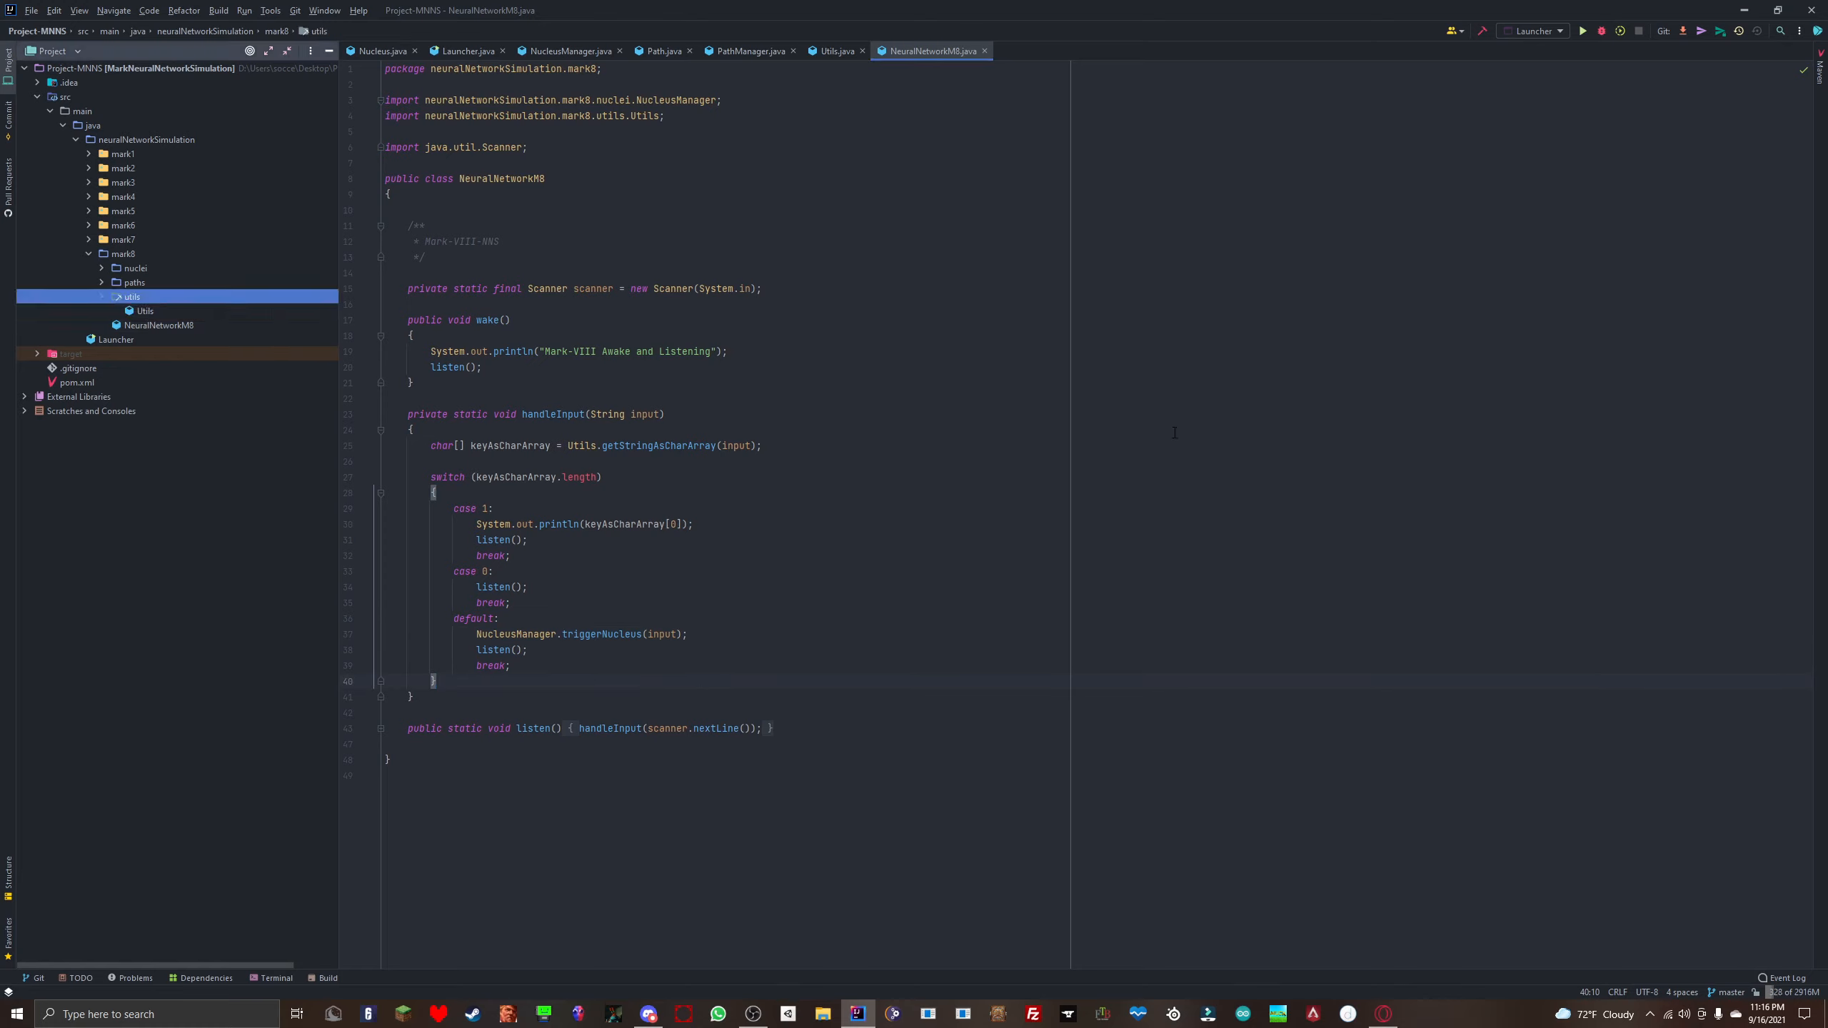
left_click(102, 269)
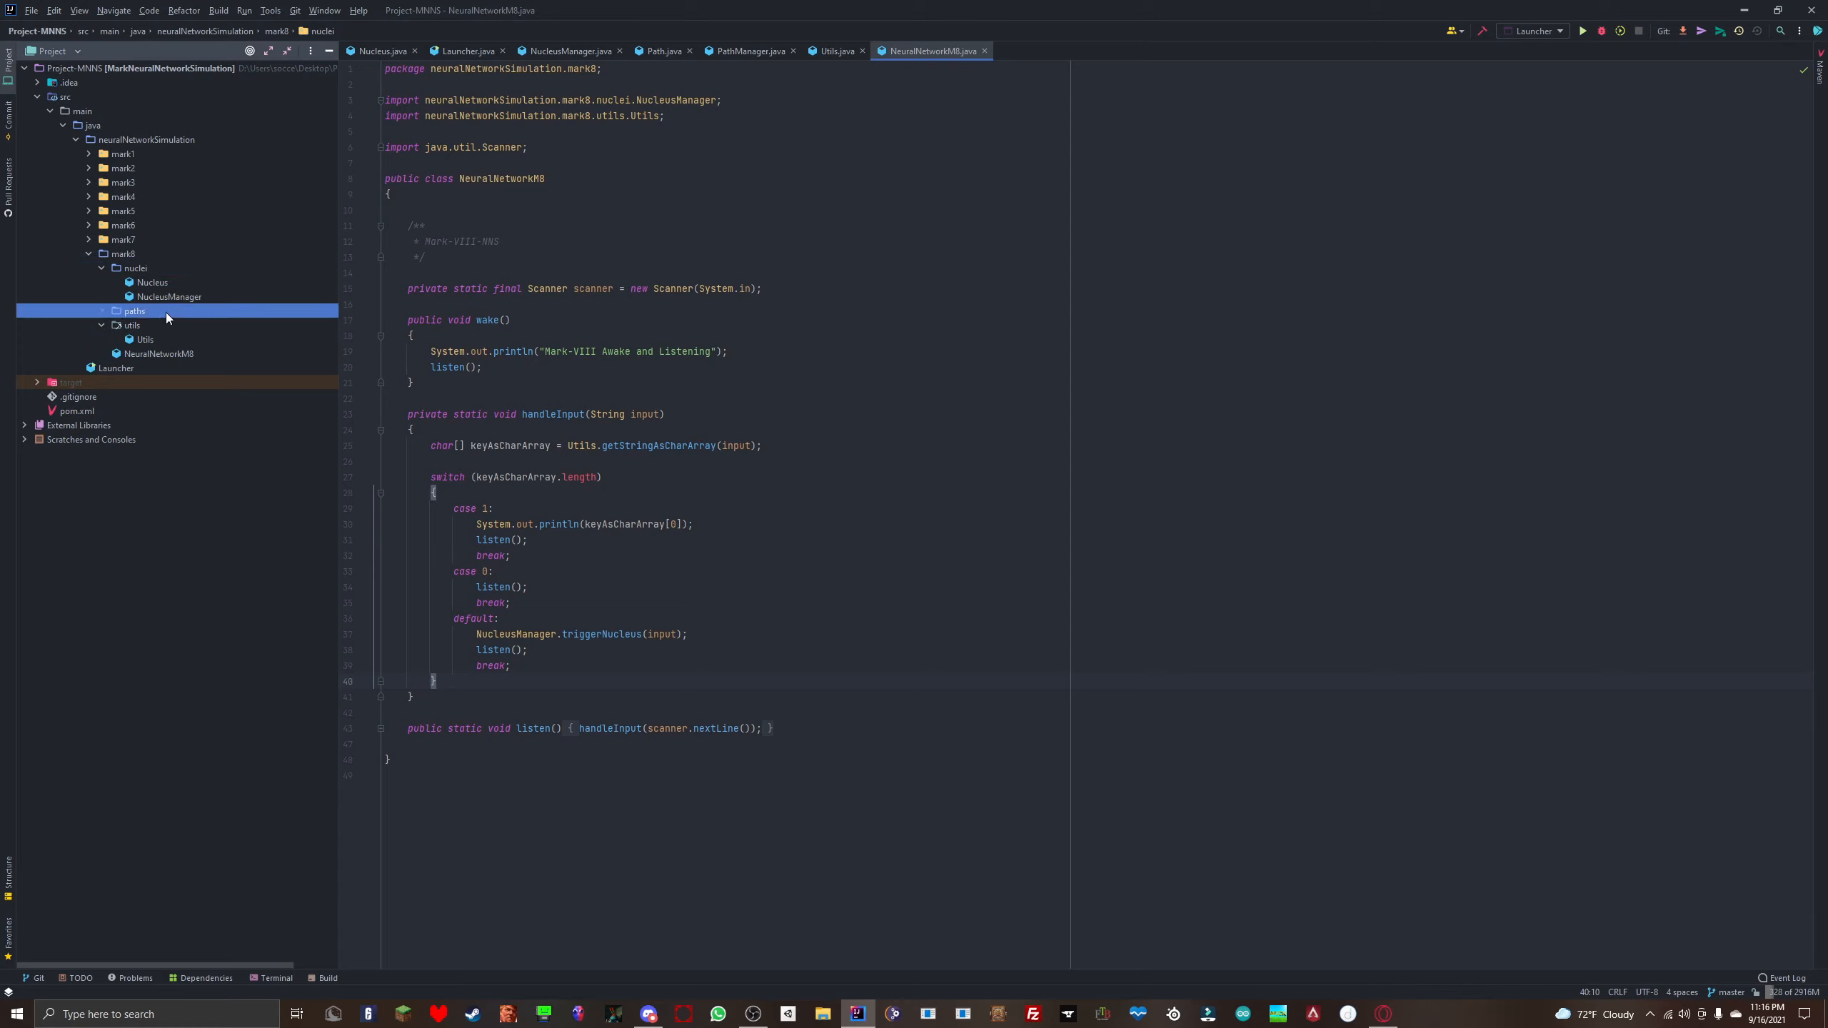
left_click(103, 312)
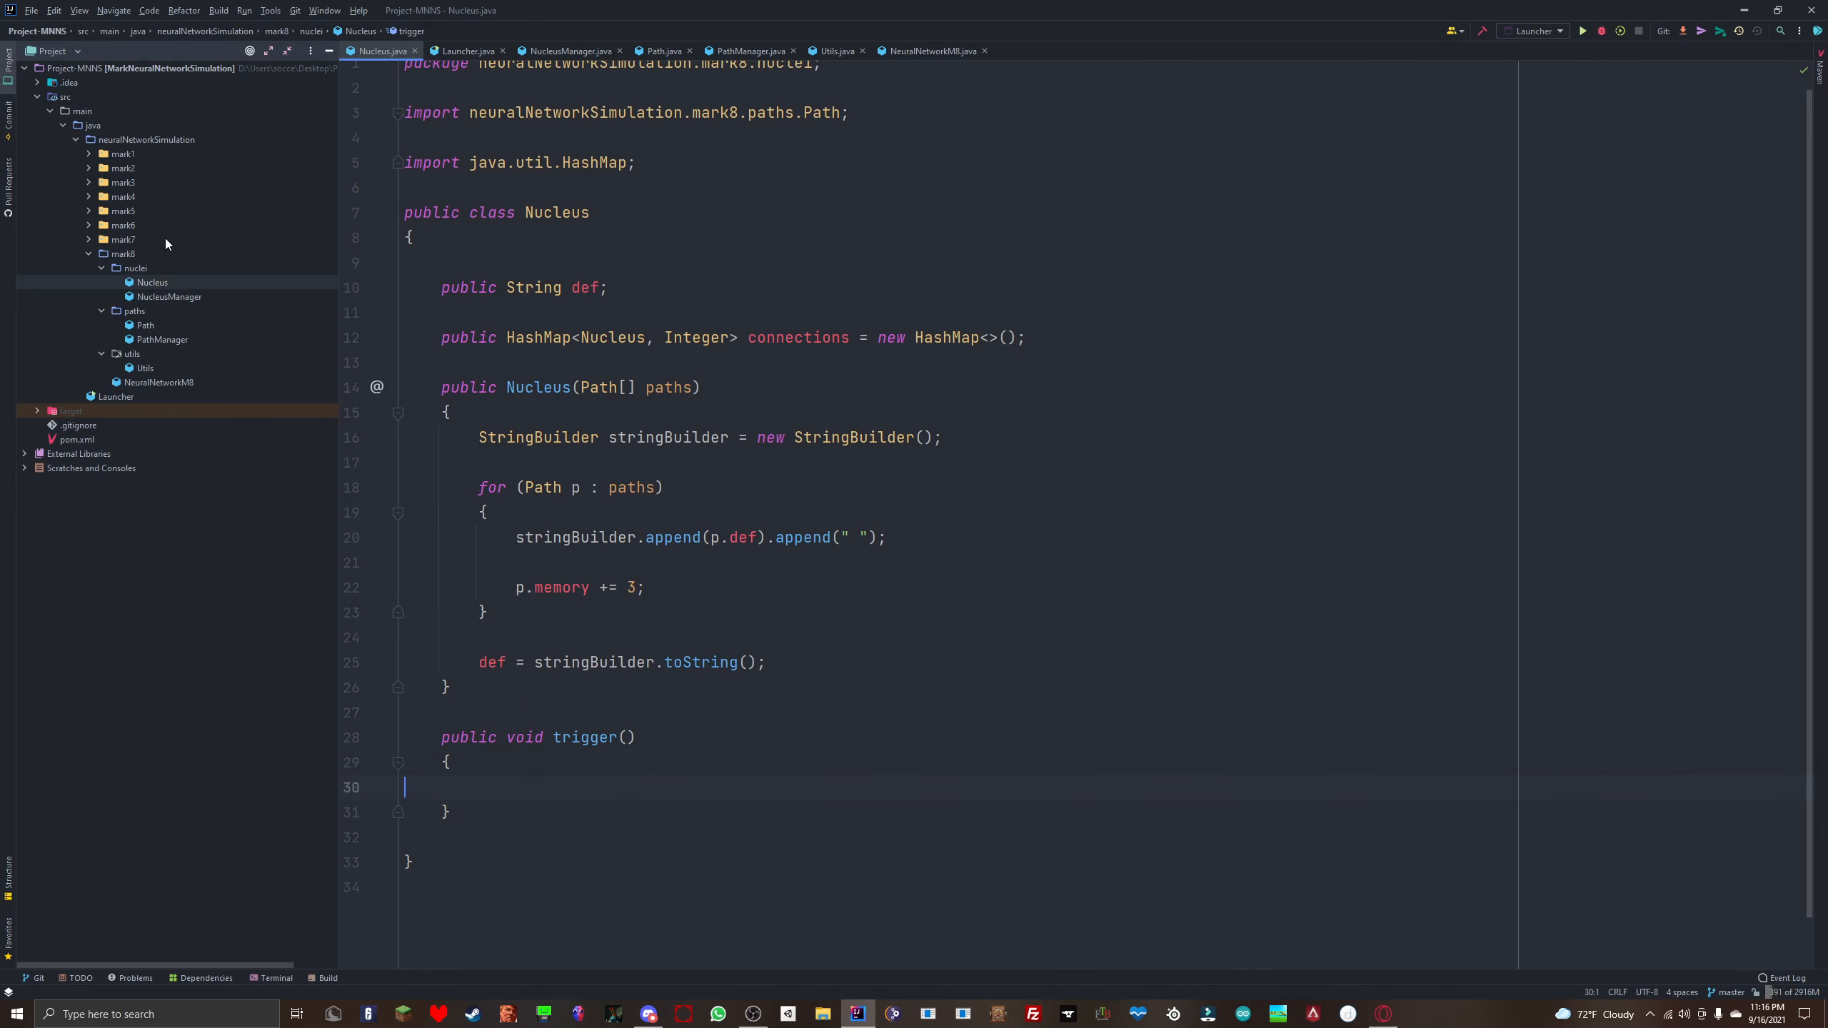
Step: Open the NucleusManager and Nucleus sources and scroll to the empty trigger method
left_click(567, 51)
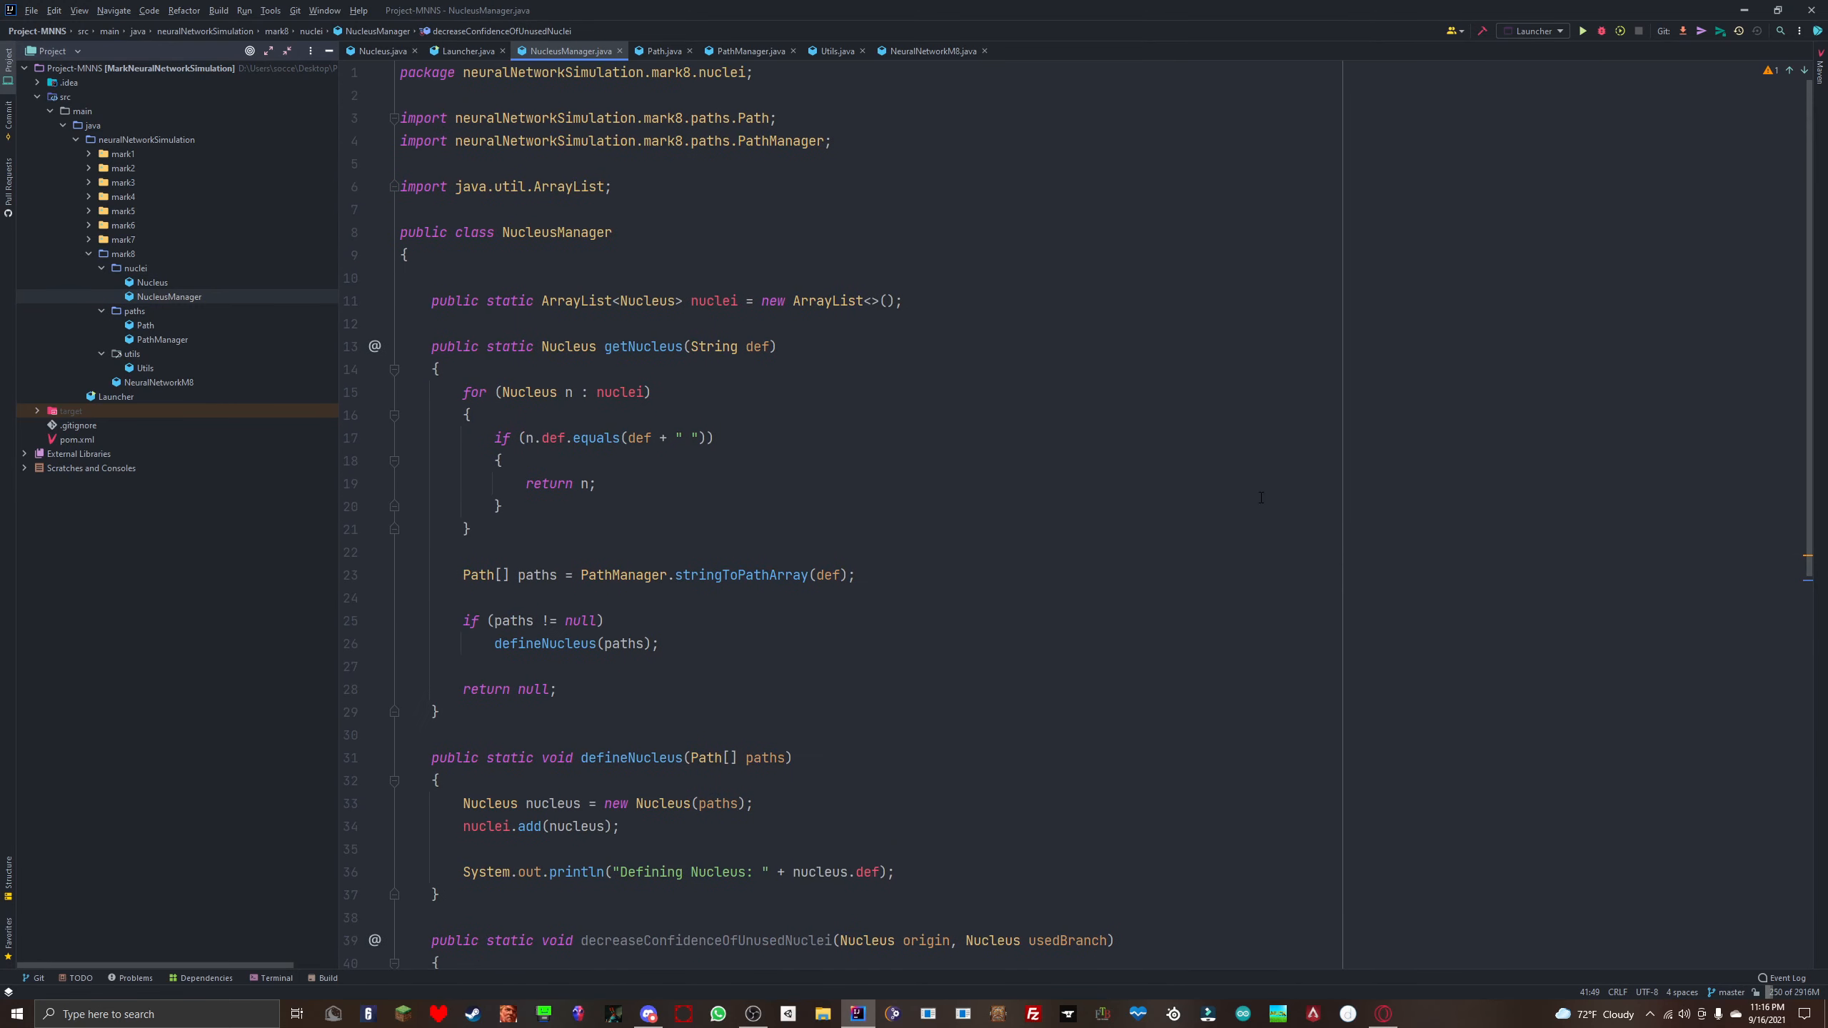
mouse_move(1128, 582)
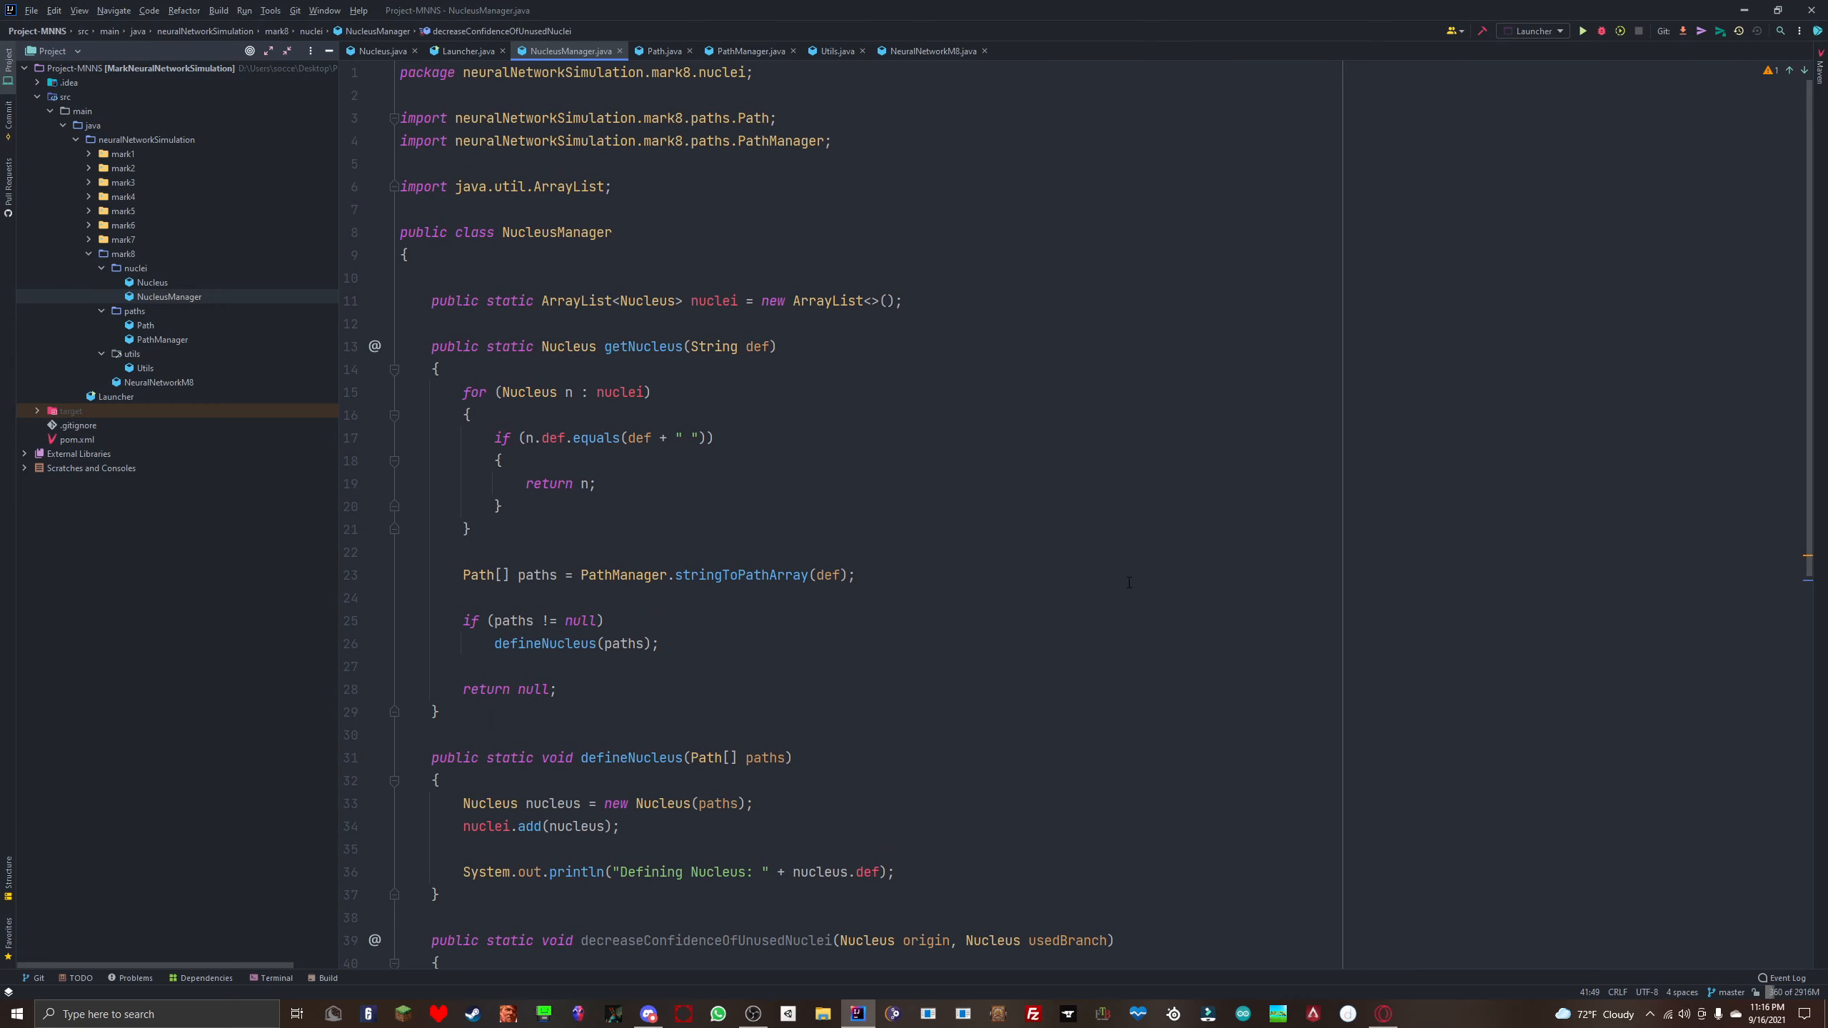
scroll("down", 3)
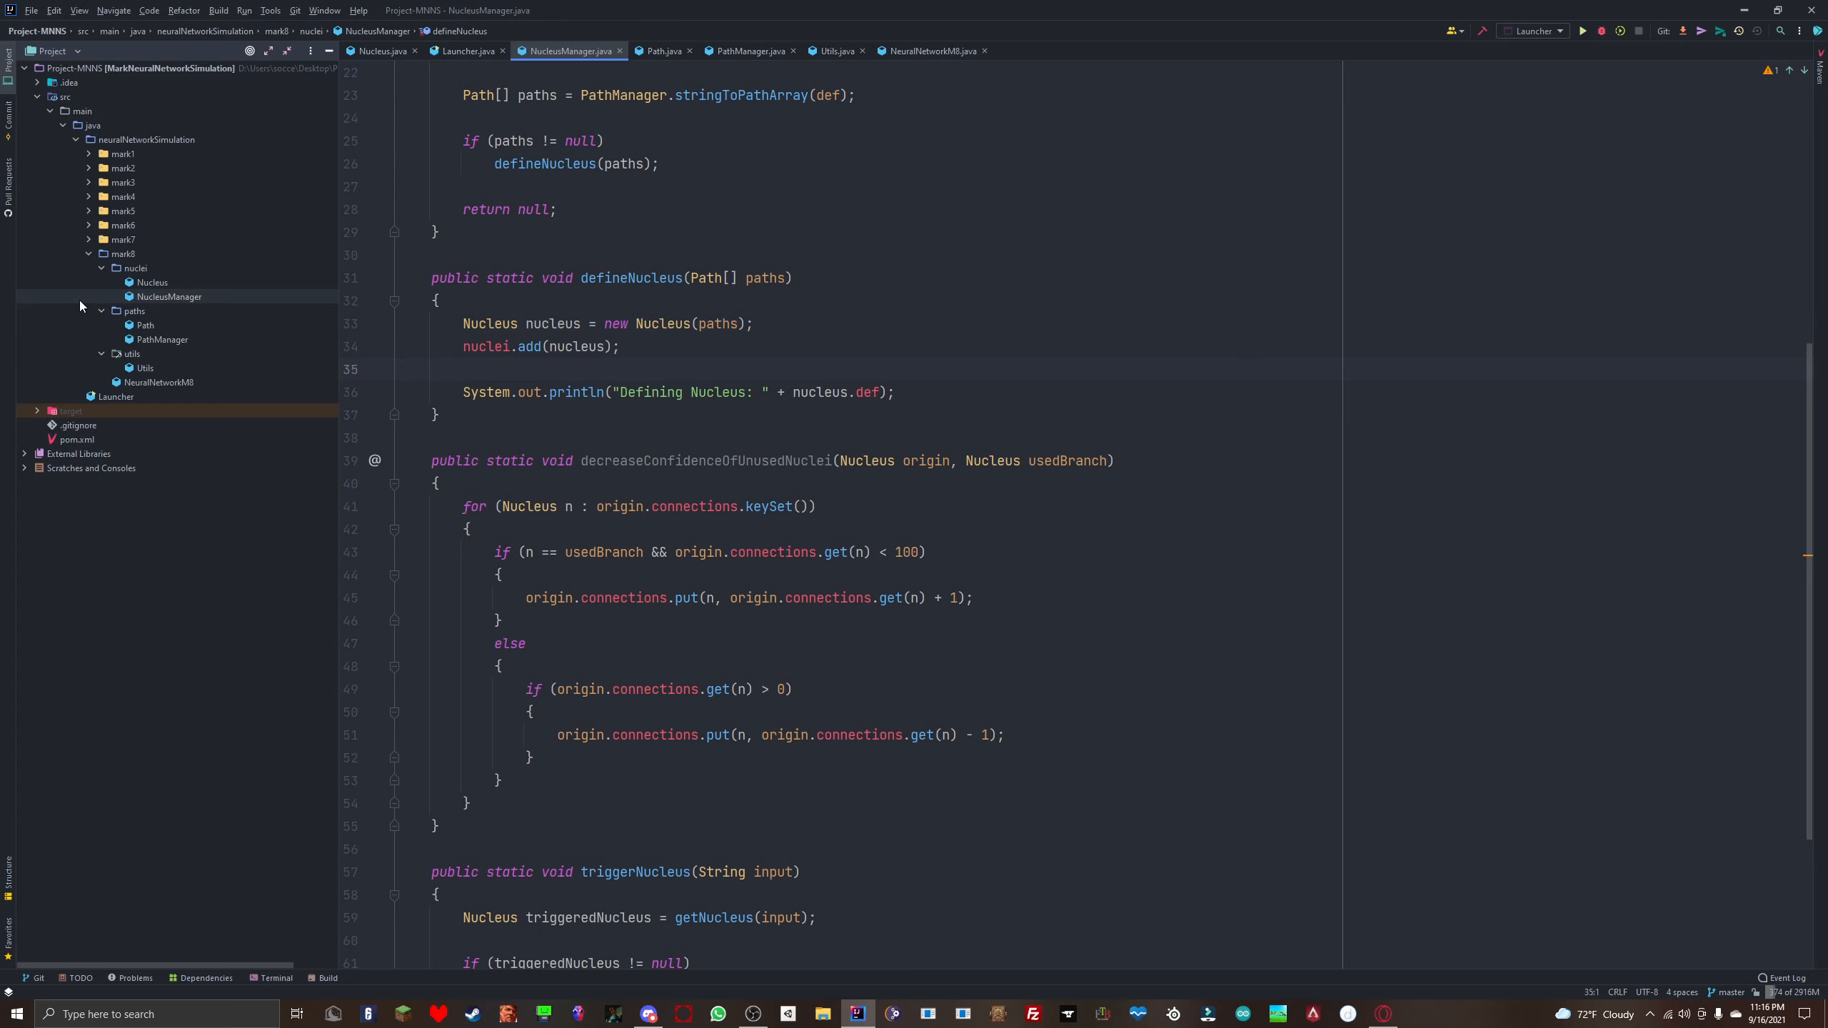
scroll("down", 3)
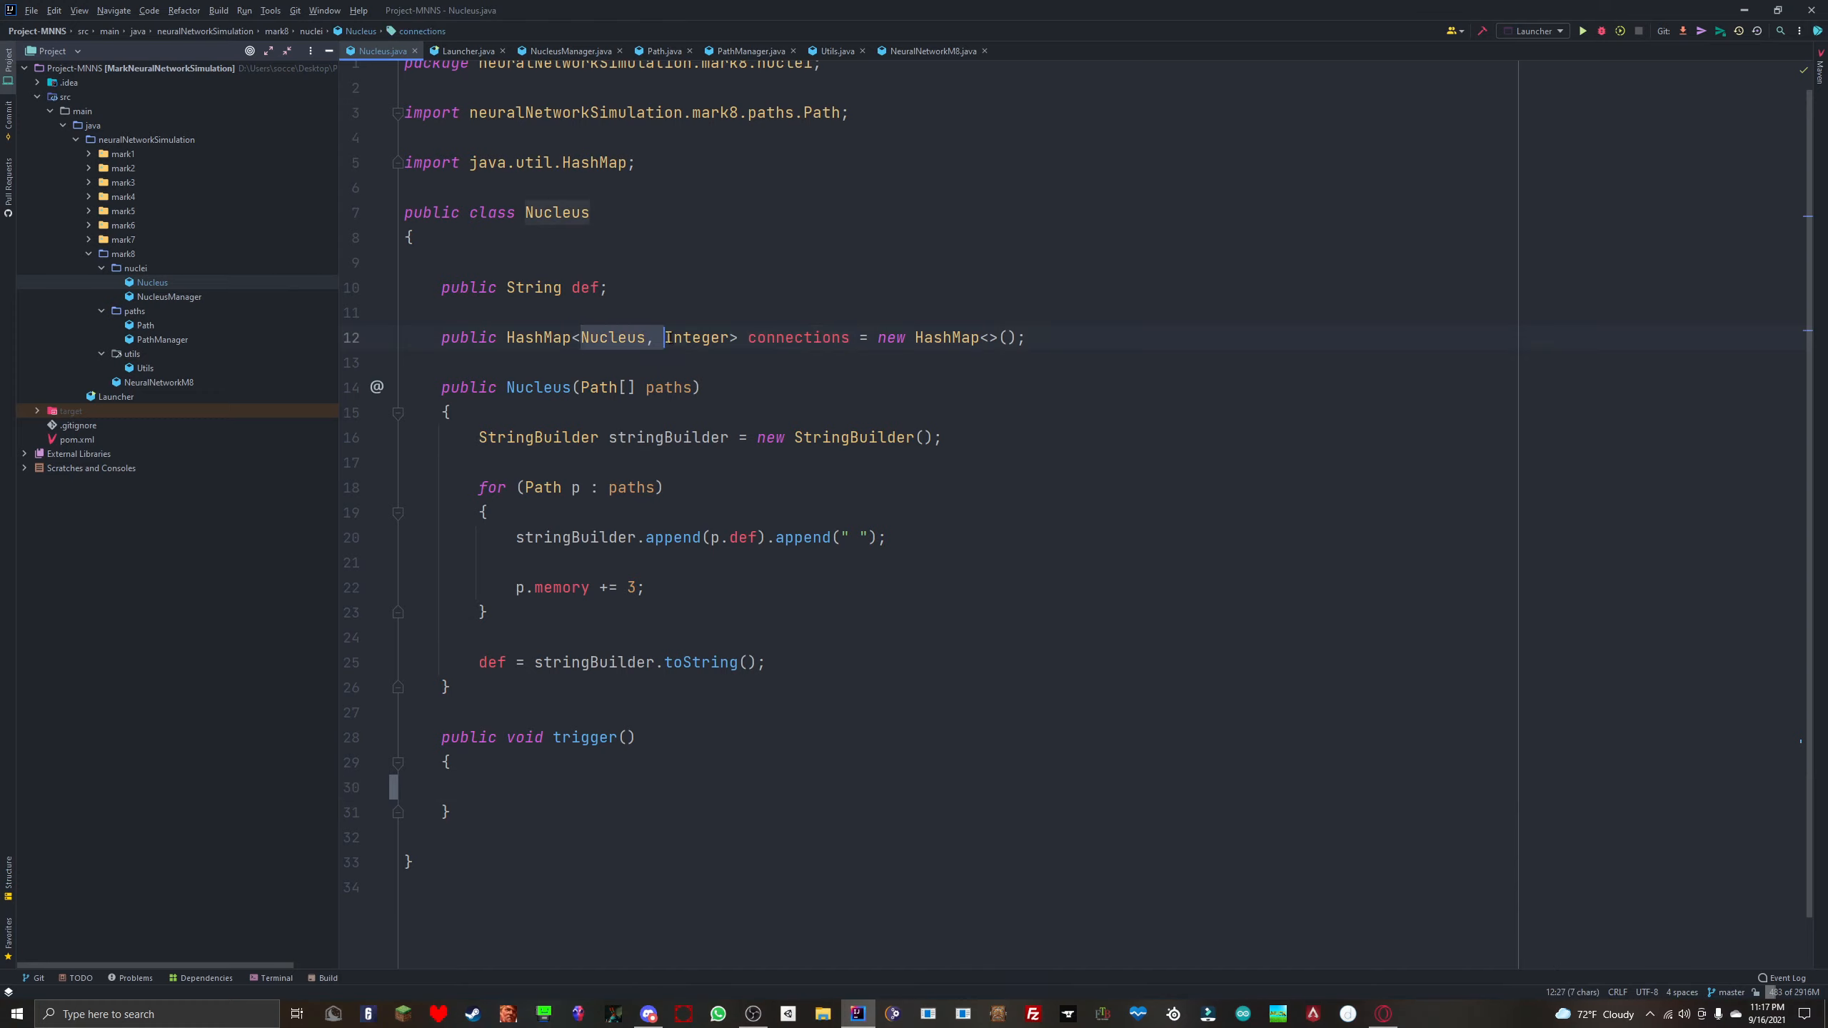
Step: Write a /** */ comment: Nucleus is the connected nucleus, Integer represents its confidence rate
type("/")
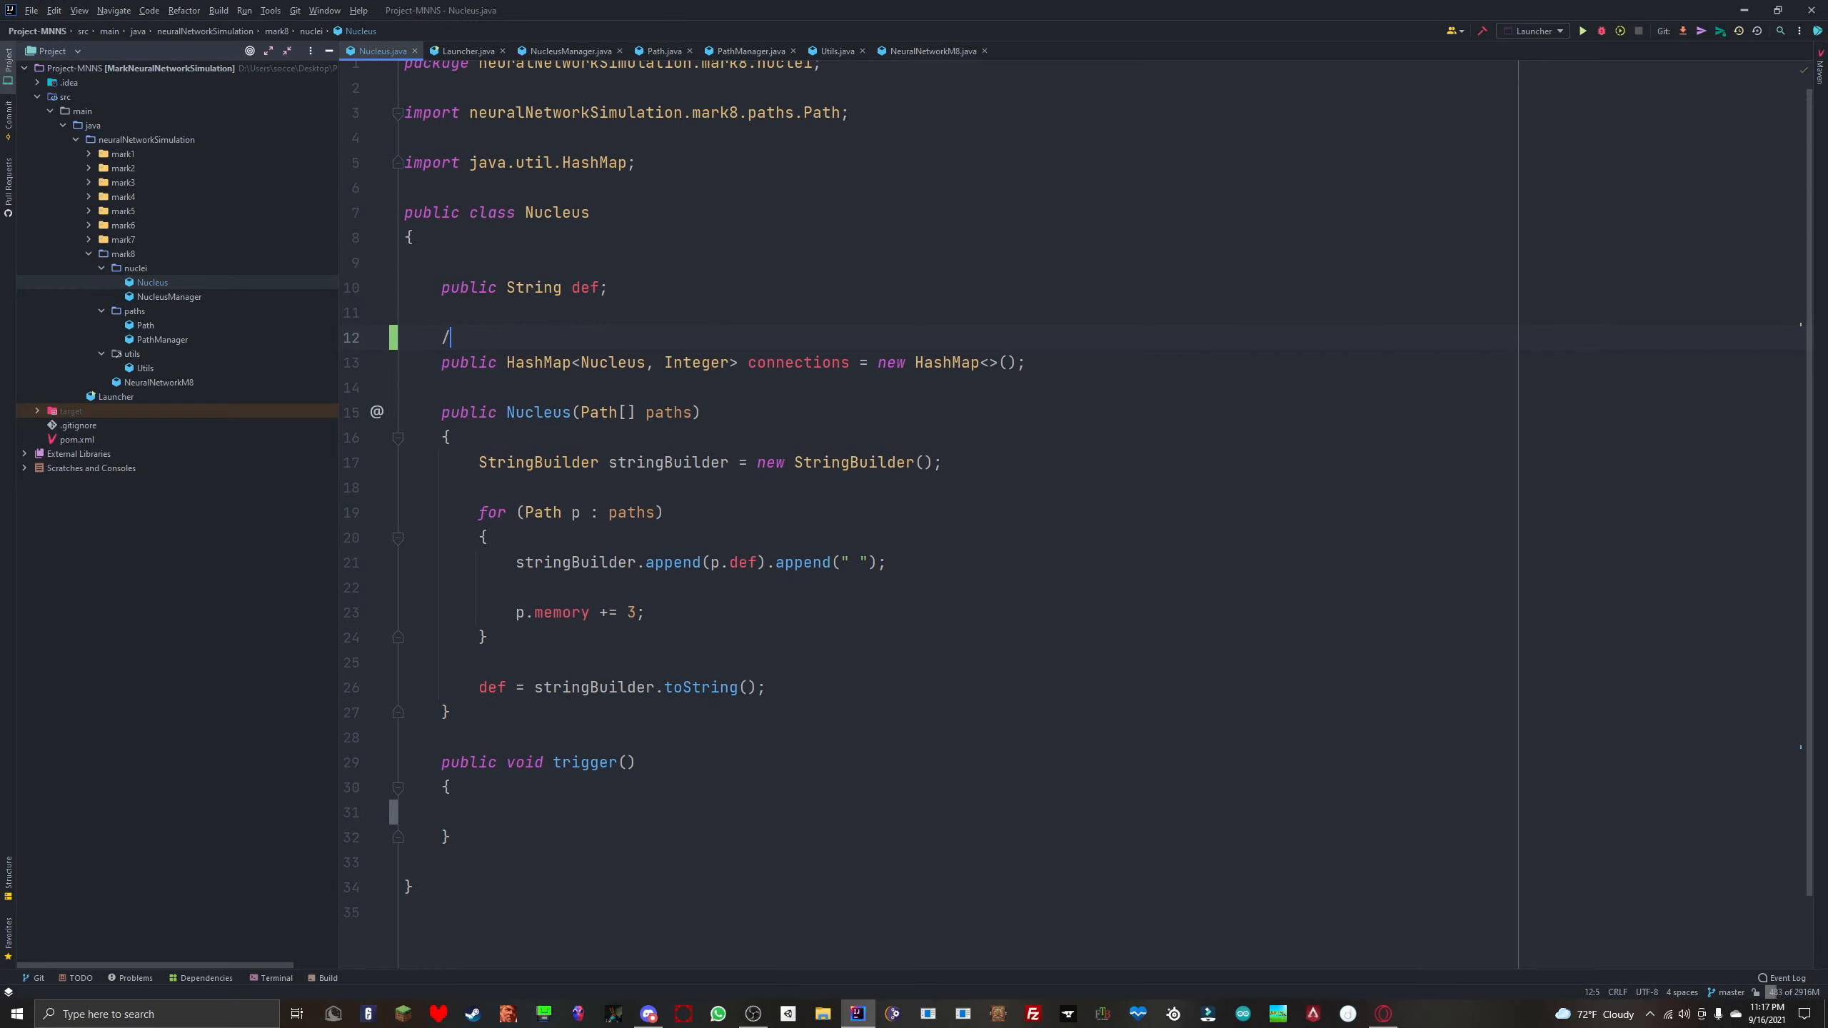
type("*")
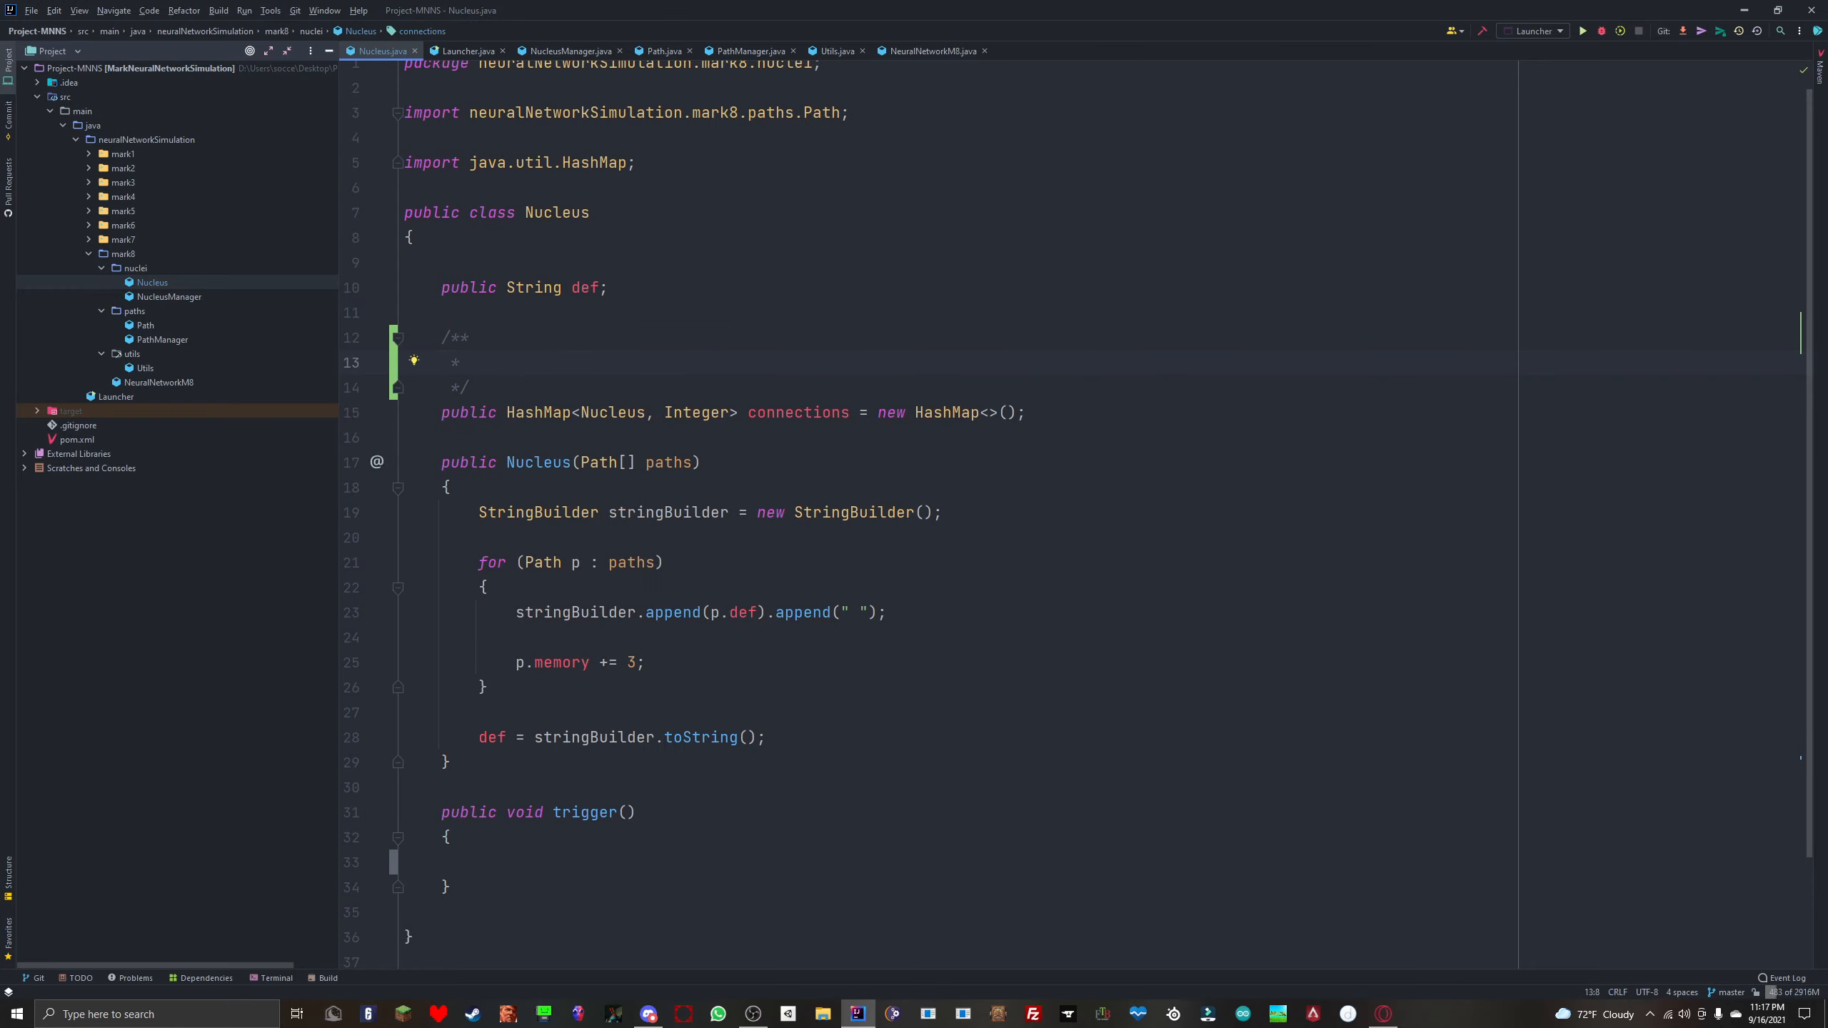
type("Nucleus represents connected nucleus")
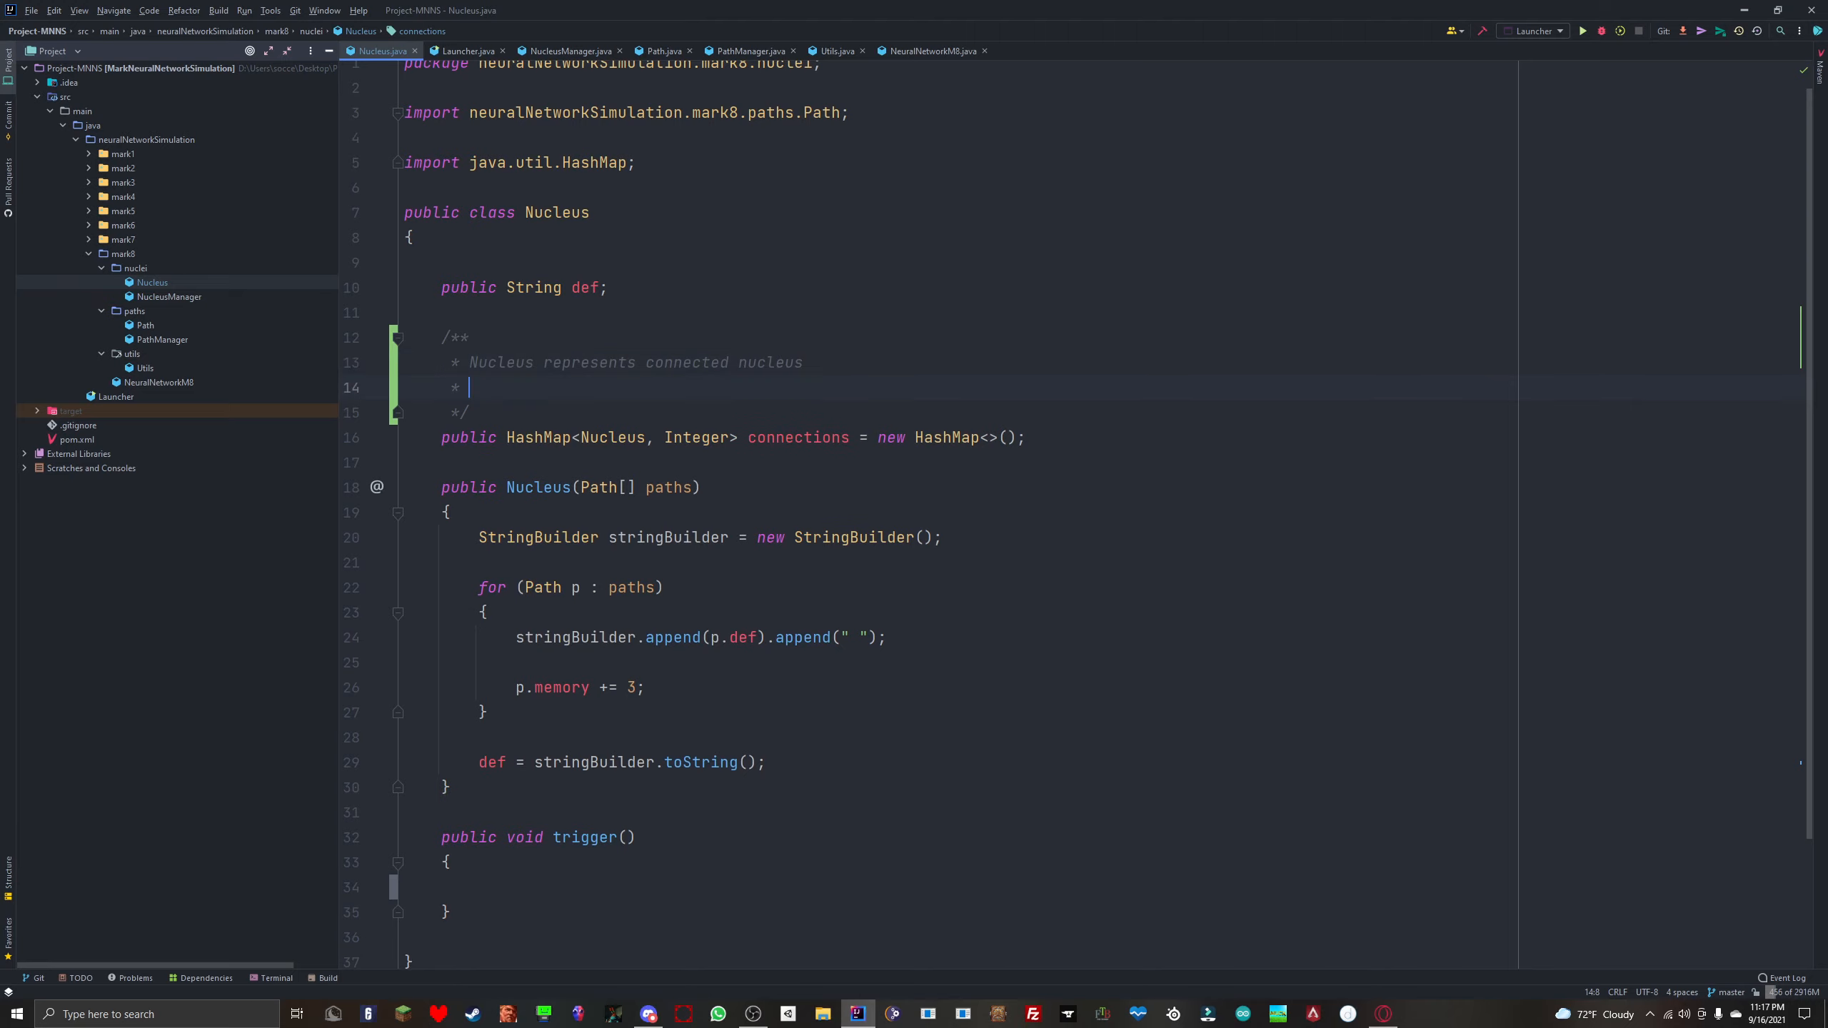
type("Integer")
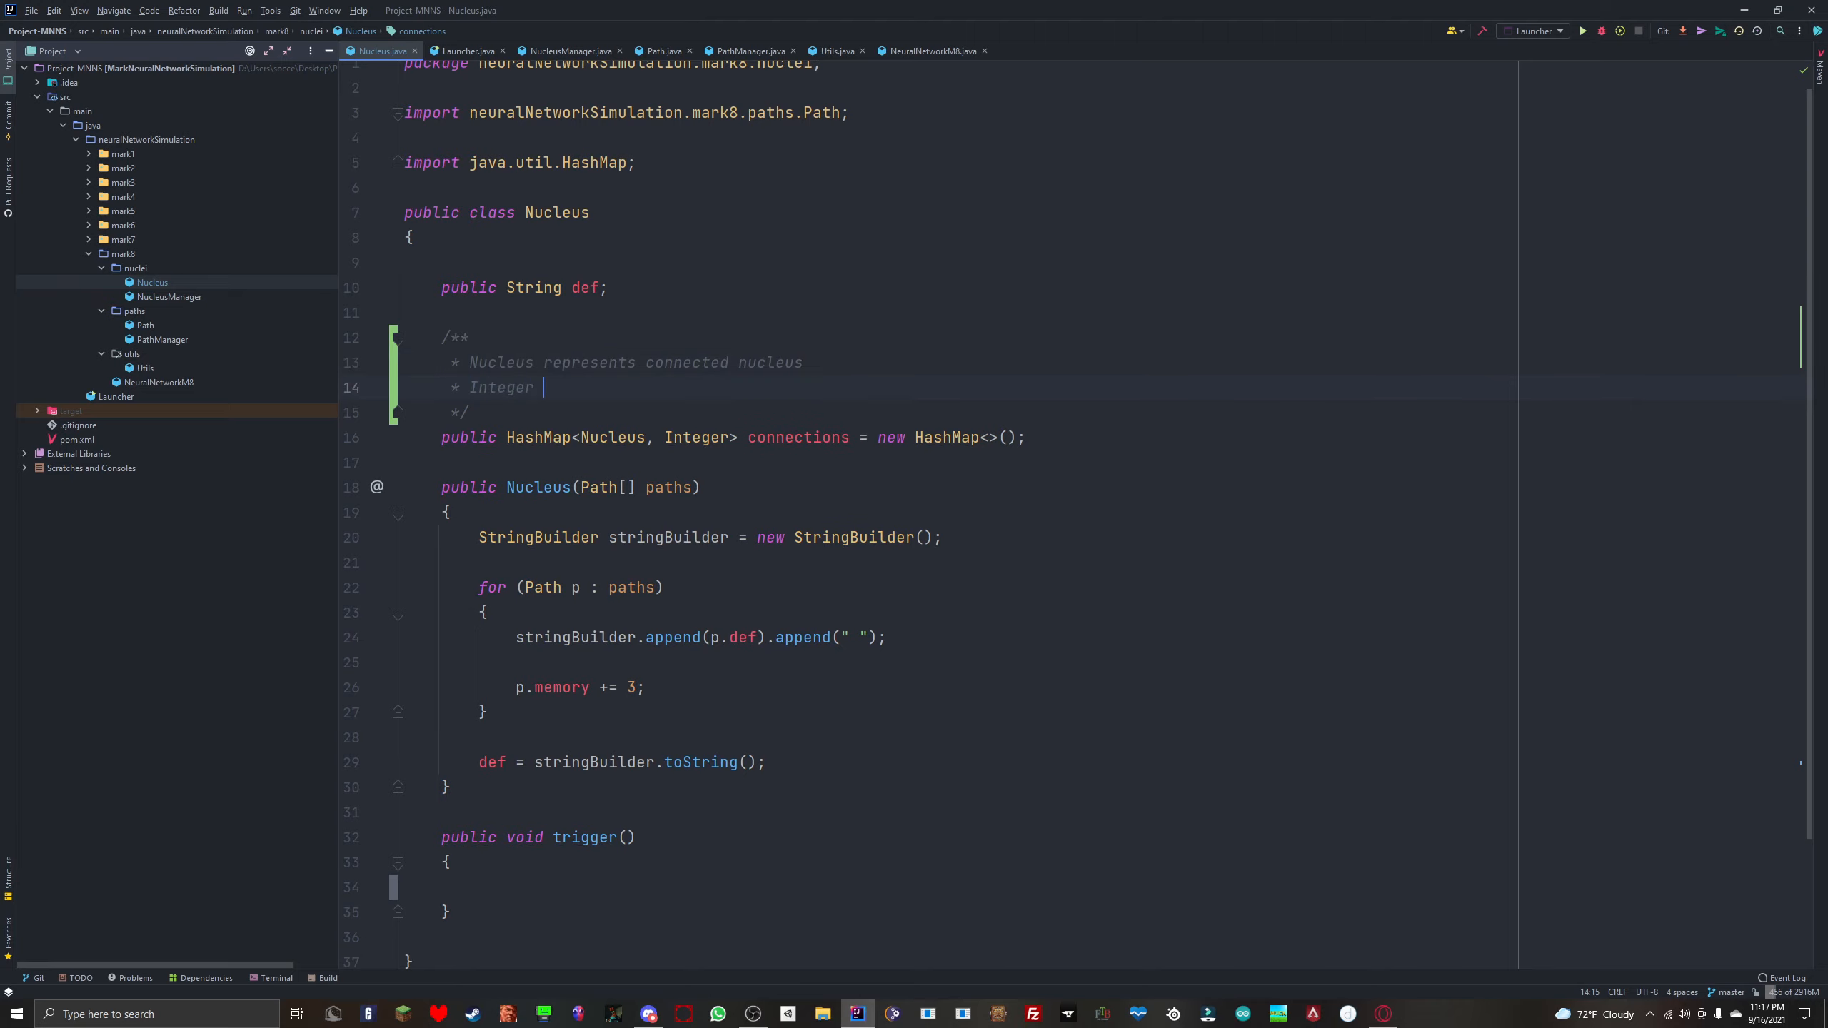
type("represents")
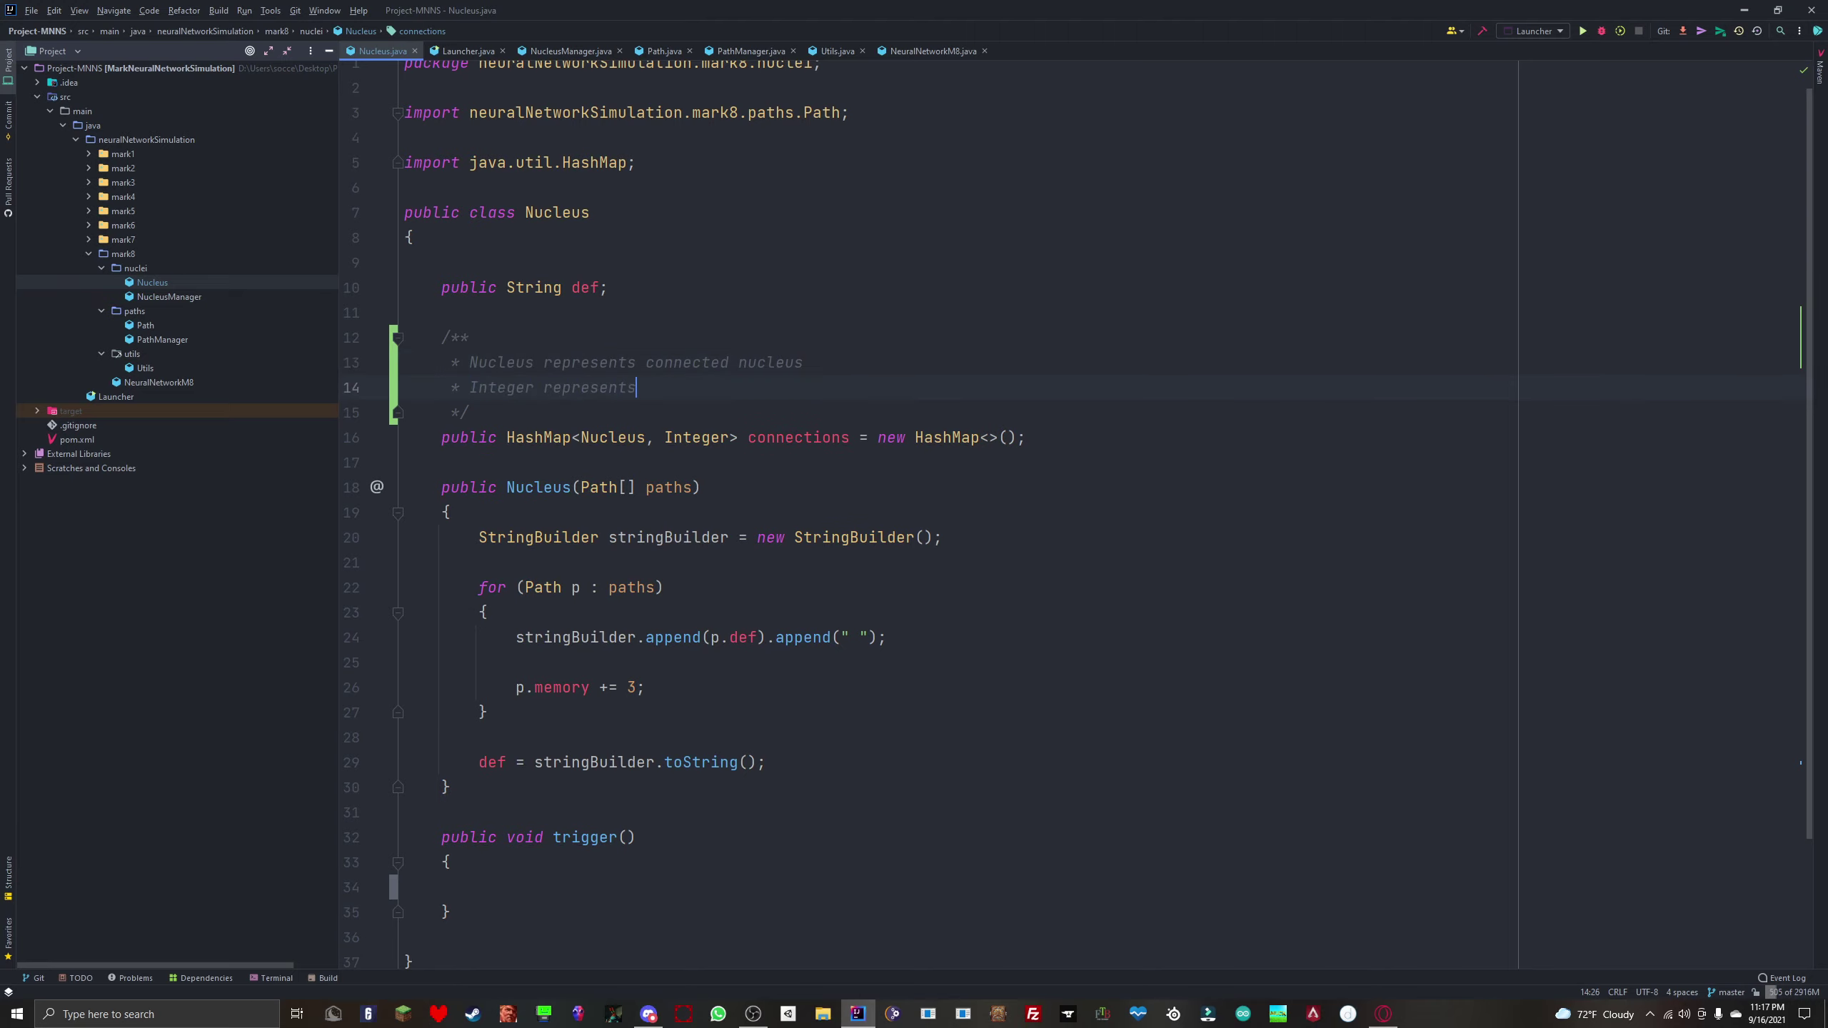
type("confidence n")
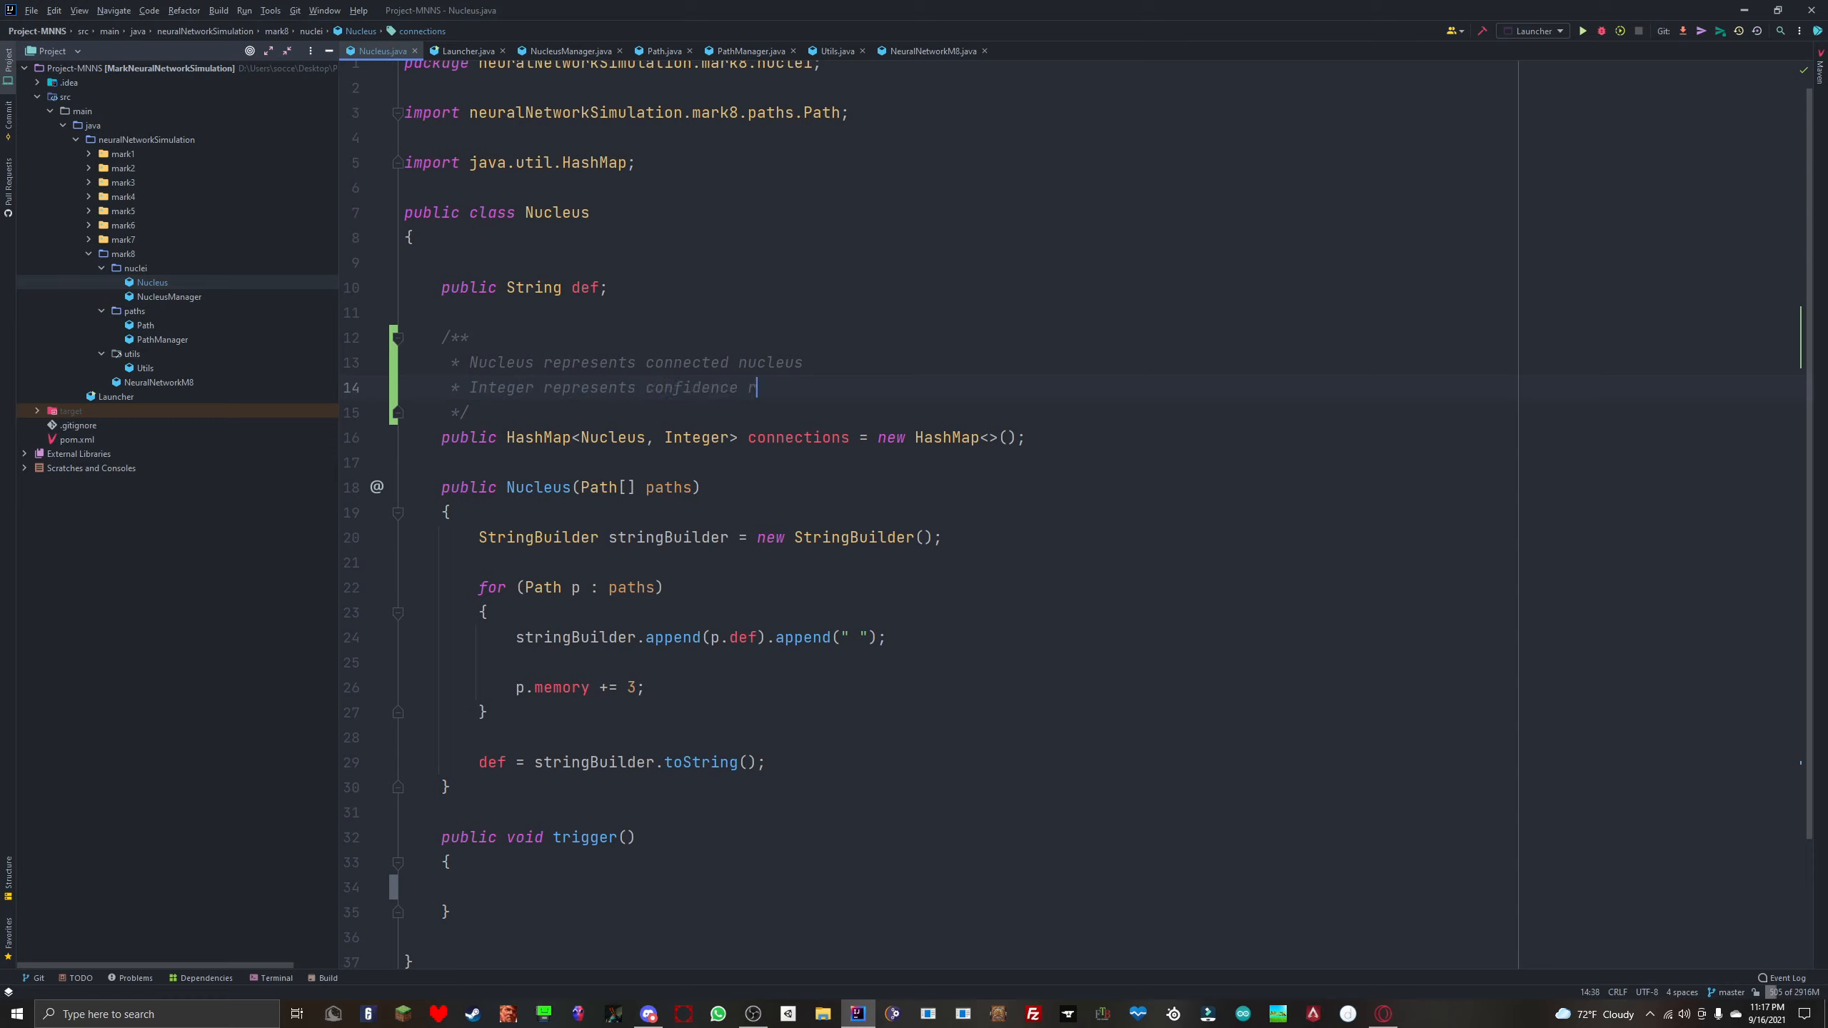
type("ate")
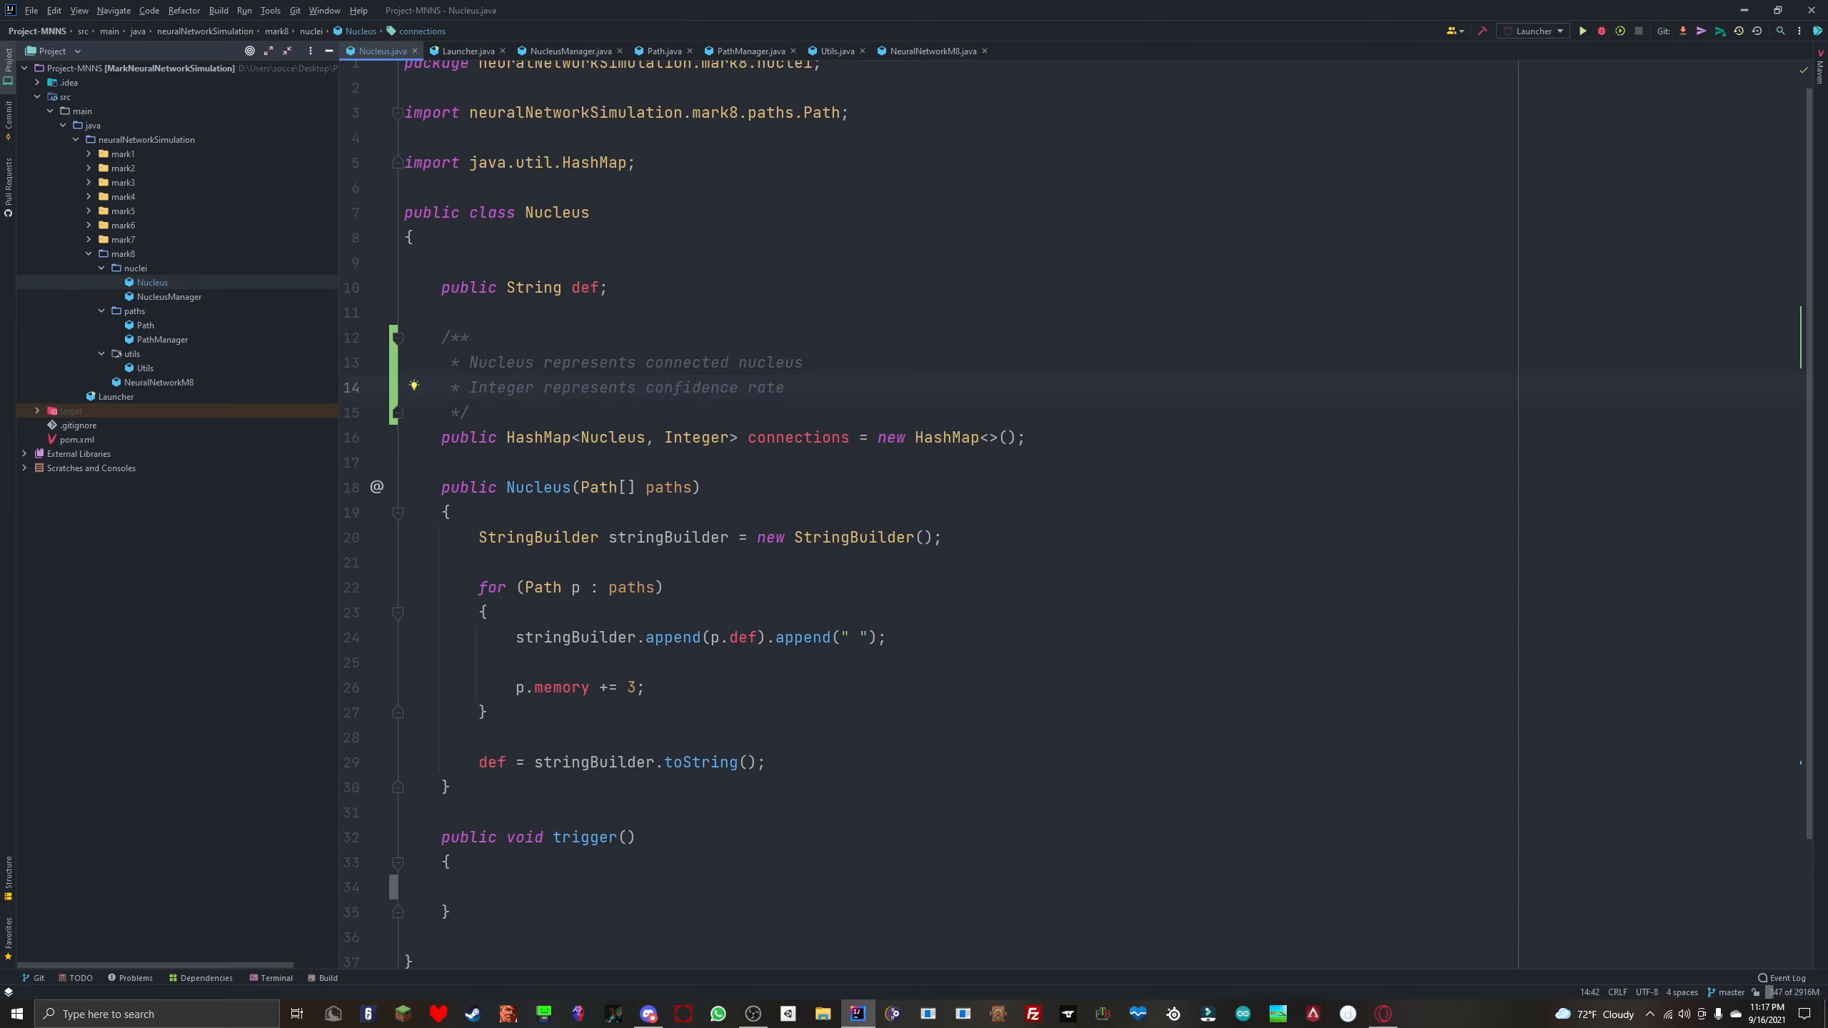
type("of correspondi")
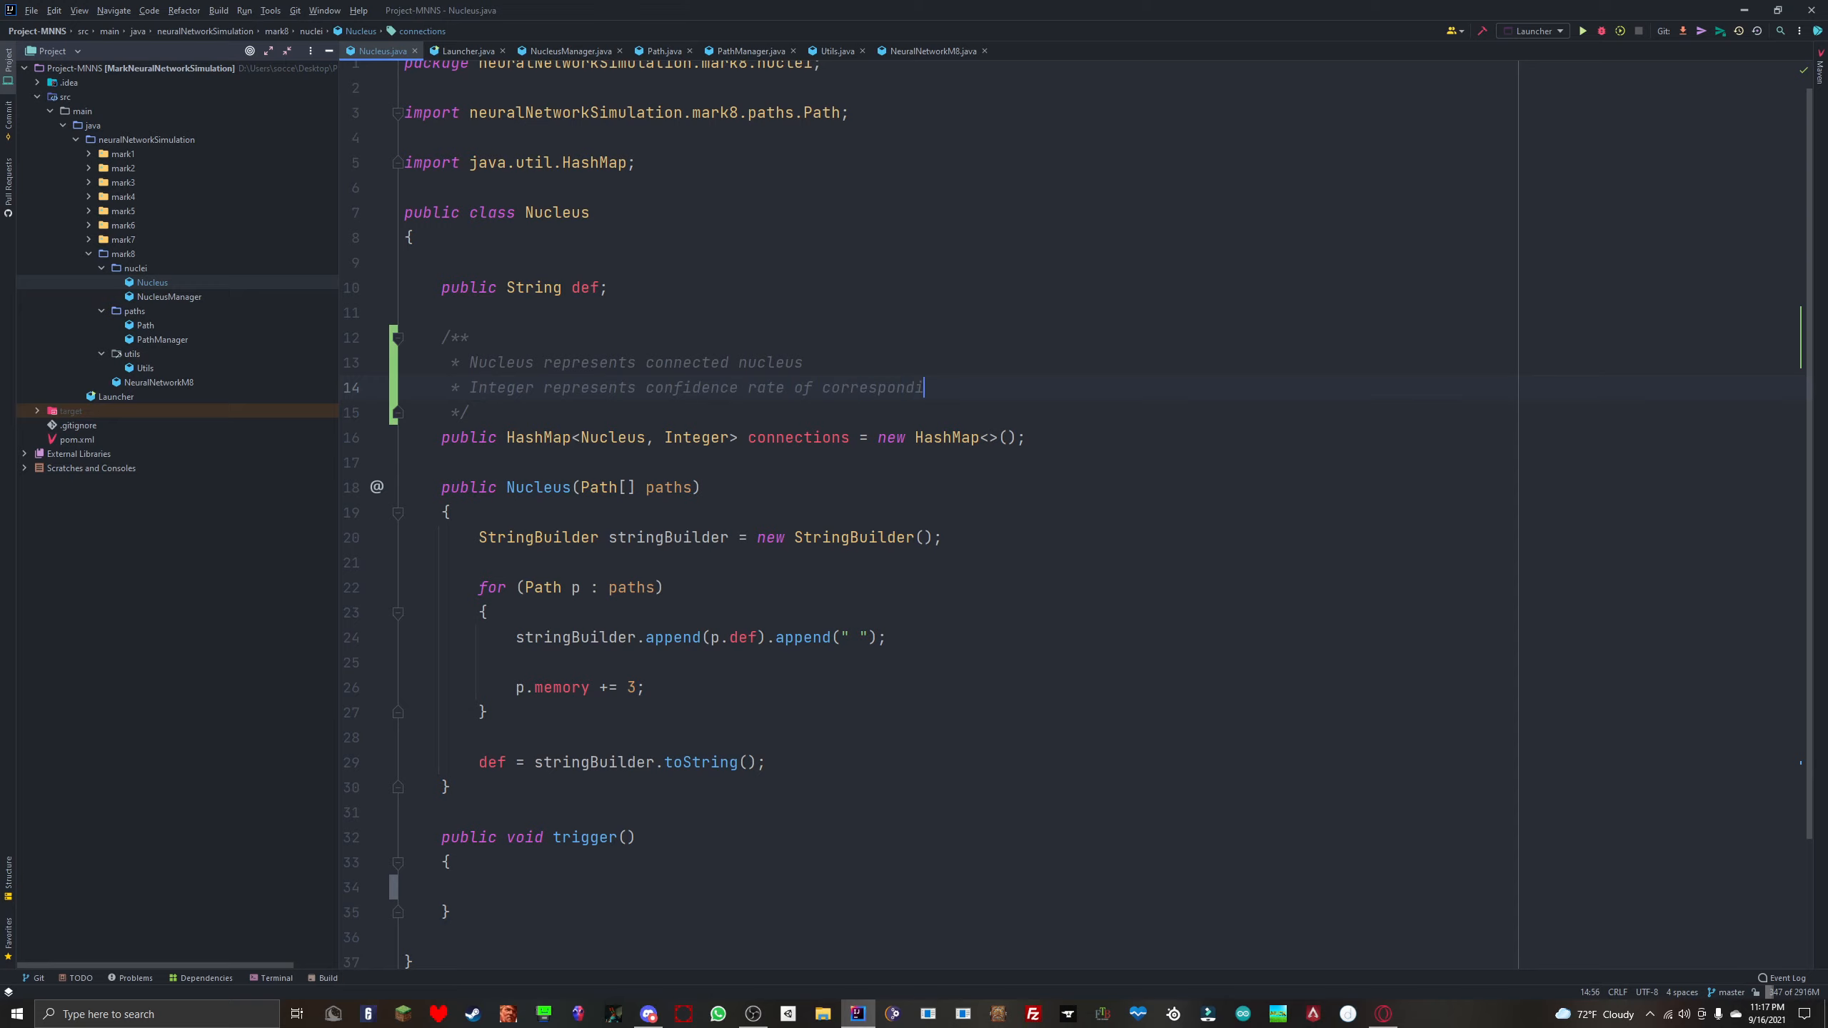
type("ng nucleus")
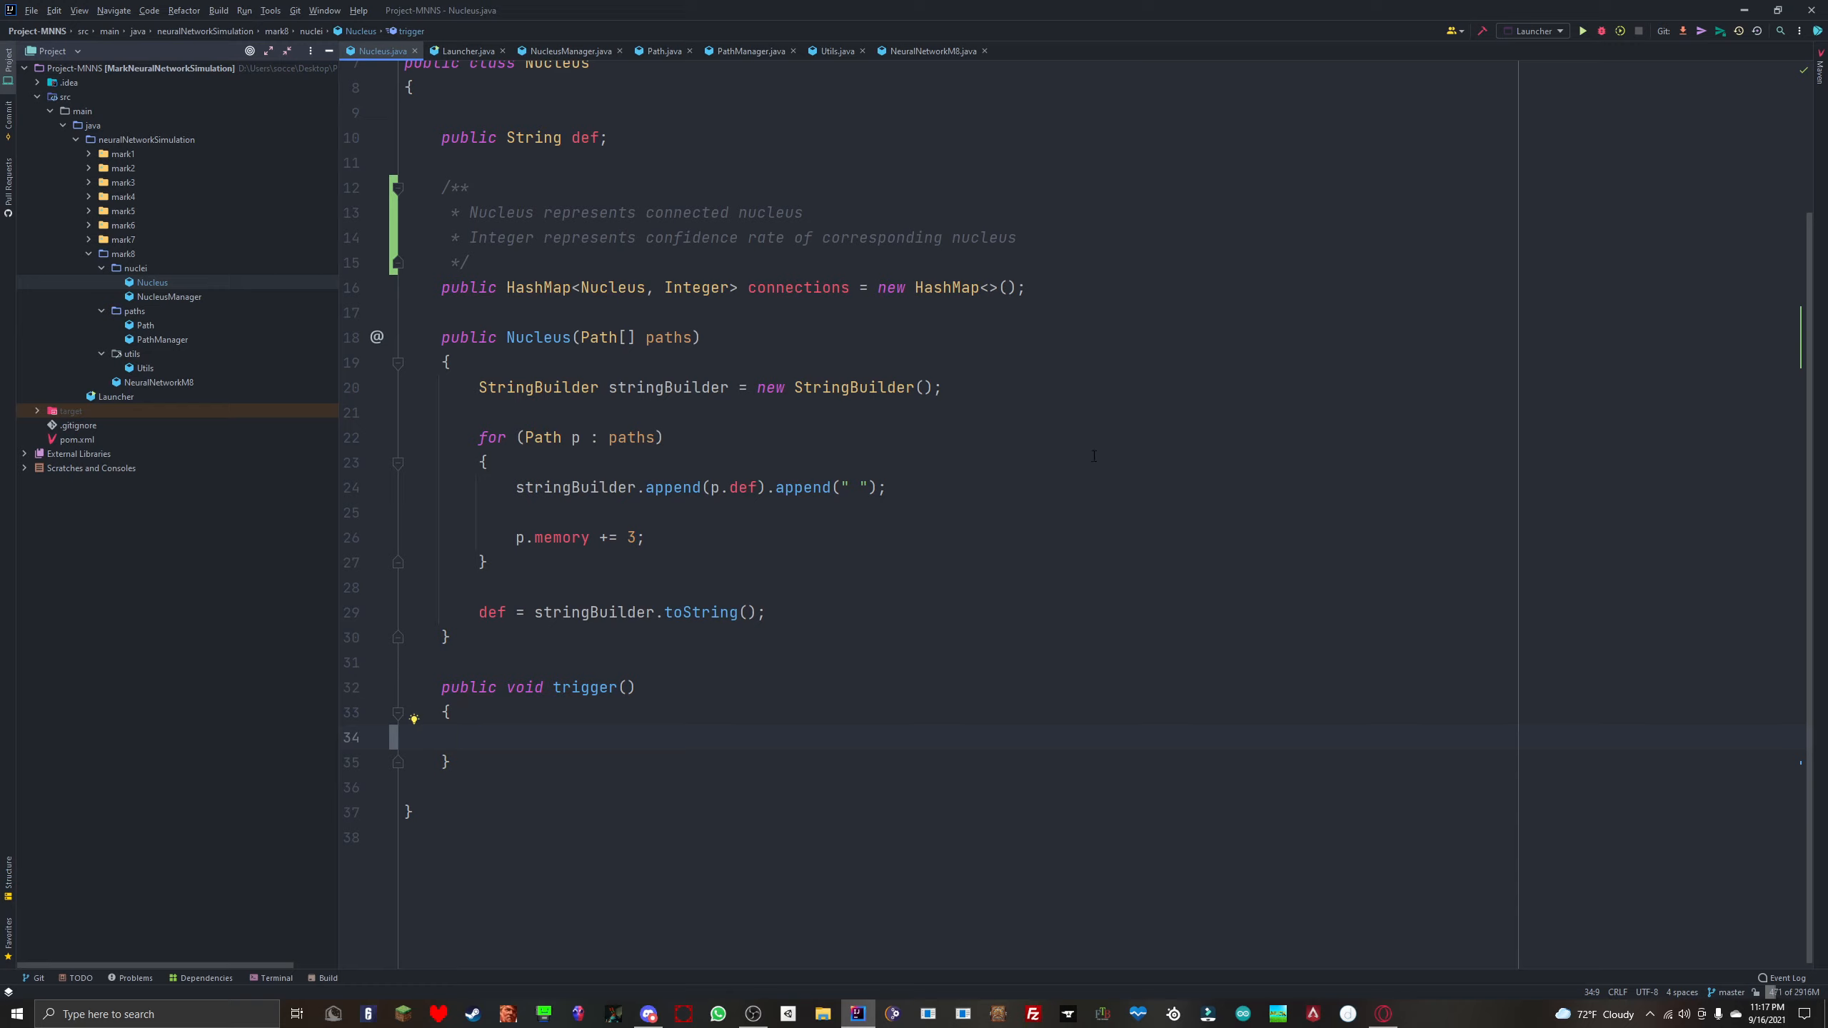
mouse_move(1088, 513)
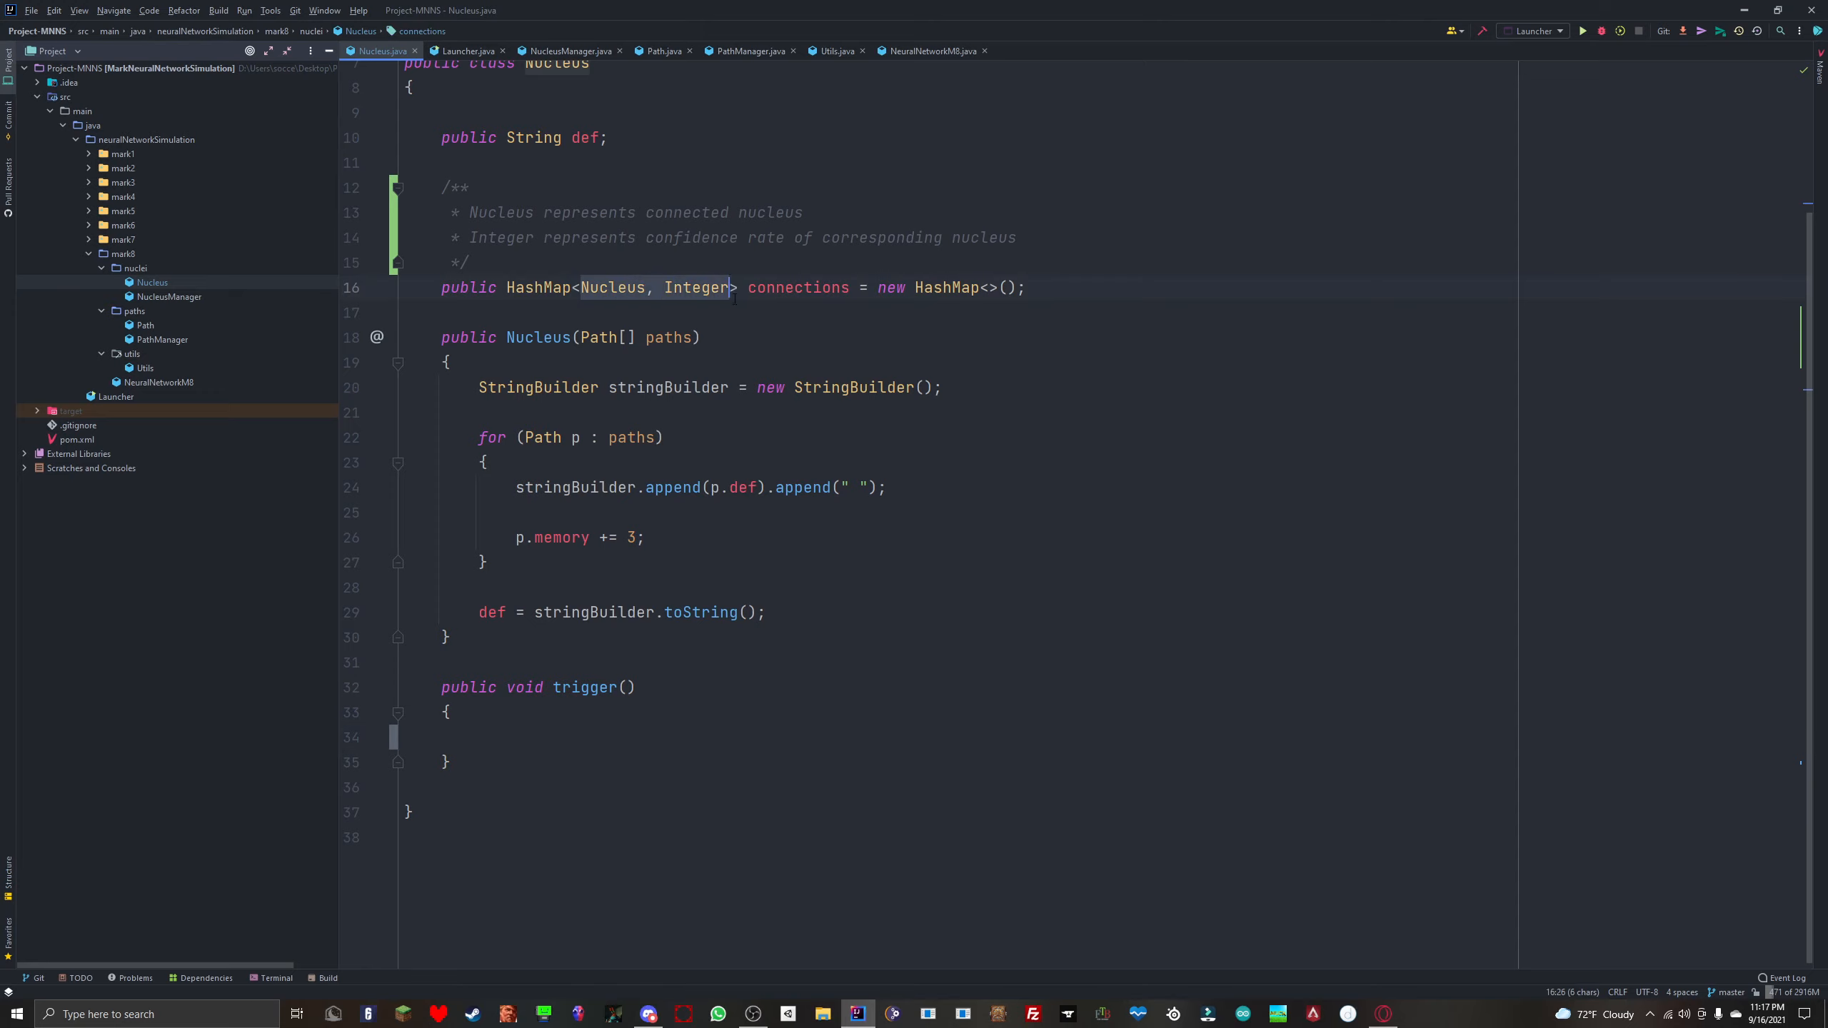
Step: Close the shopping page in the browser and return to the Nucleus source
left_click(814, 287)
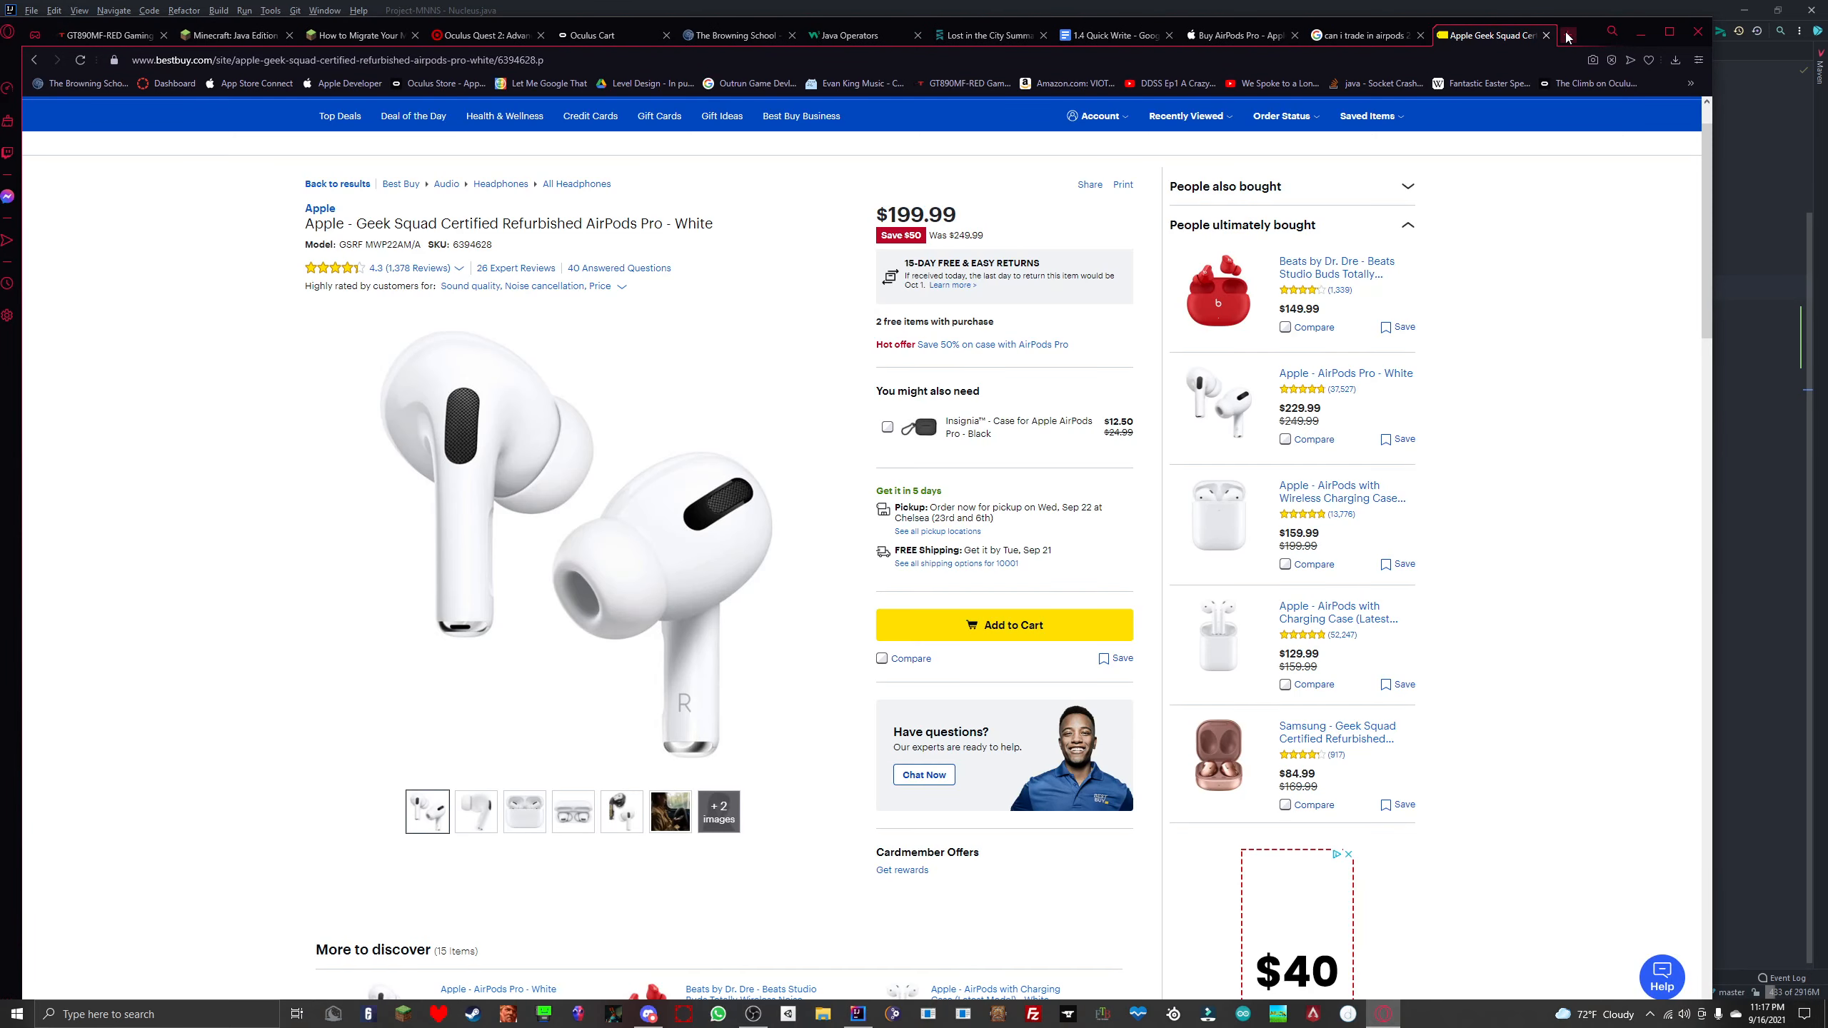
left_click(857, 1014)
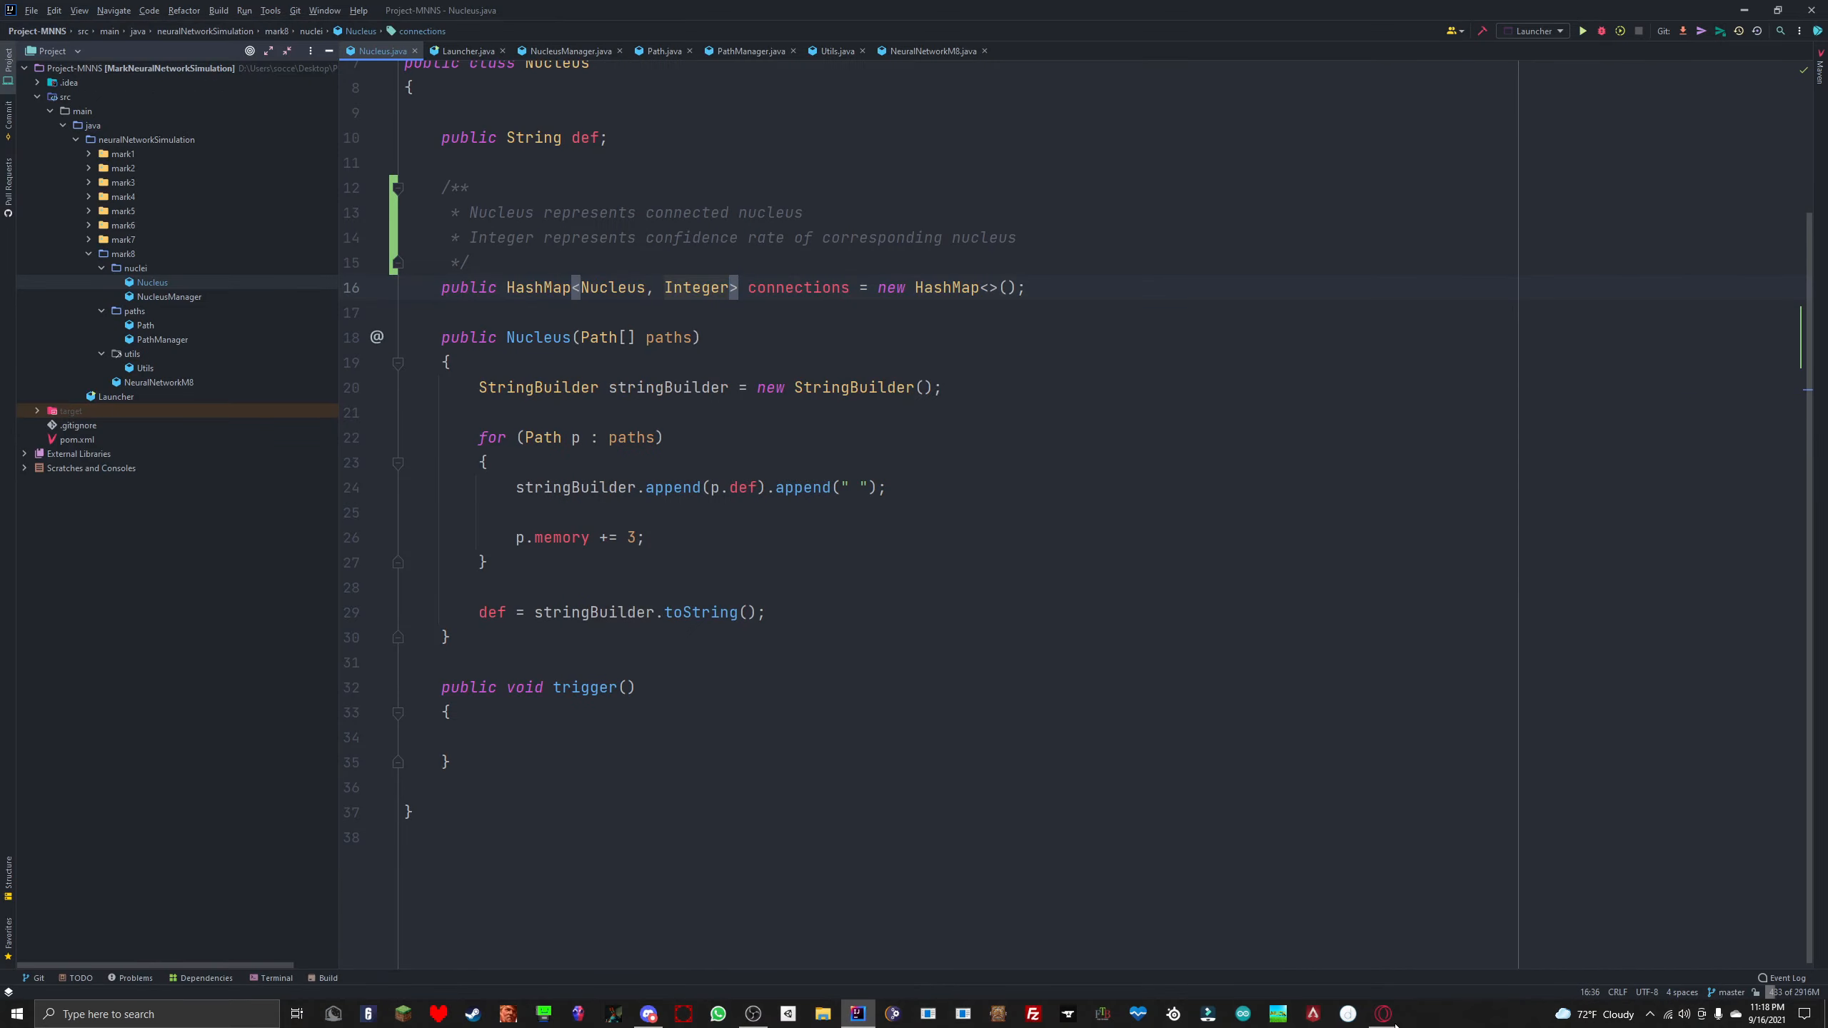
left_click(1381, 1013)
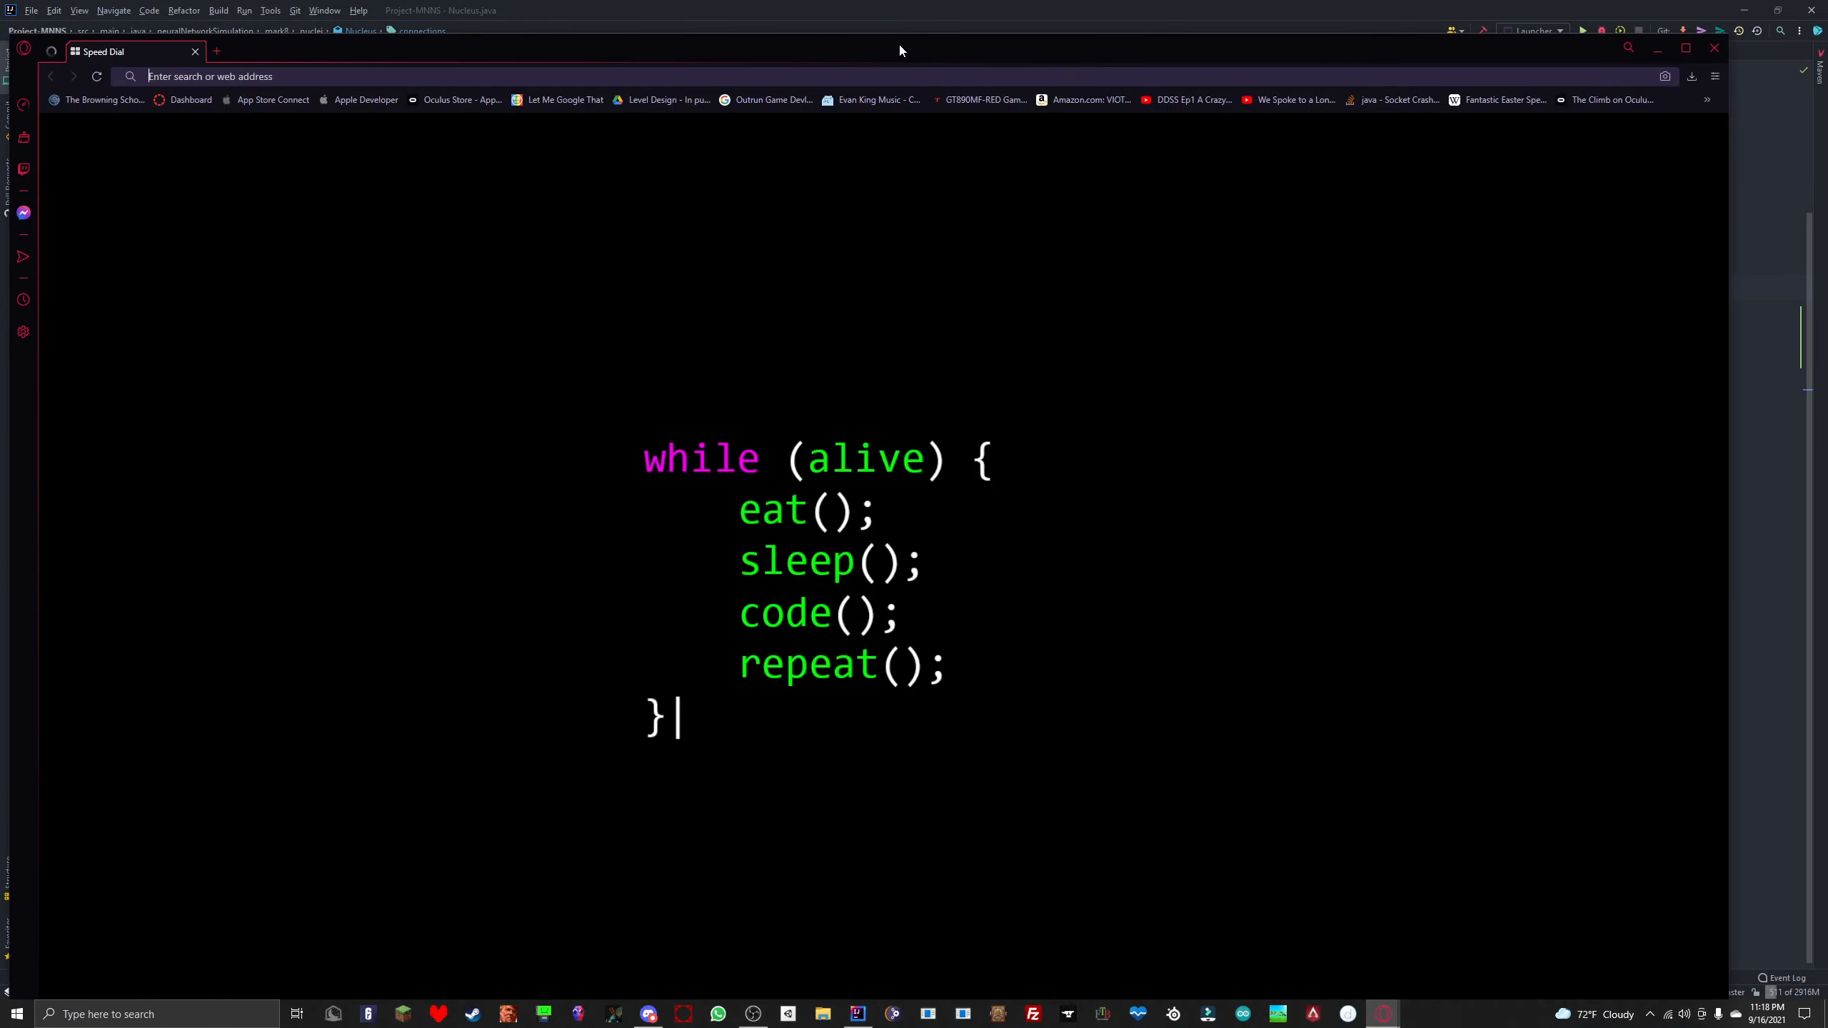
left_click(857, 1014)
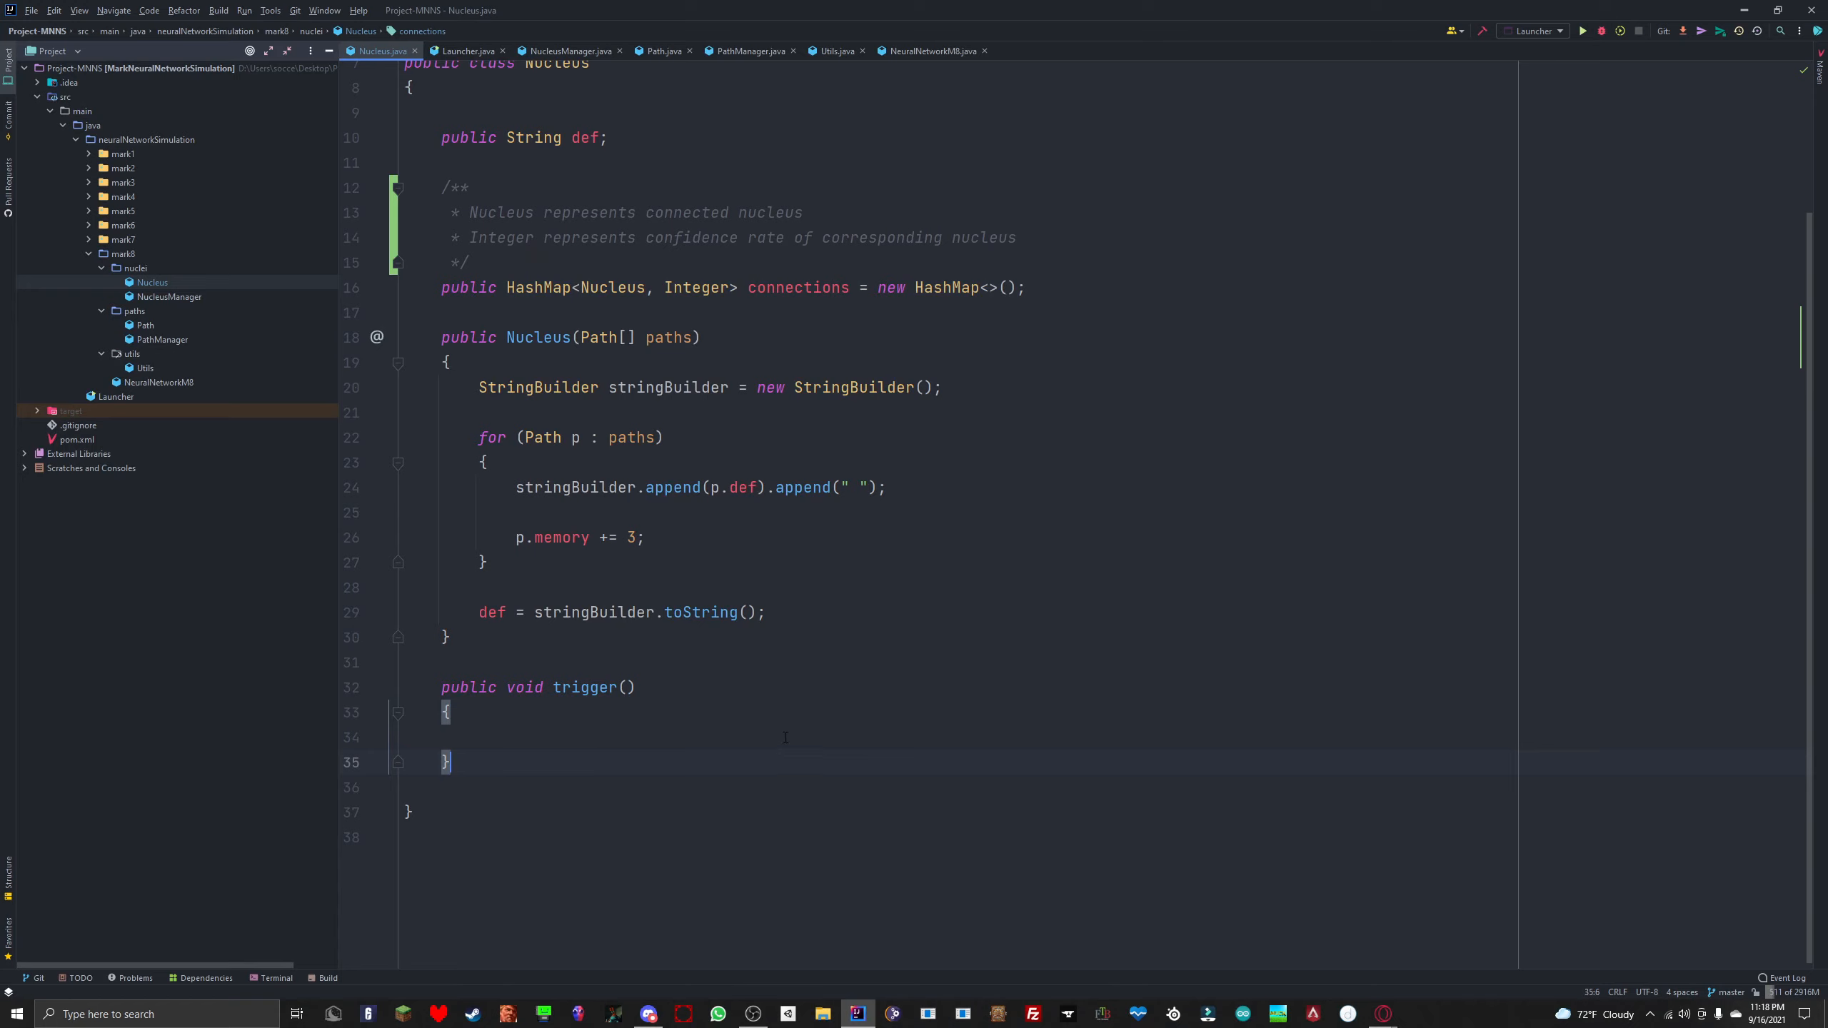
Step: Write for (int i = 0; i < connections.size(); i++) { } inside trigger, picking size() from autocomplete
type("for")
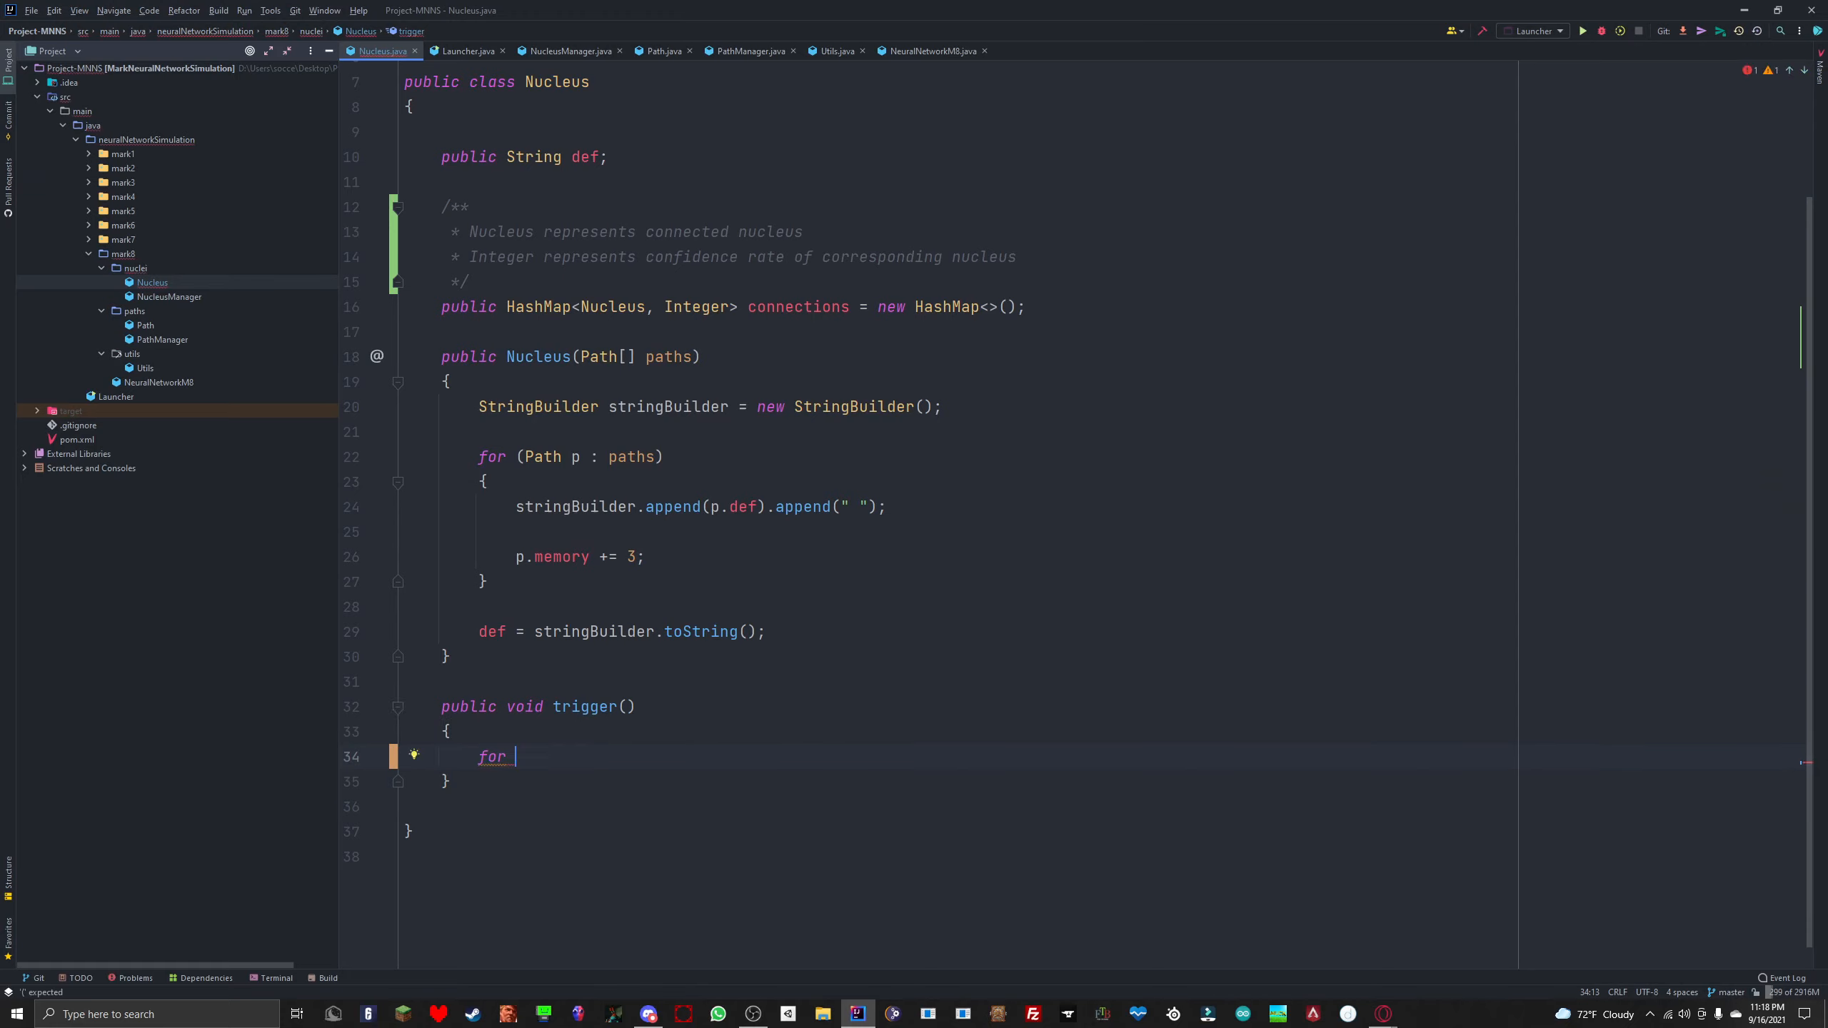
type("(i")
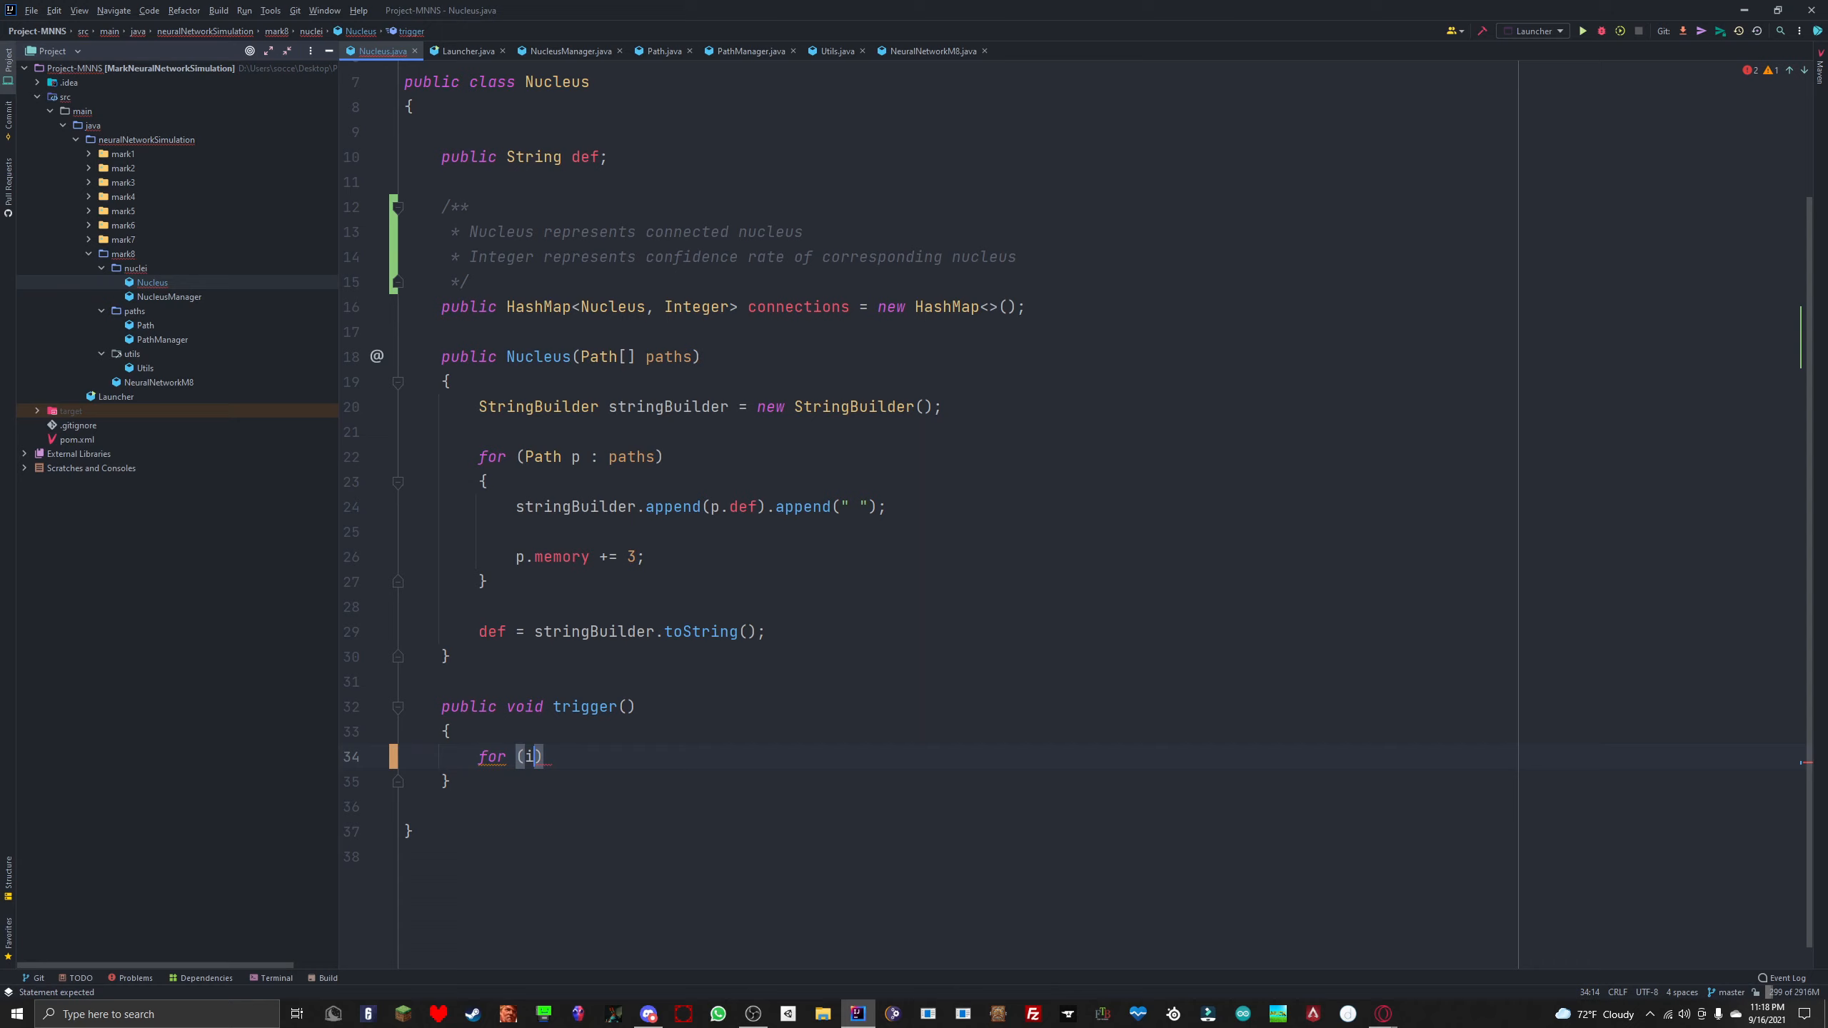
type("nt i = 0;")
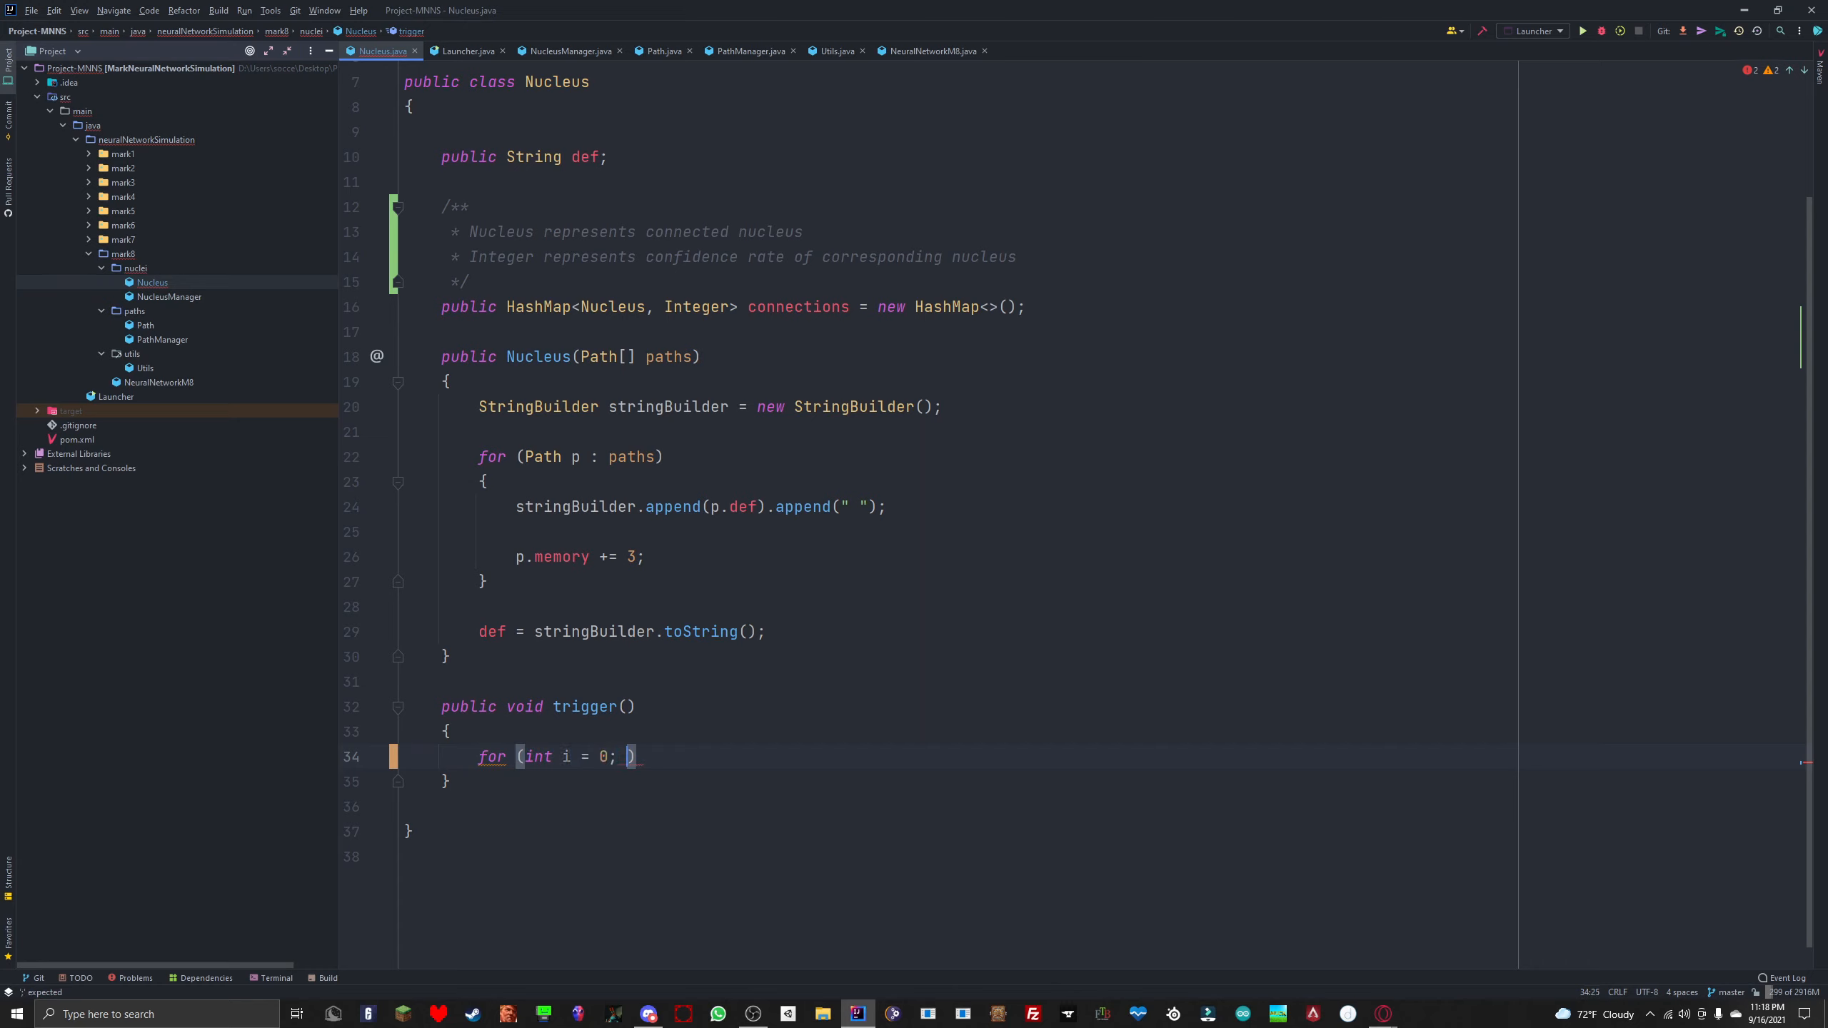
type("i <")
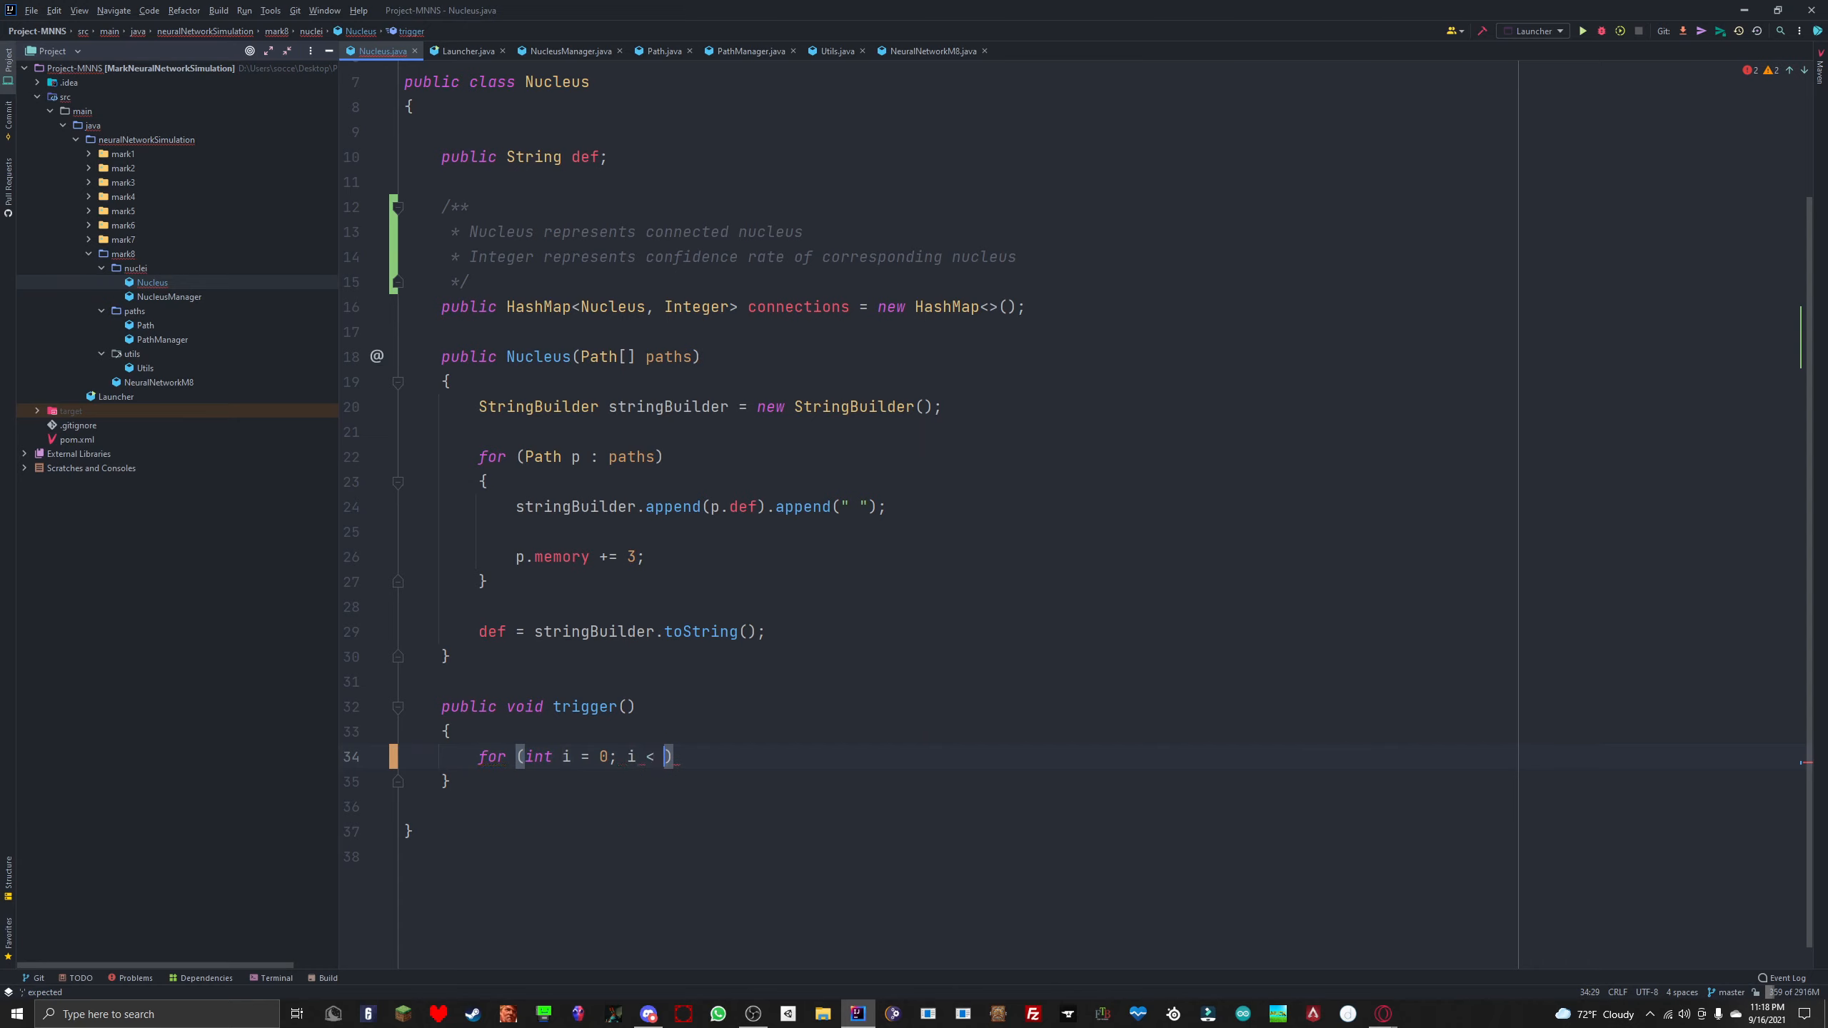
type("connections.")
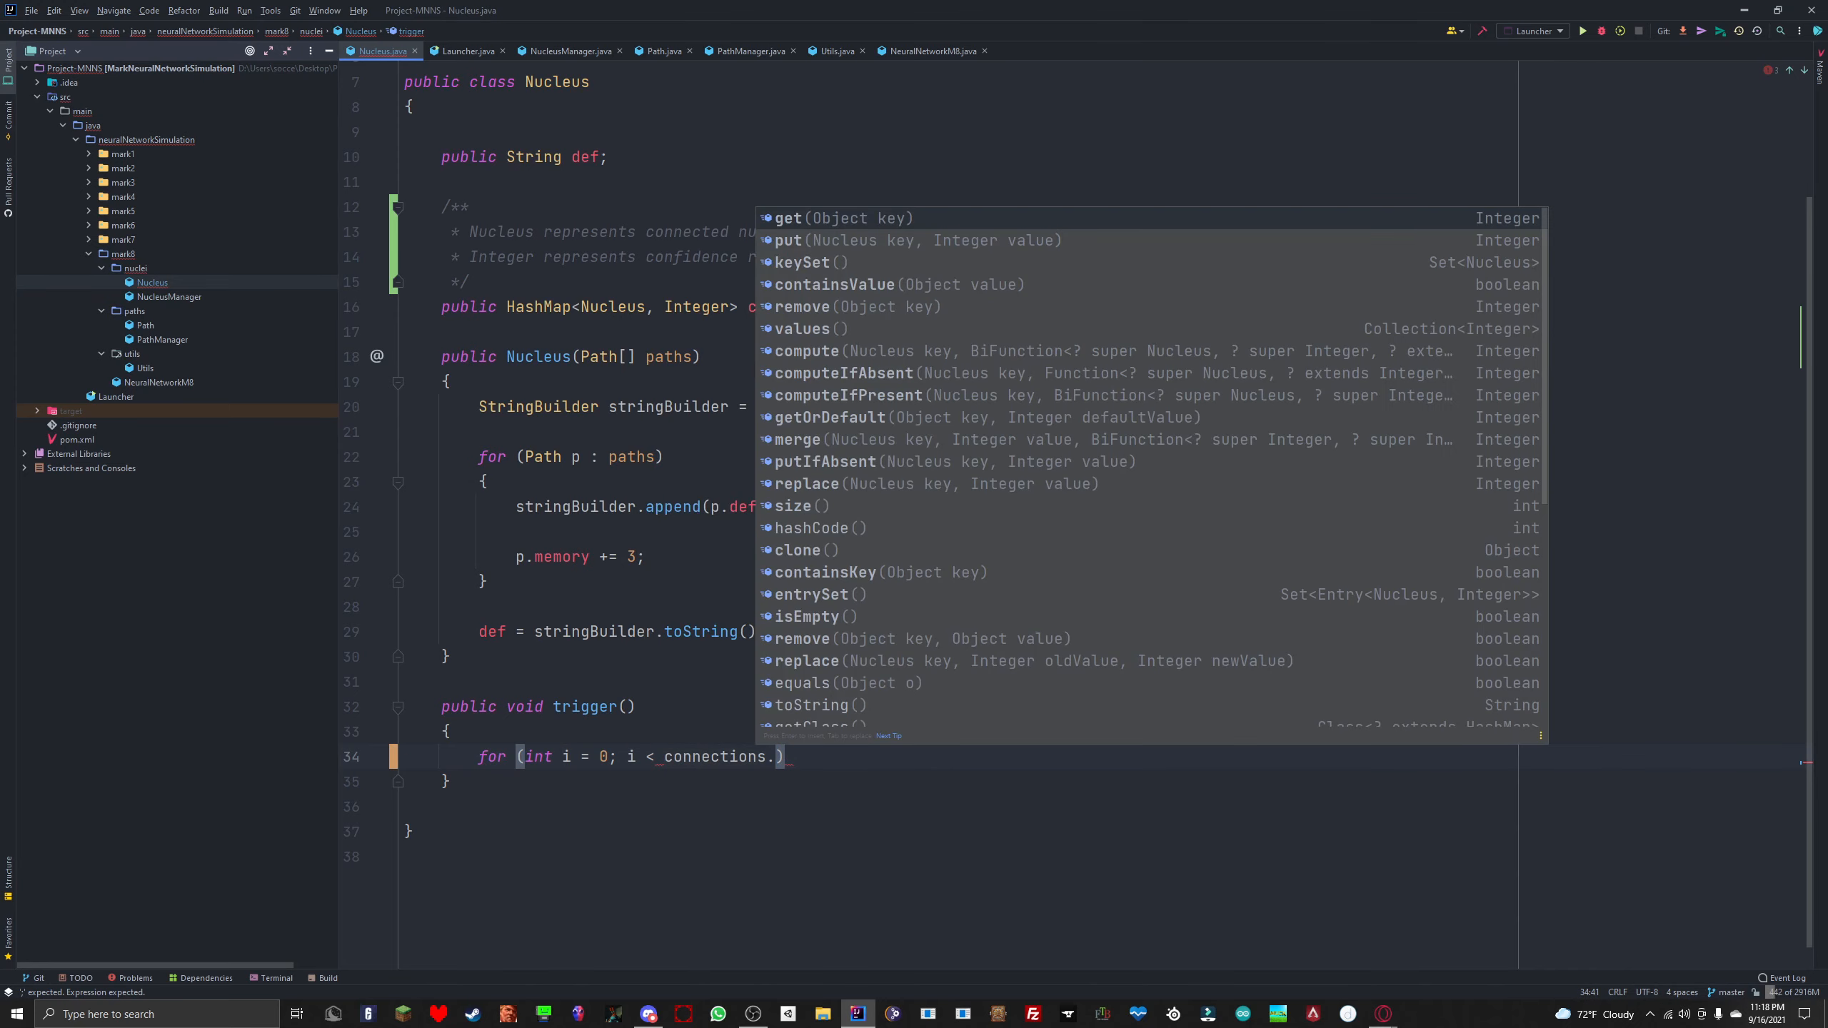
type("len")
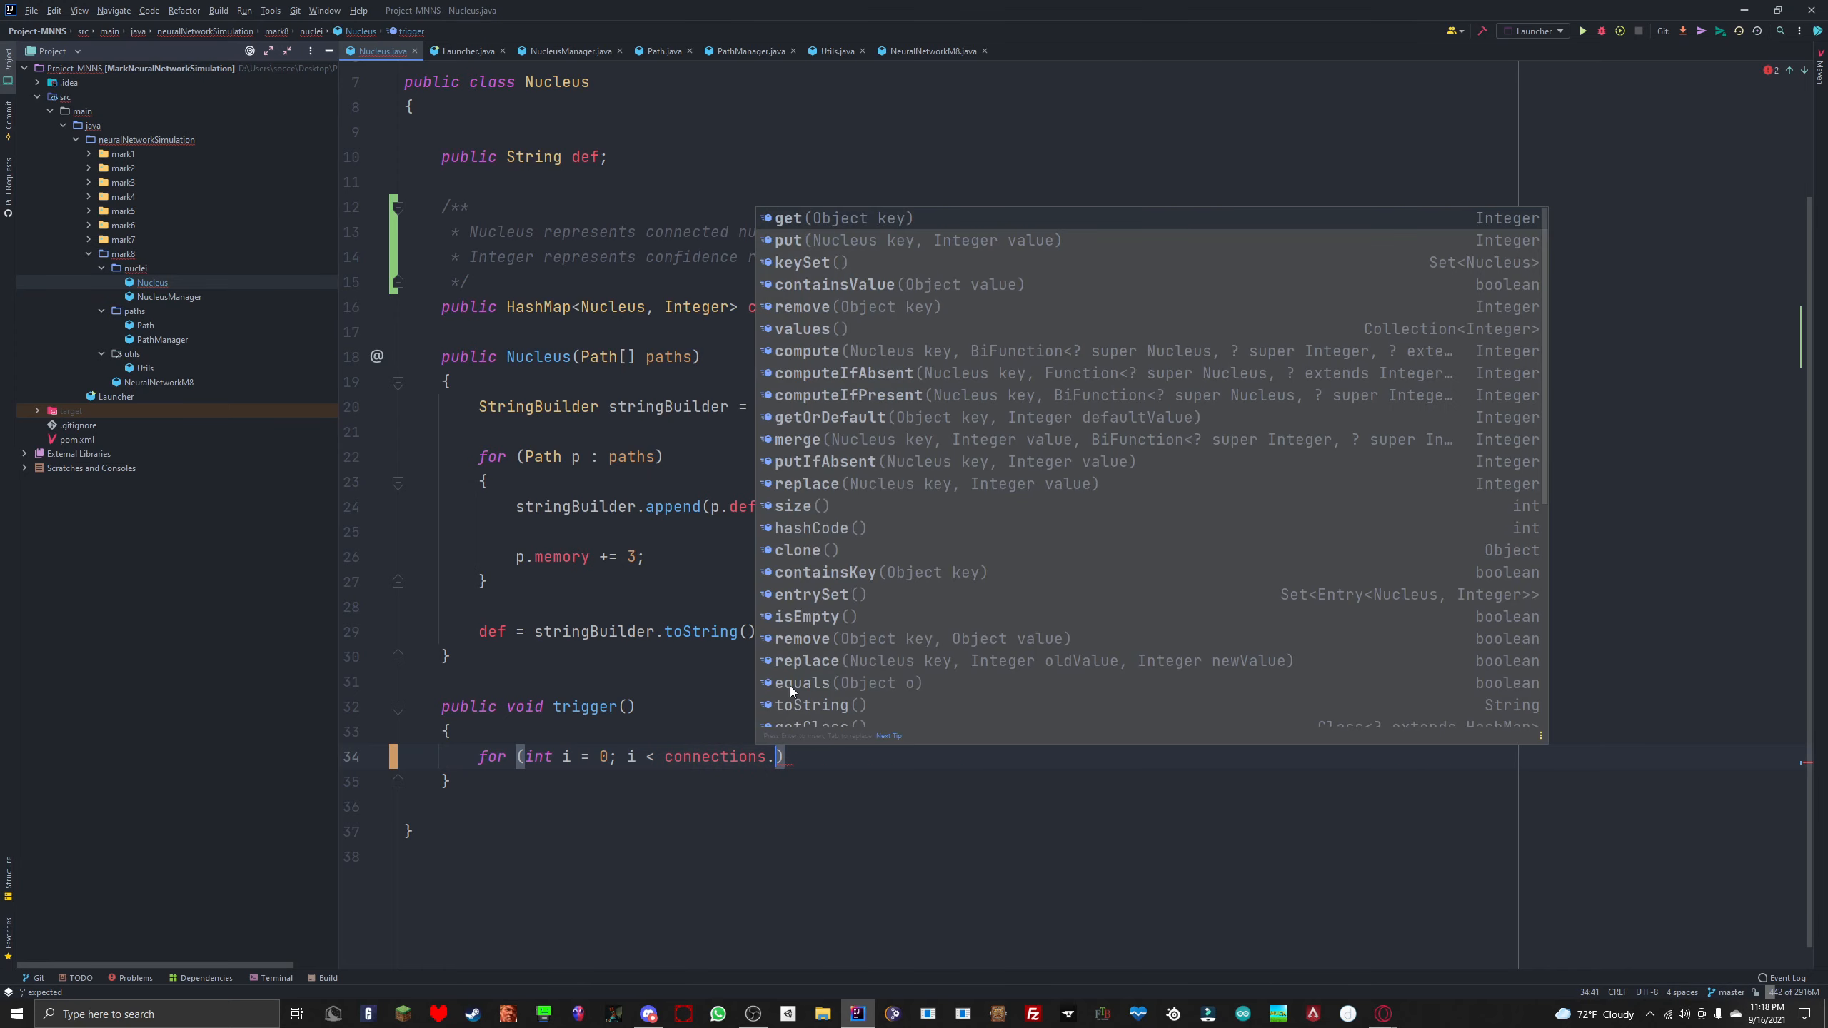
scroll("down", 3)
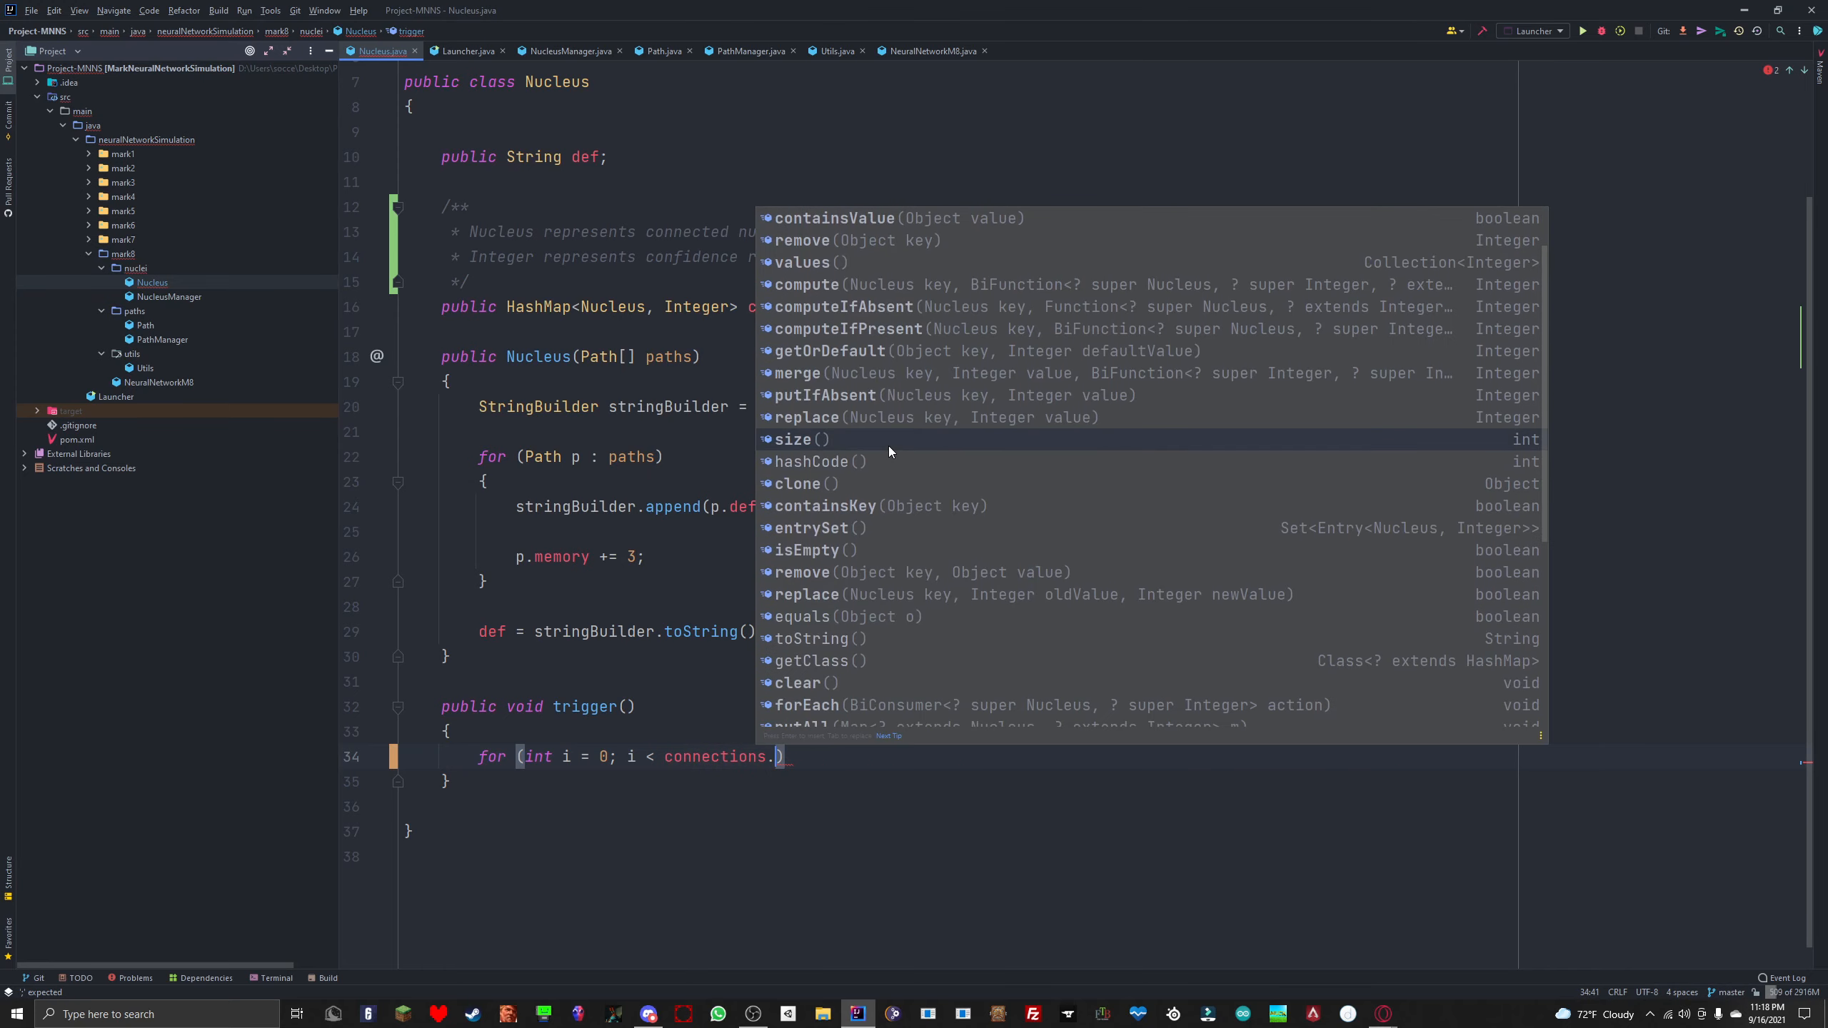
left_click(794, 440)
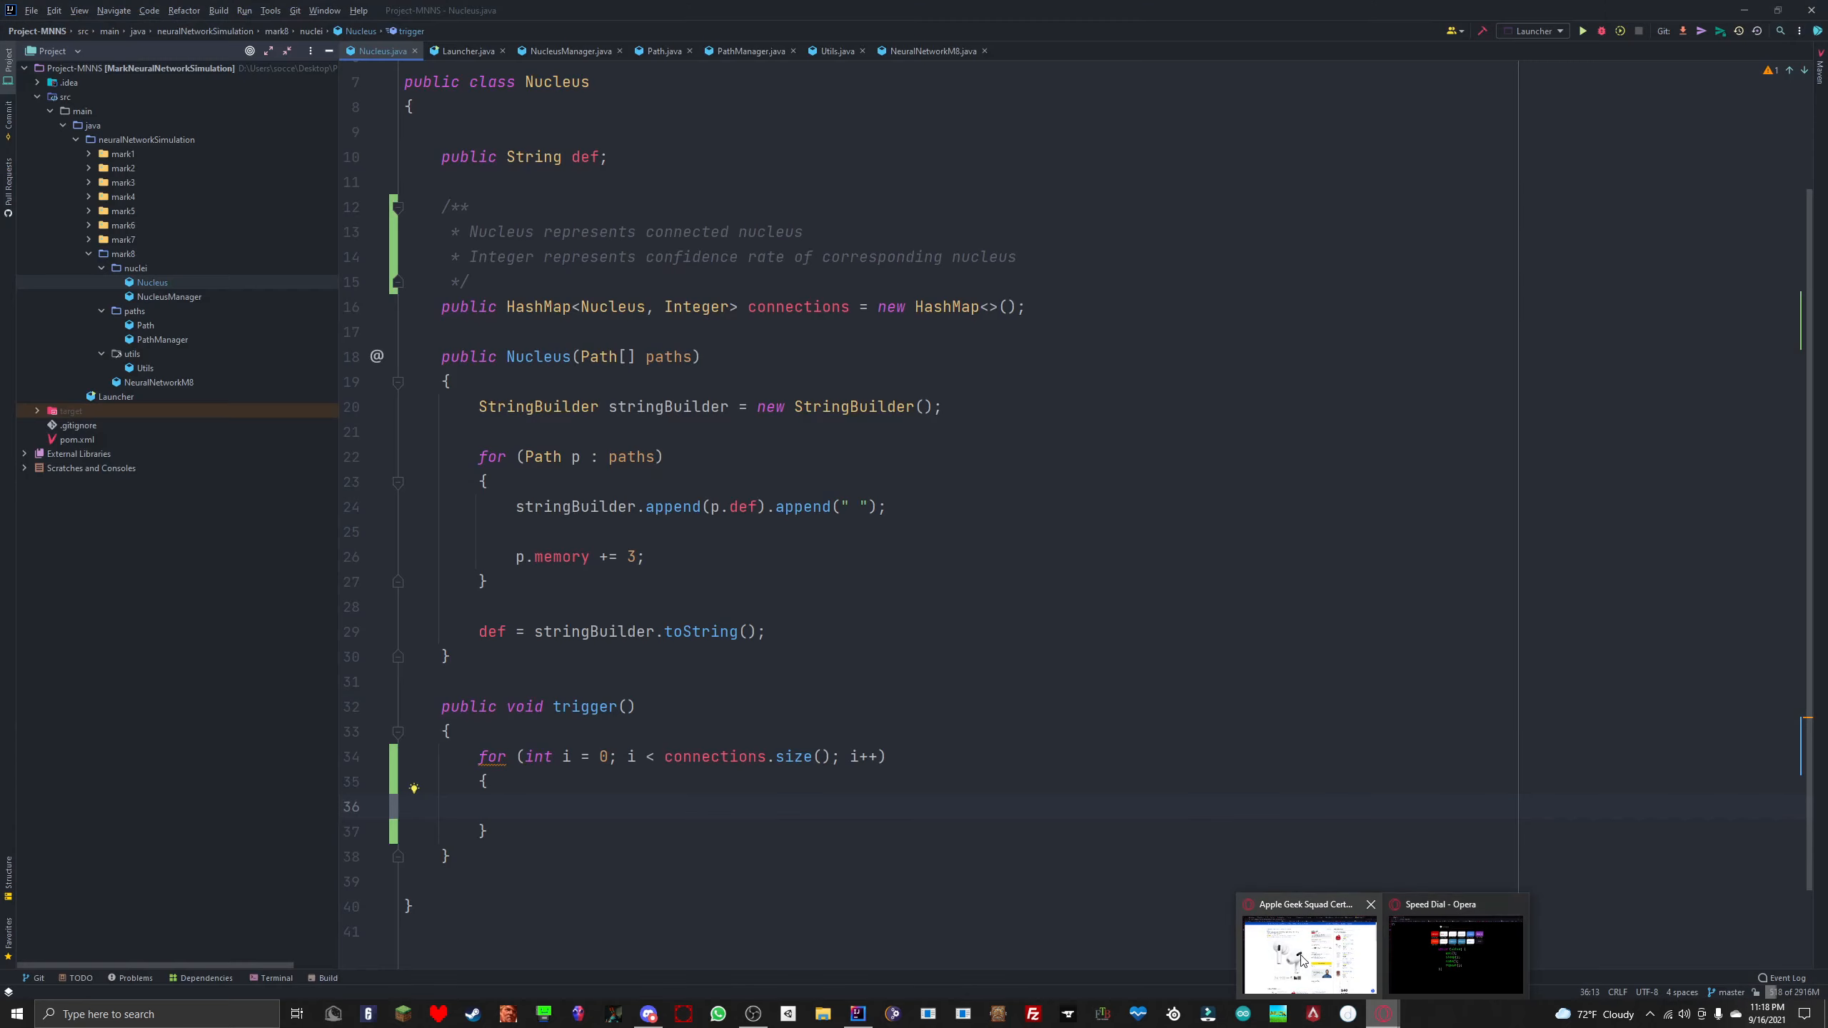
mouse_move(1454, 956)
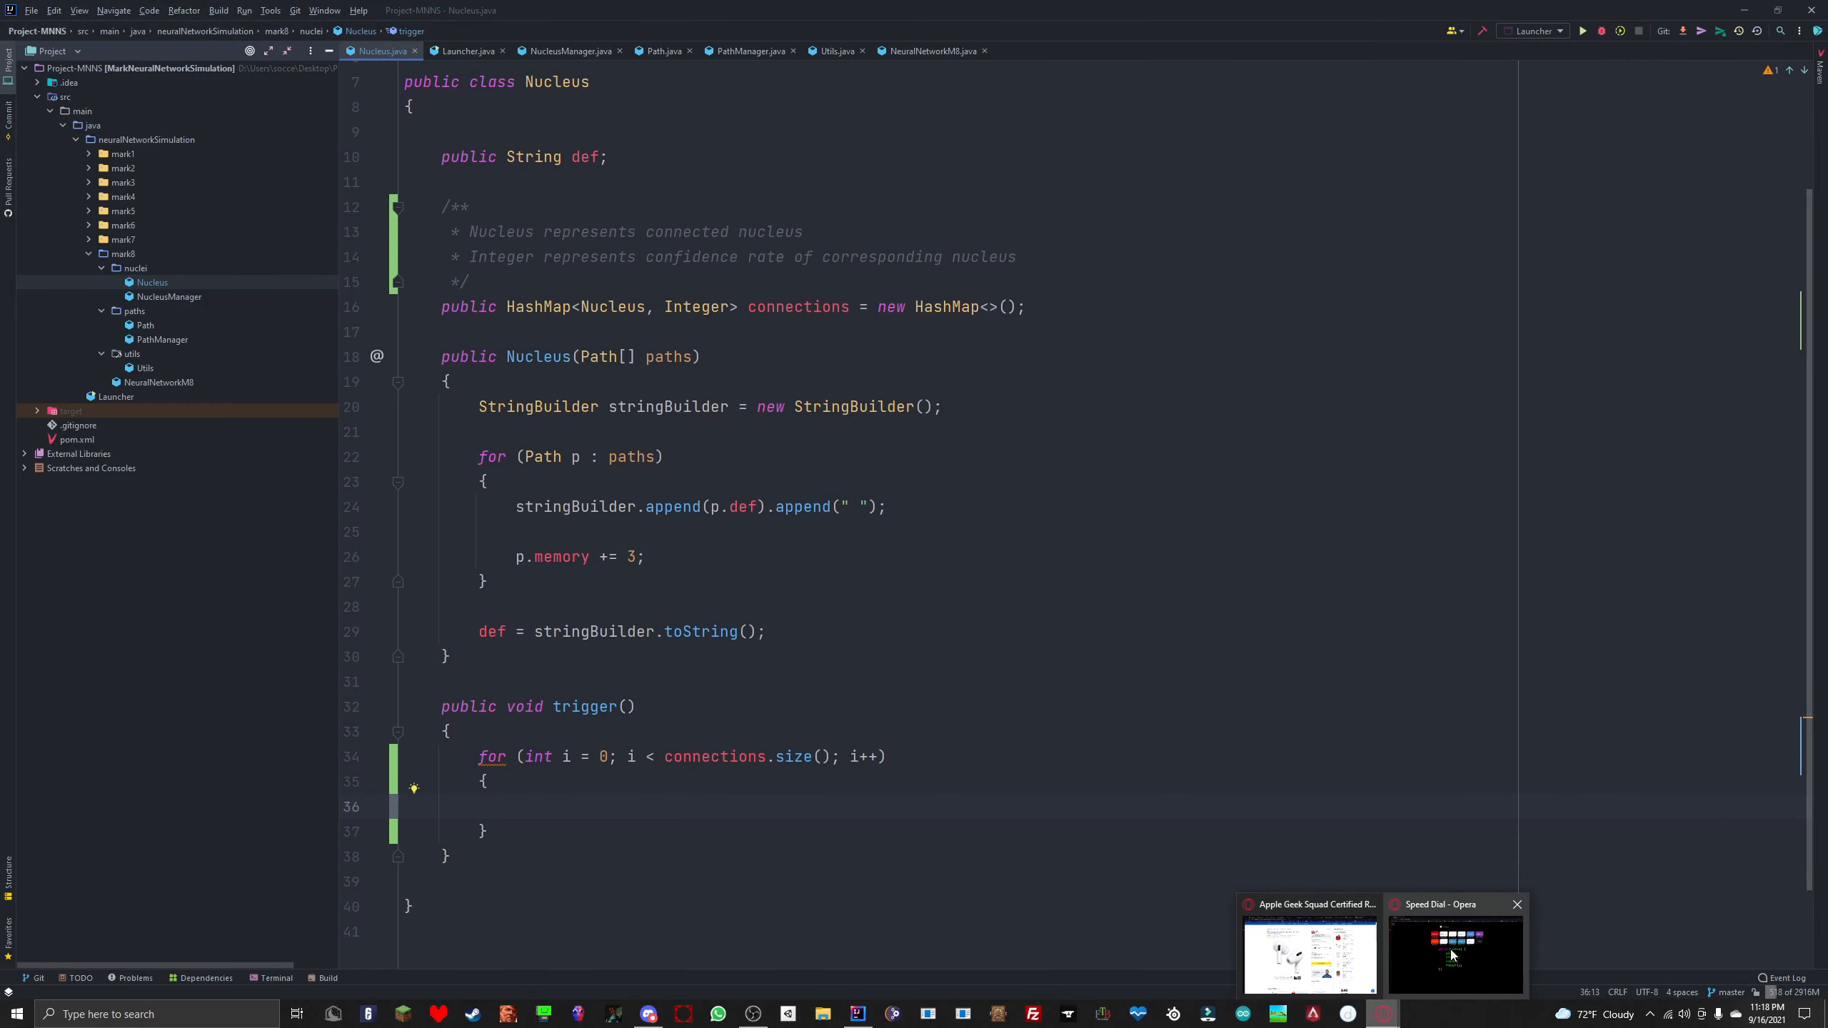
Step: Search Google for sorting a hashmap and open the article on sorting by keys
left_click(1456, 954)
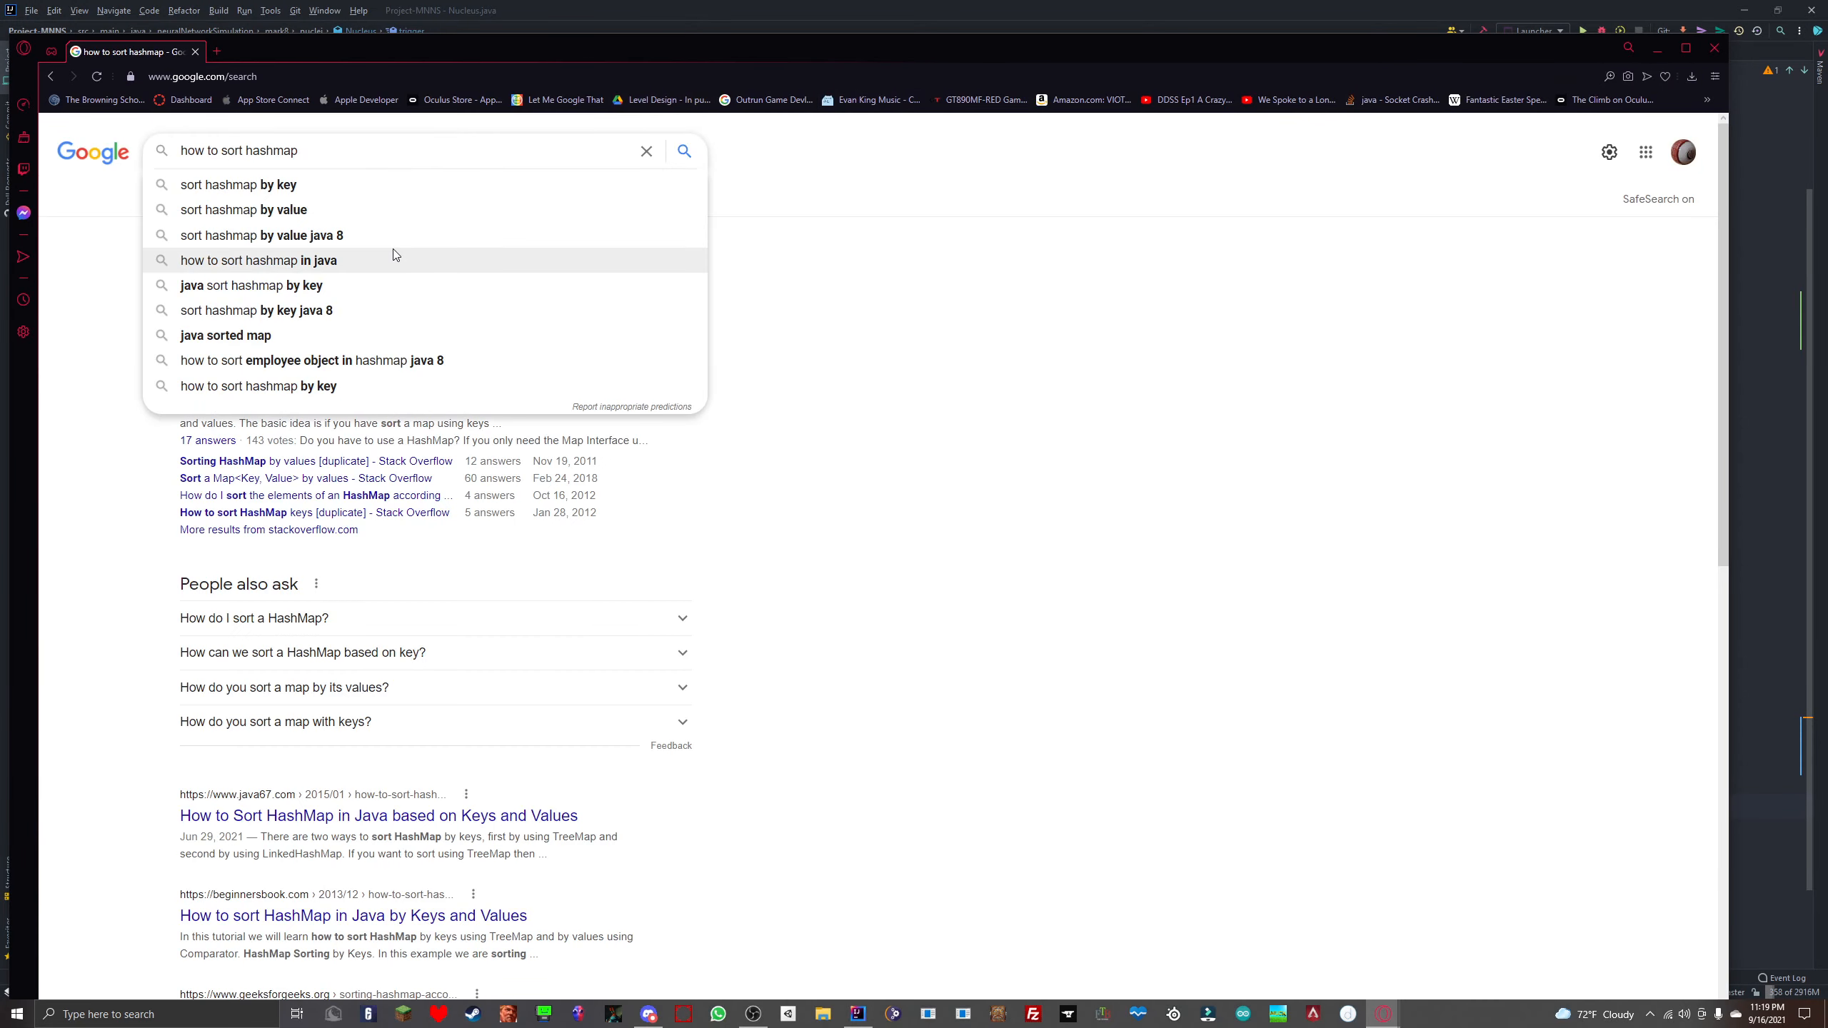
left_click(238, 184)
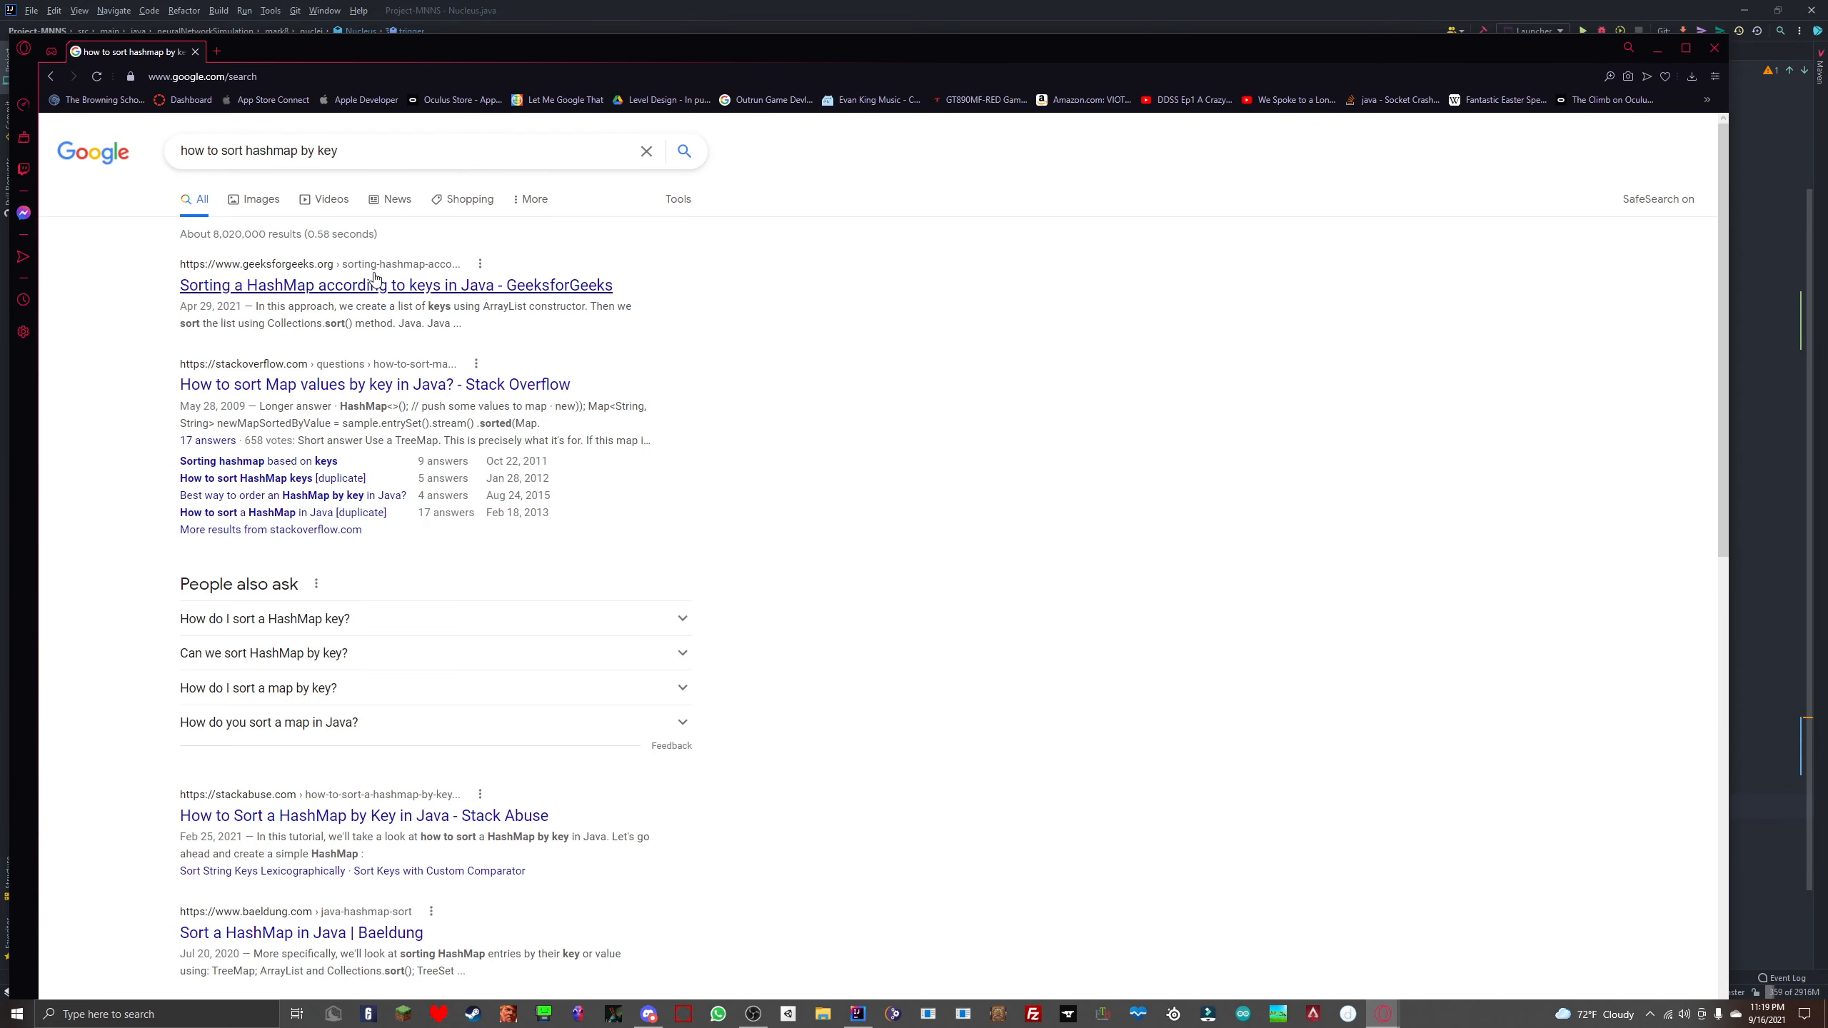
left_click(856, 1014)
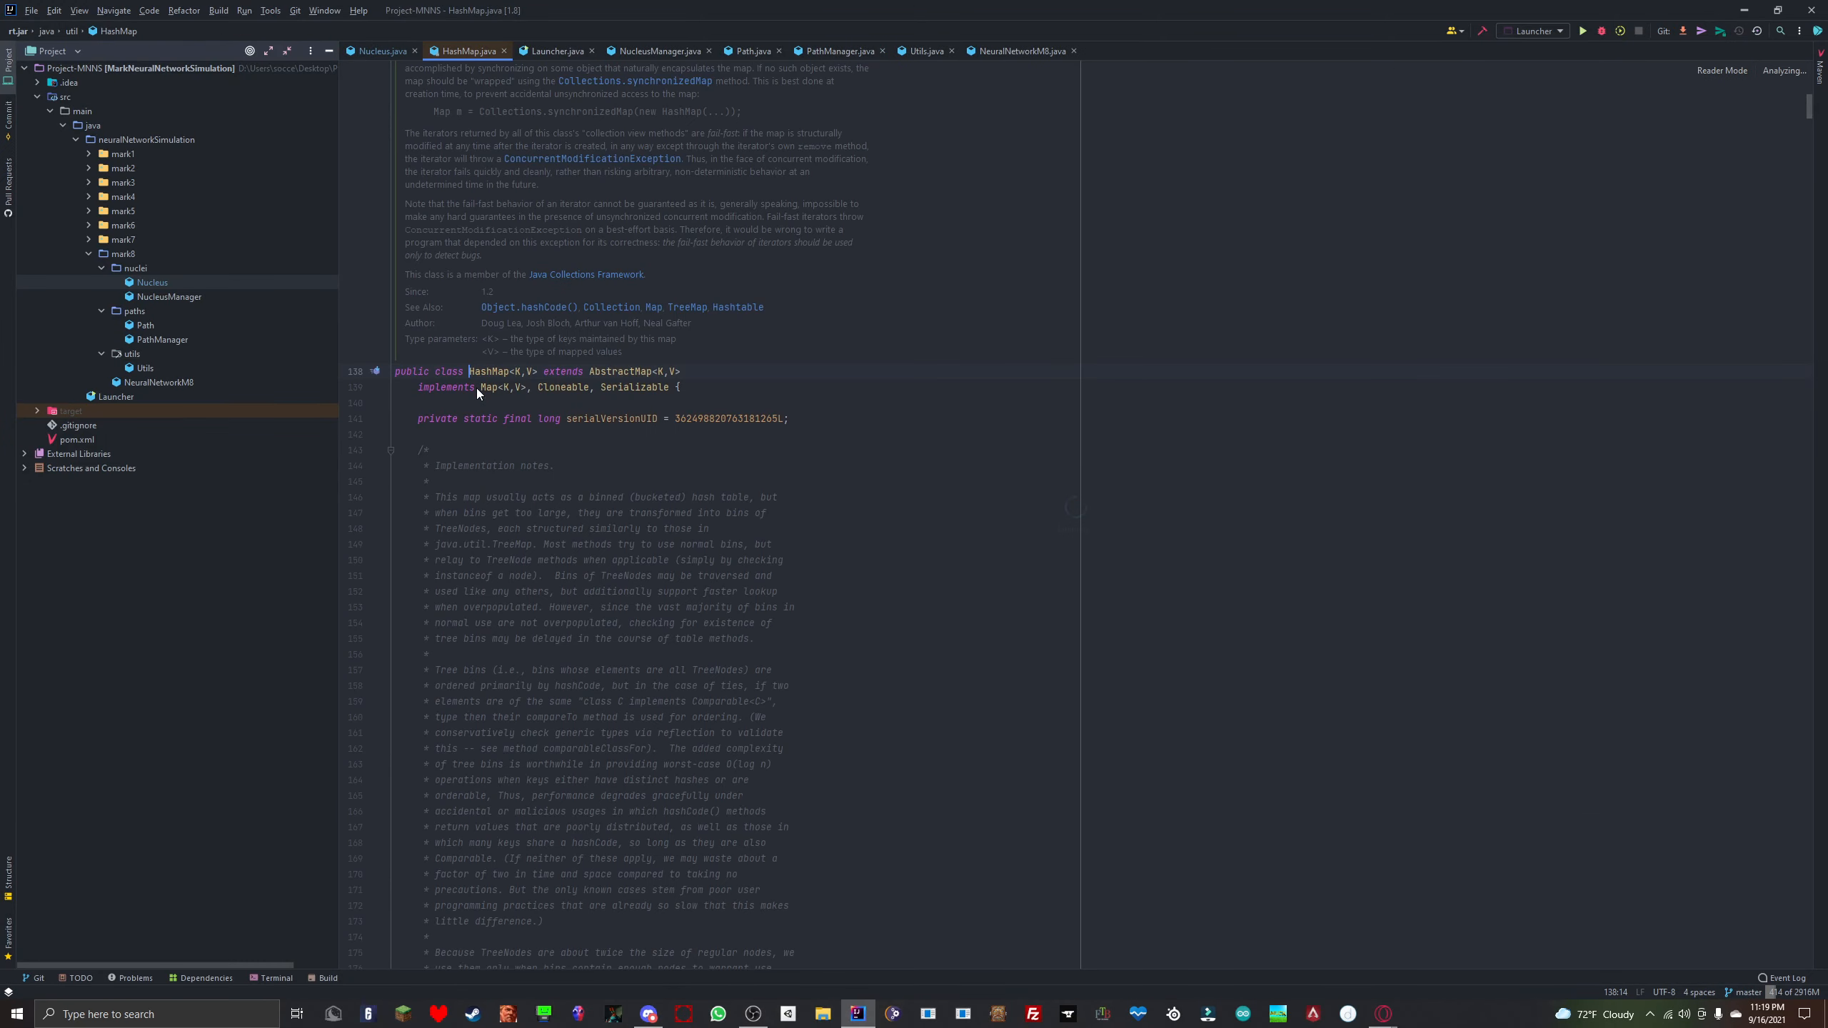
left_click(382, 51)
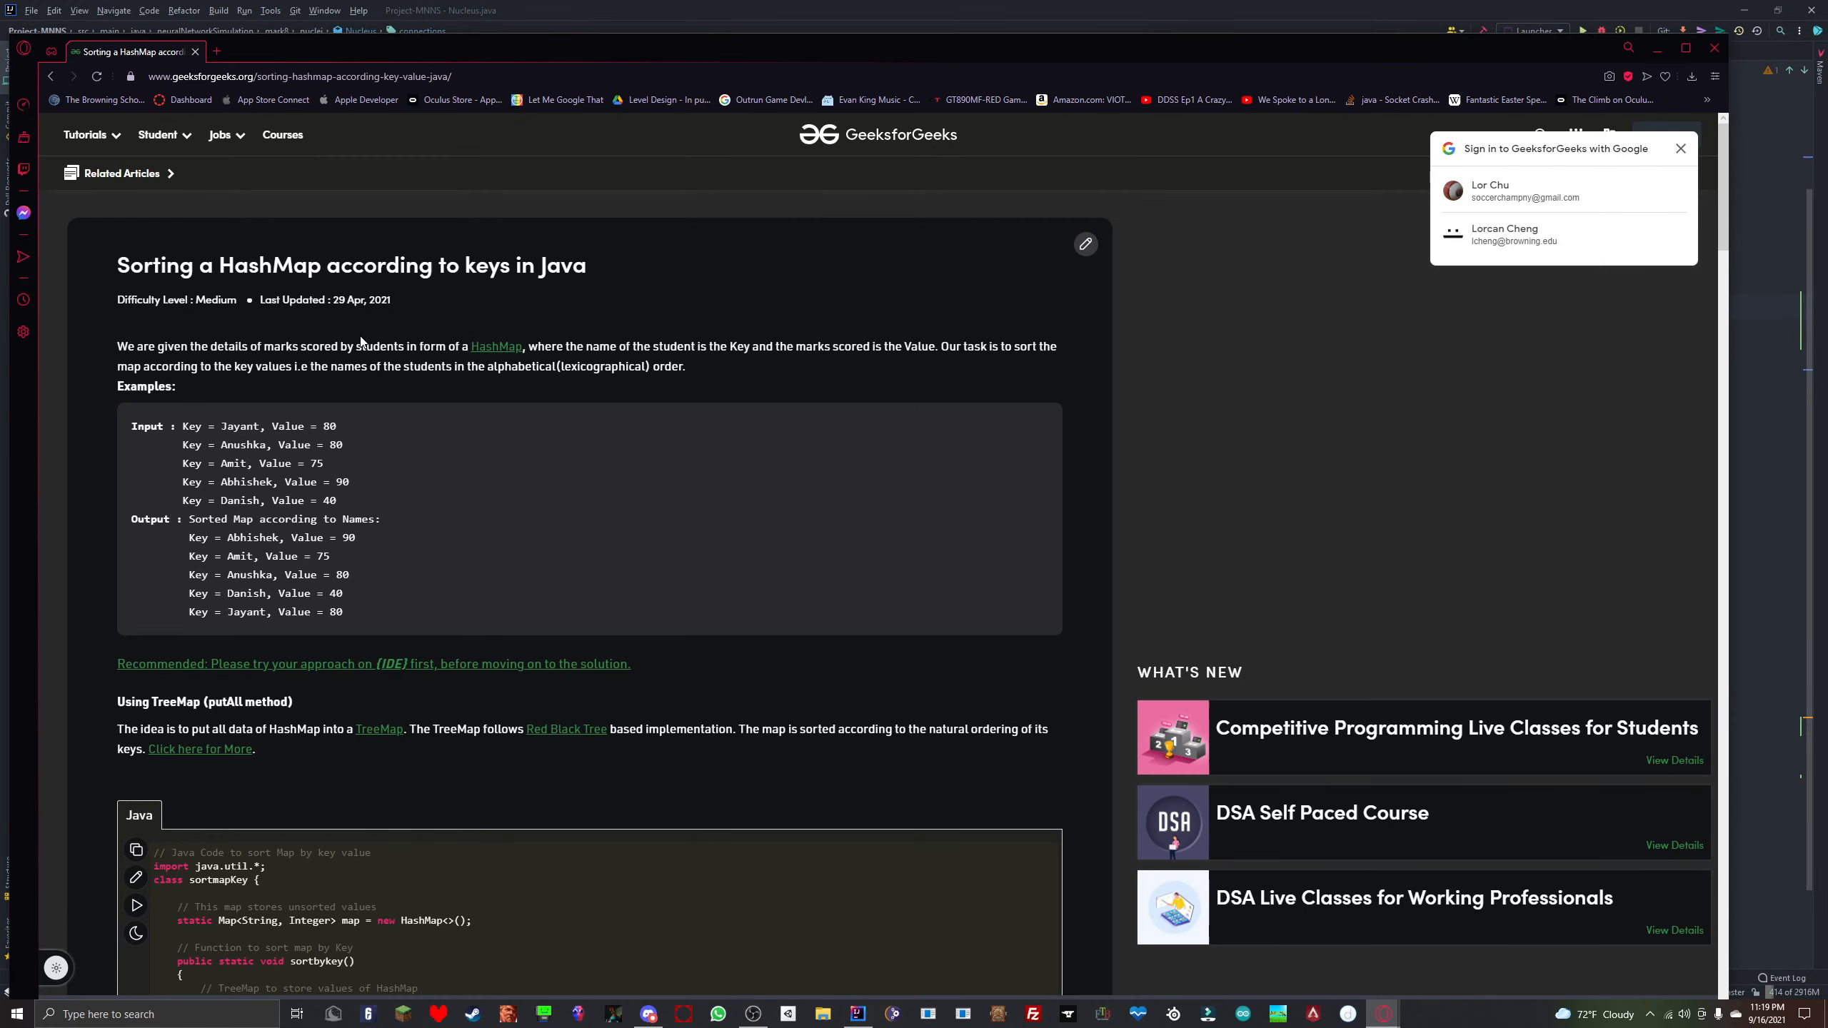
Step: Search "how to sort hashmap by value", open the GeeksforGeeks article and dismiss the sign-in prompt
type("how to sort hashmap by value")
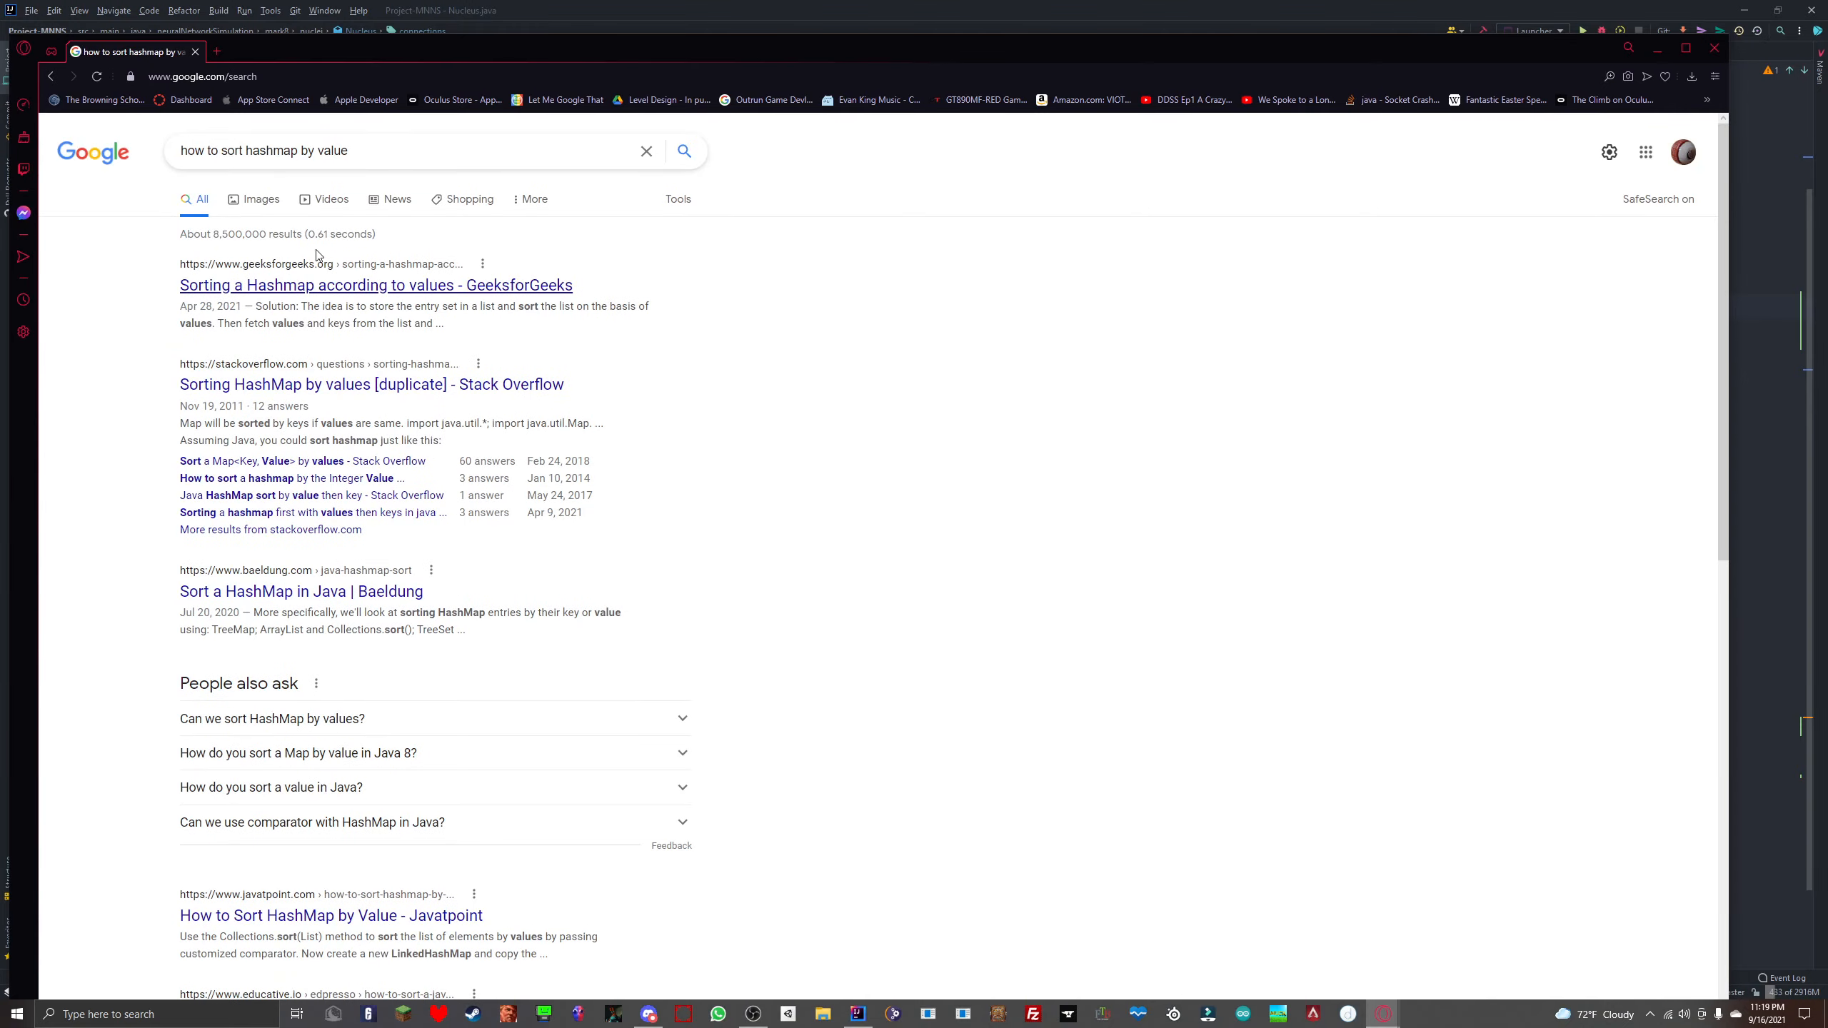
left_click(375, 286)
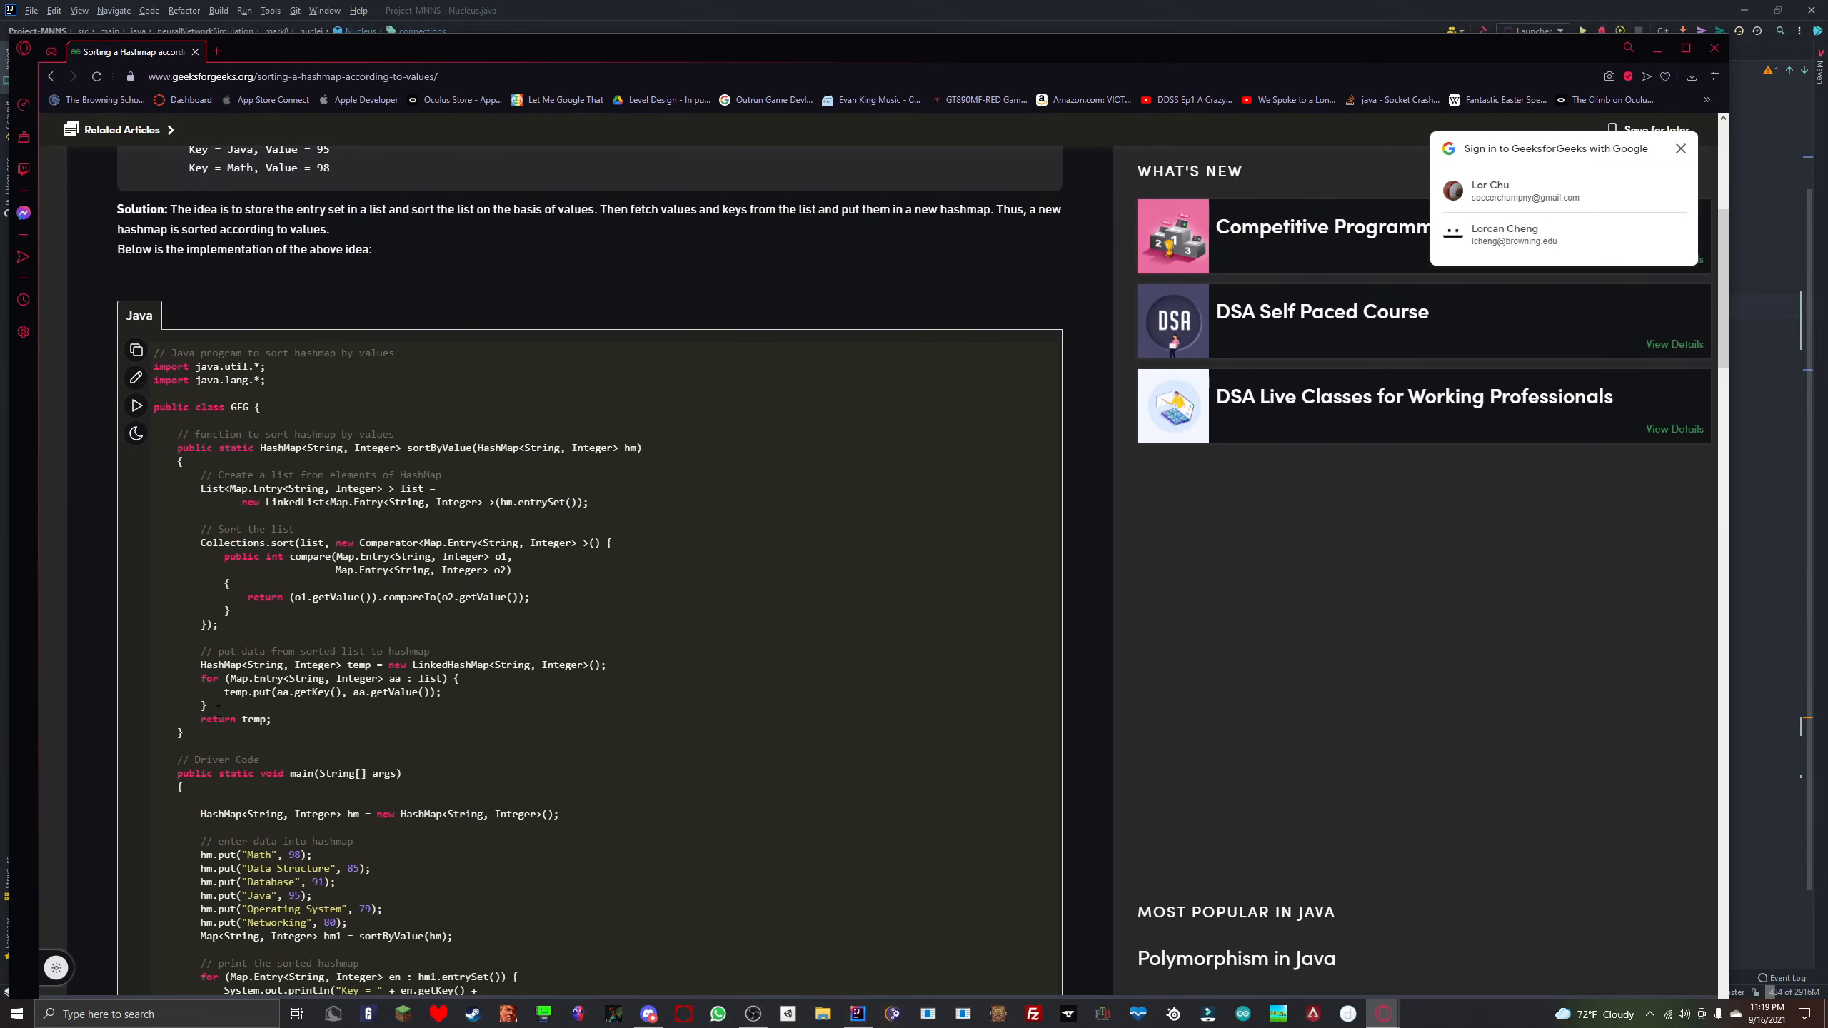
scroll("down", 3)
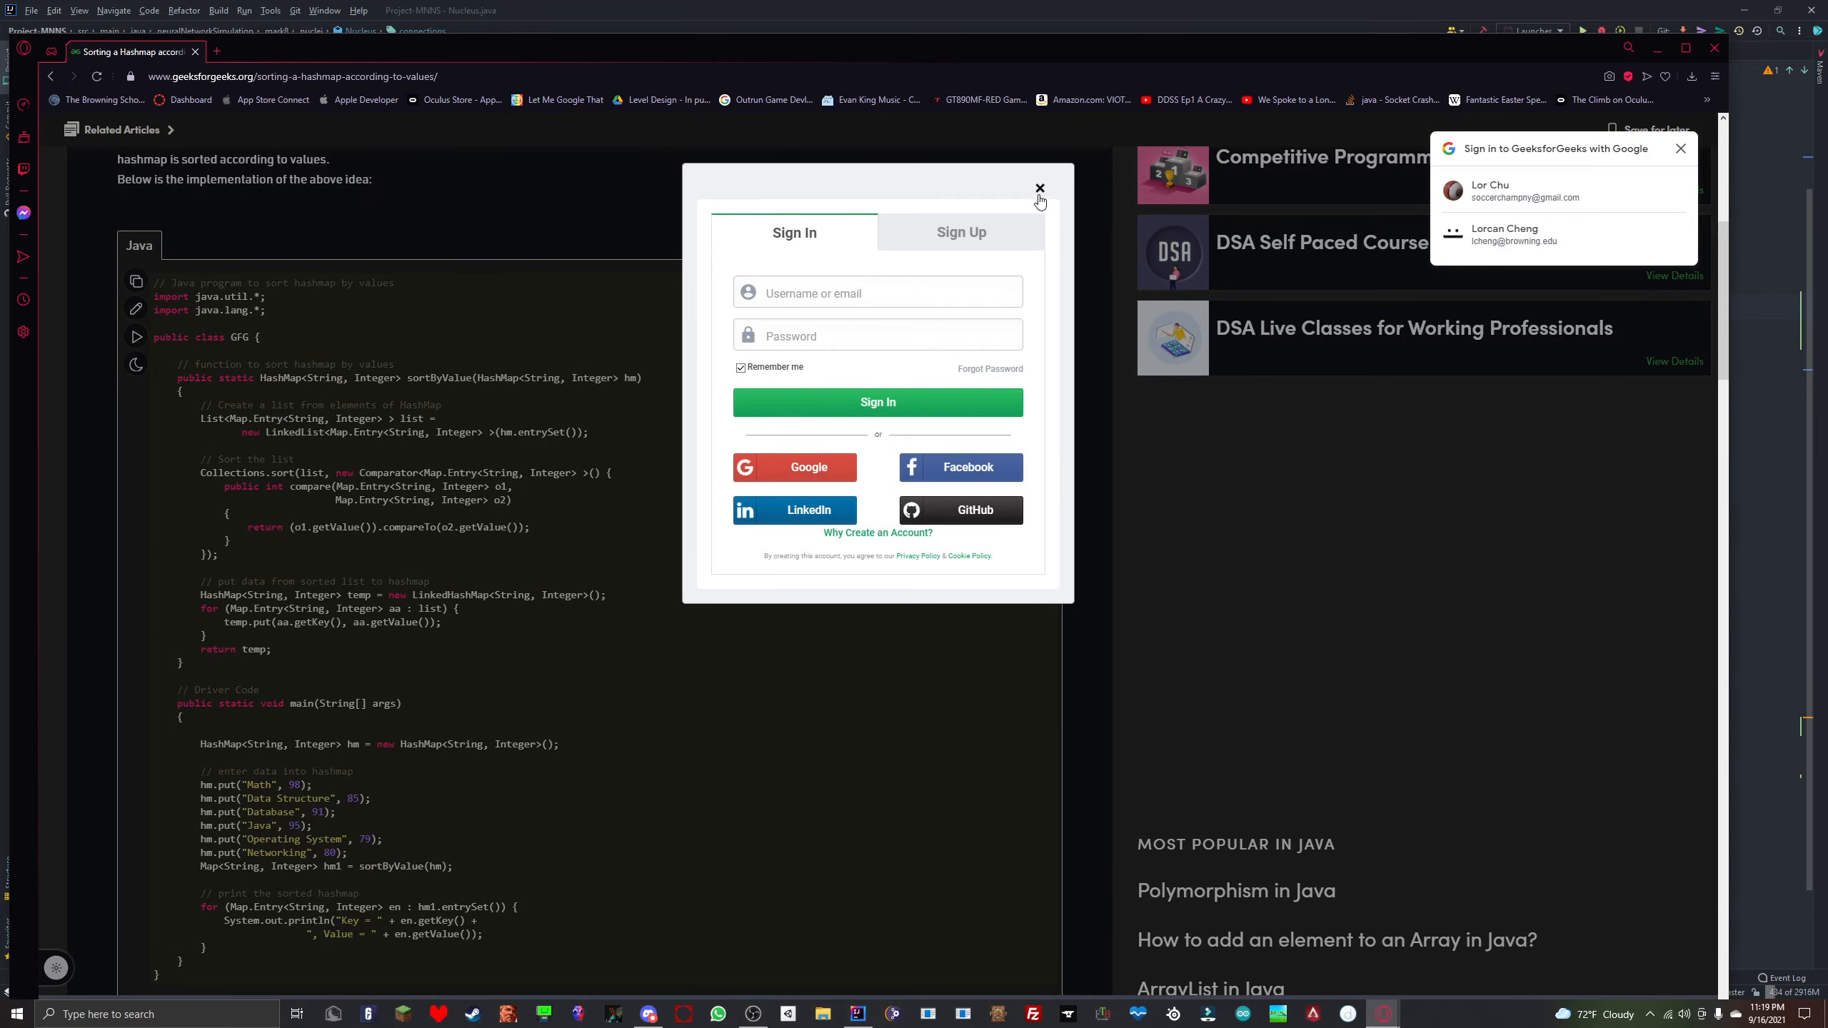
left_click(1040, 189)
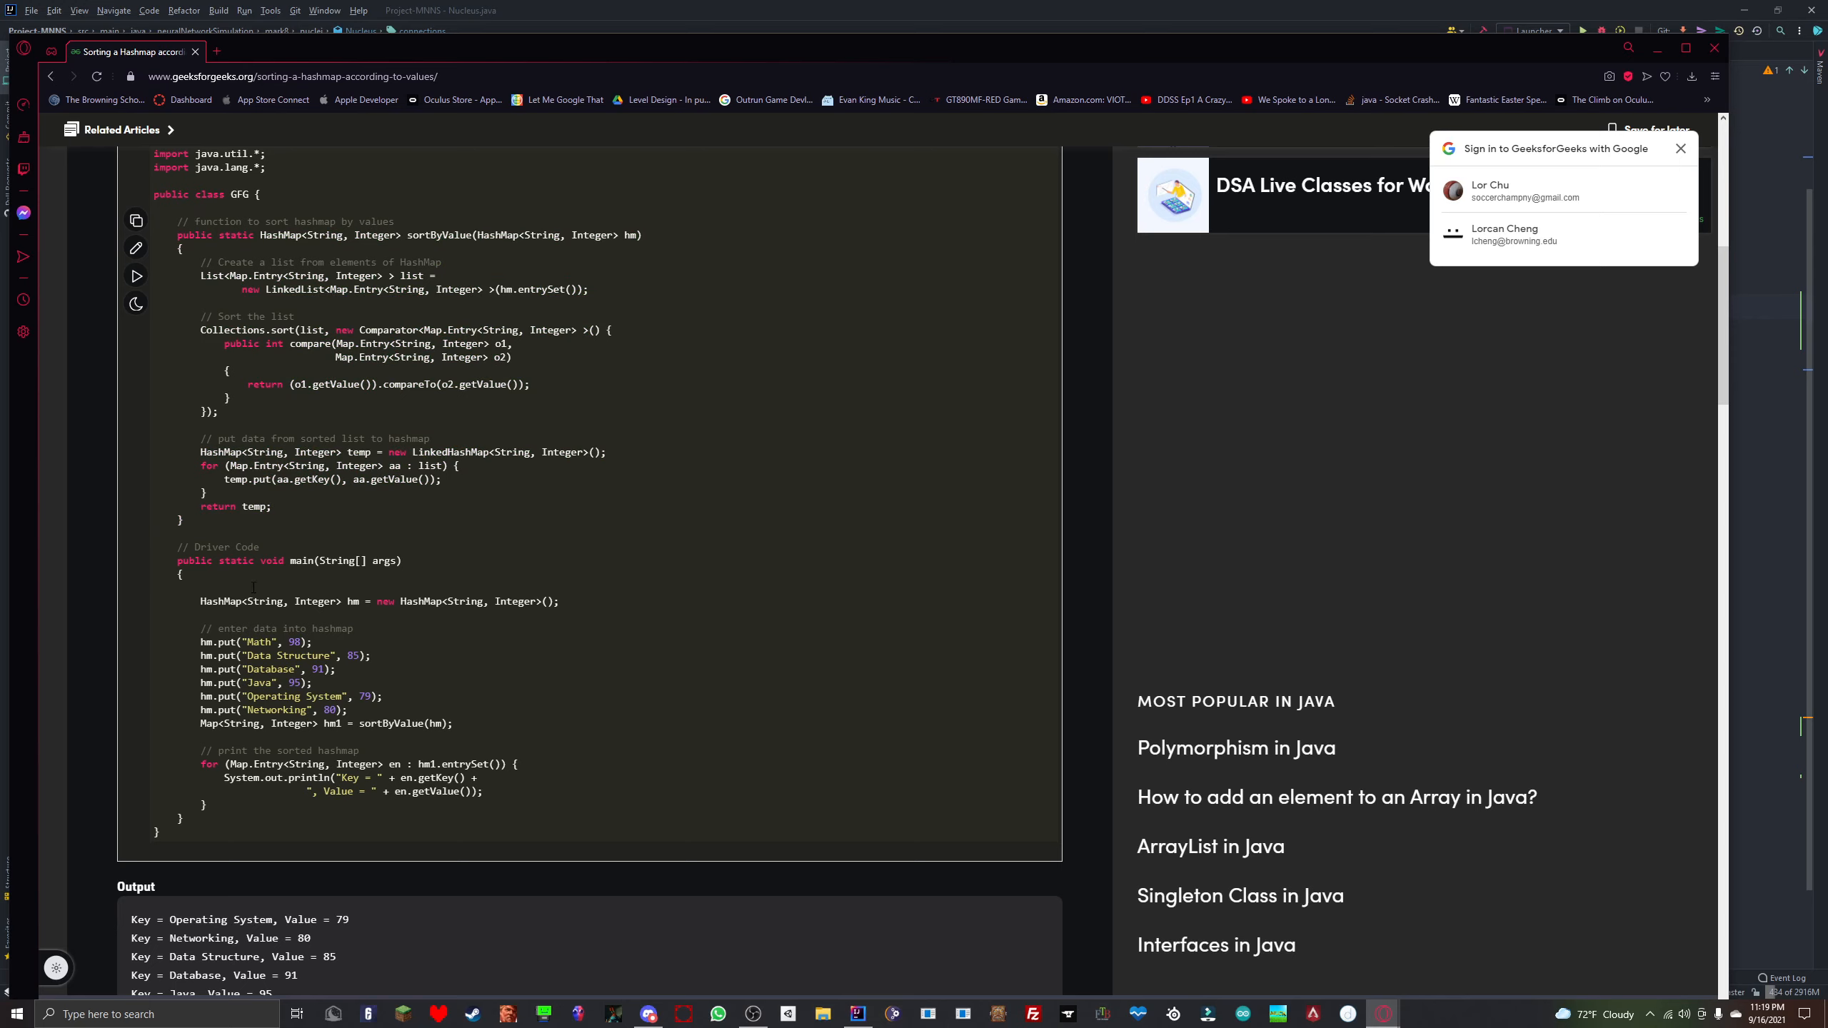
mouse_move(737, 6)
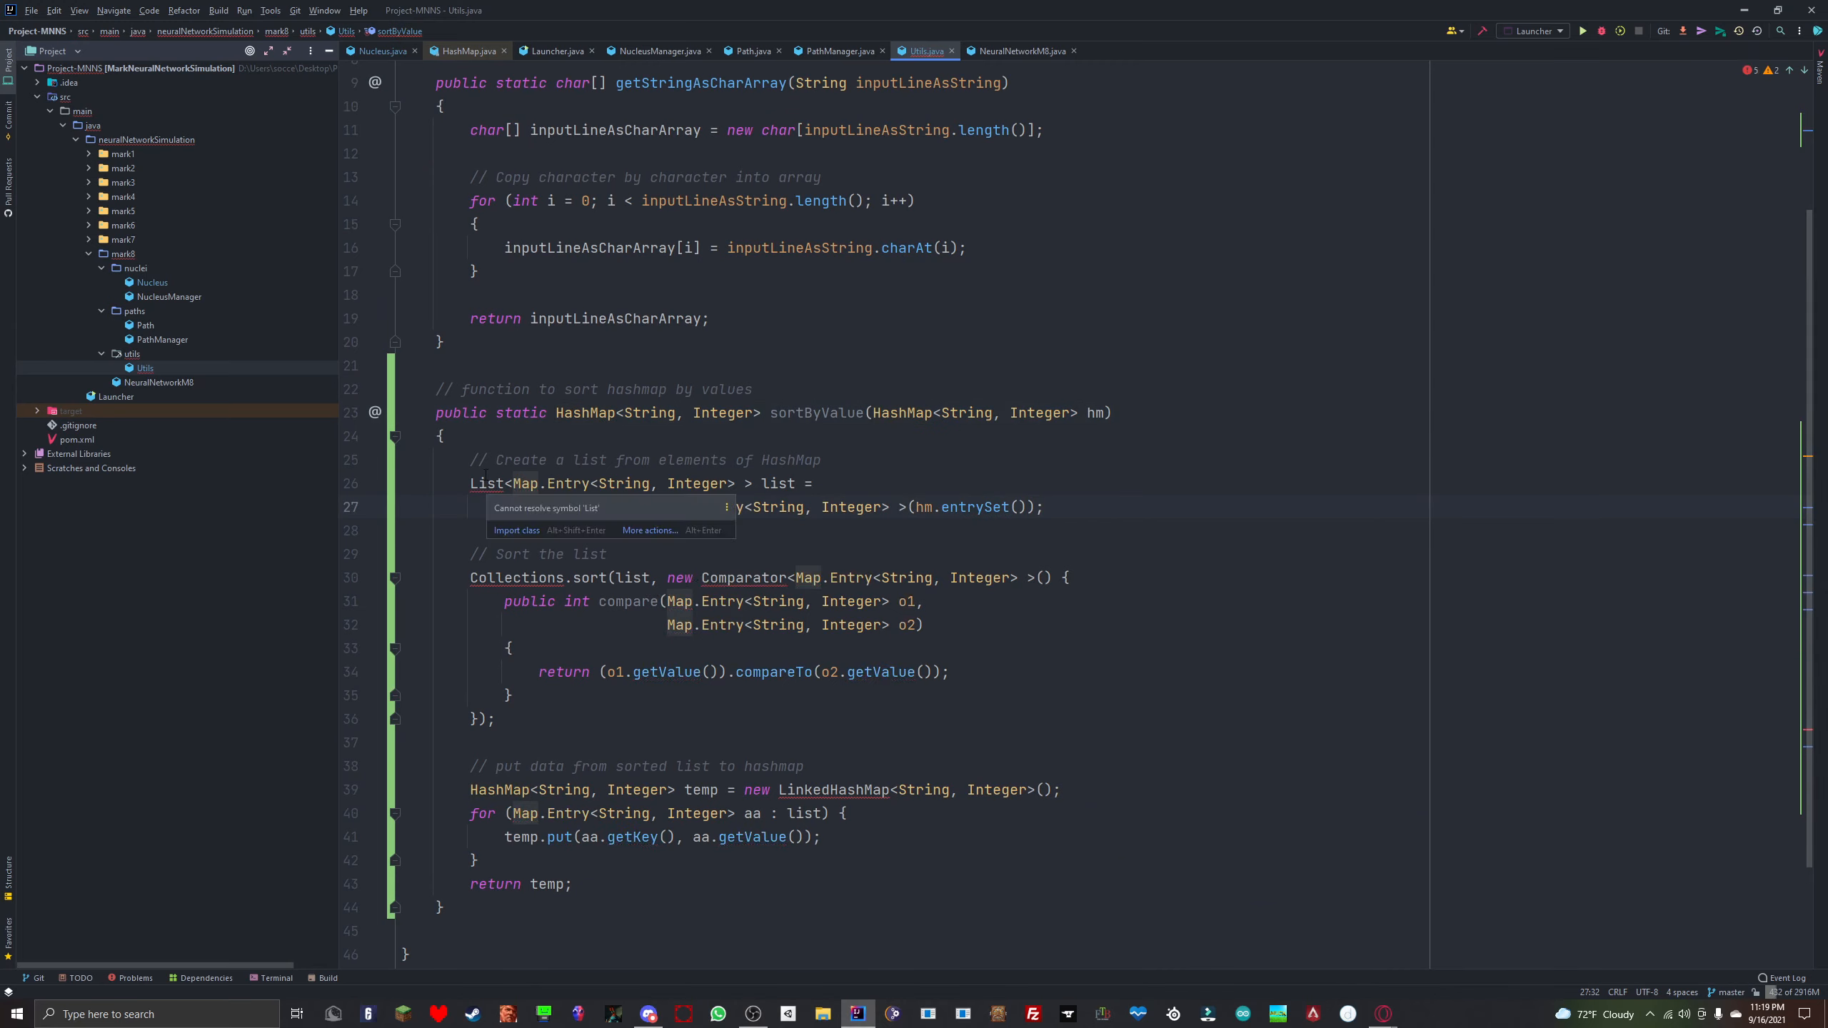
Step: Resolve the pasted sortByValue method's imports with java.util List and related classes
left_click(517, 530)
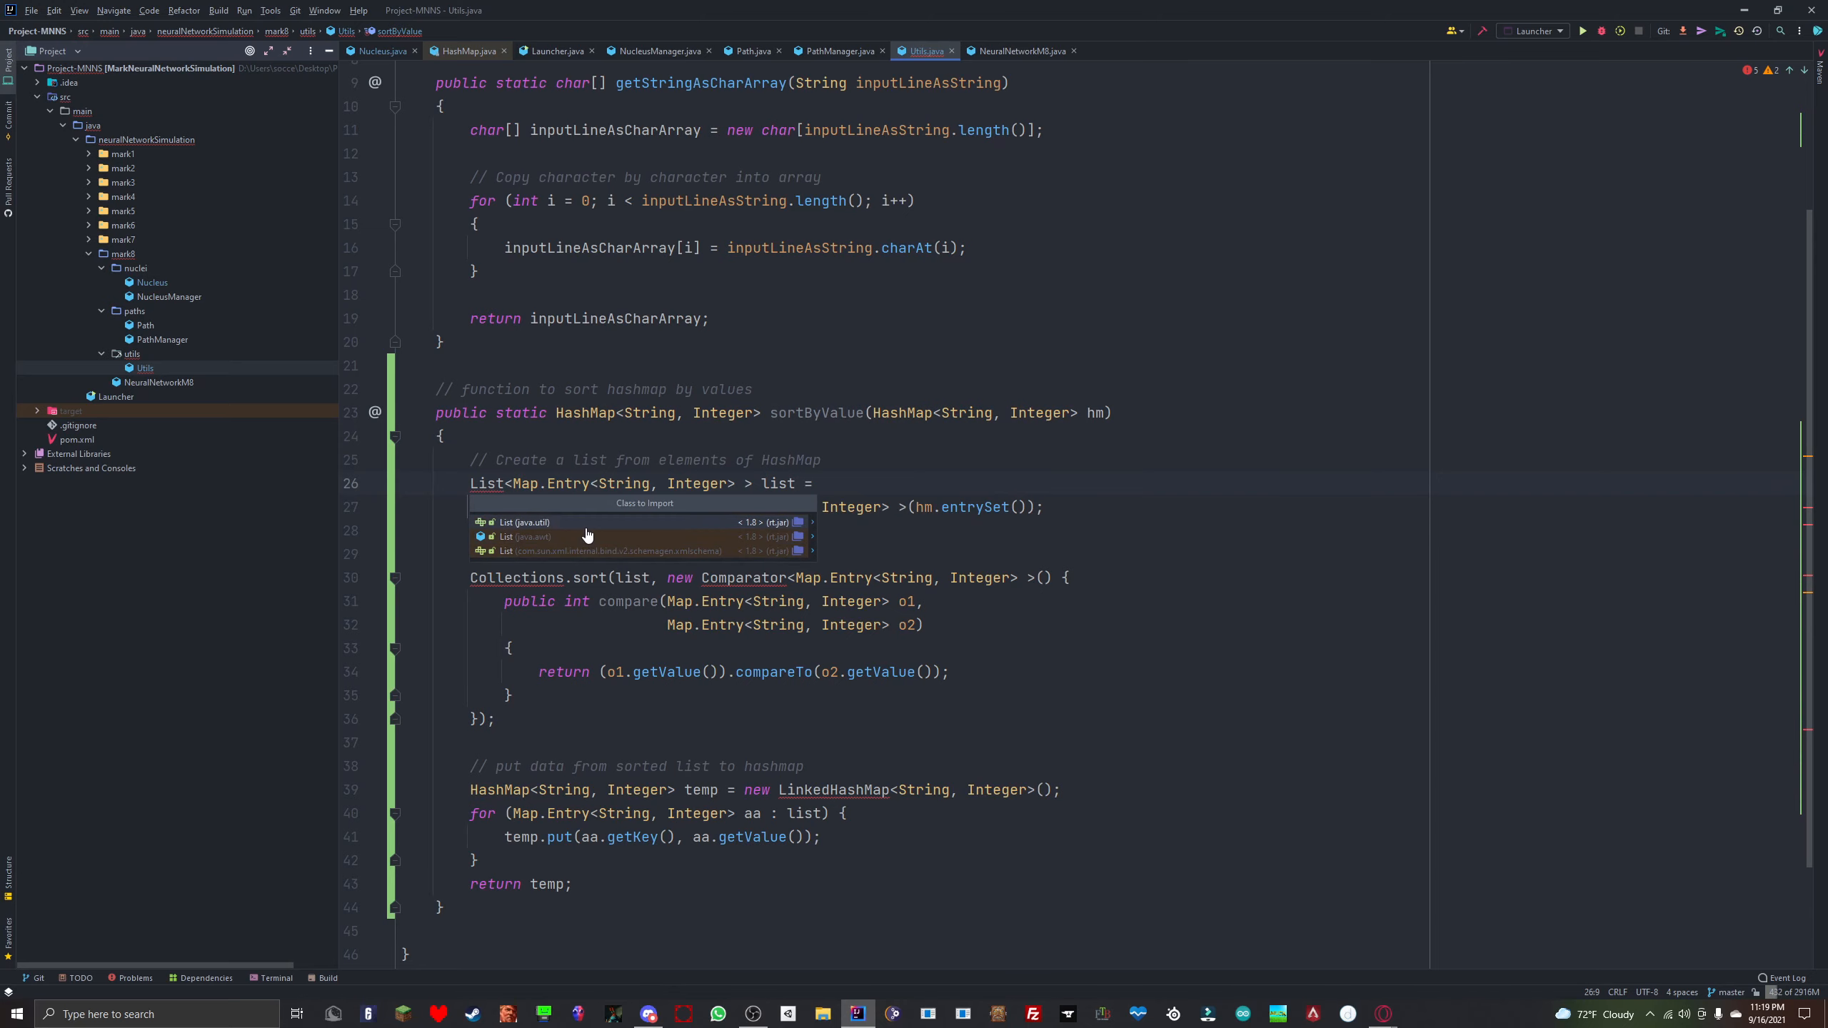
left_click(524, 522)
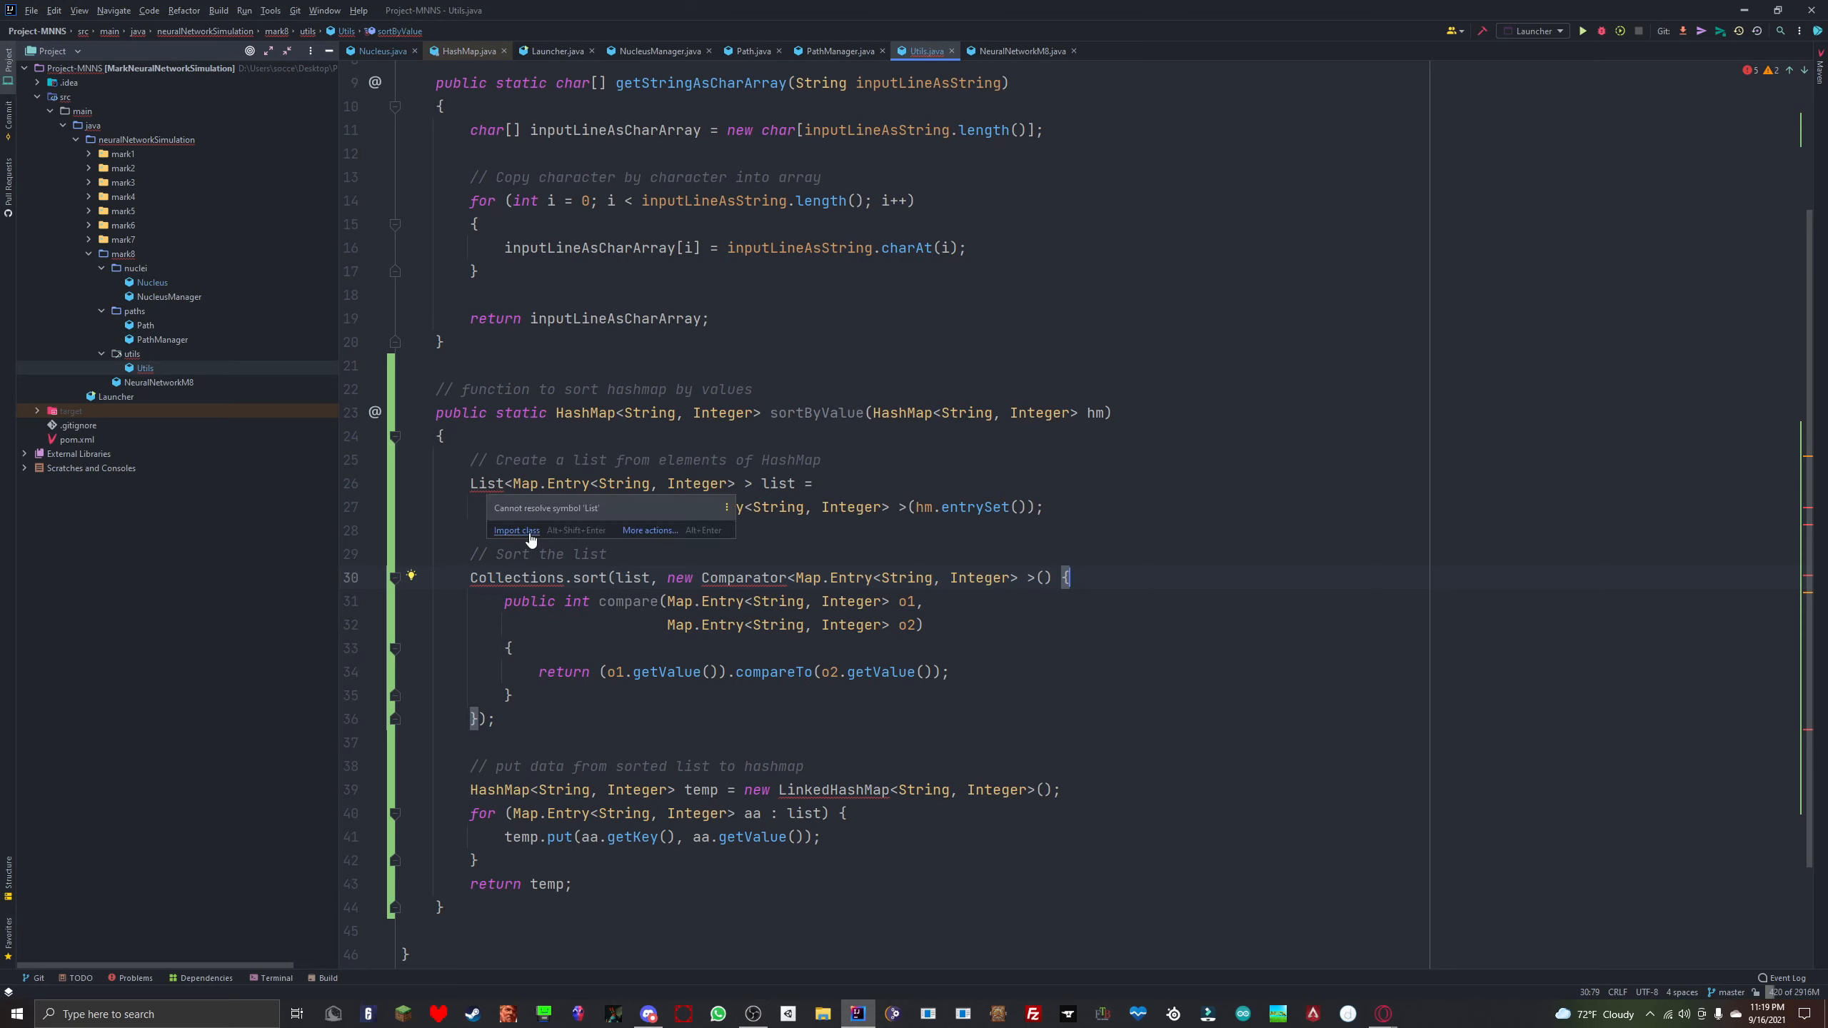
left_click(517, 530)
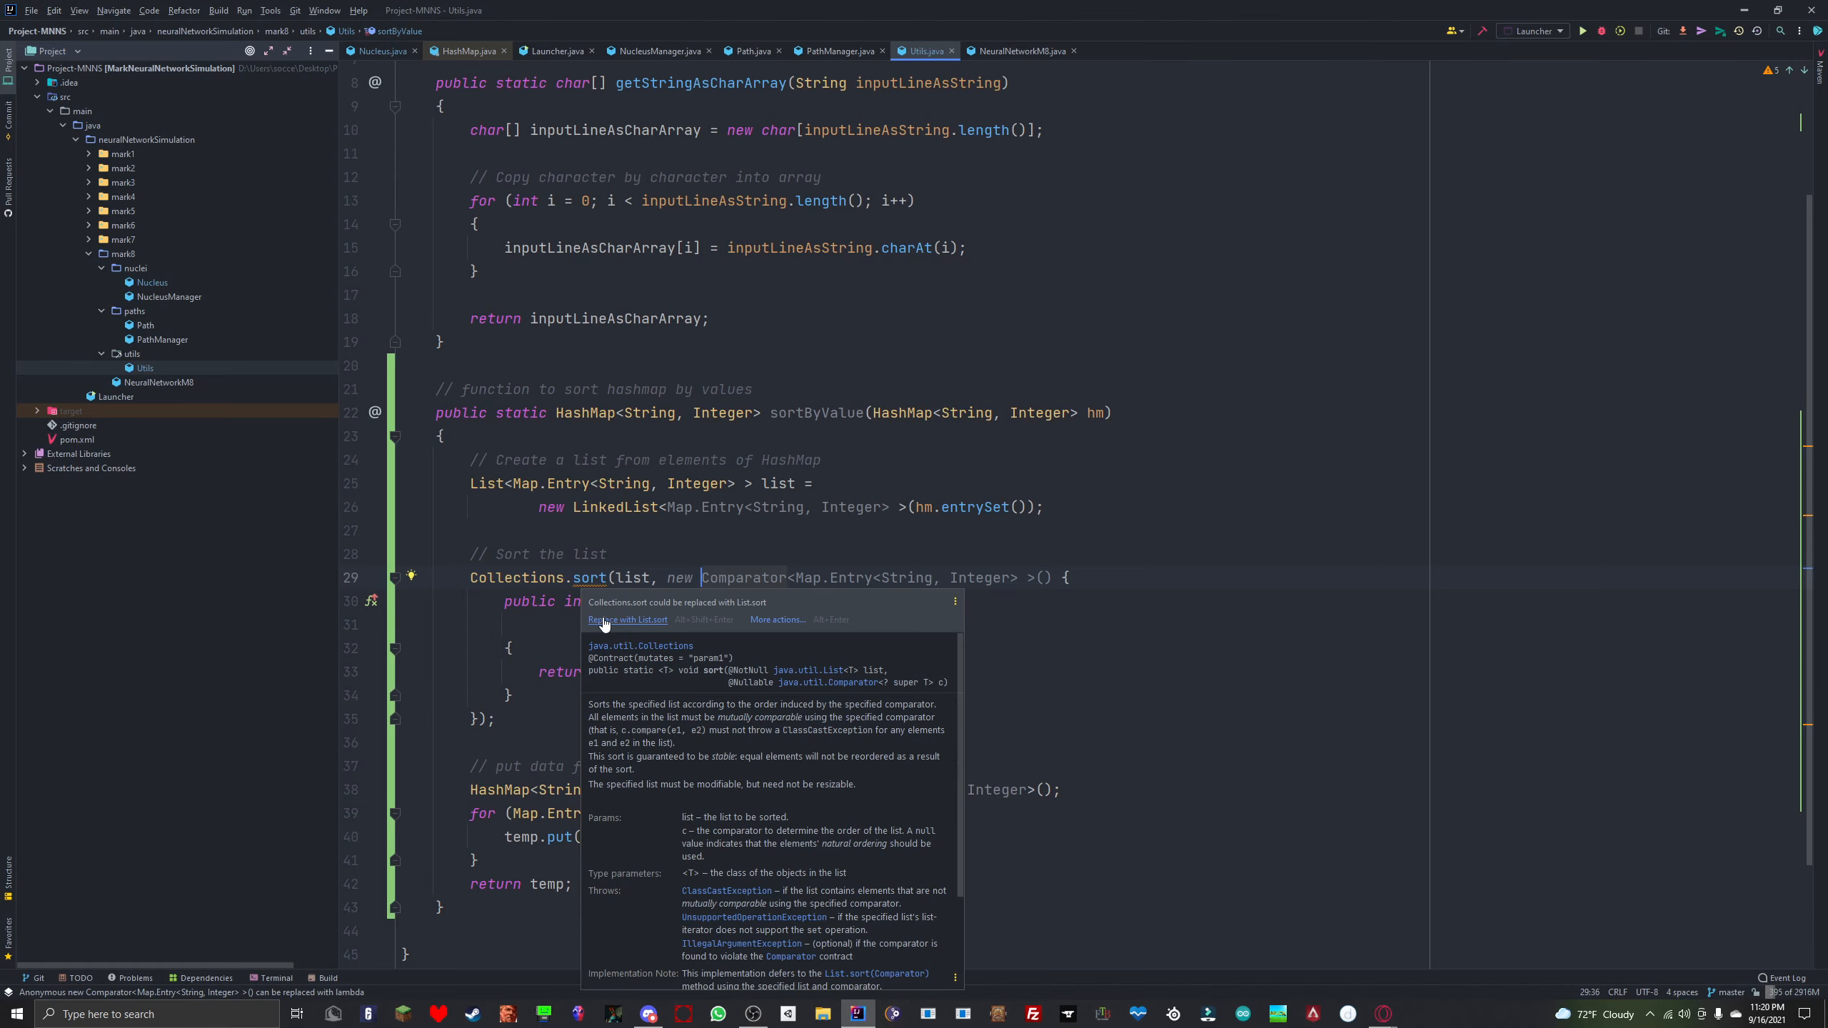
Step: Accept the quick-fixes replacing Collections.sort with list.sort and the lambda with Comparator.comparing
left_click(627, 619)
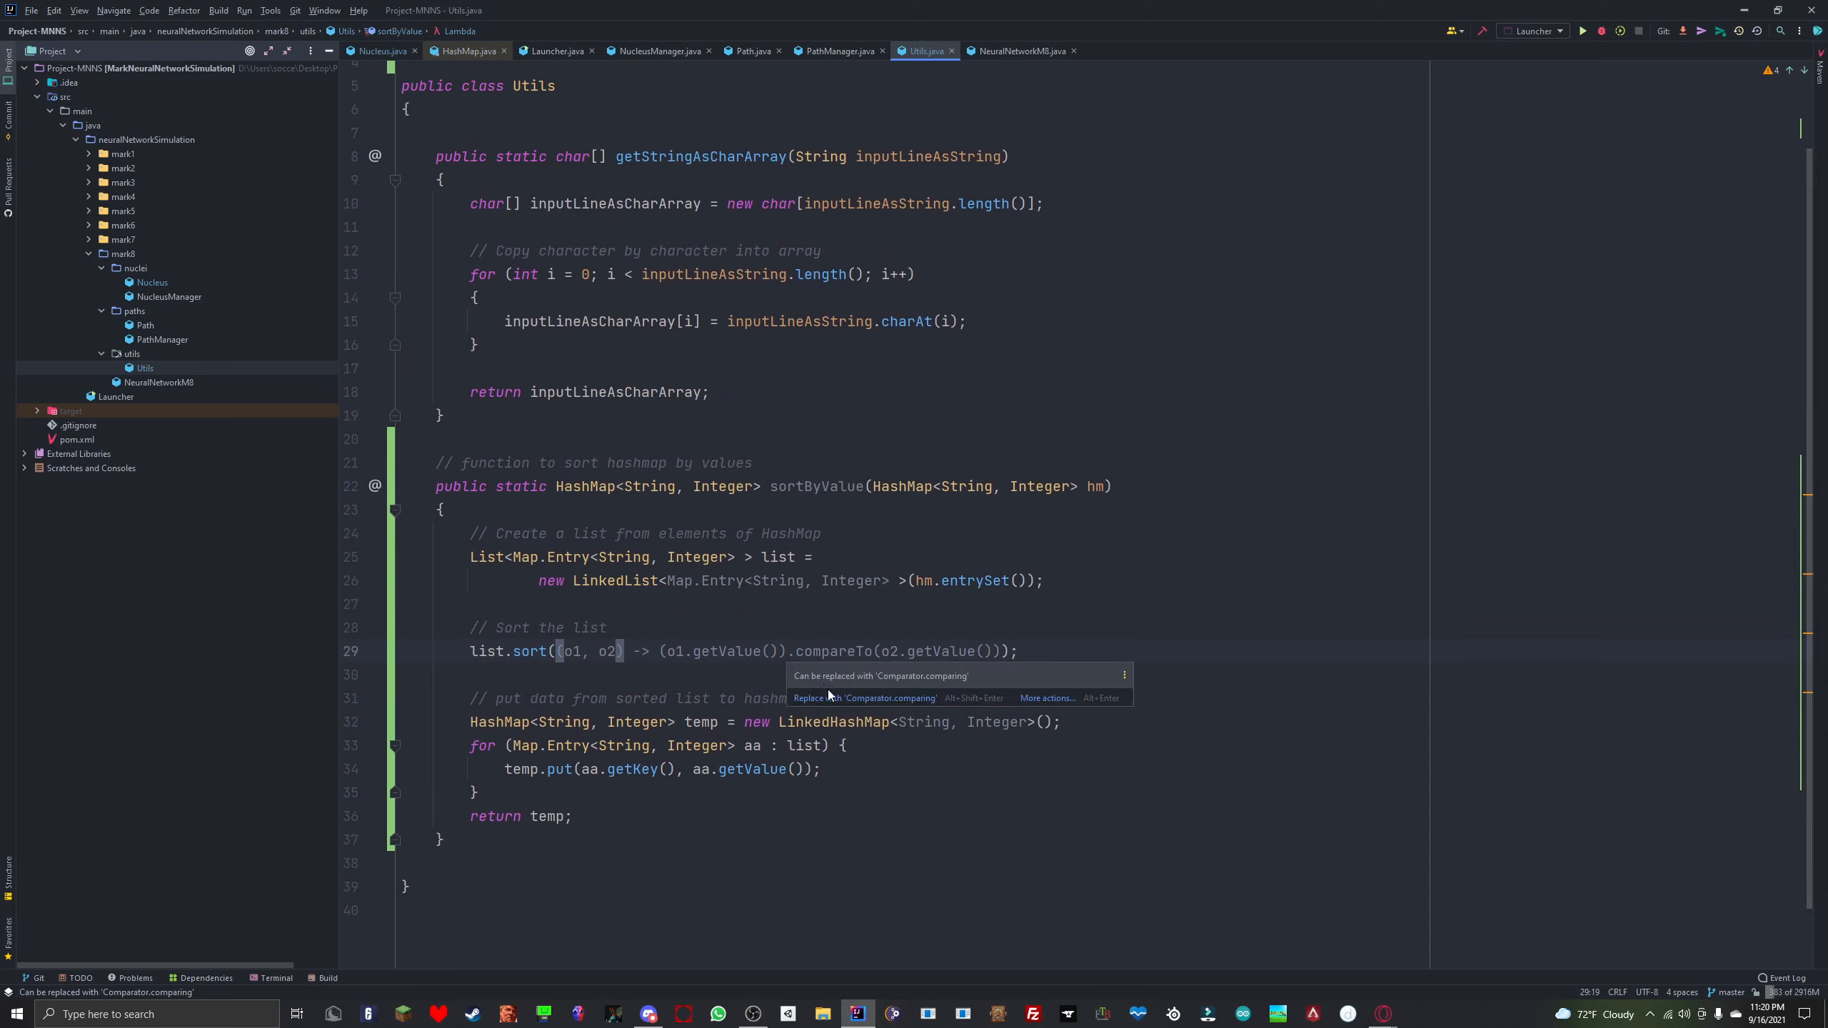
left_click(864, 697)
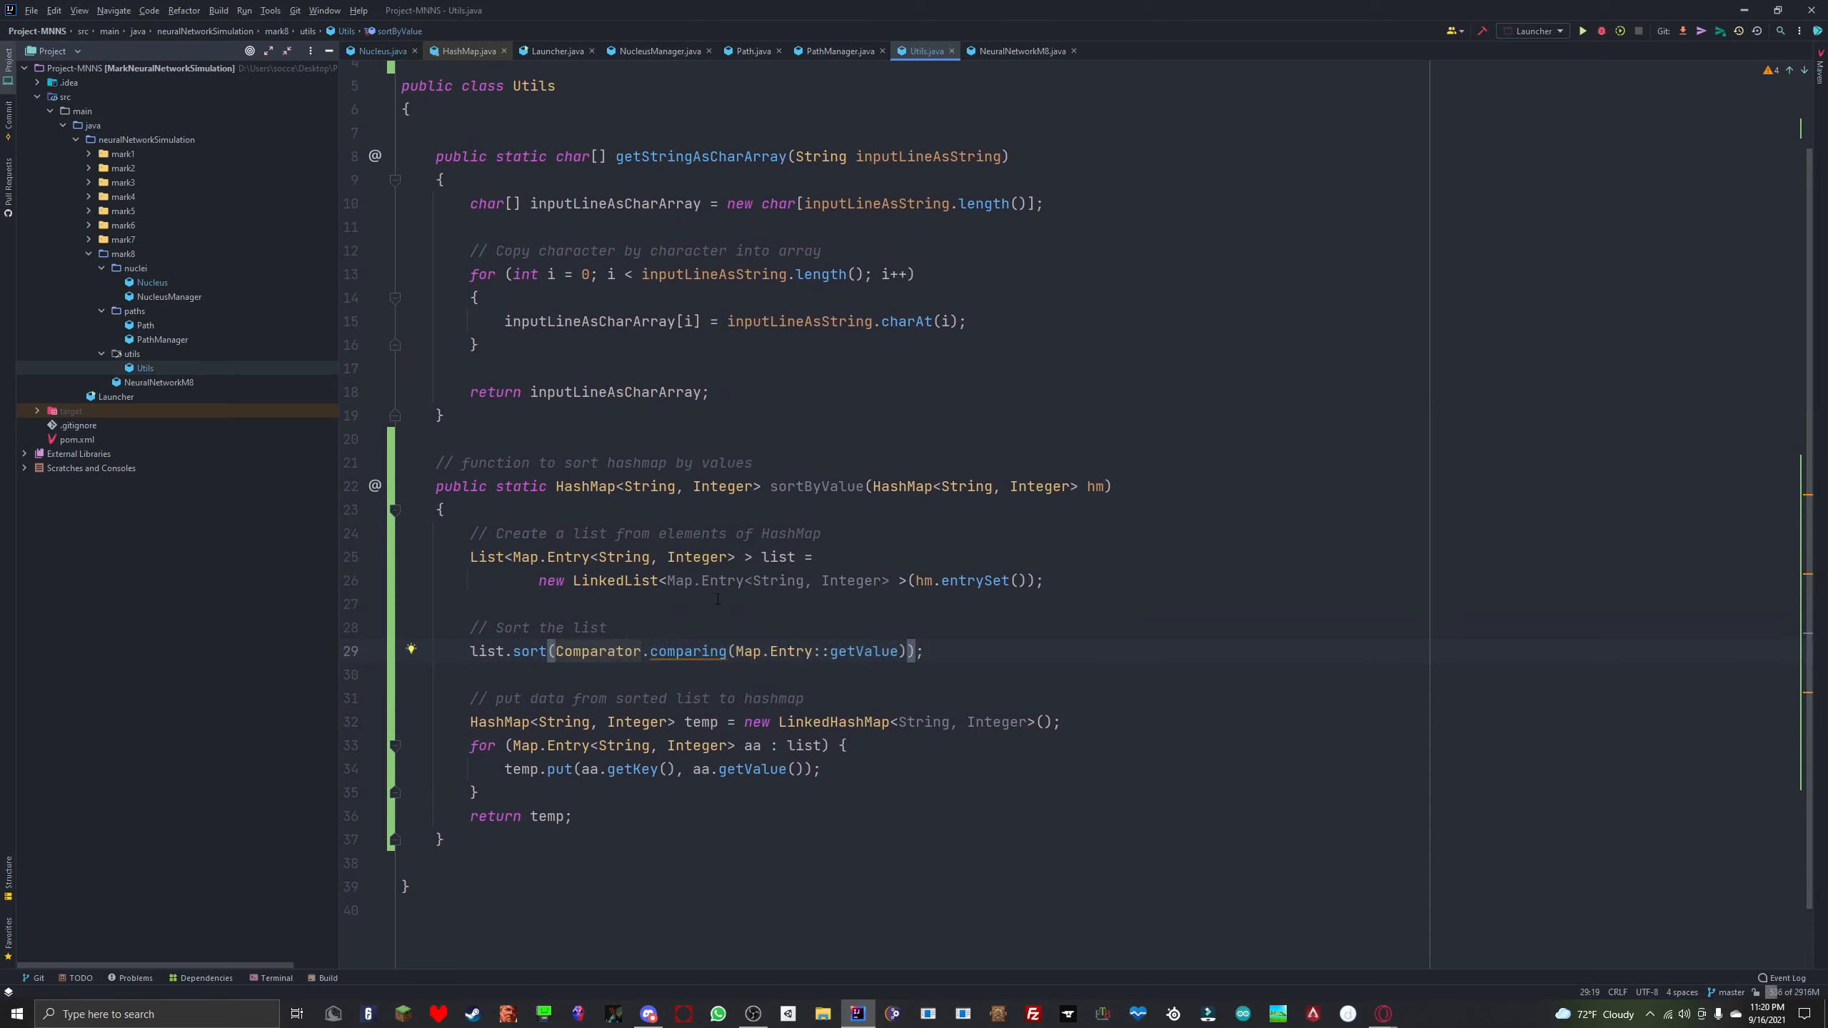
mouse_move(754, 598)
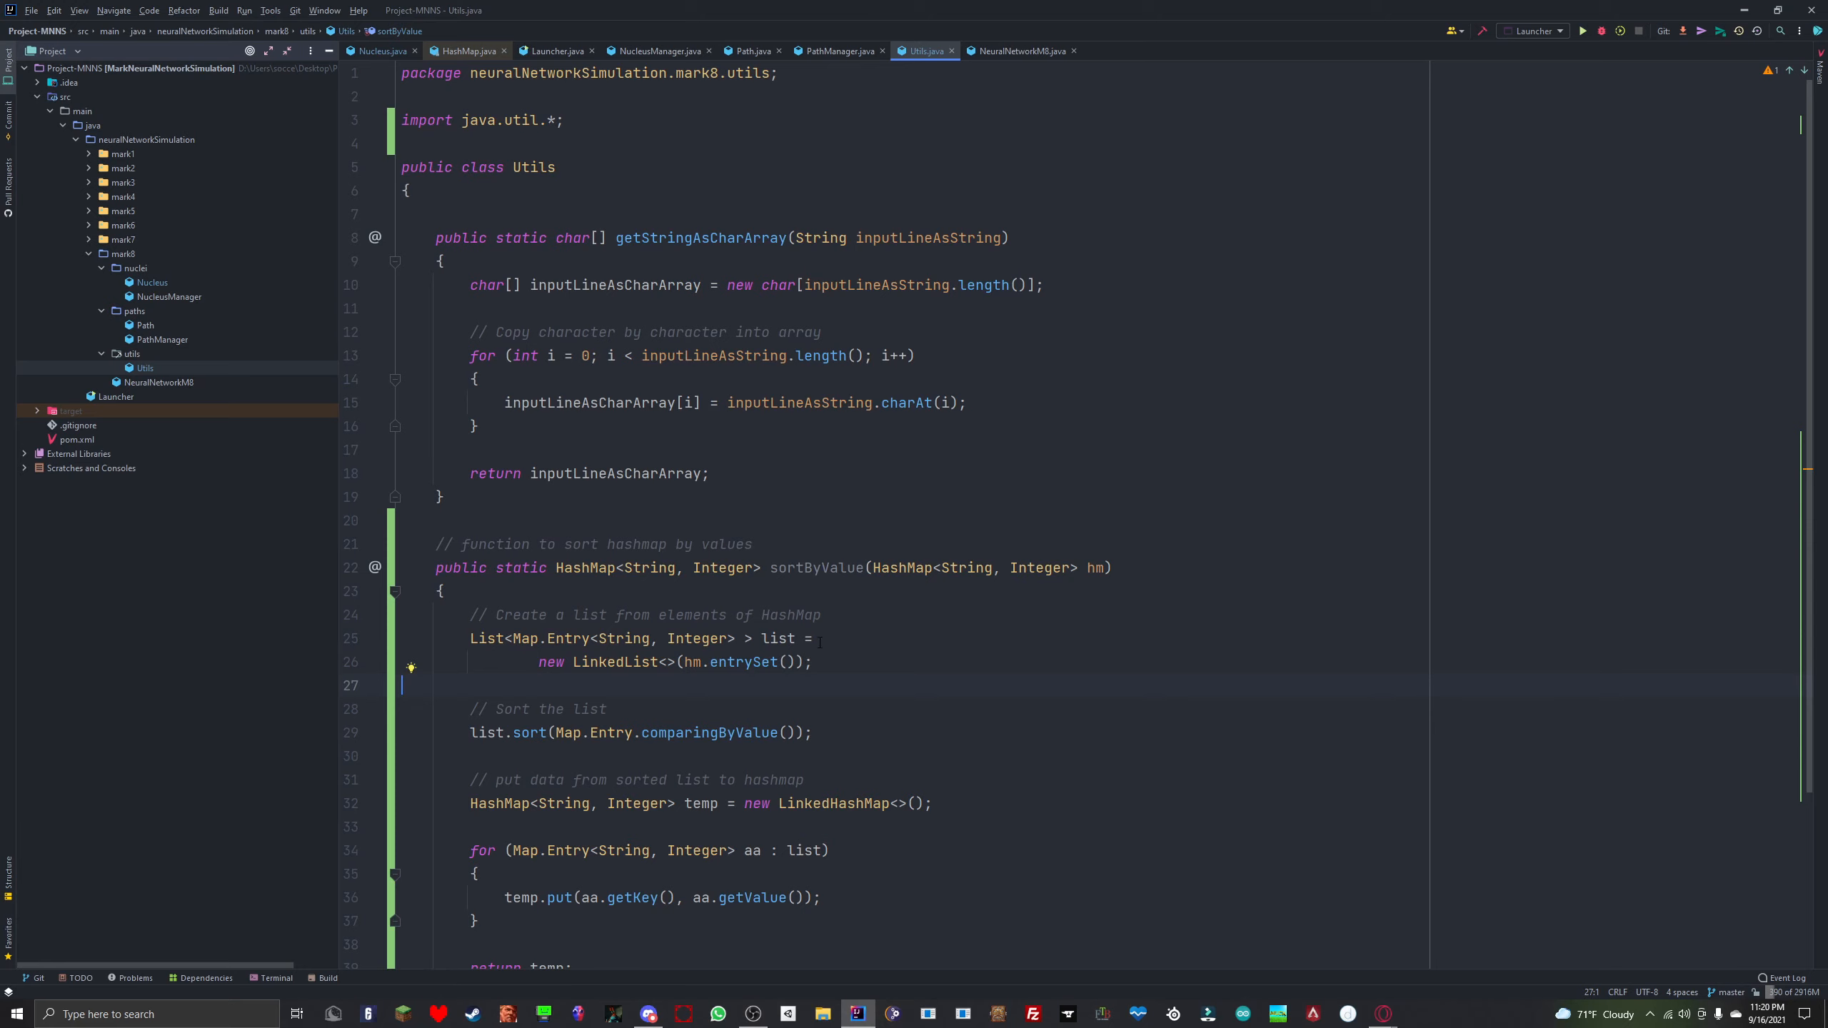
mouse_move(224, 277)
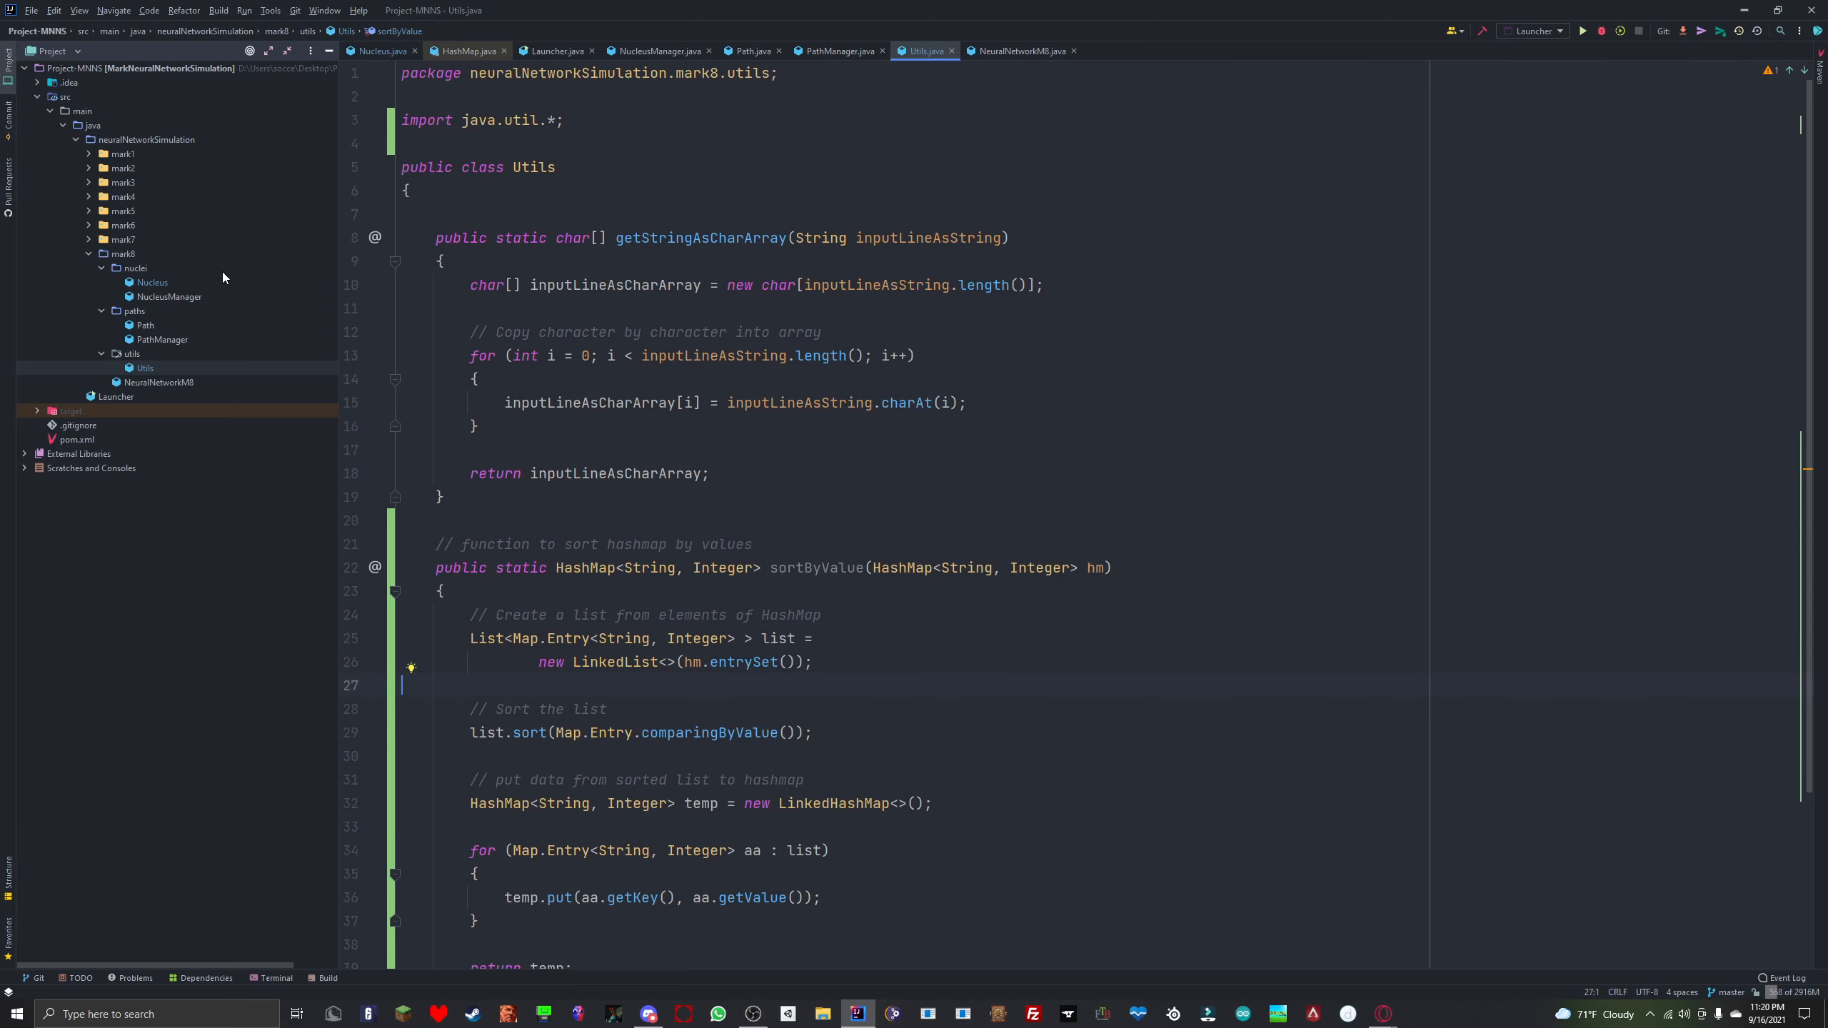
Step: Add connections = Utils.sortByValue(connections); as the first line of trigger
left_click(151, 283)
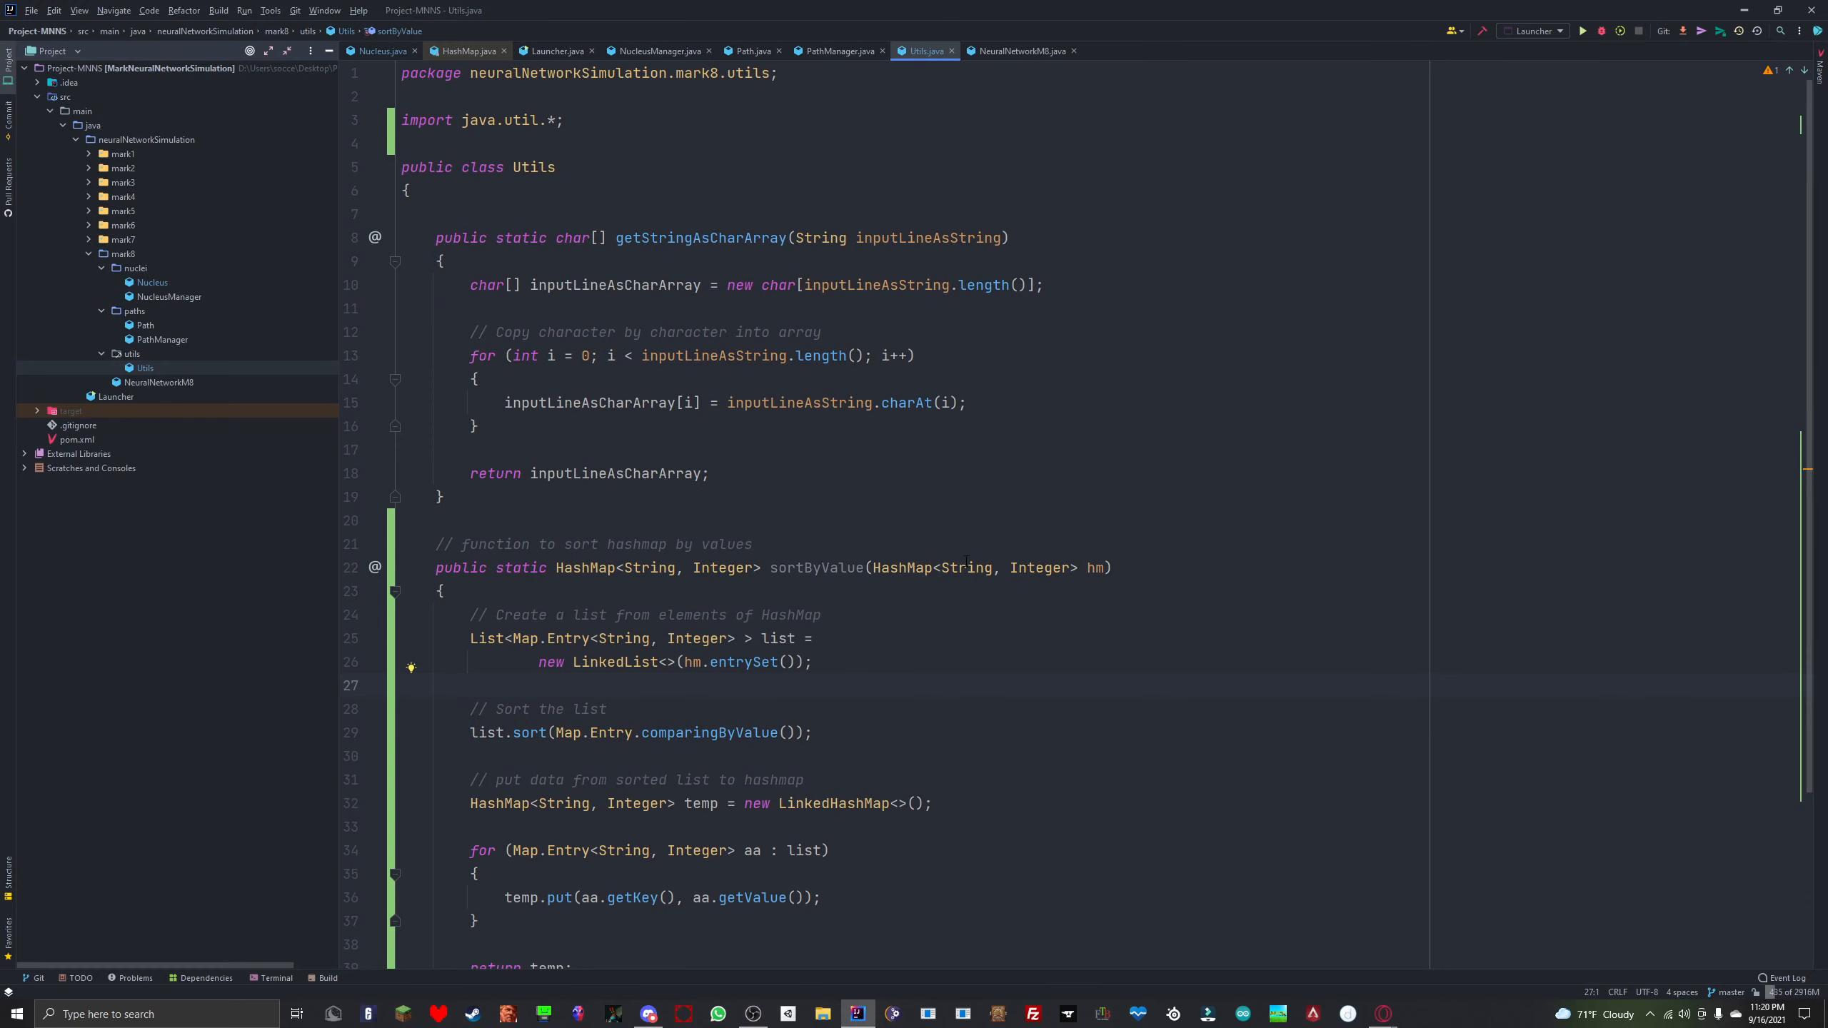
mouse_move(167, 299)
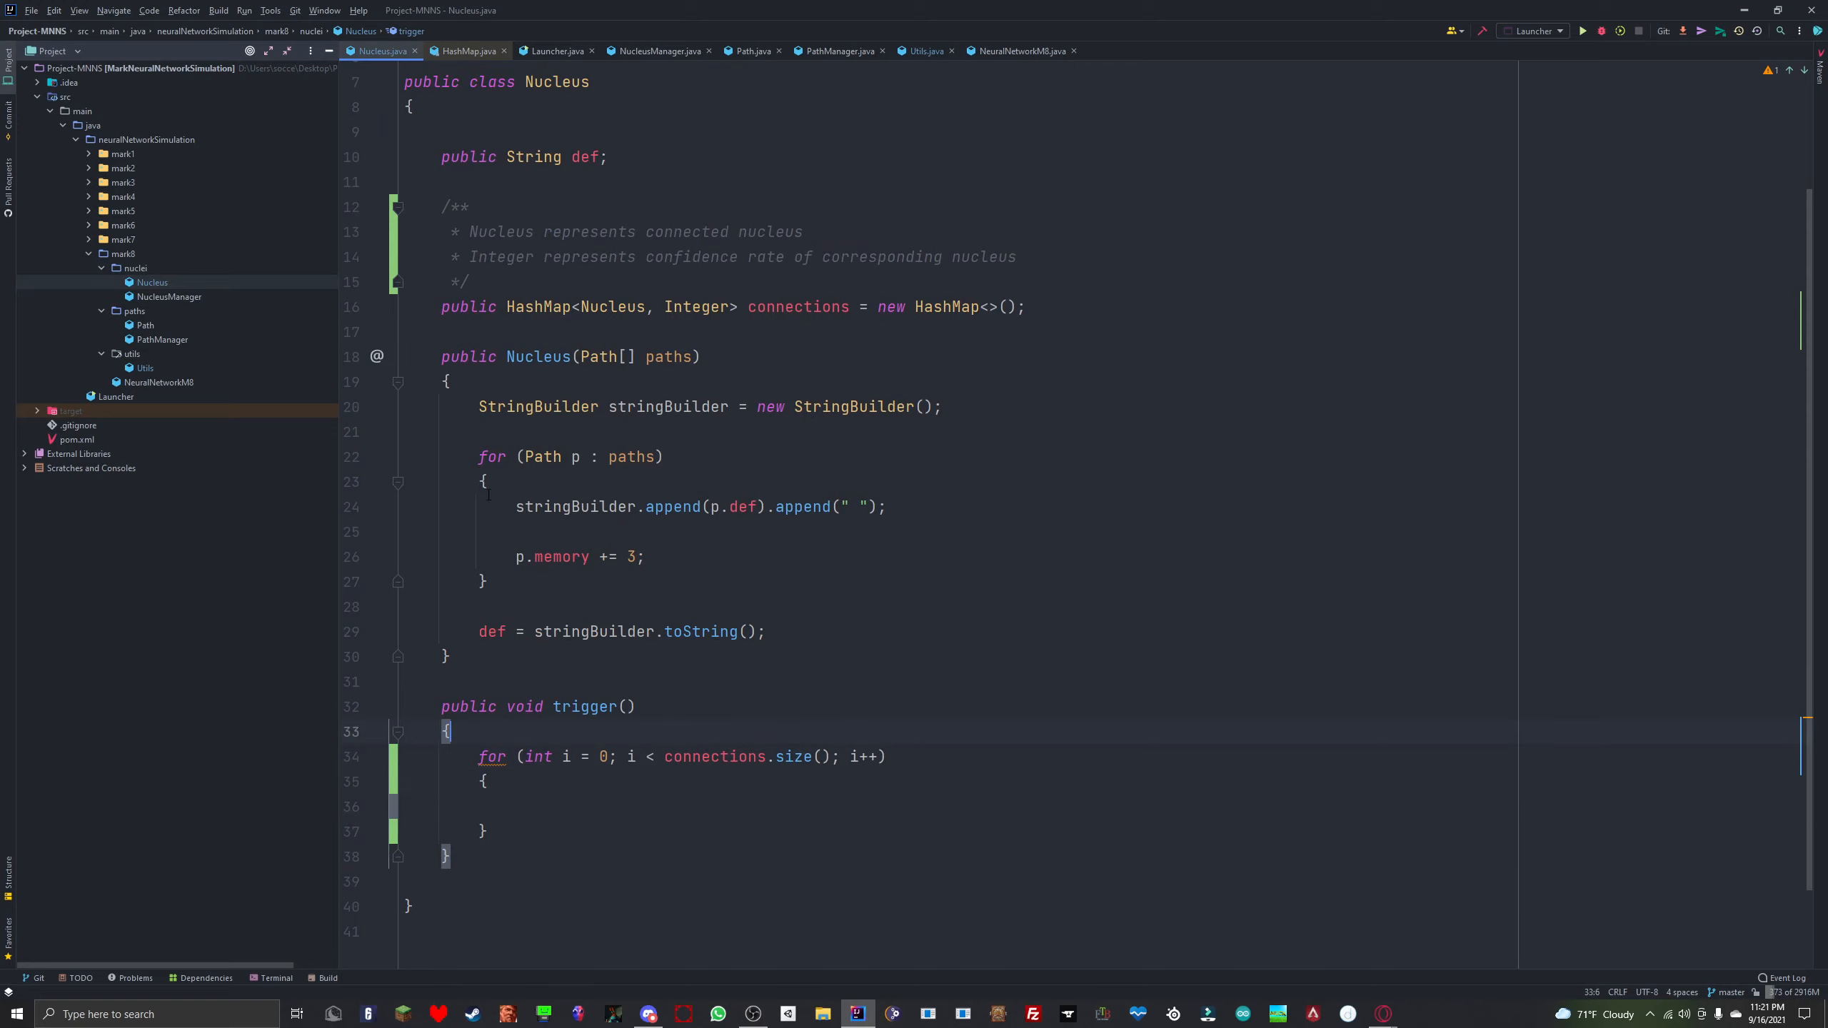
key("Enter")
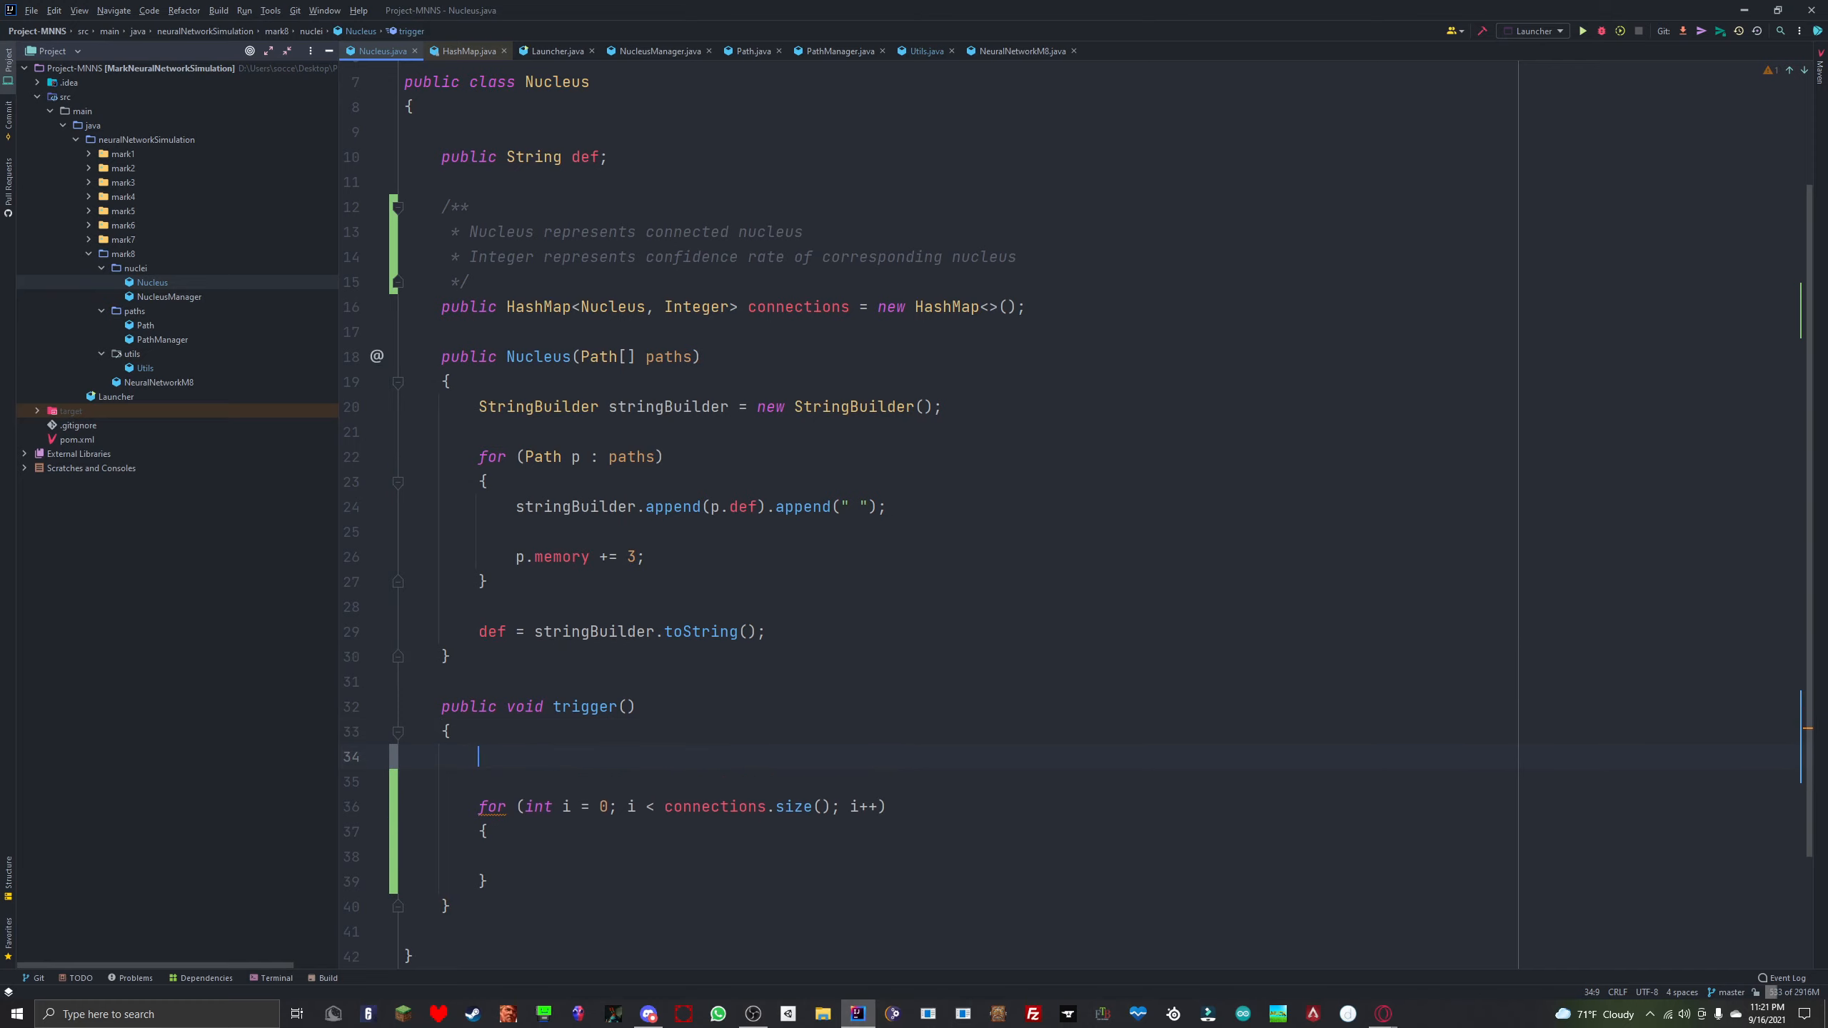
type("Hash")
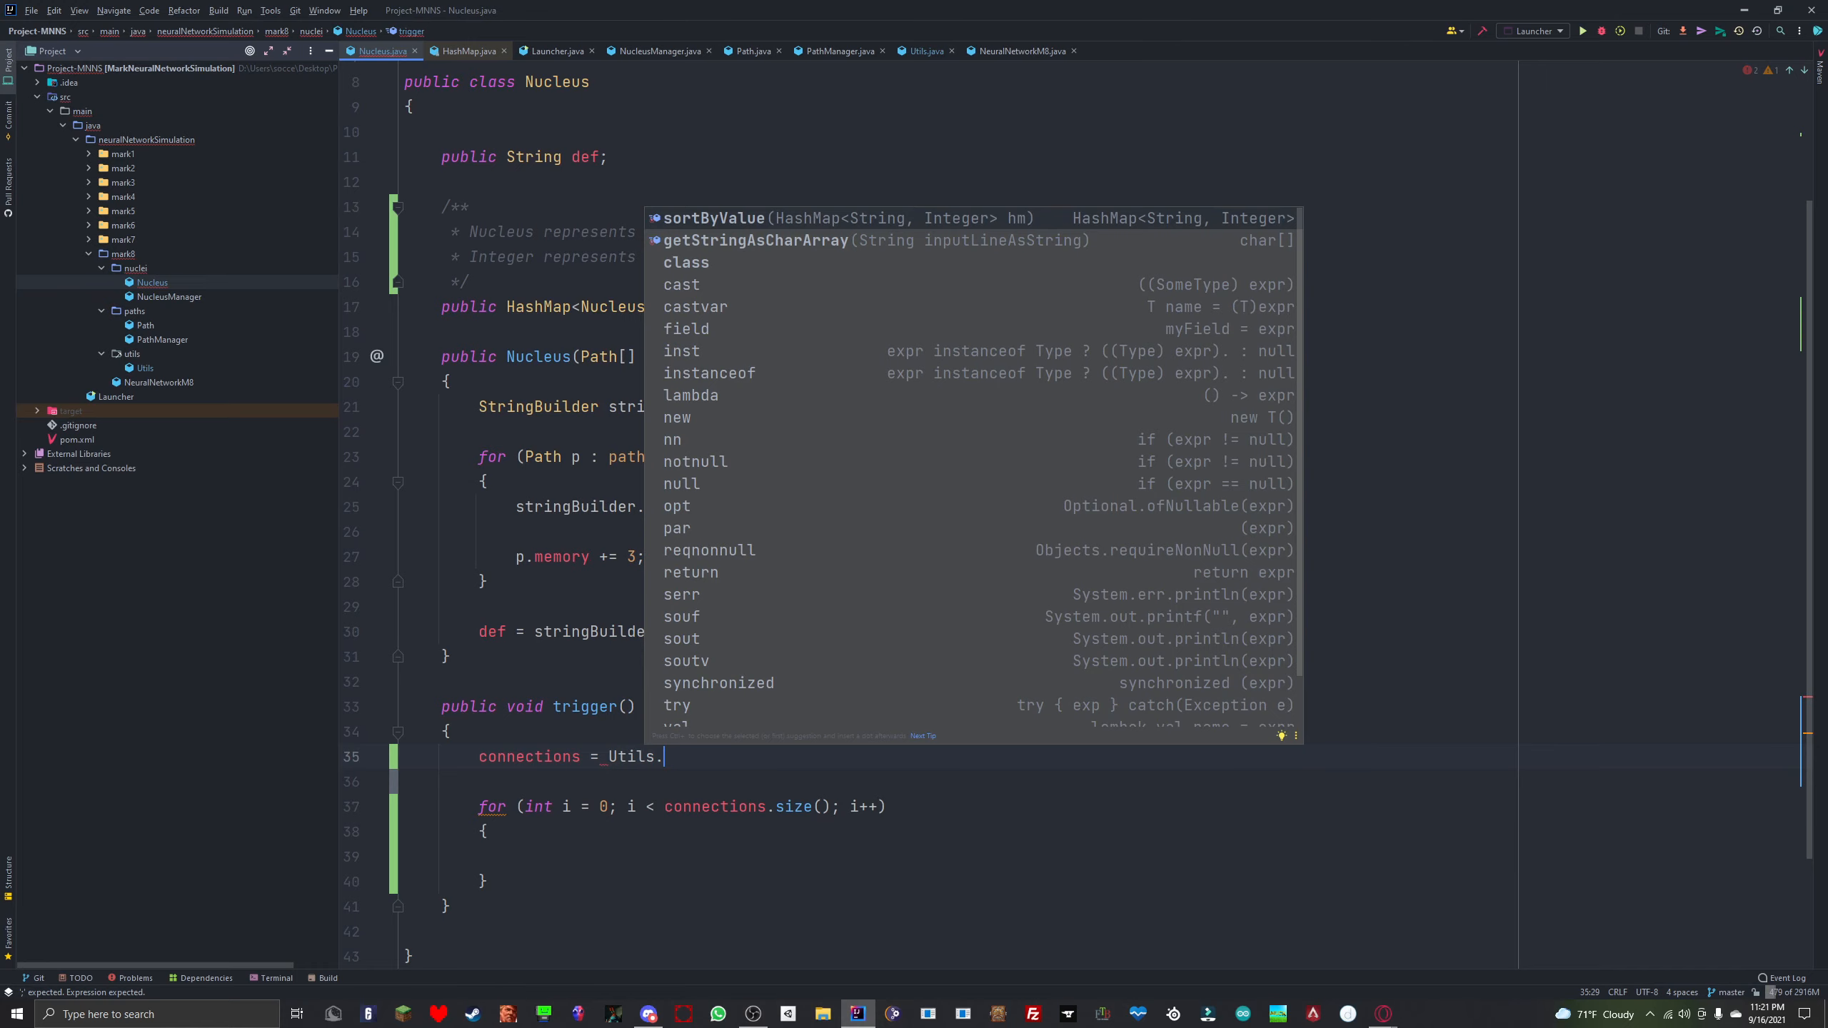
left_click(712, 217)
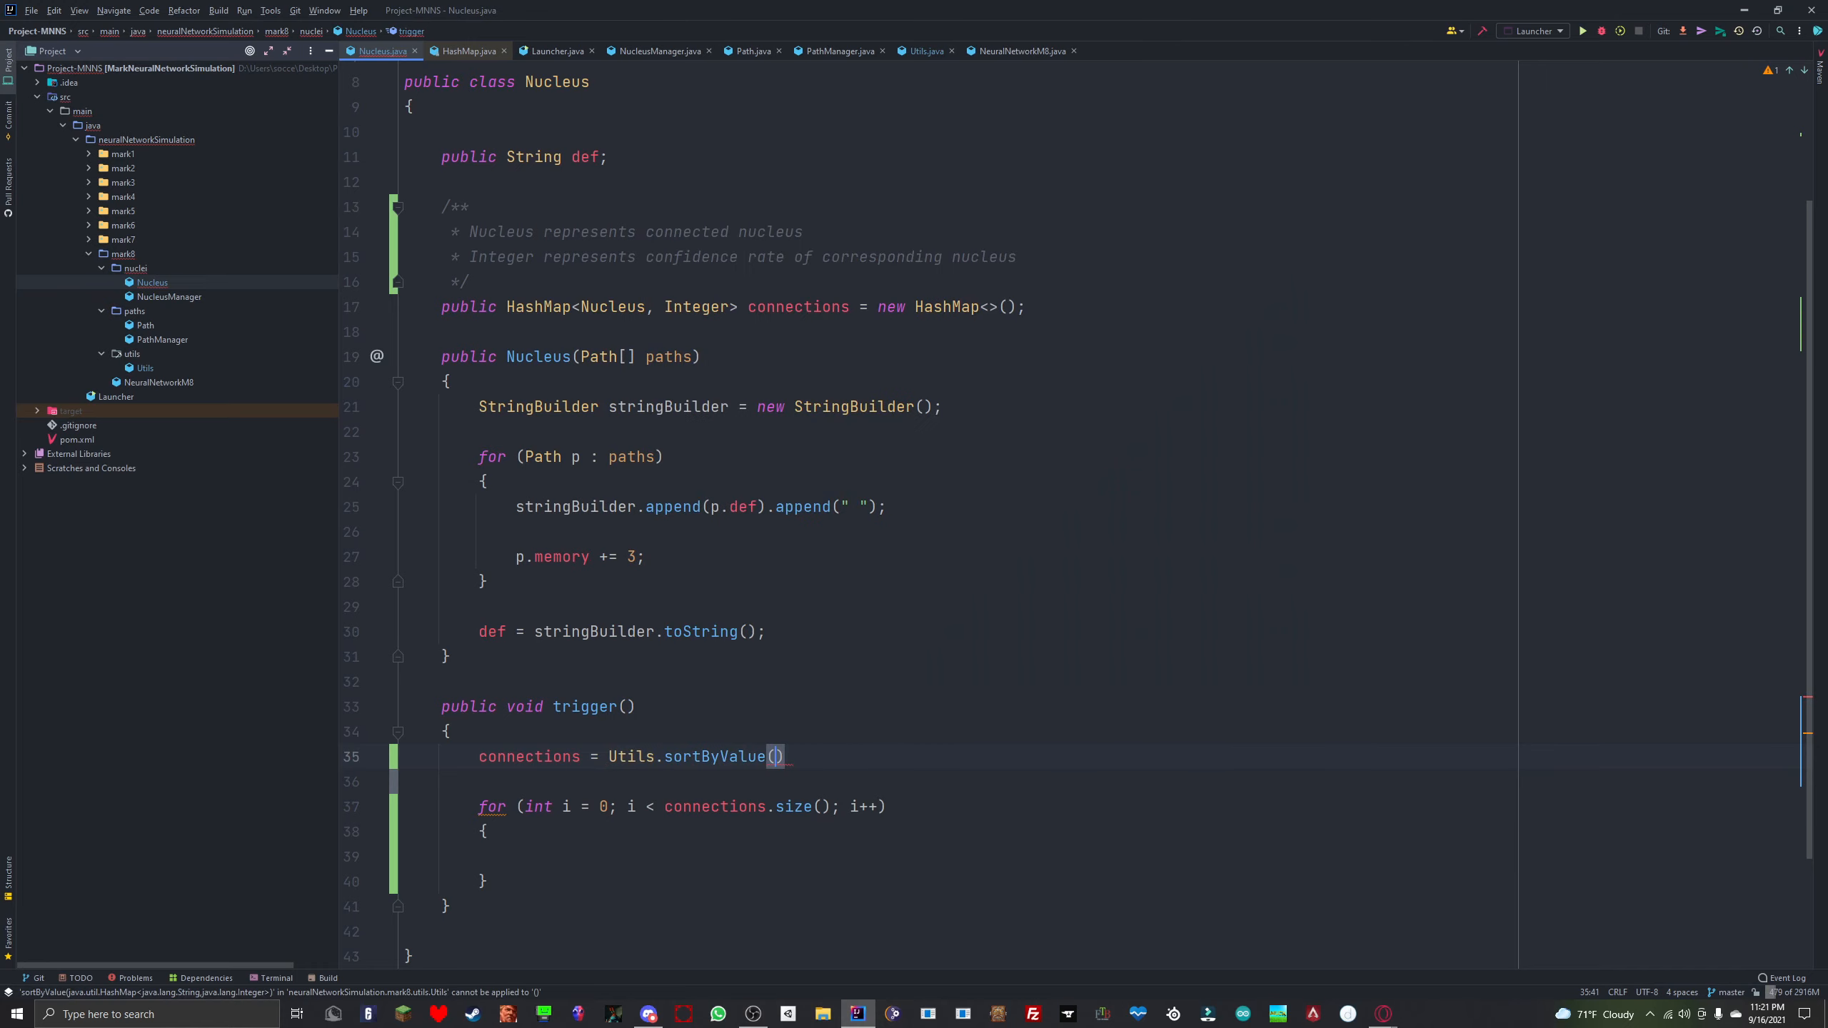
type("conn")
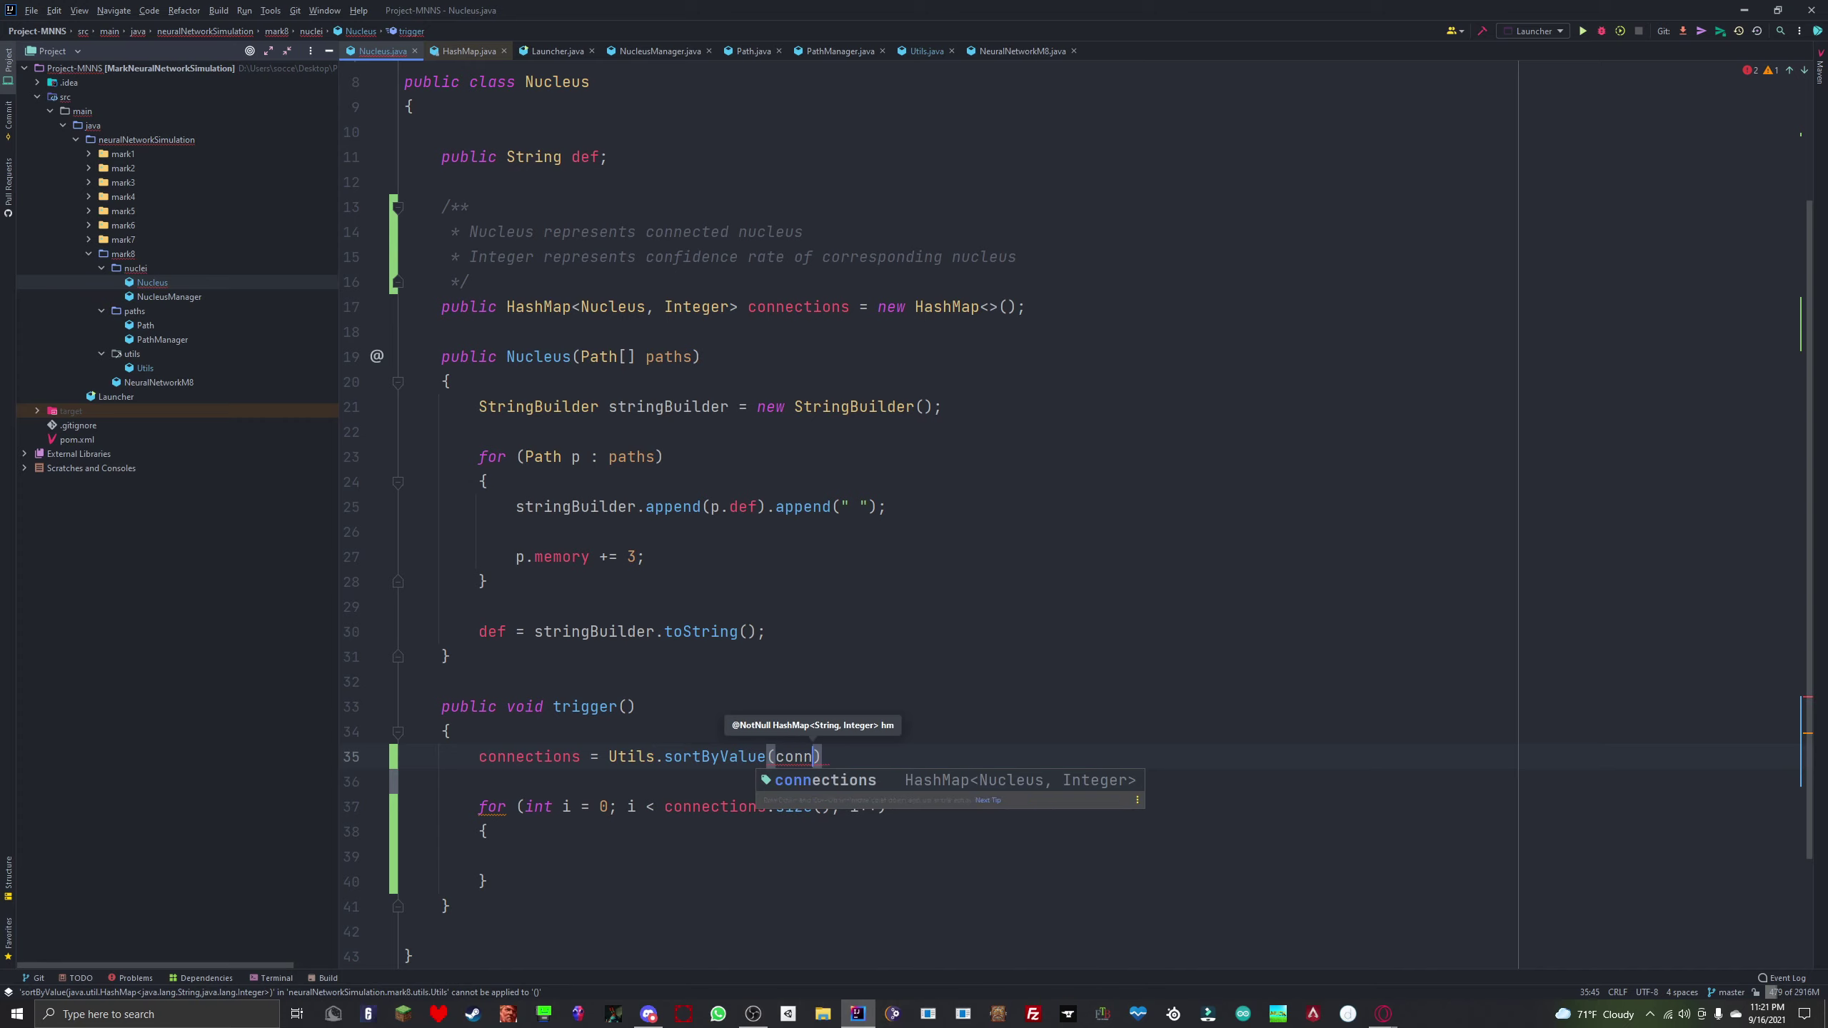
key("Tab")
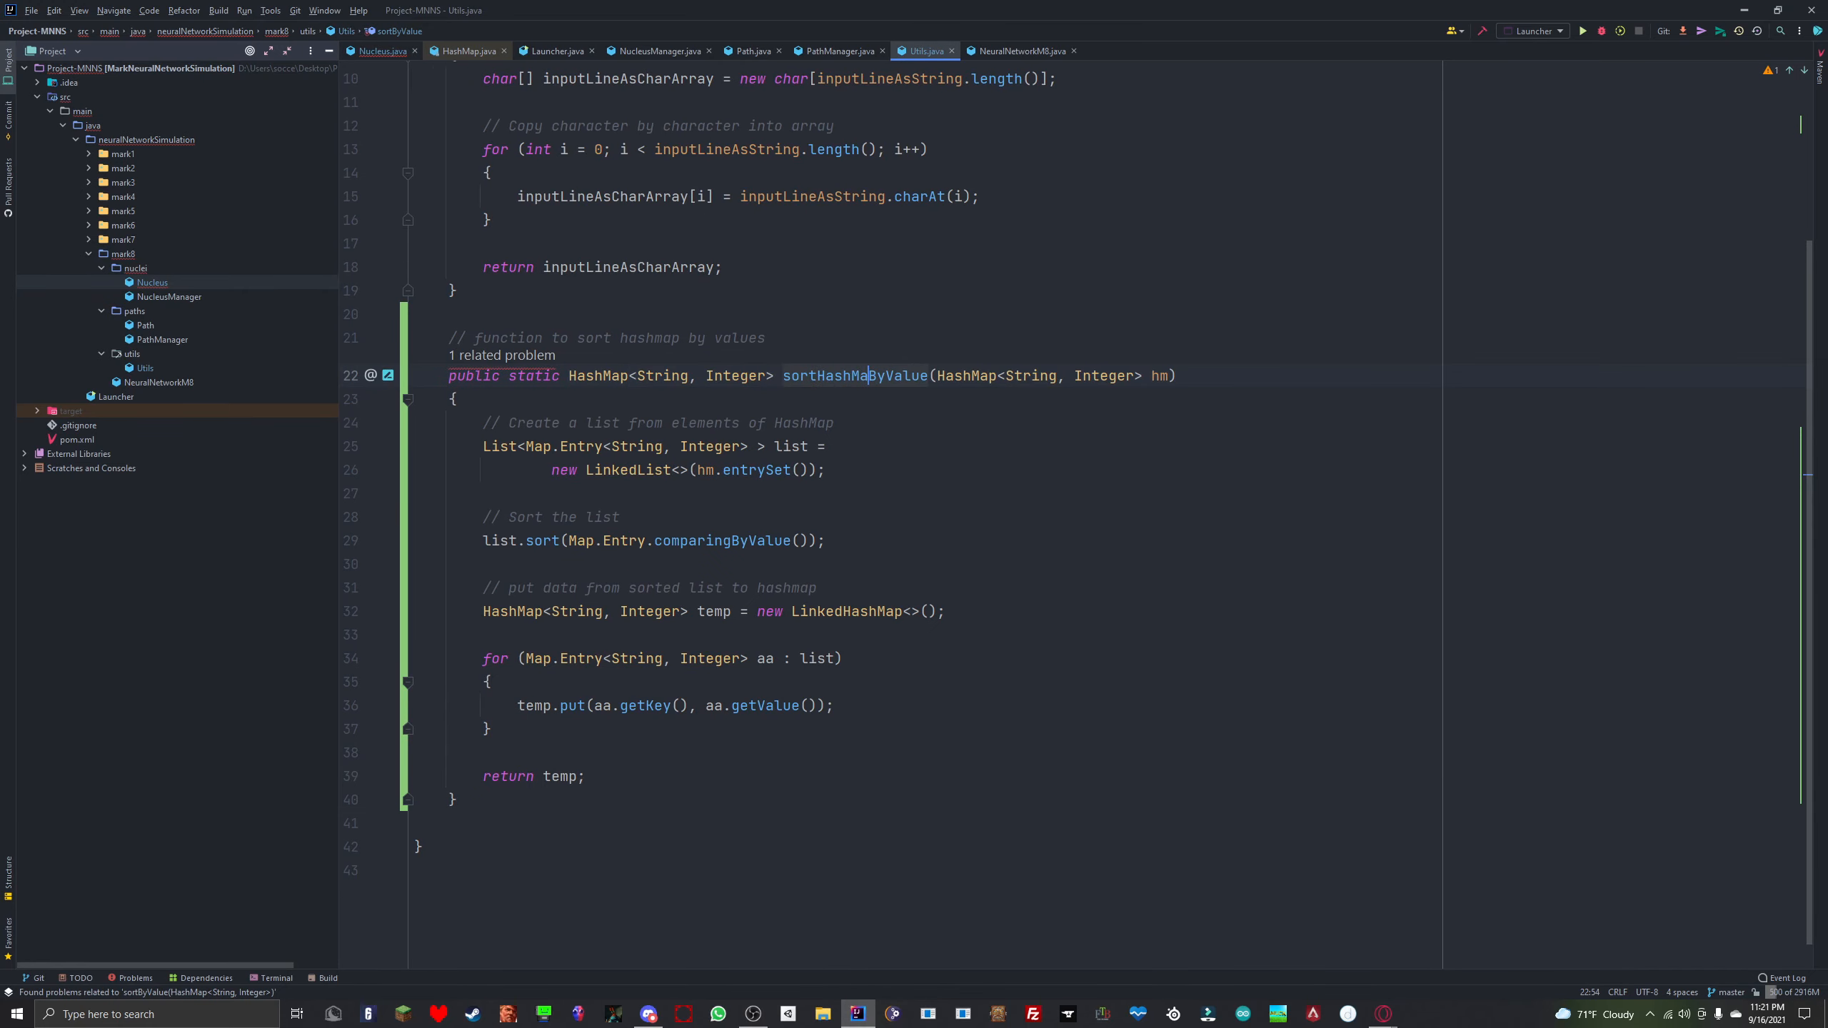
Step: Change the helper's HashMap key type from String to Nucleus in its temp map and loop
left_click(383, 51)
type("N")
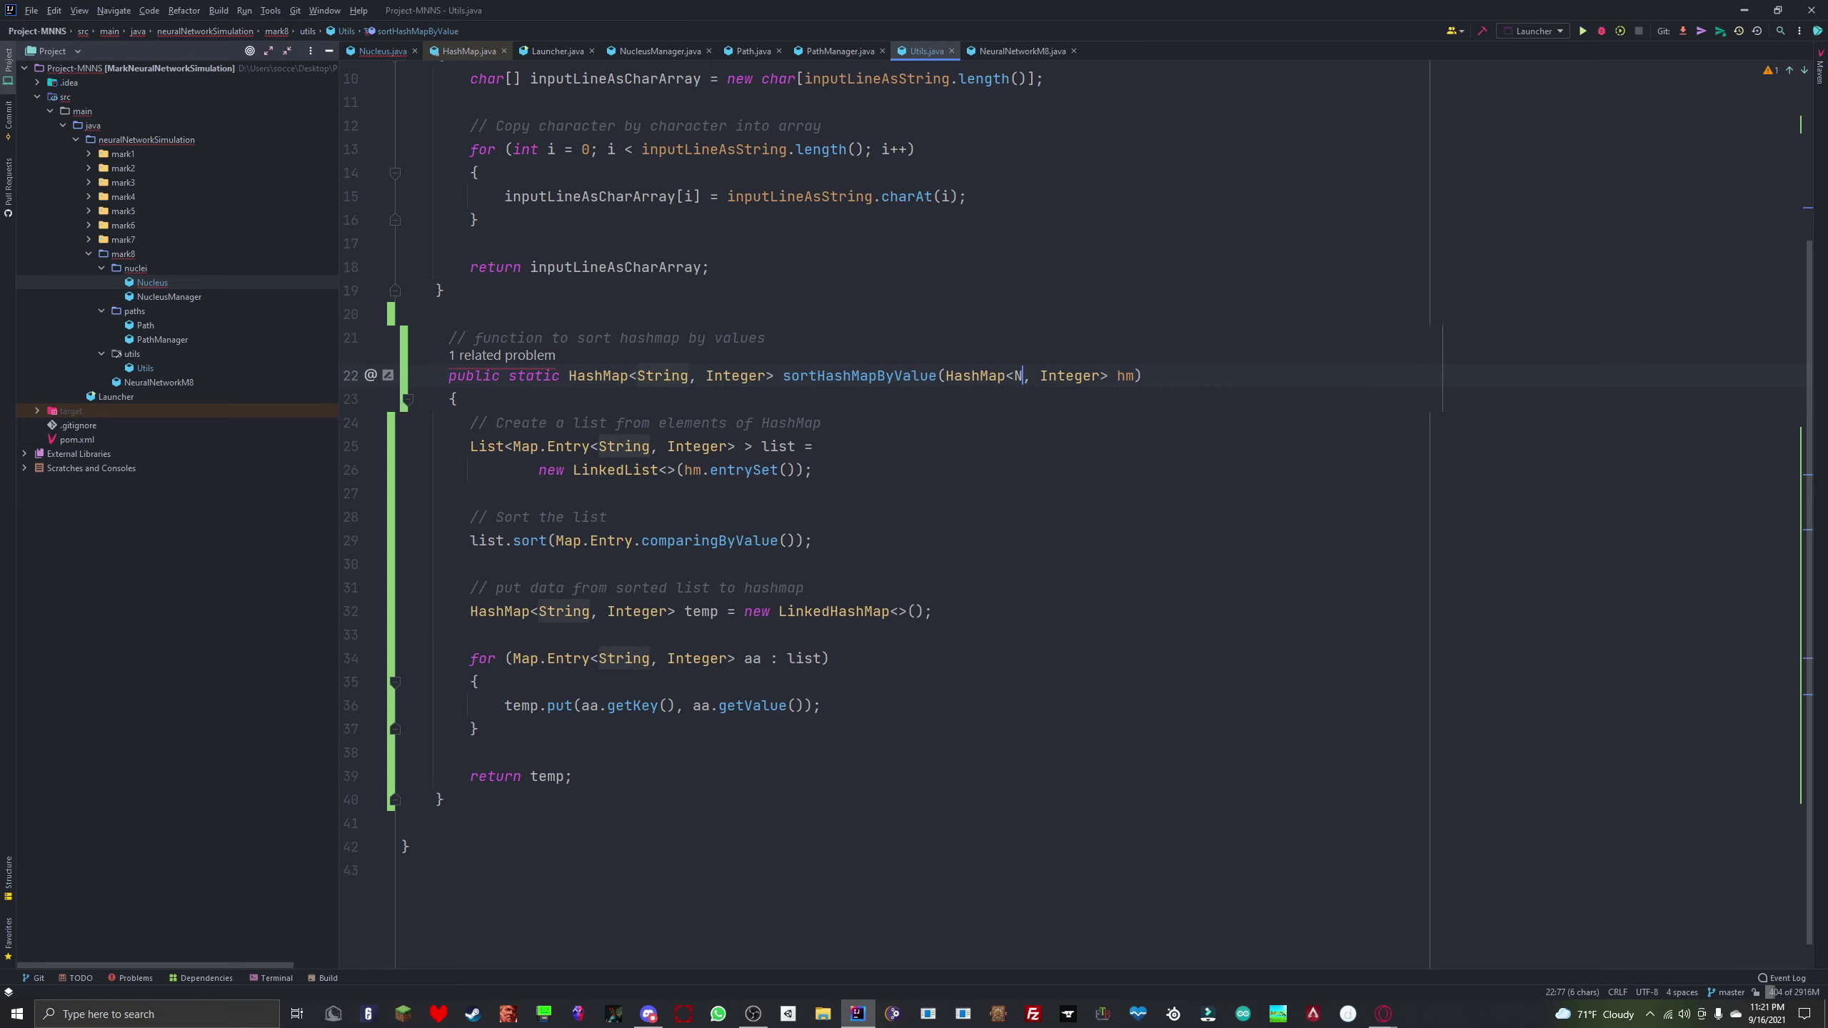
type("ucleus")
left_click(643, 446)
type("Nucleu")
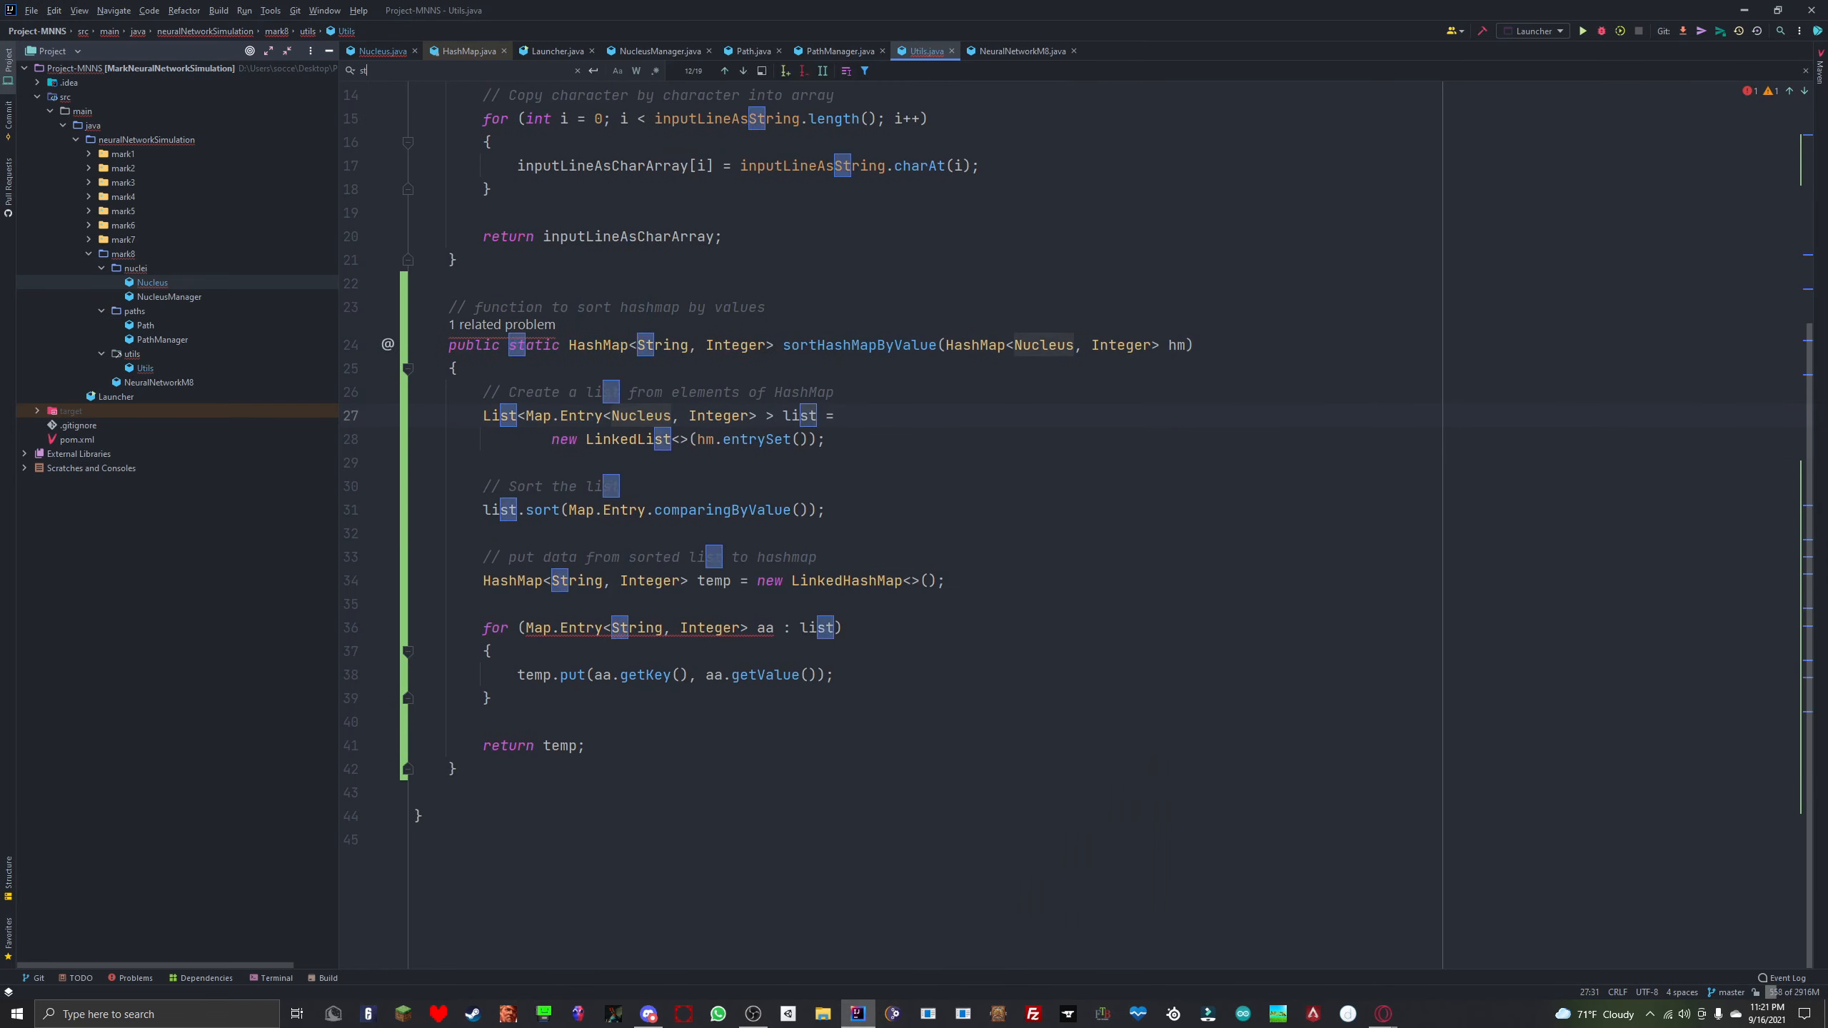
type("string")
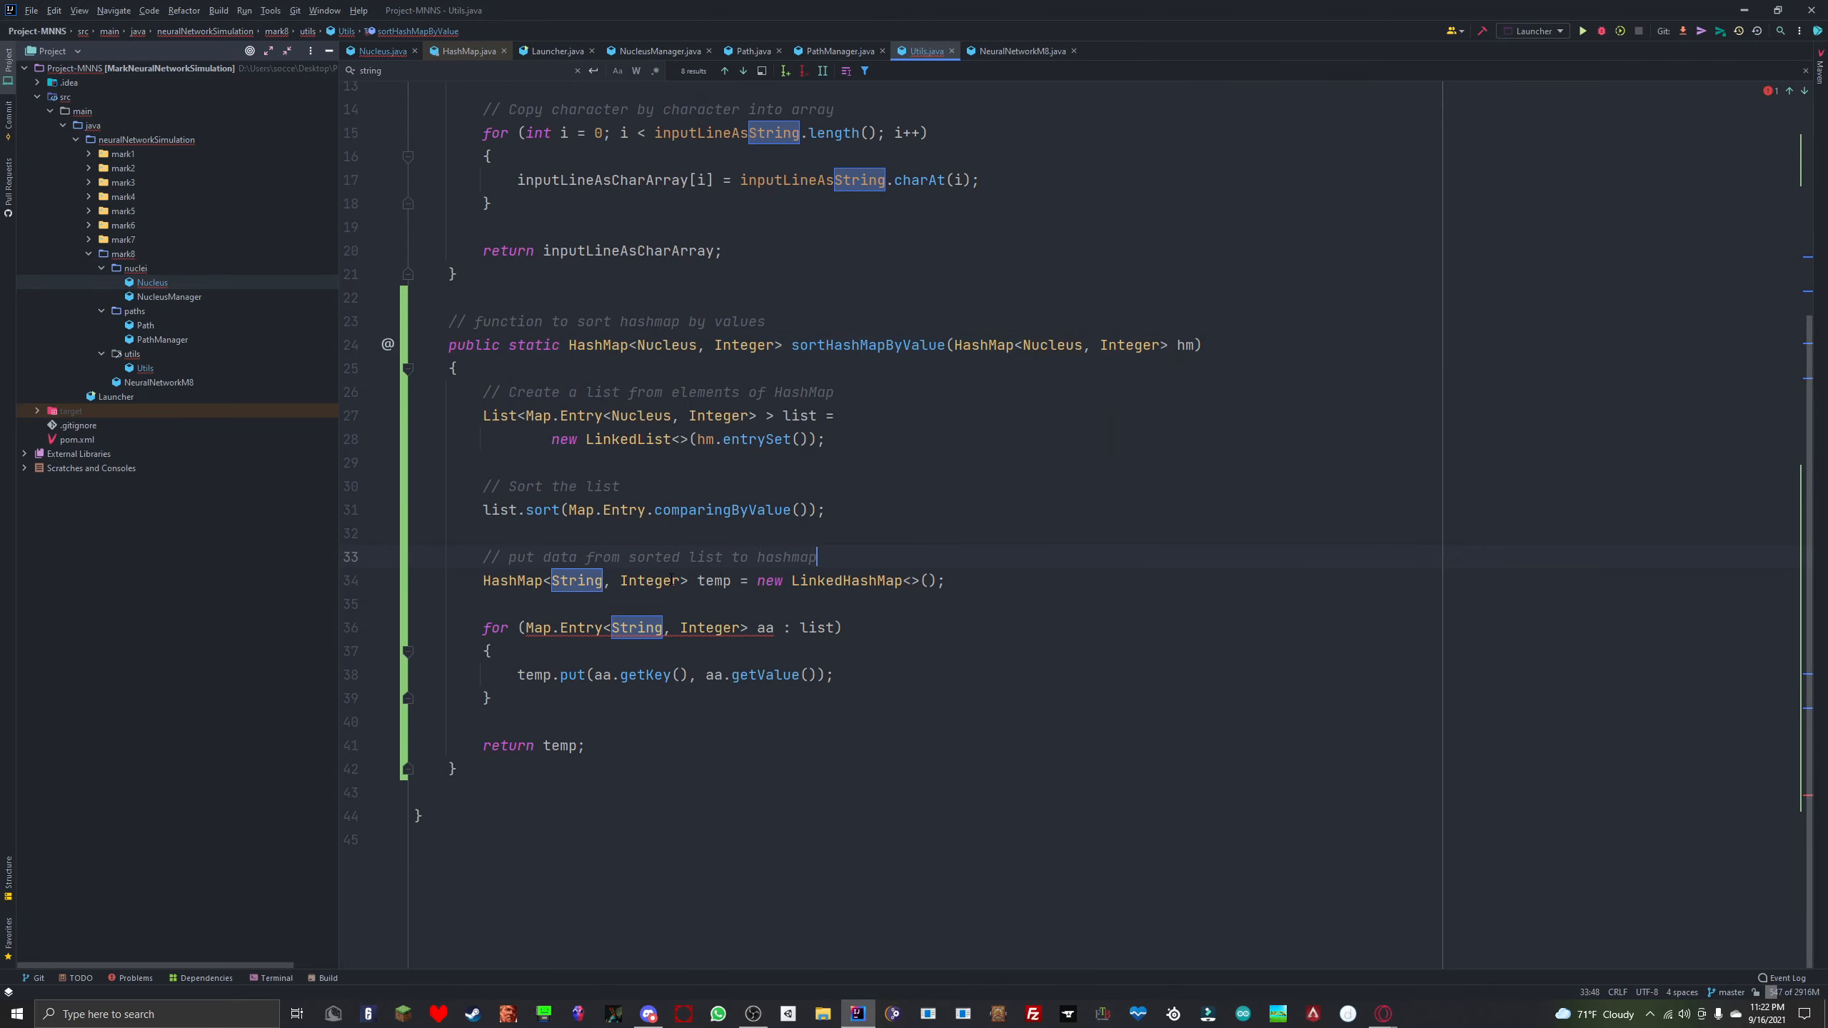
type("Nucleus")
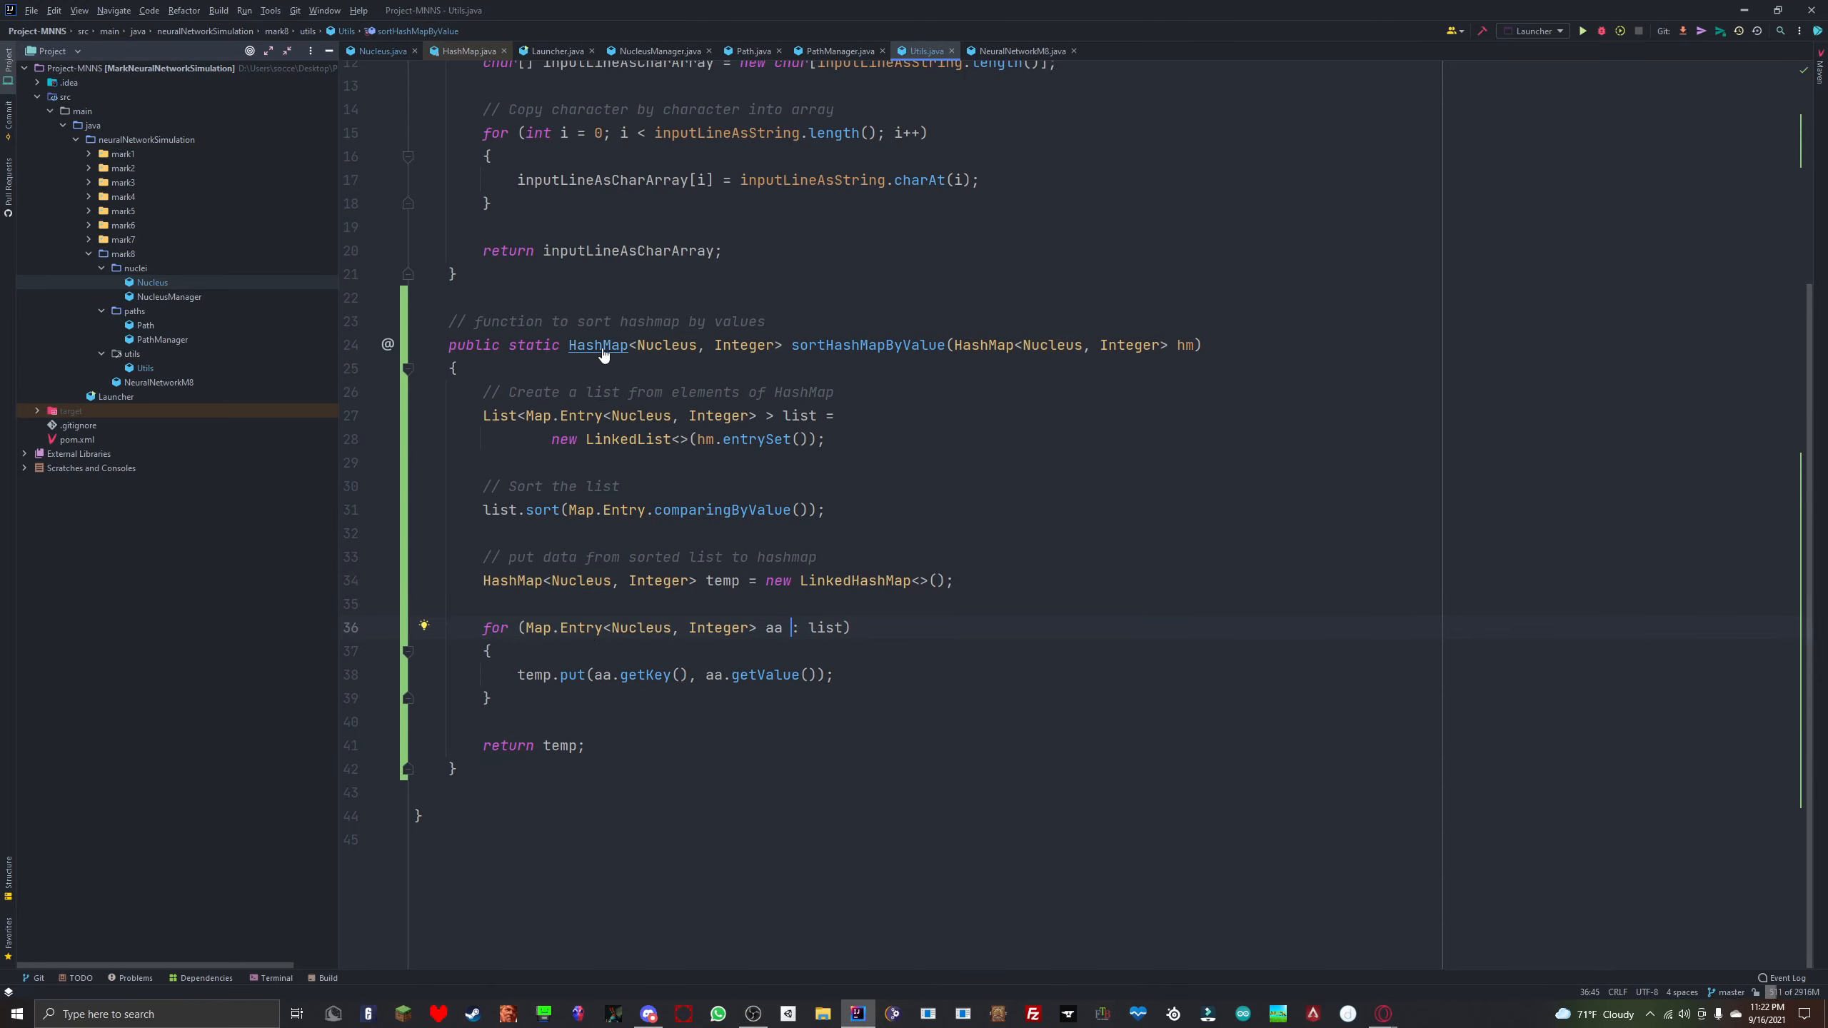
left_click(380, 51)
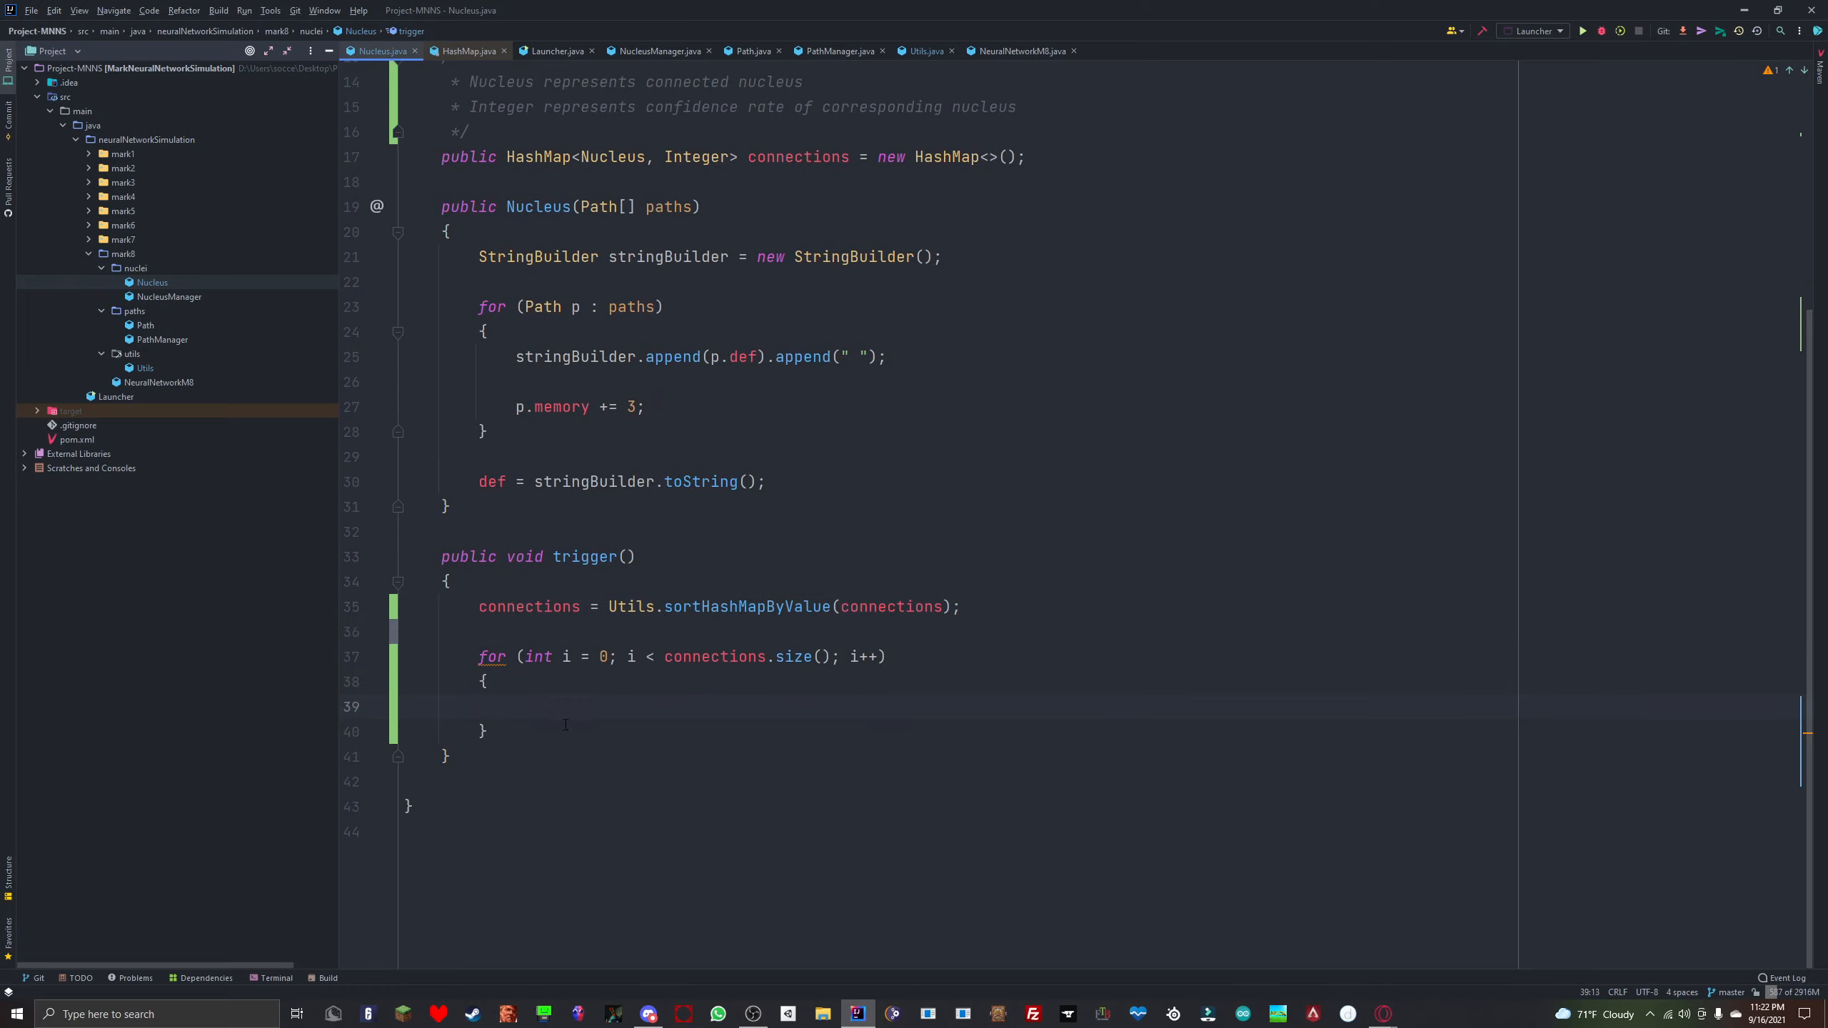
Step: Clear the index-based loop in trigger down to an empty for () header
left_click(558, 708)
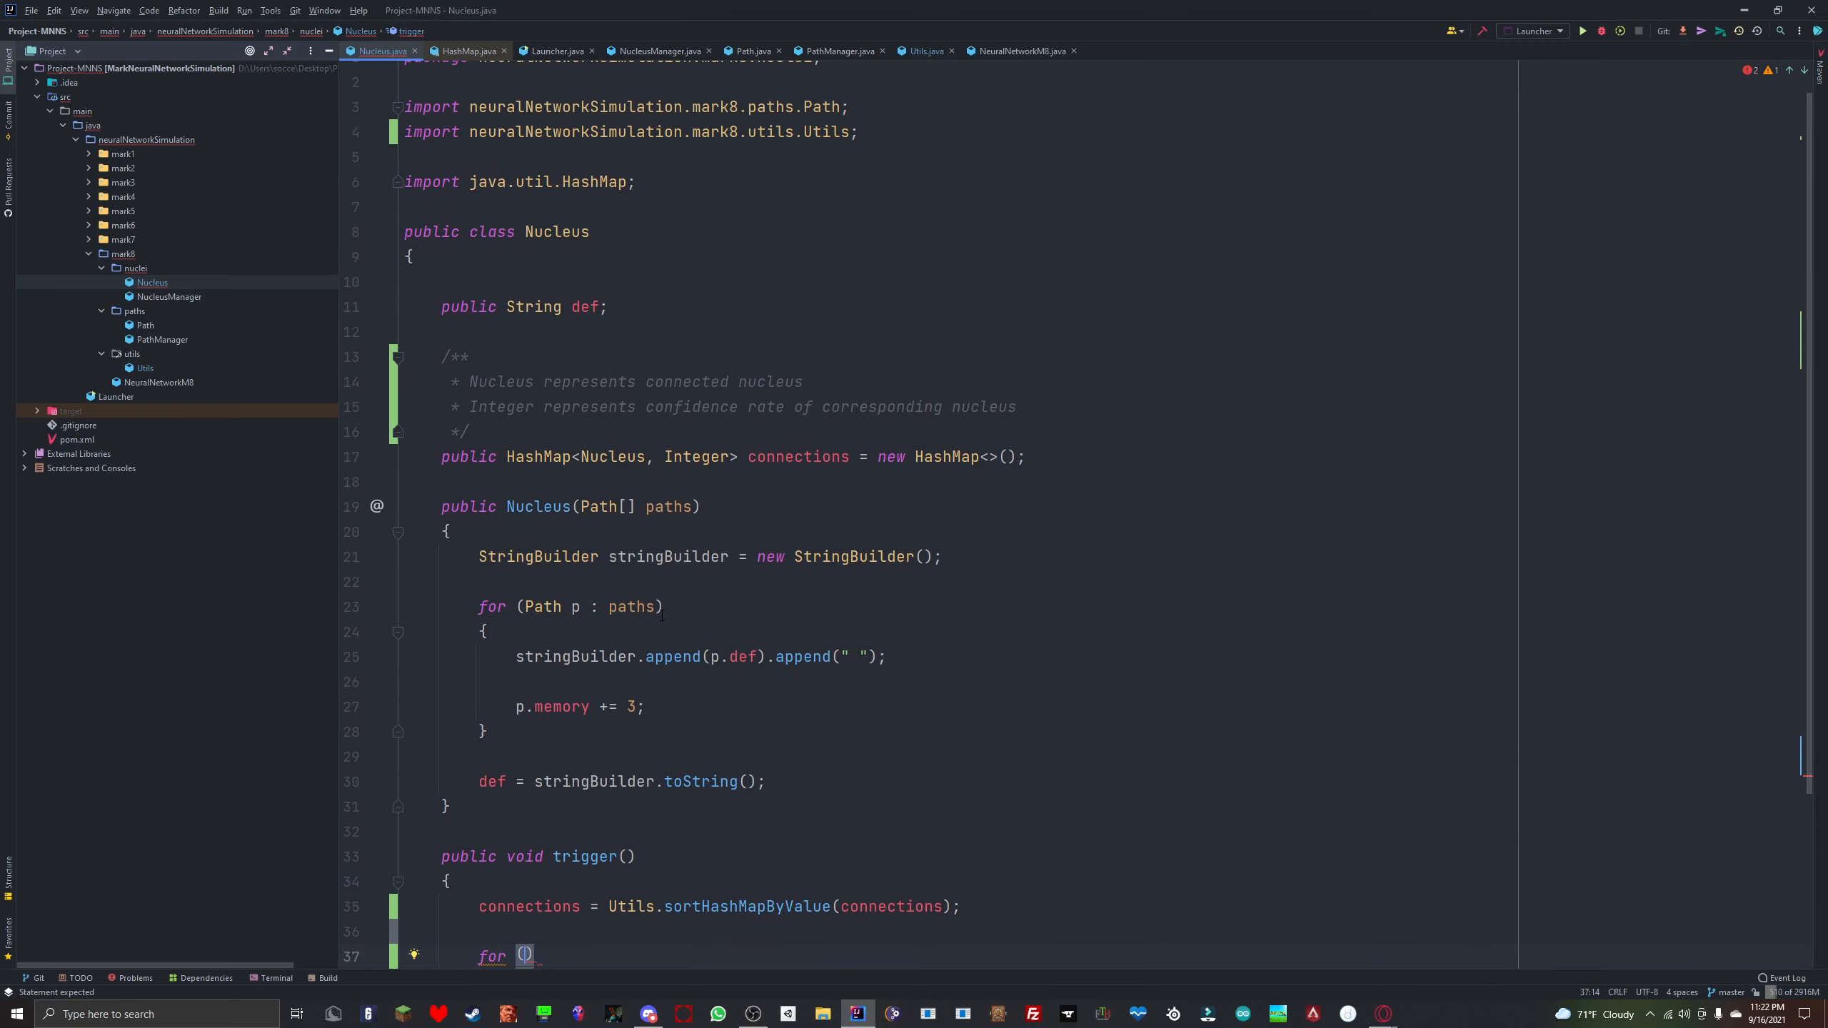
type("Ind")
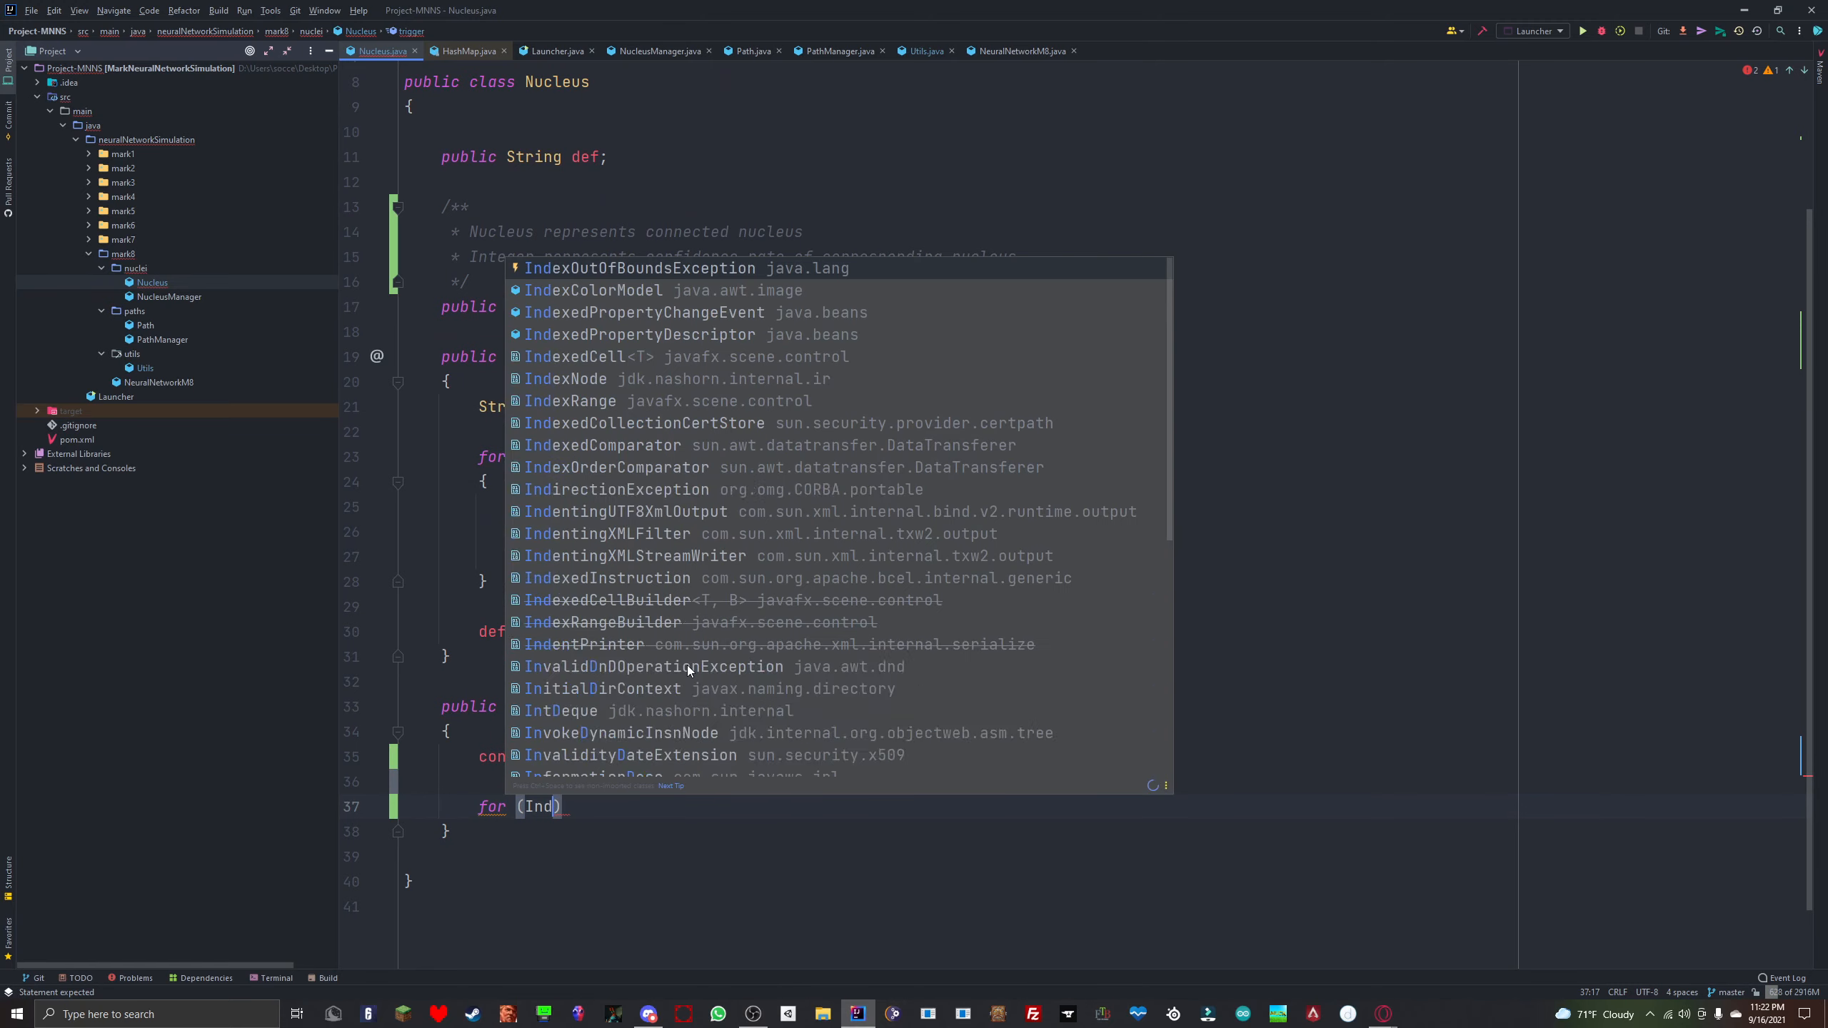
key("Backspace")
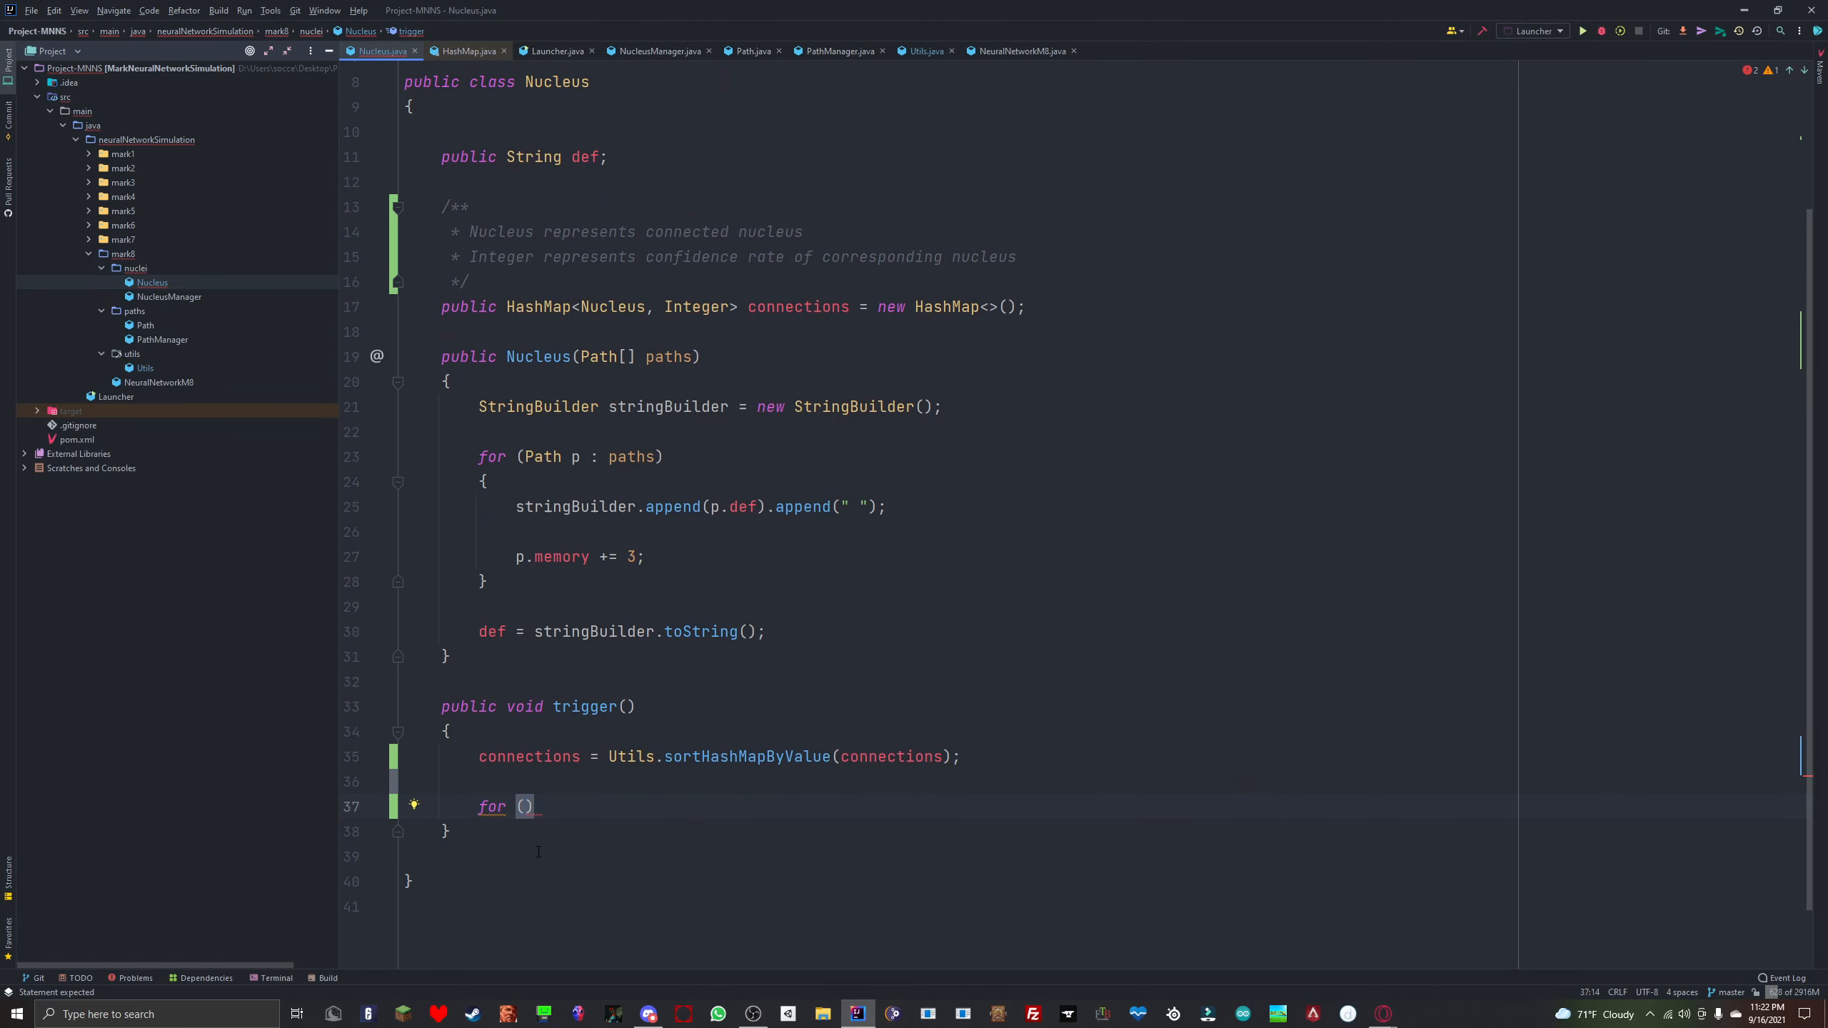
mouse_move(1383, 1014)
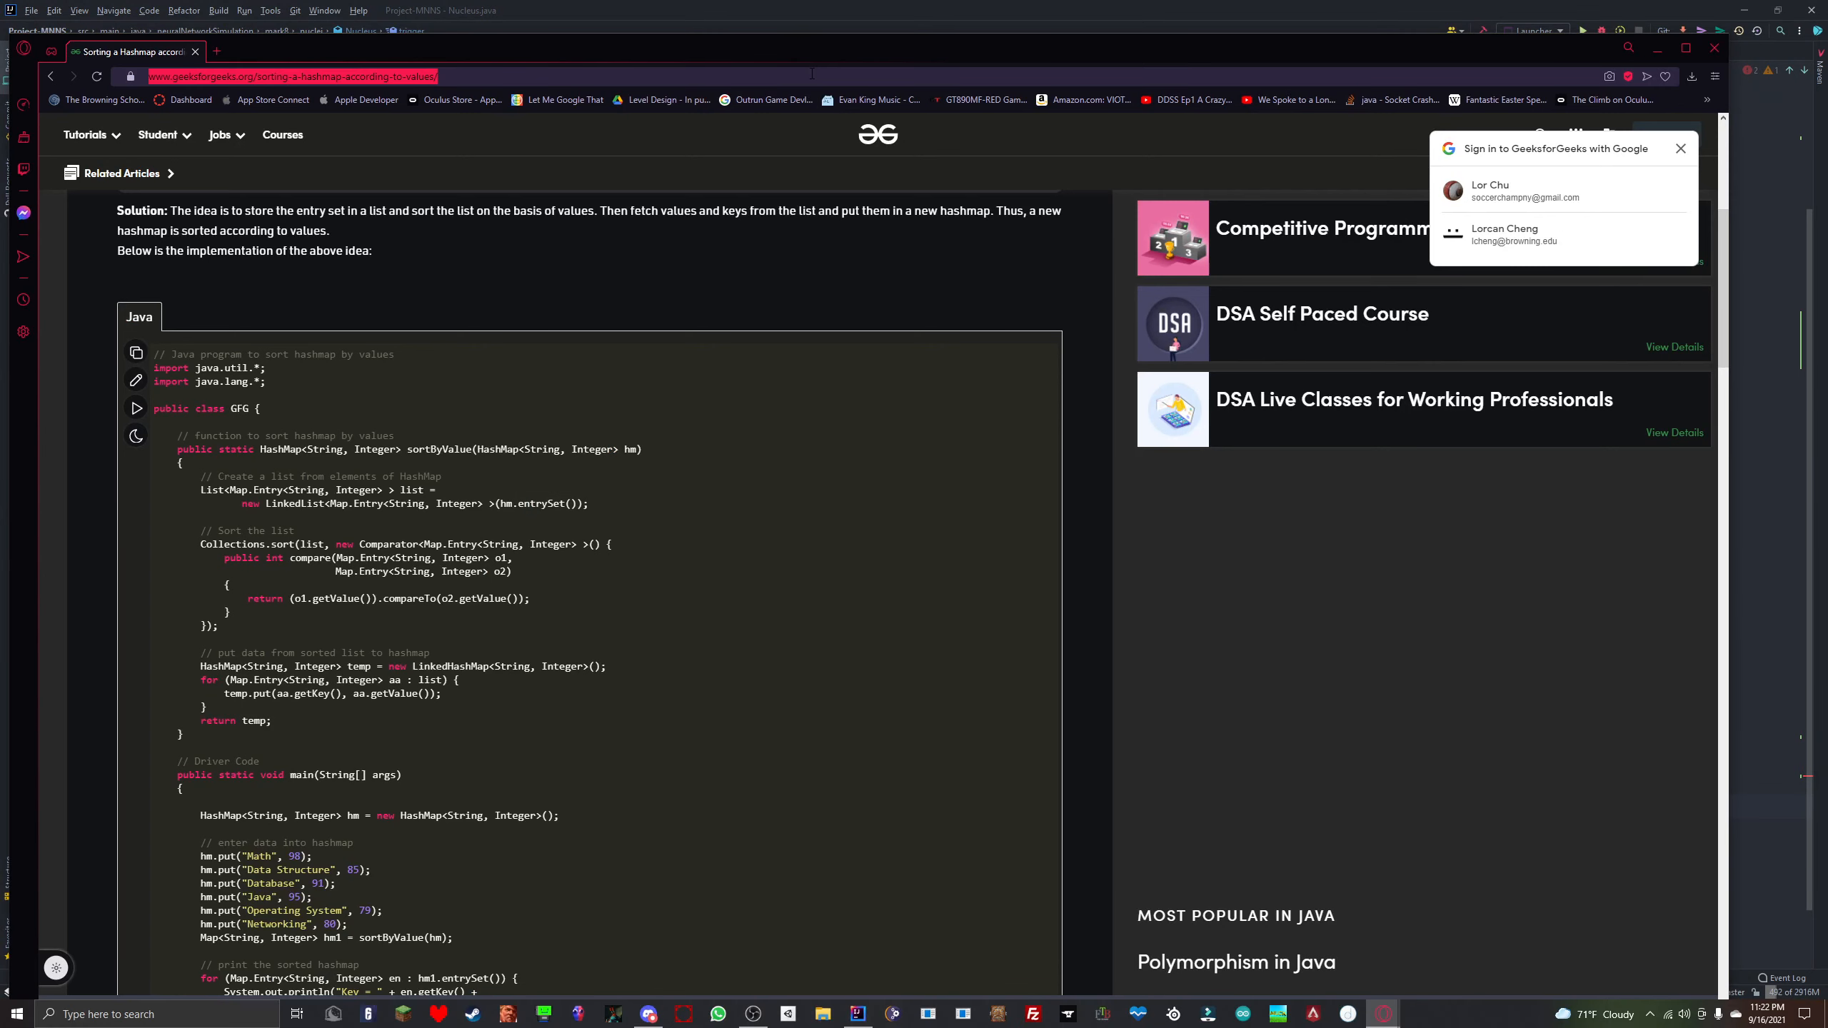
Step: Search "enhanced for loop for hashmap in java" and open the Stack Overflow result
type("enhanced for loop for hashmap in java")
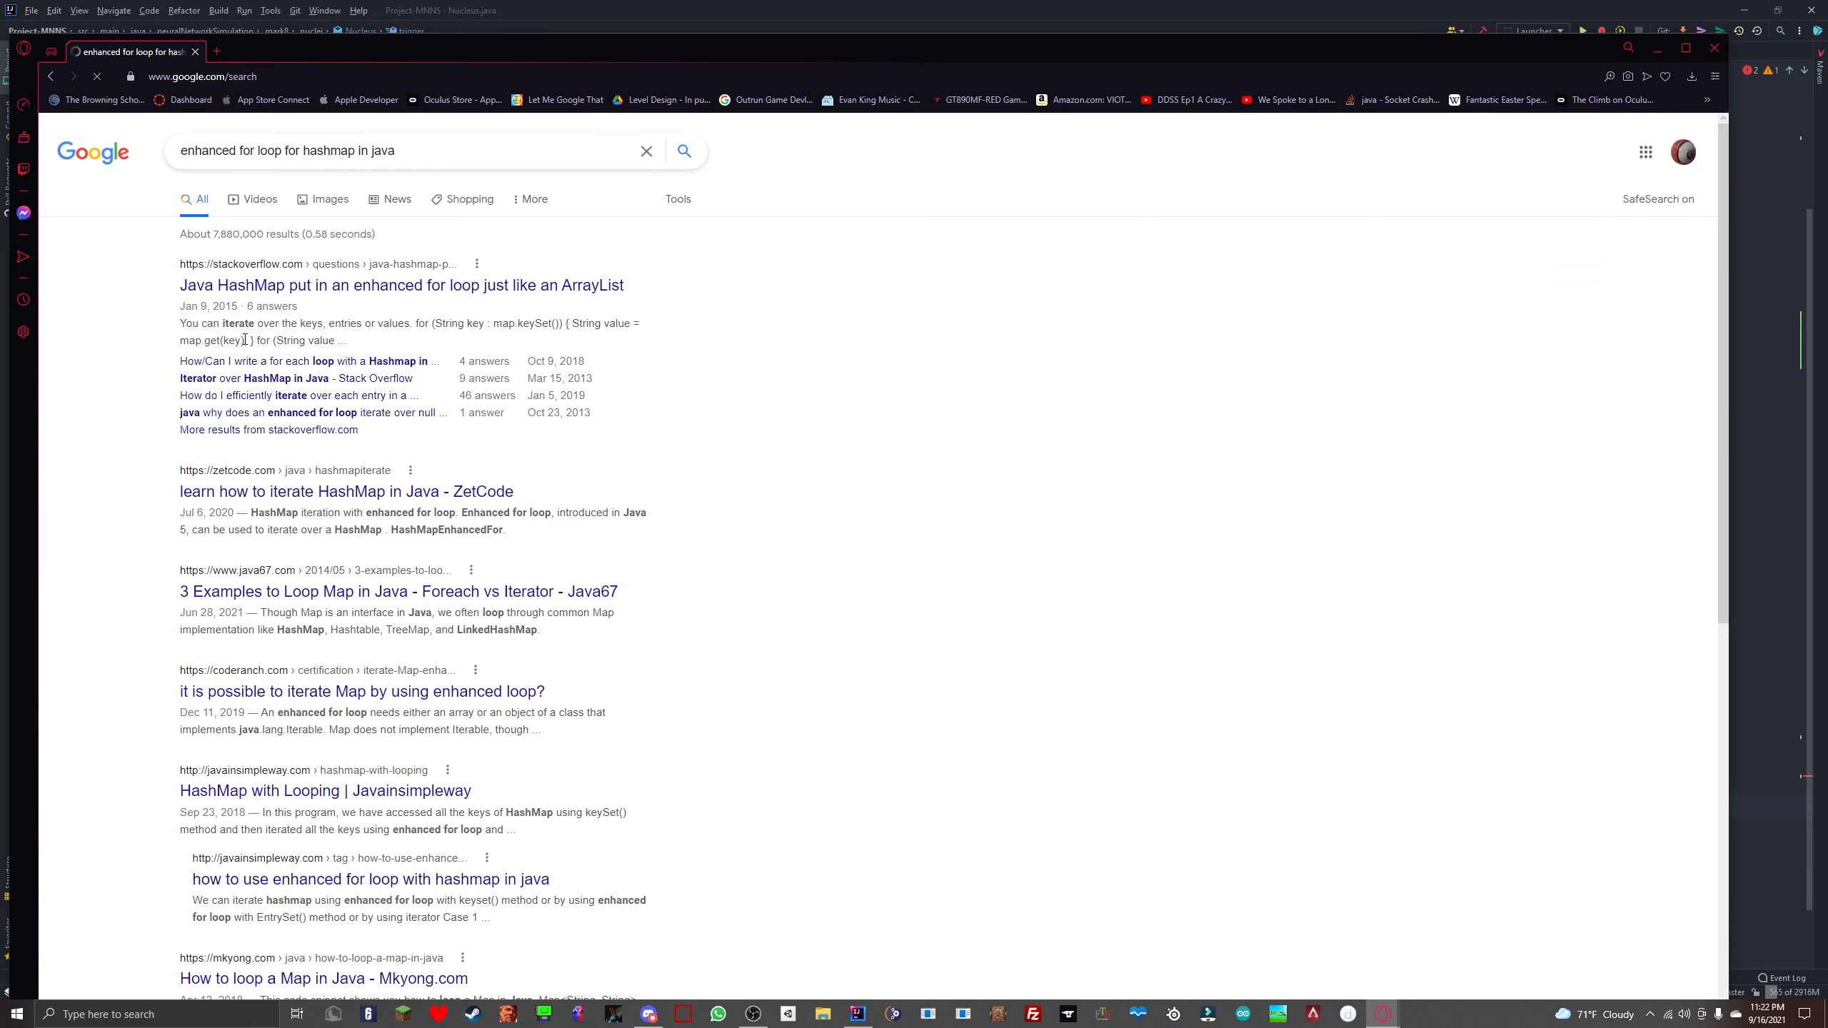
left_click(402, 286)
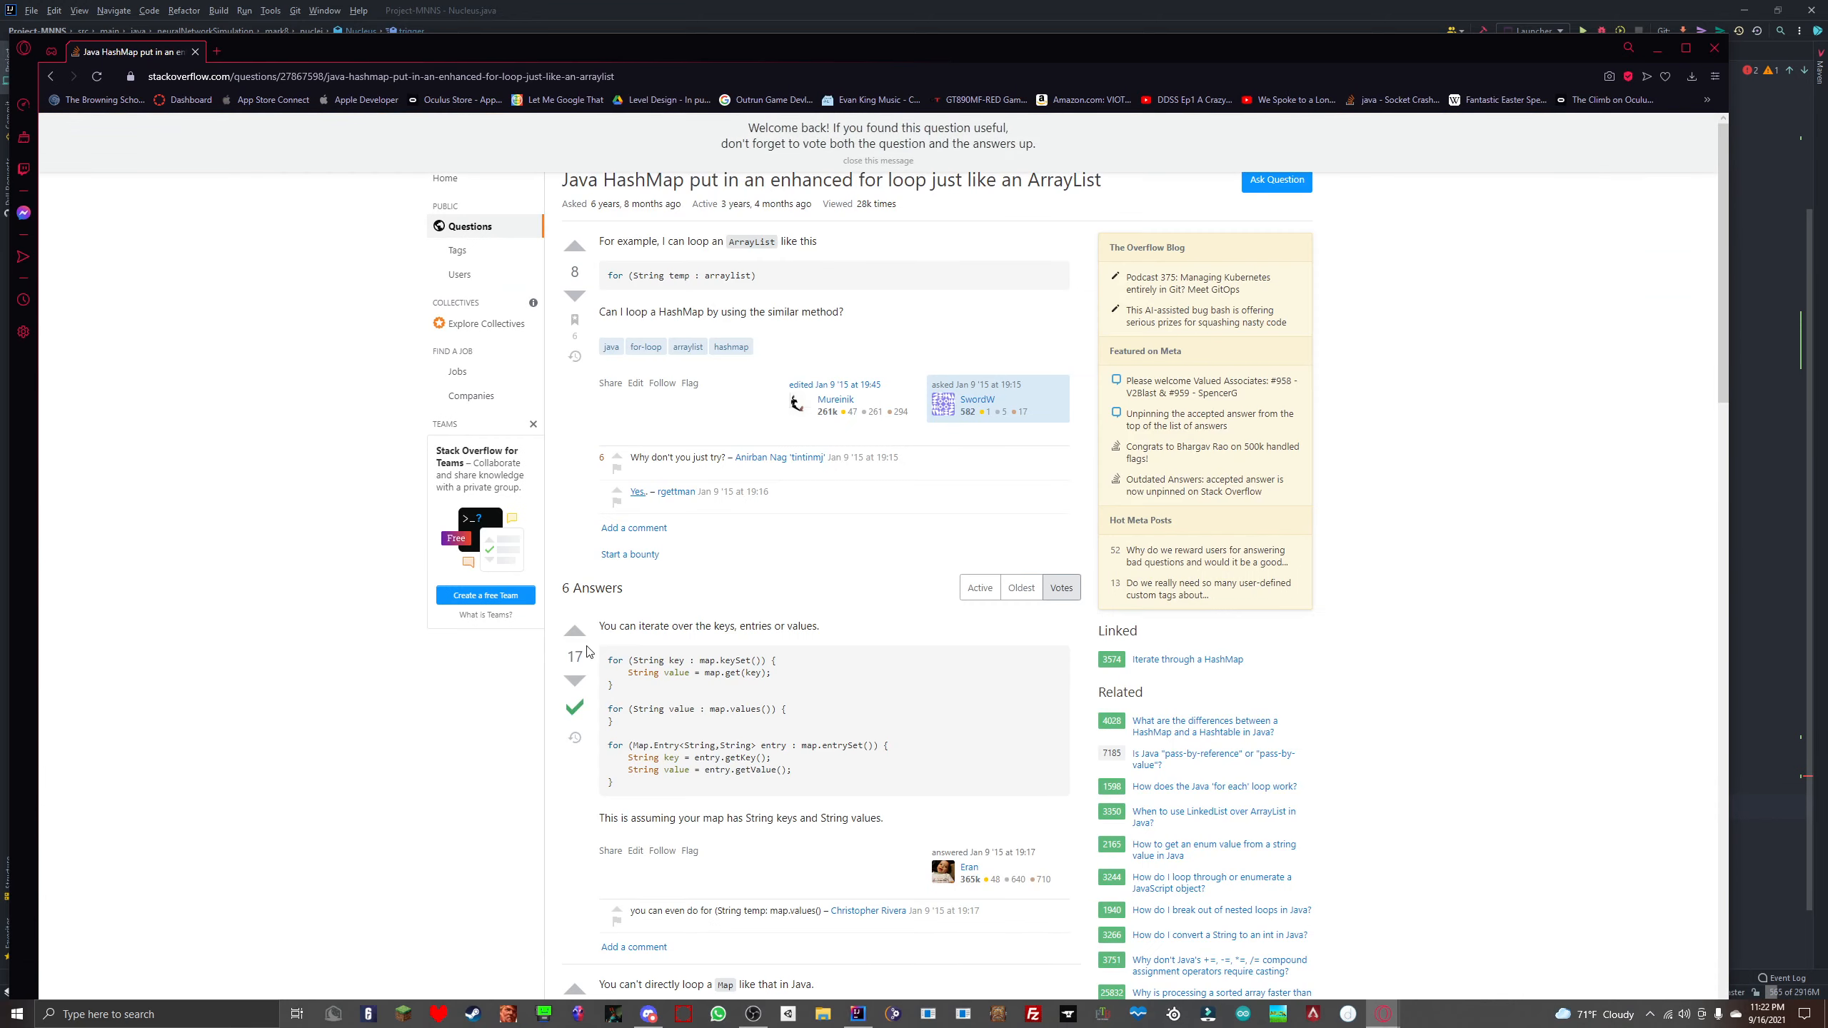
mouse_move(829, 7)
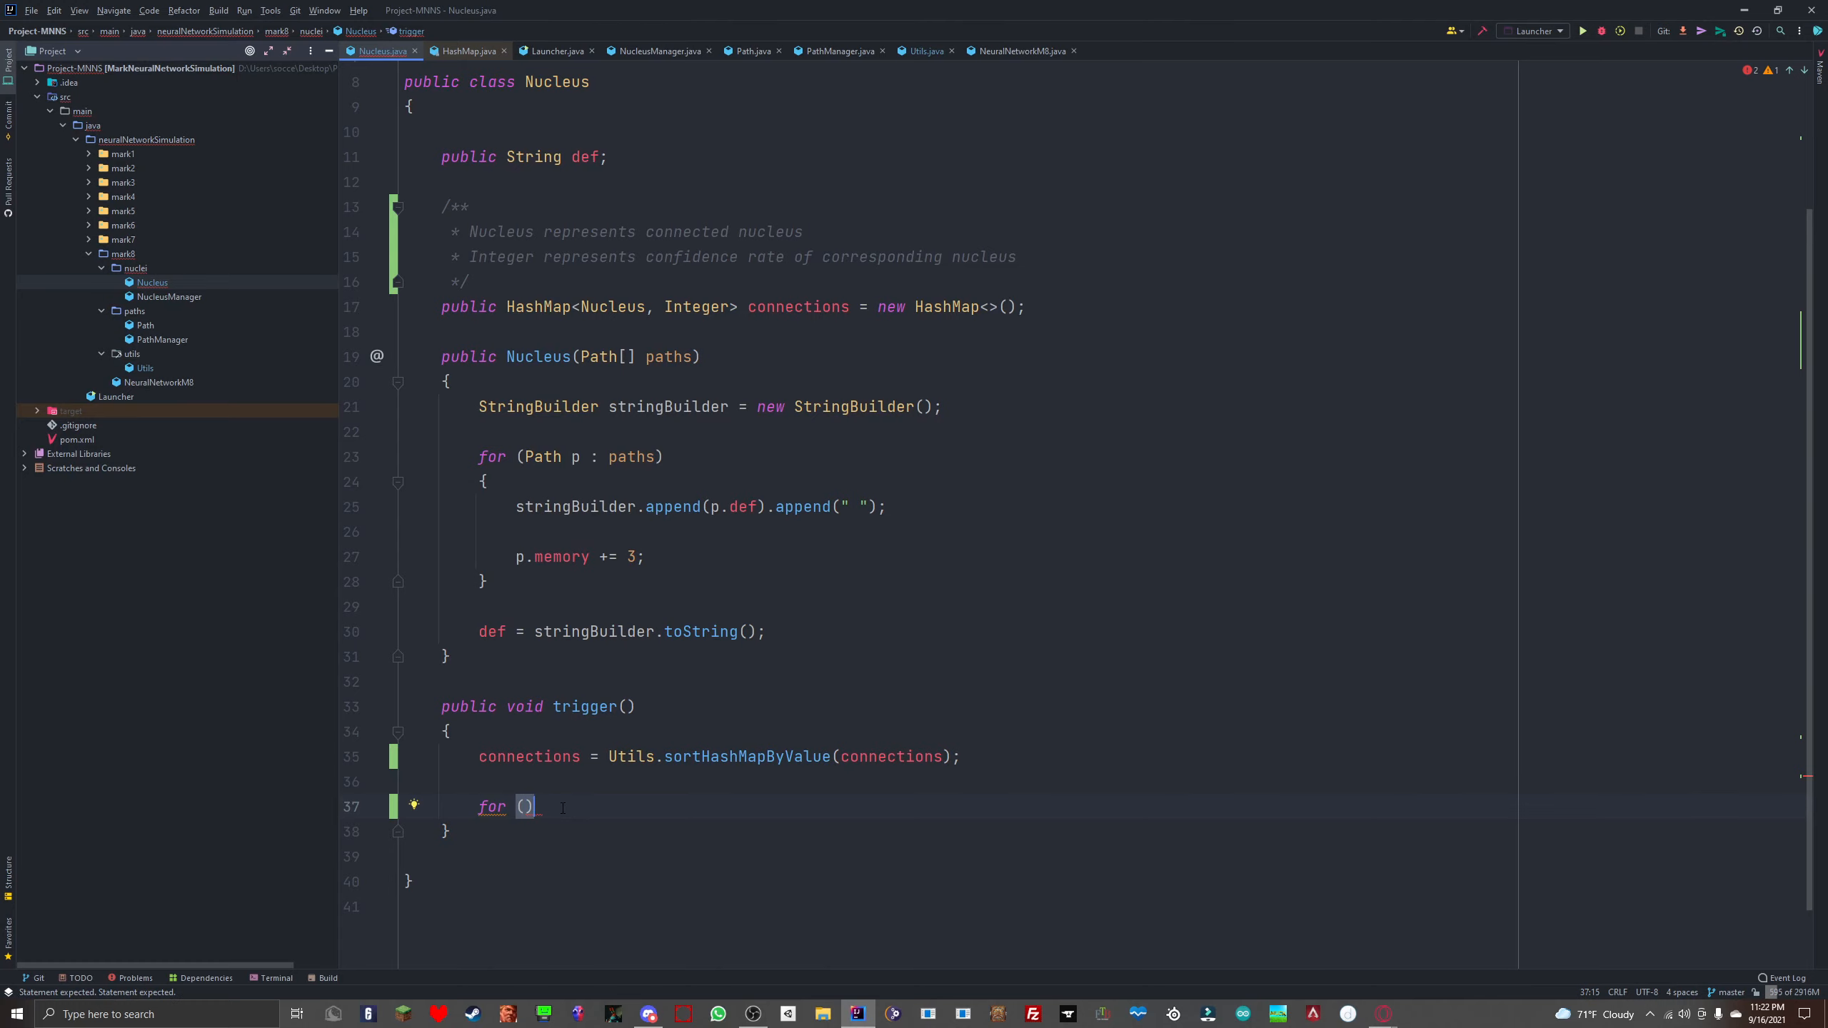
Step: Write the loop header for (Nucleus n : connections.keySet()) in trigger
type("N")
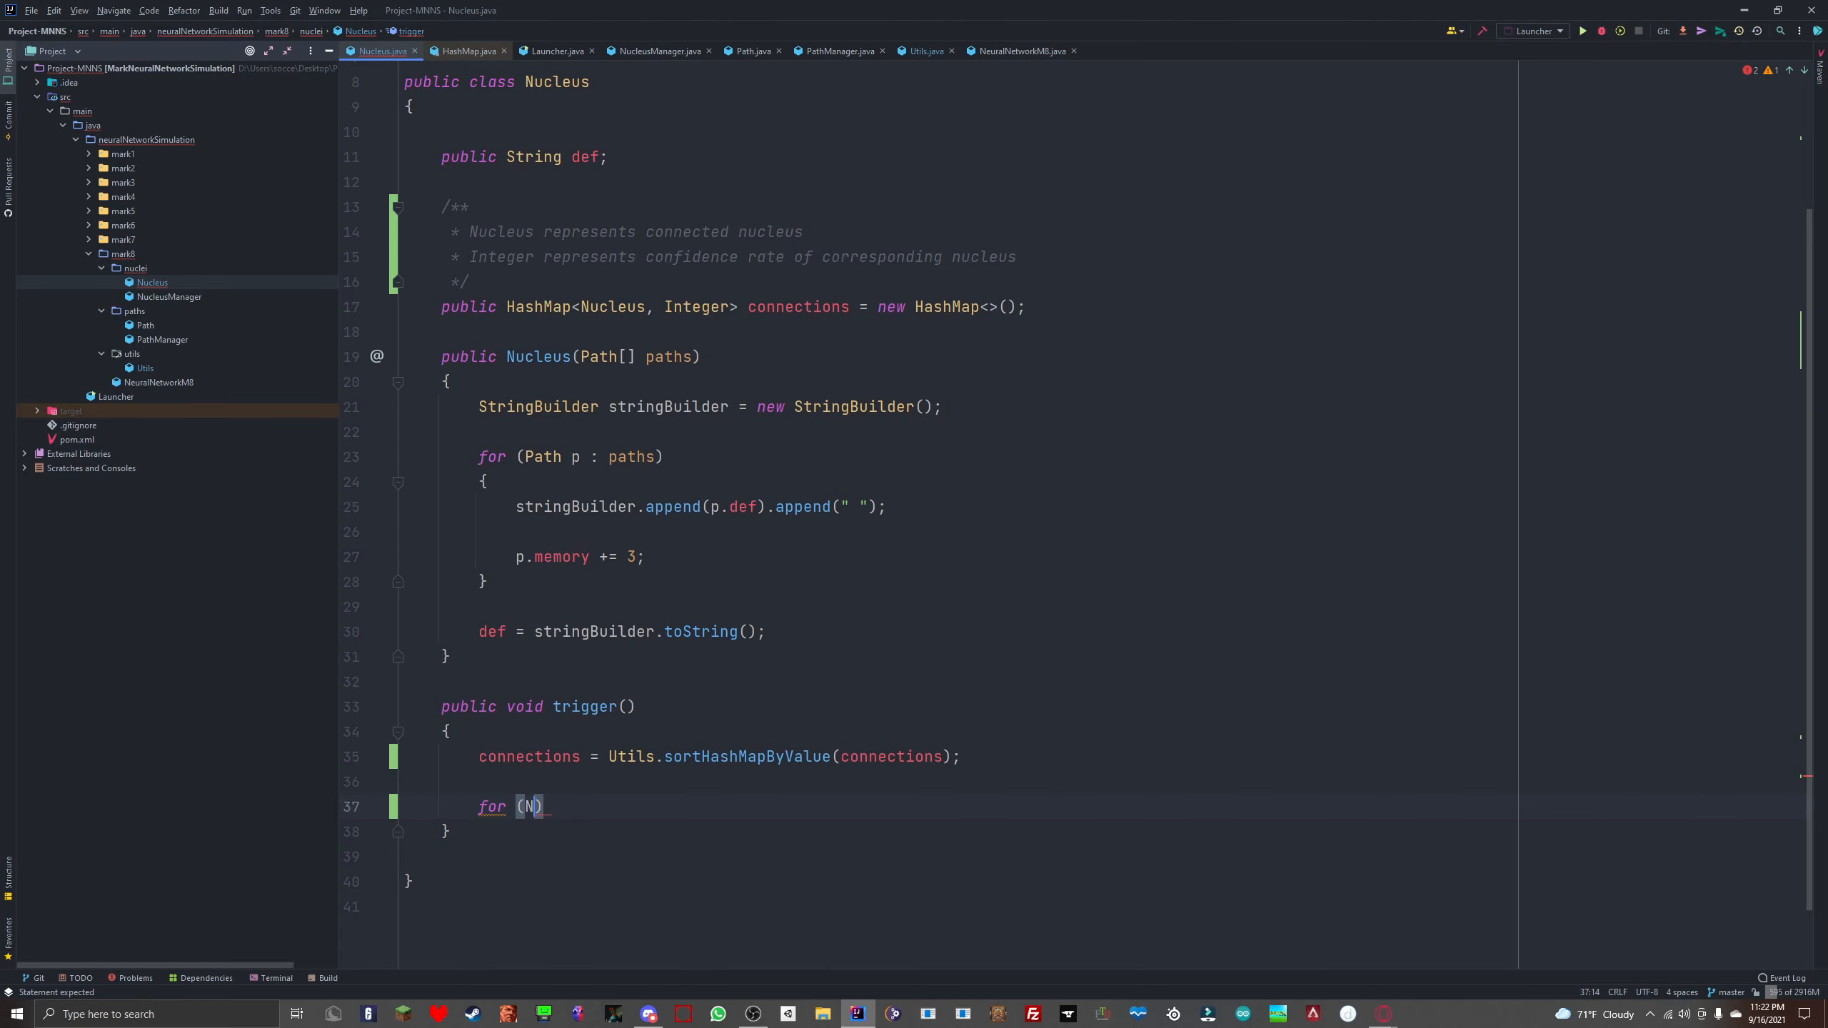
type("ucleus")
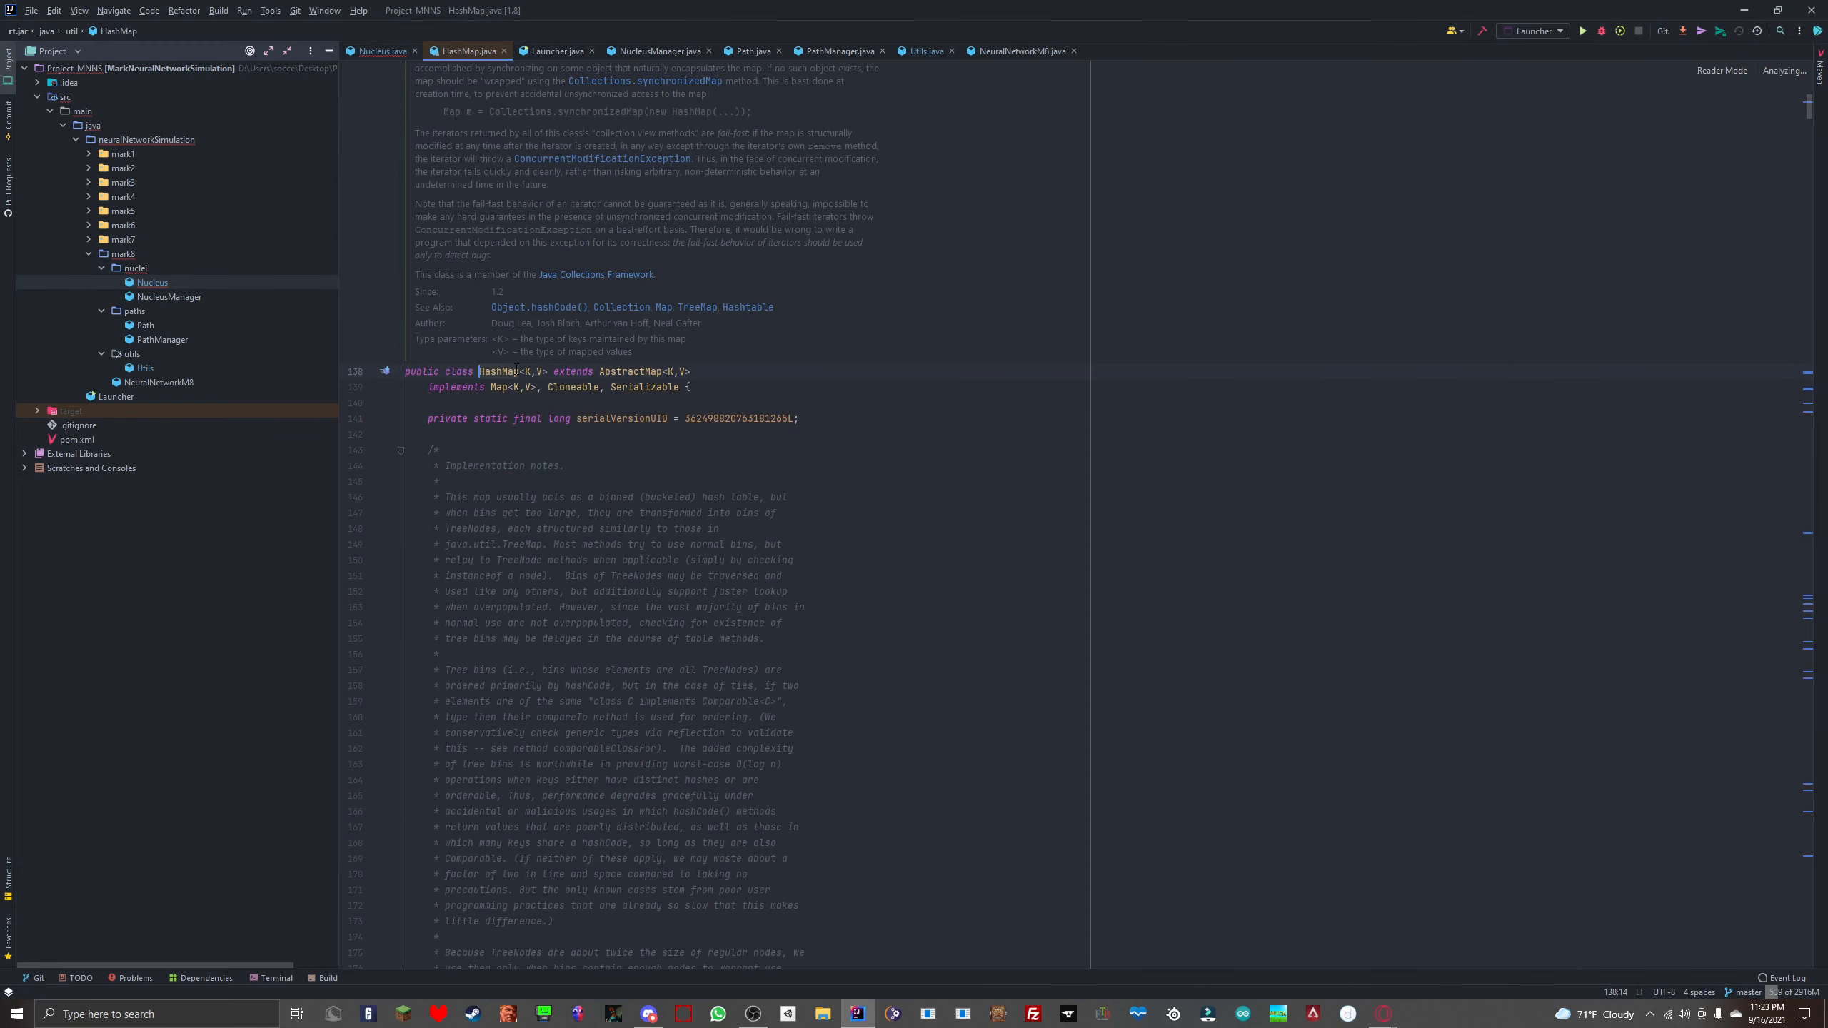
left_click(383, 51)
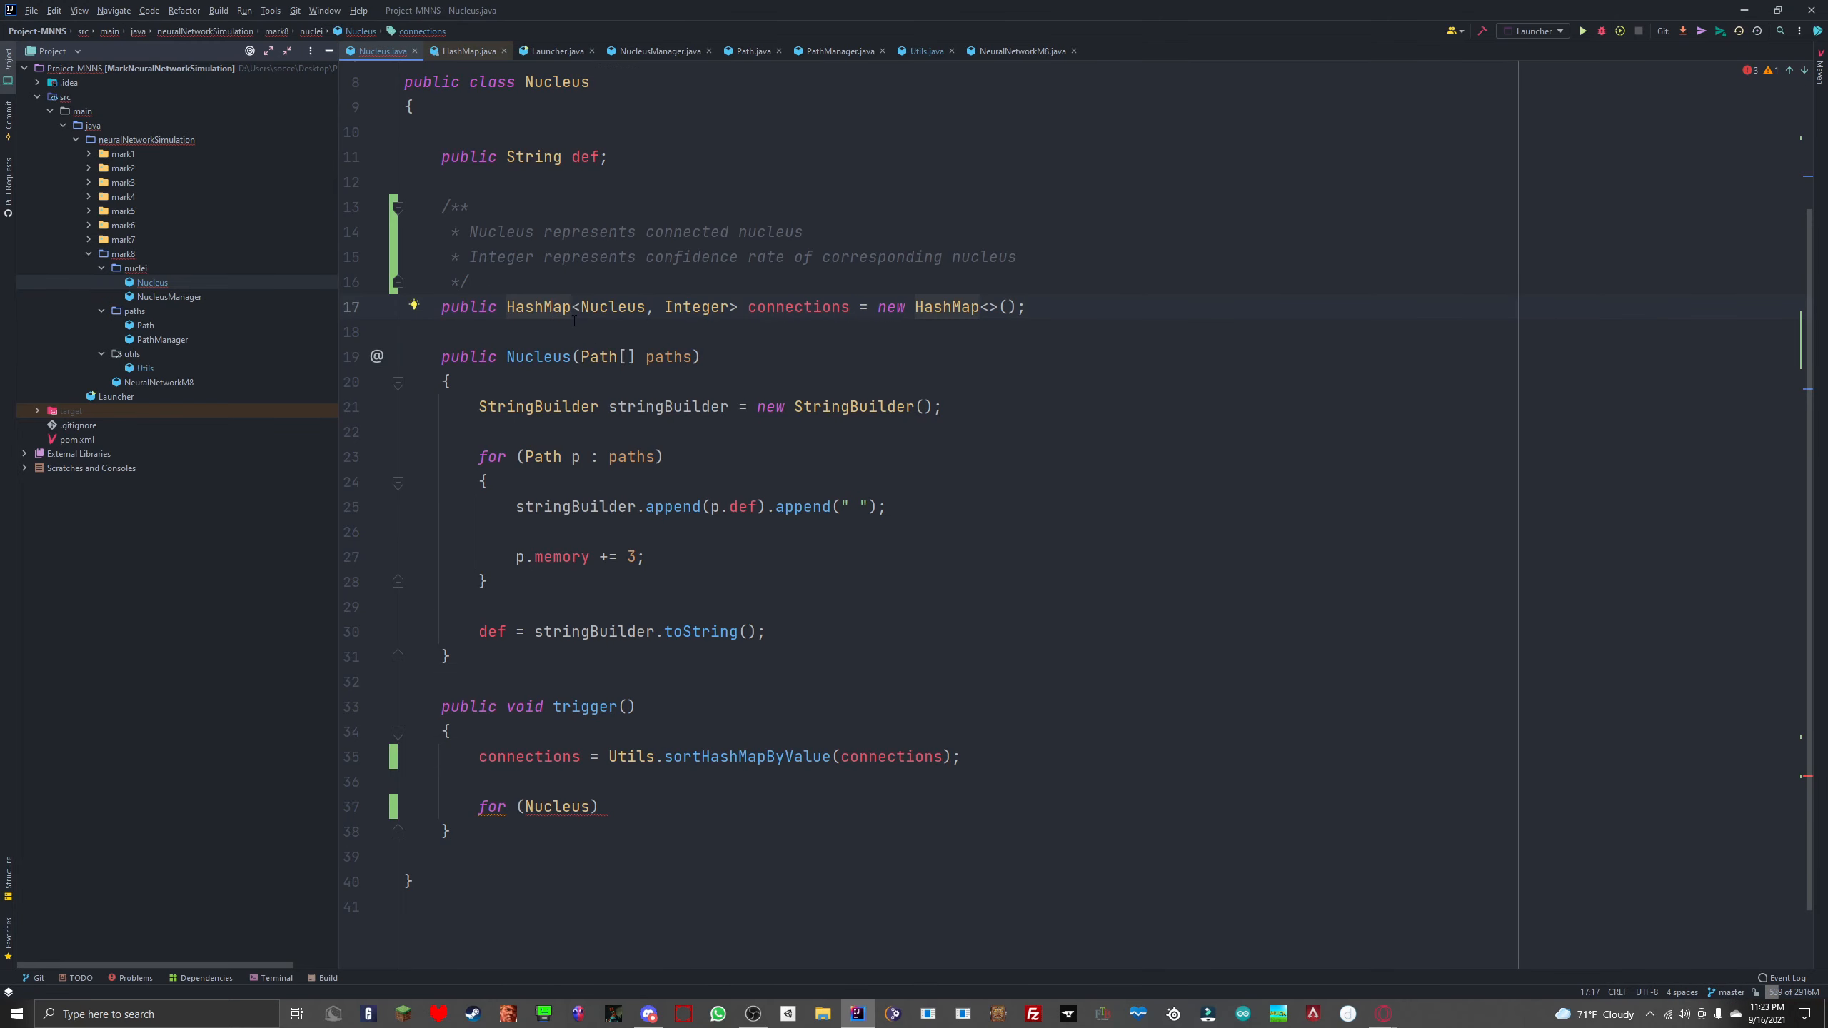
left_click(644, 307)
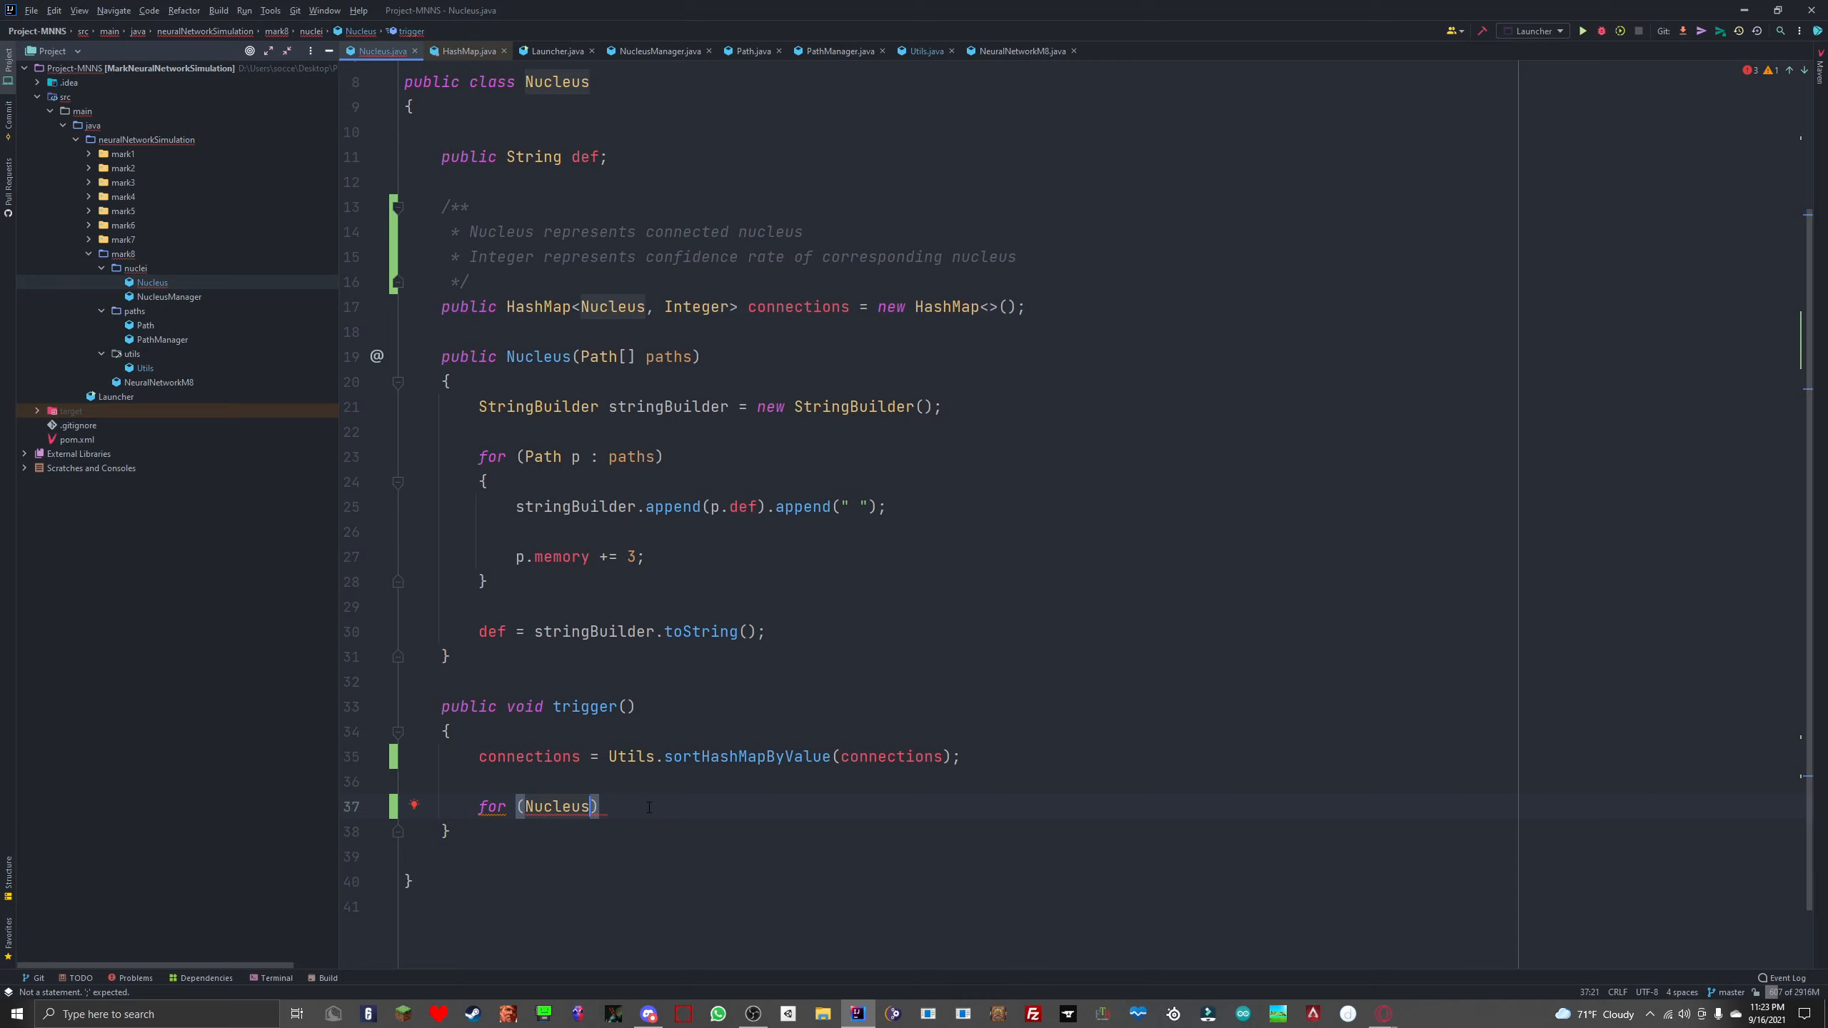
type("n")
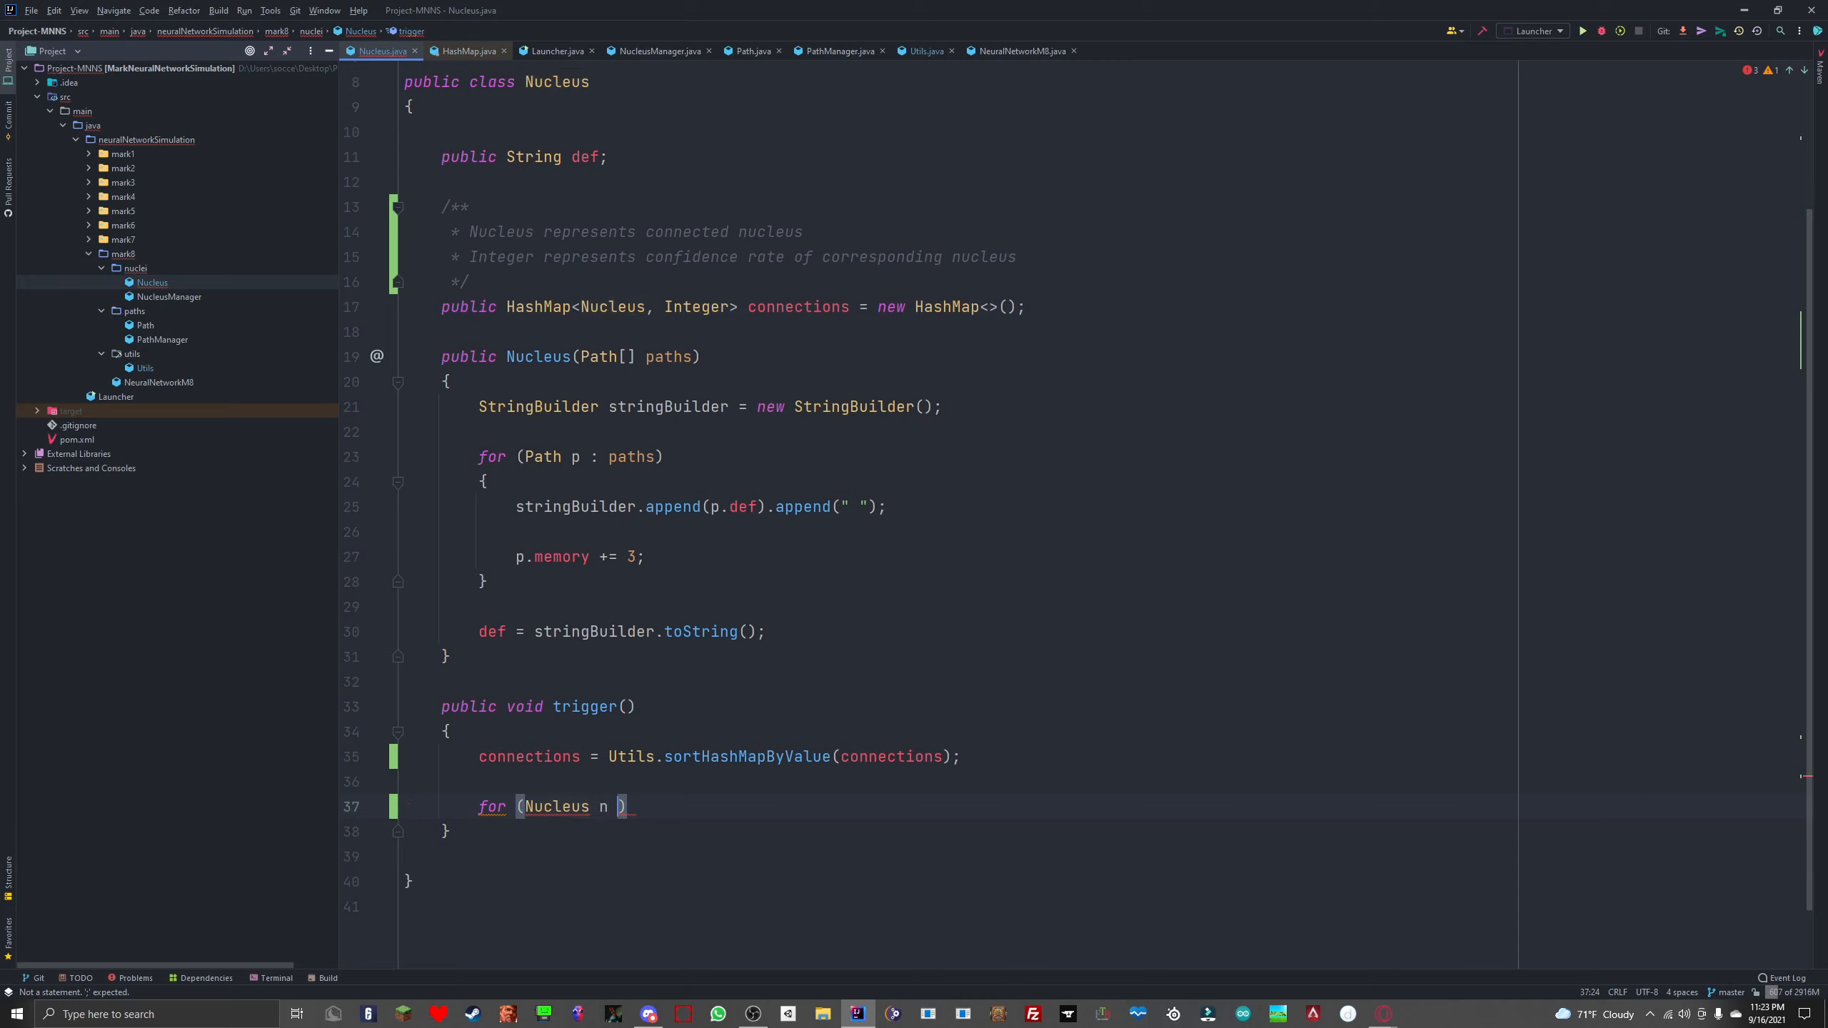
type(": connections")
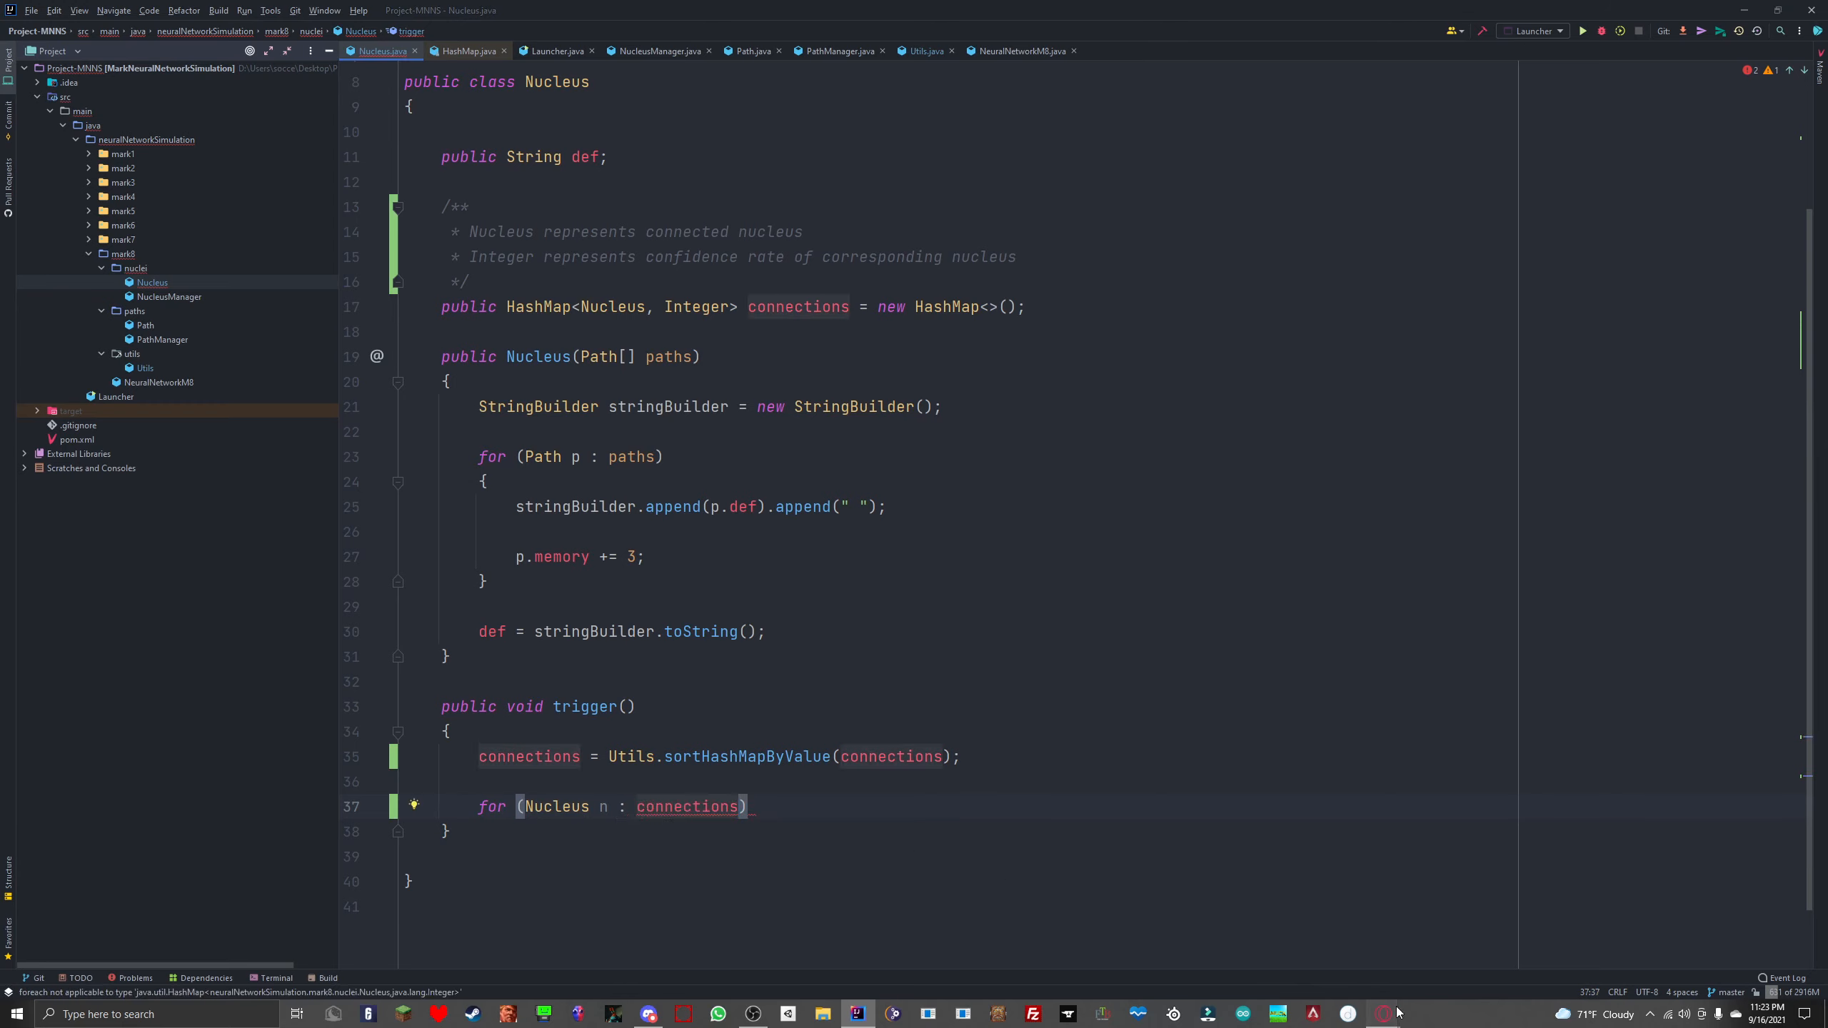
left_click(1383, 1014)
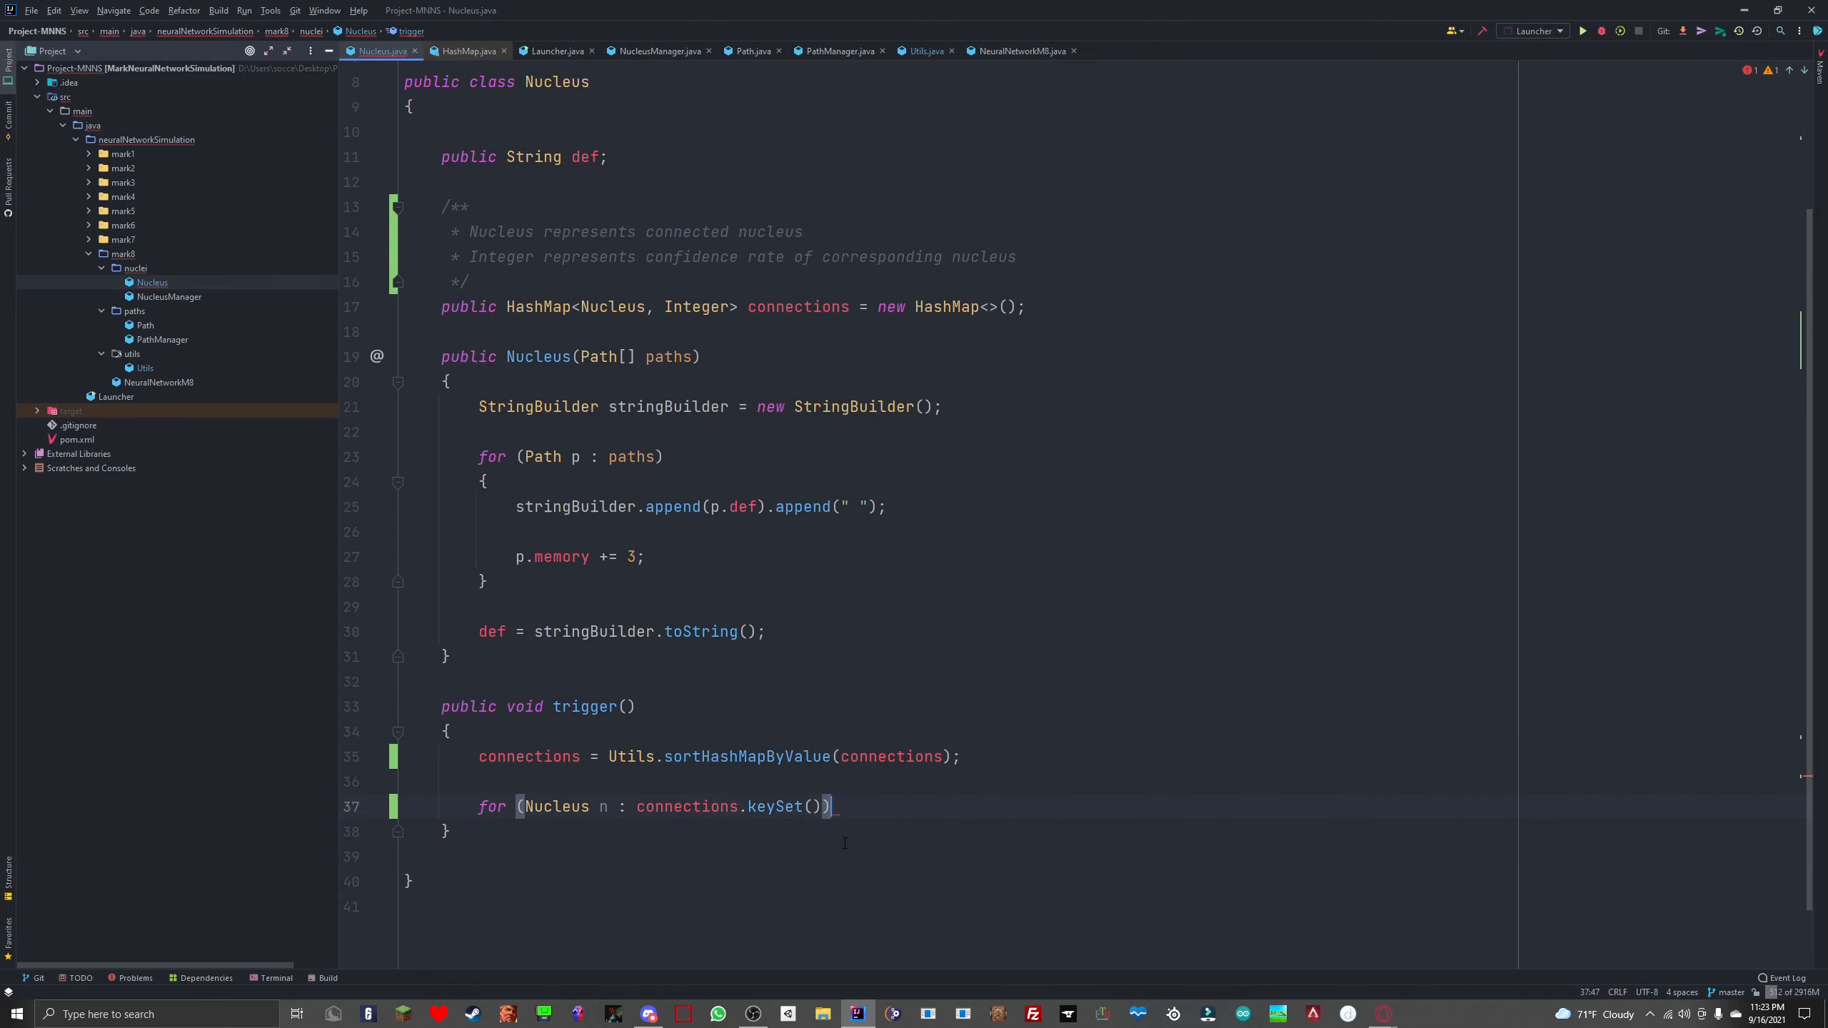
Step: Print each nucleus and its confidence rate with System.out.println(n + " - " + connections.get(n))
type("sout")
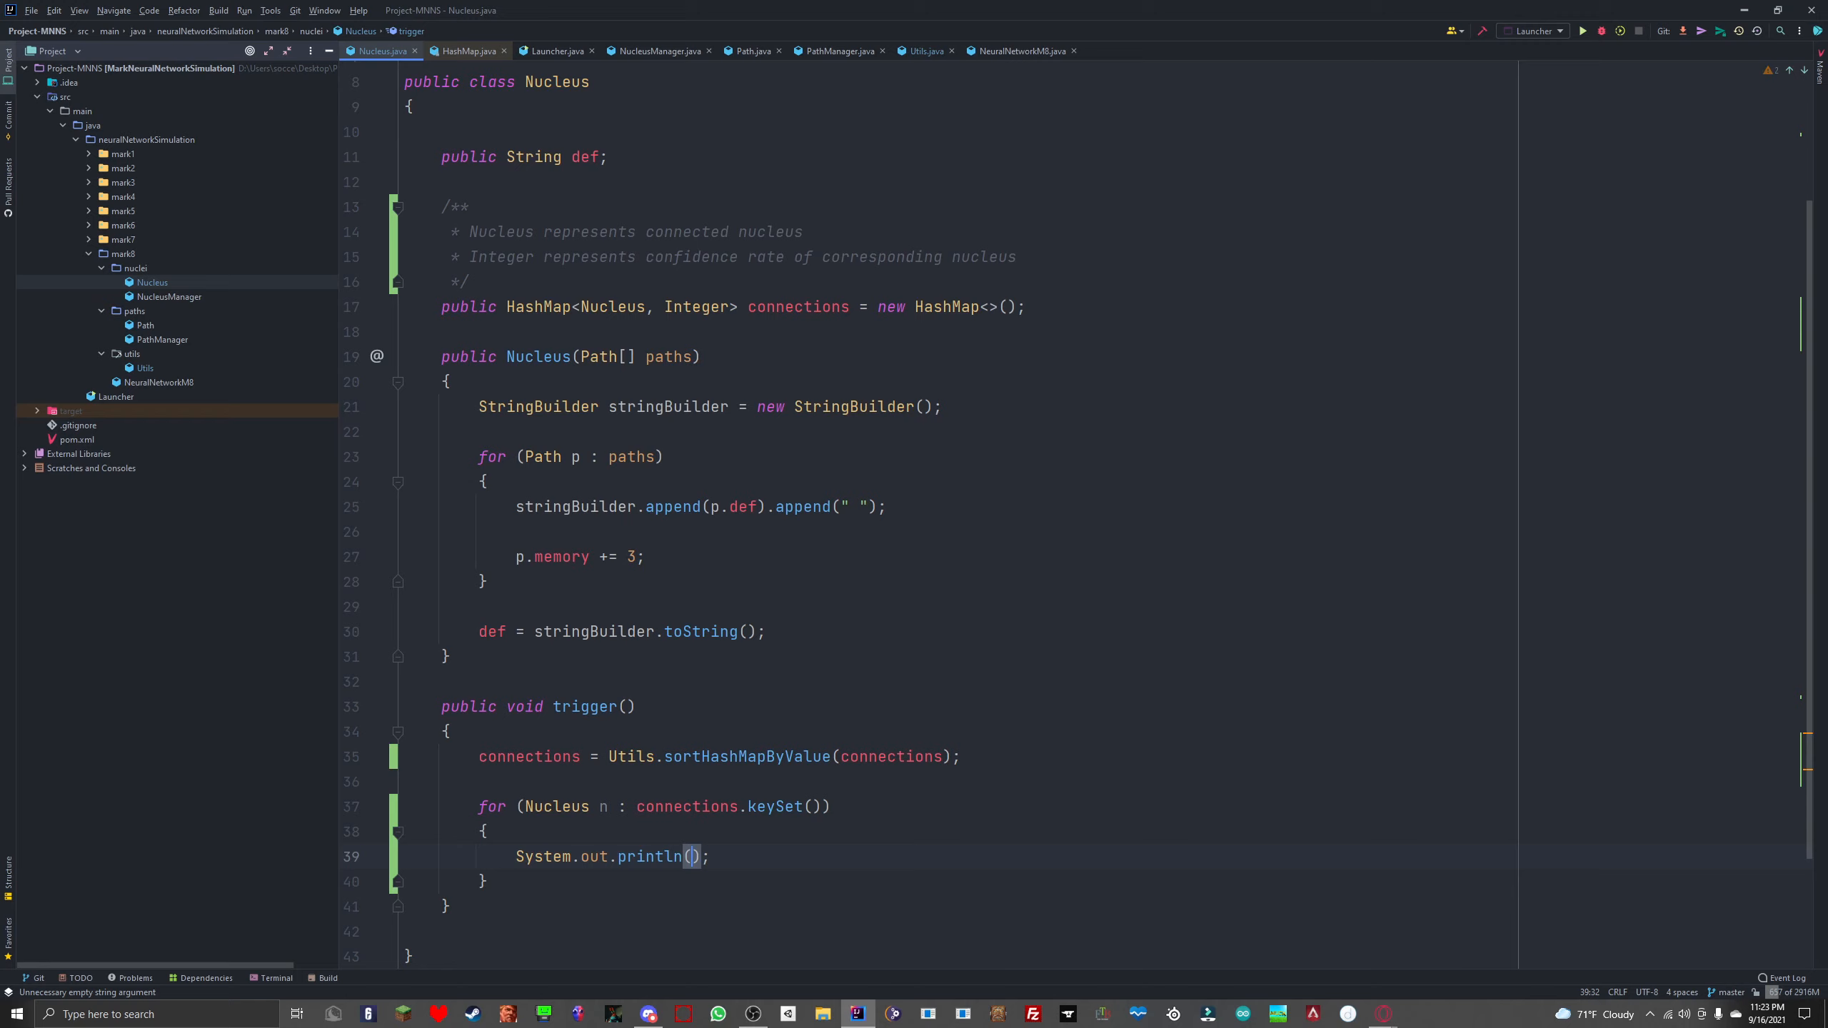
type("n")
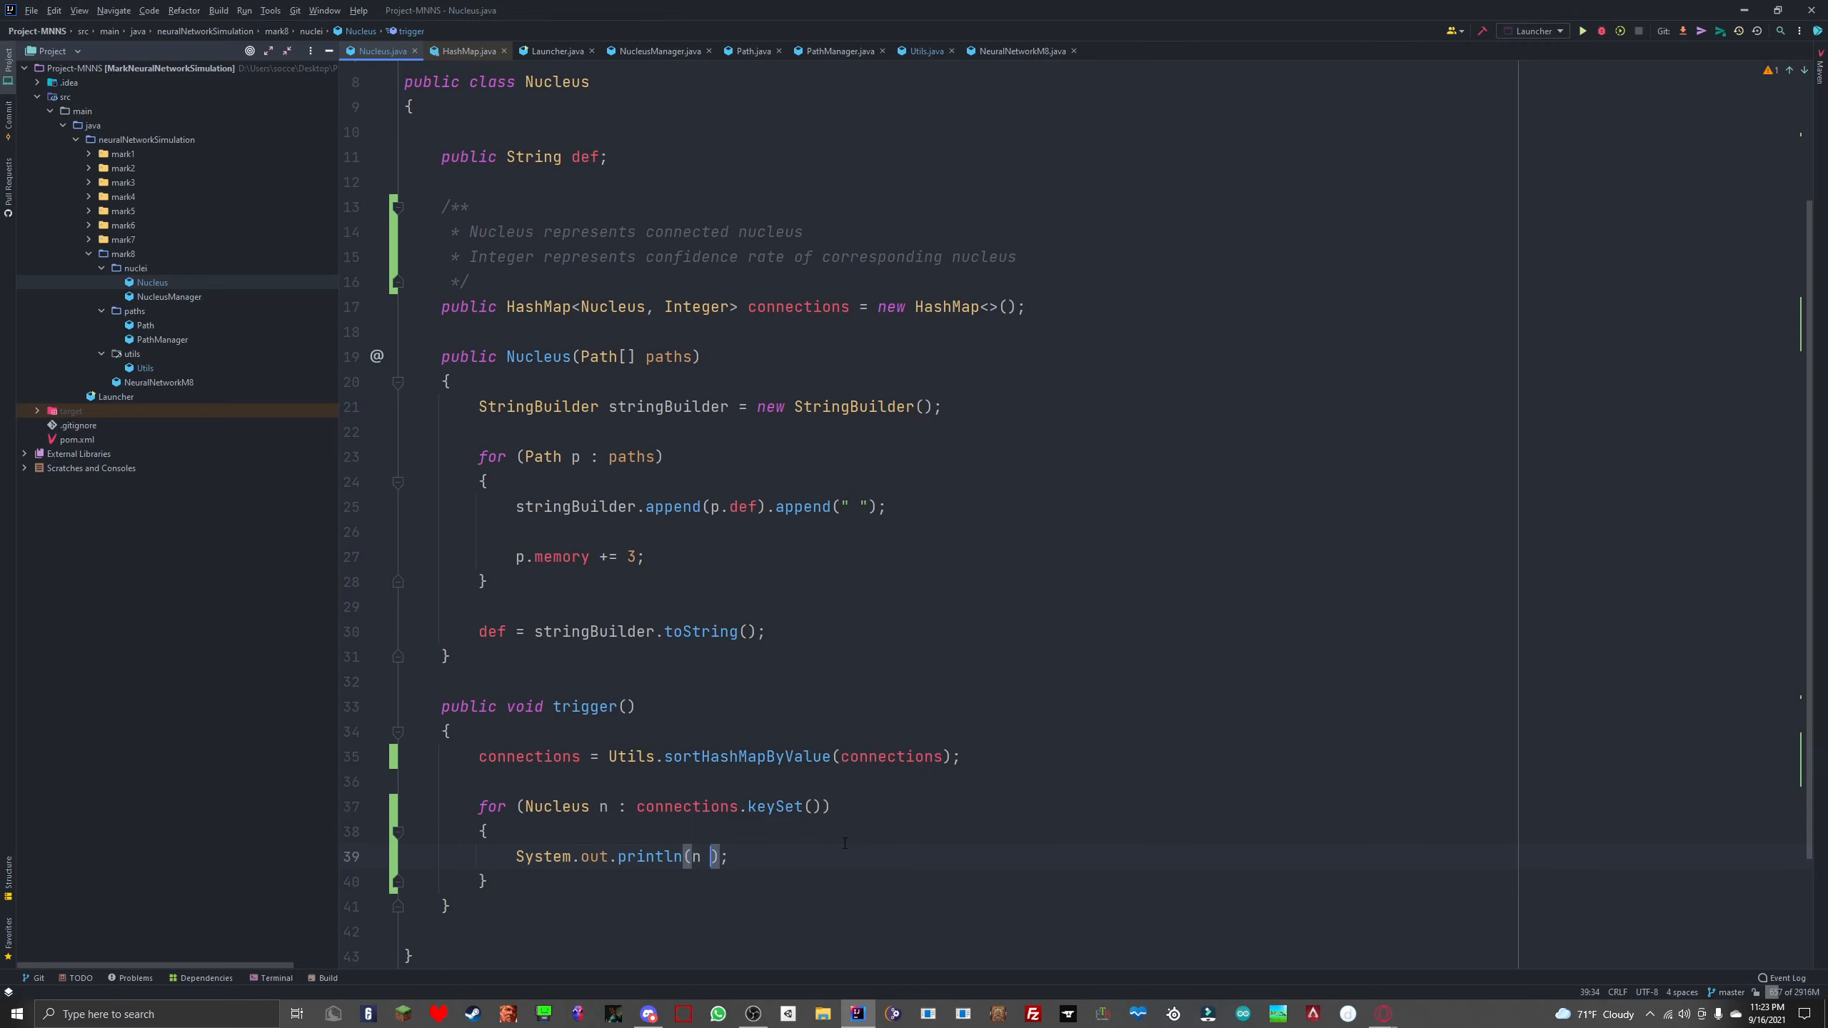
type("+ \"\"")
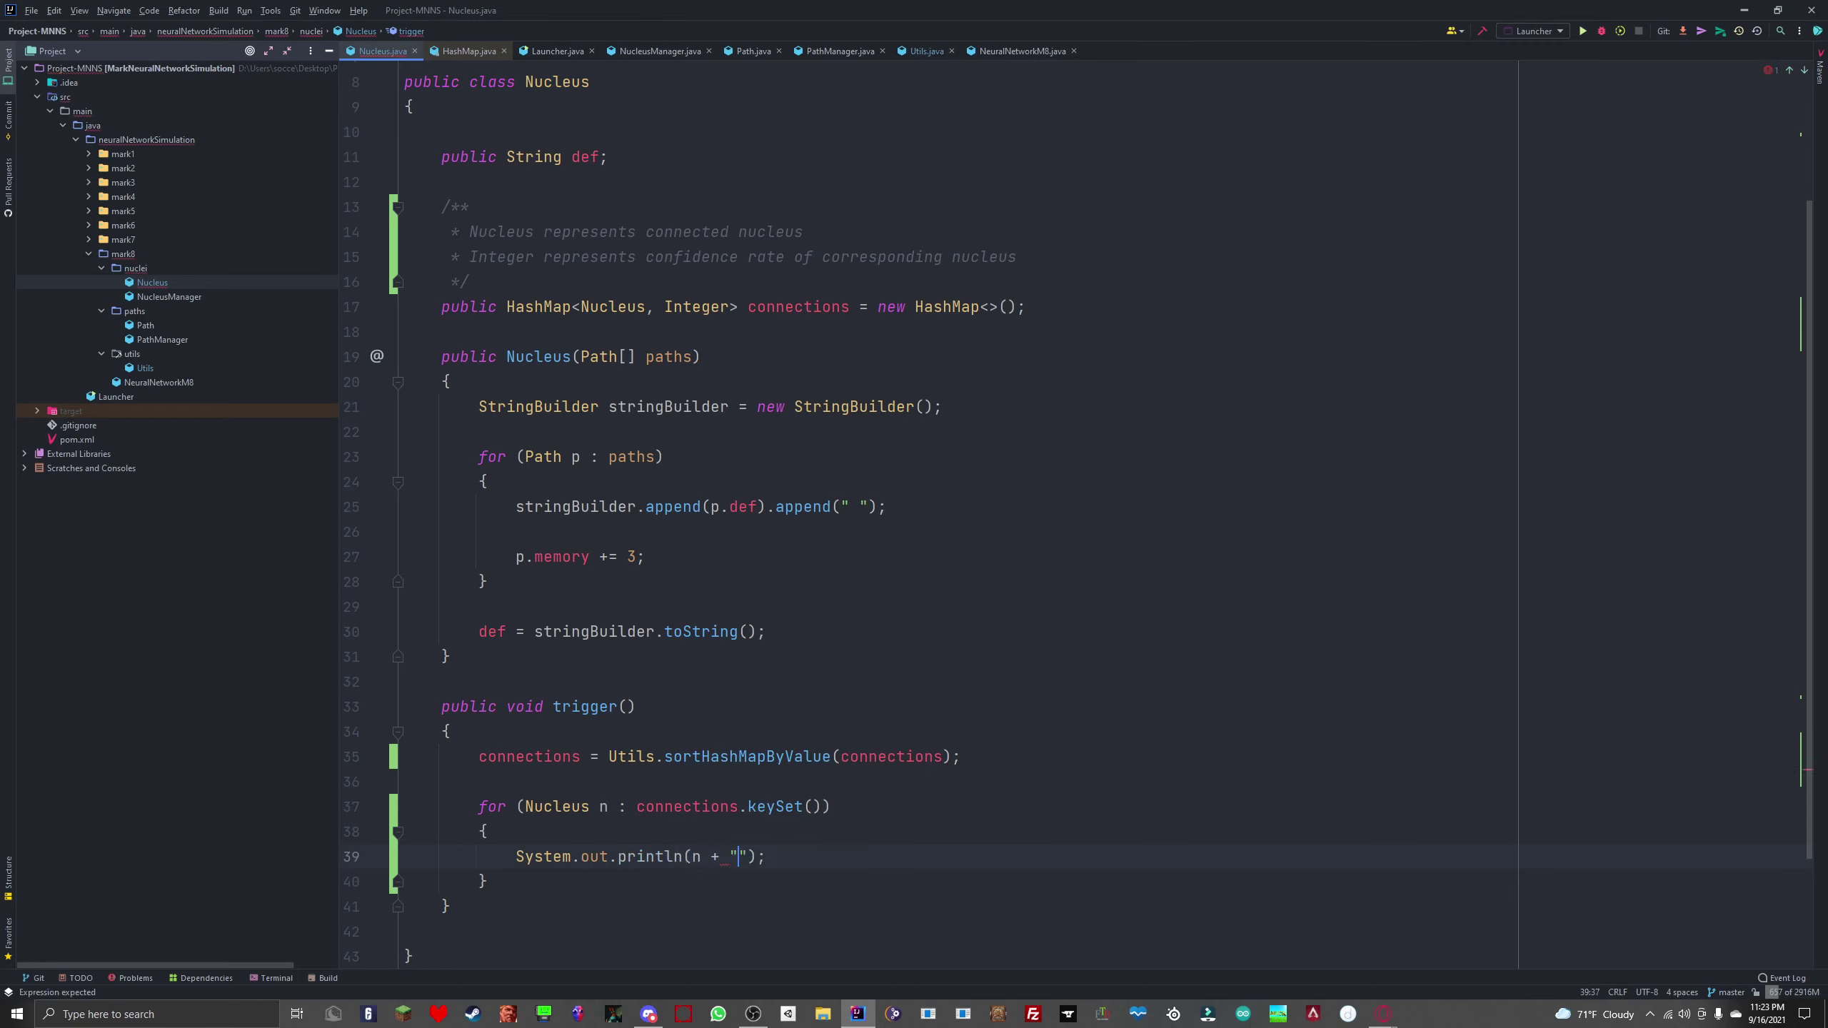
type(":")
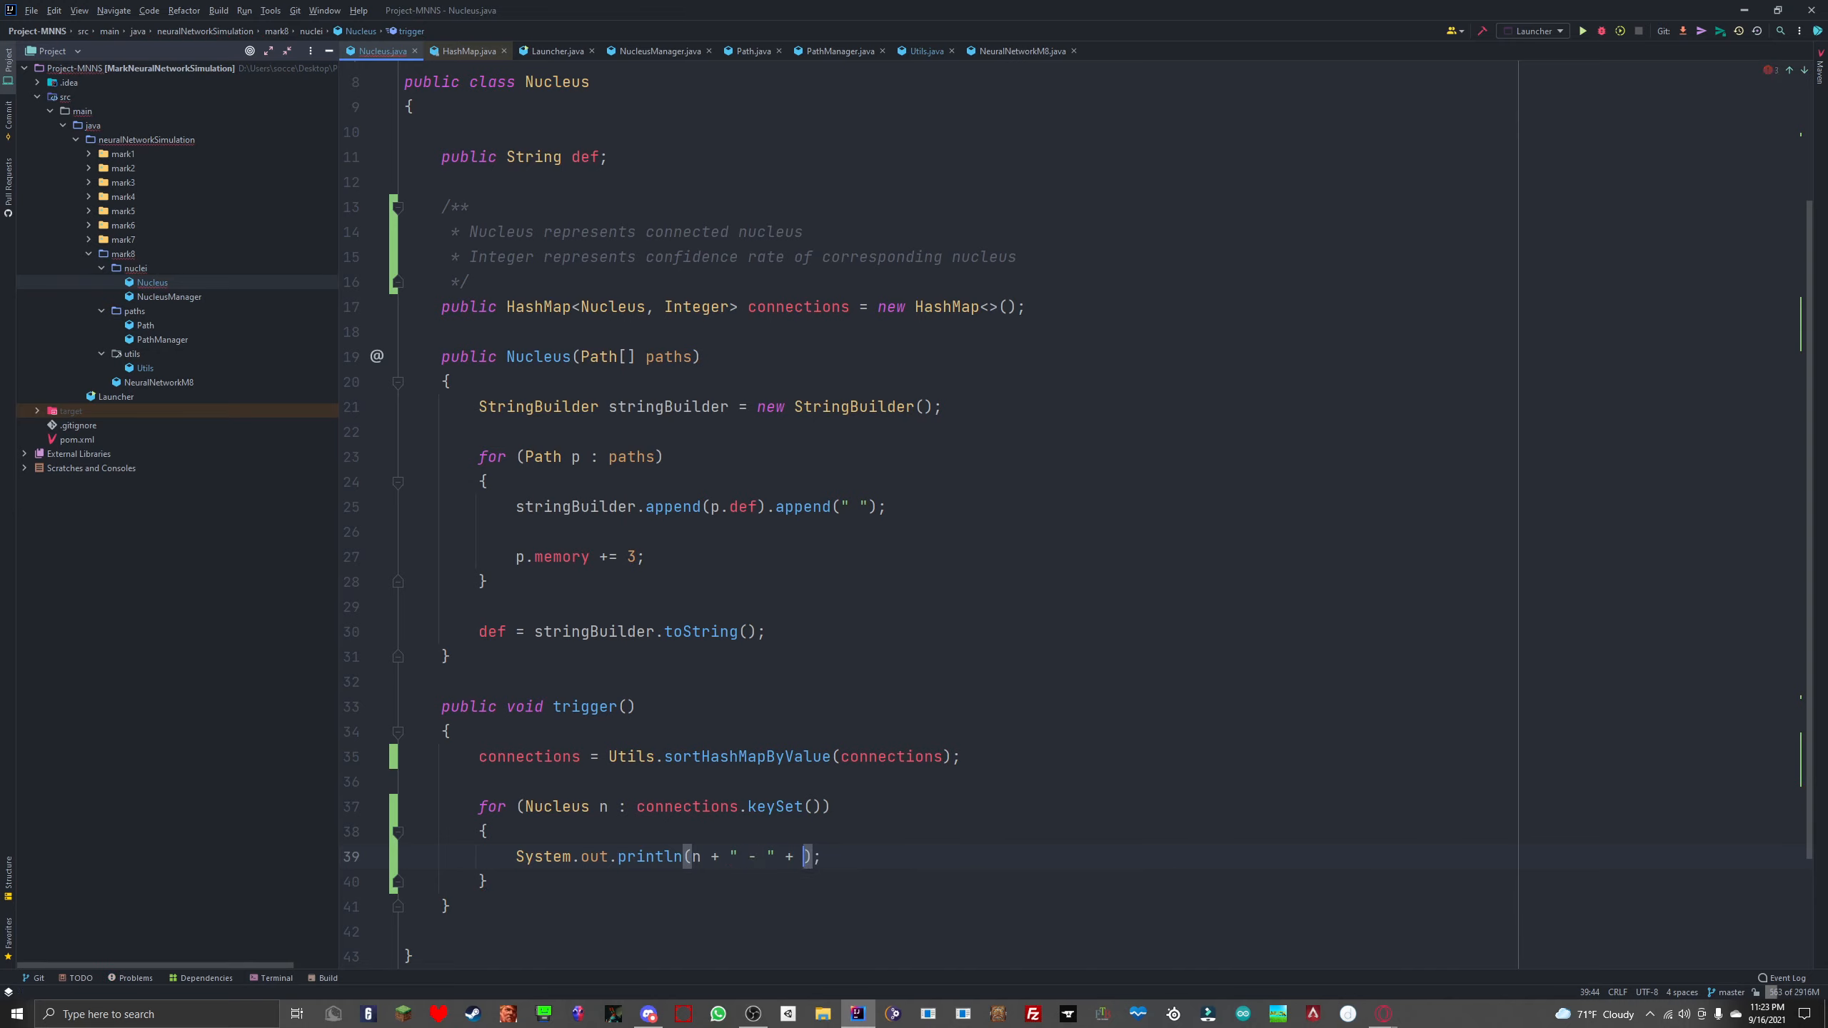
type("key")
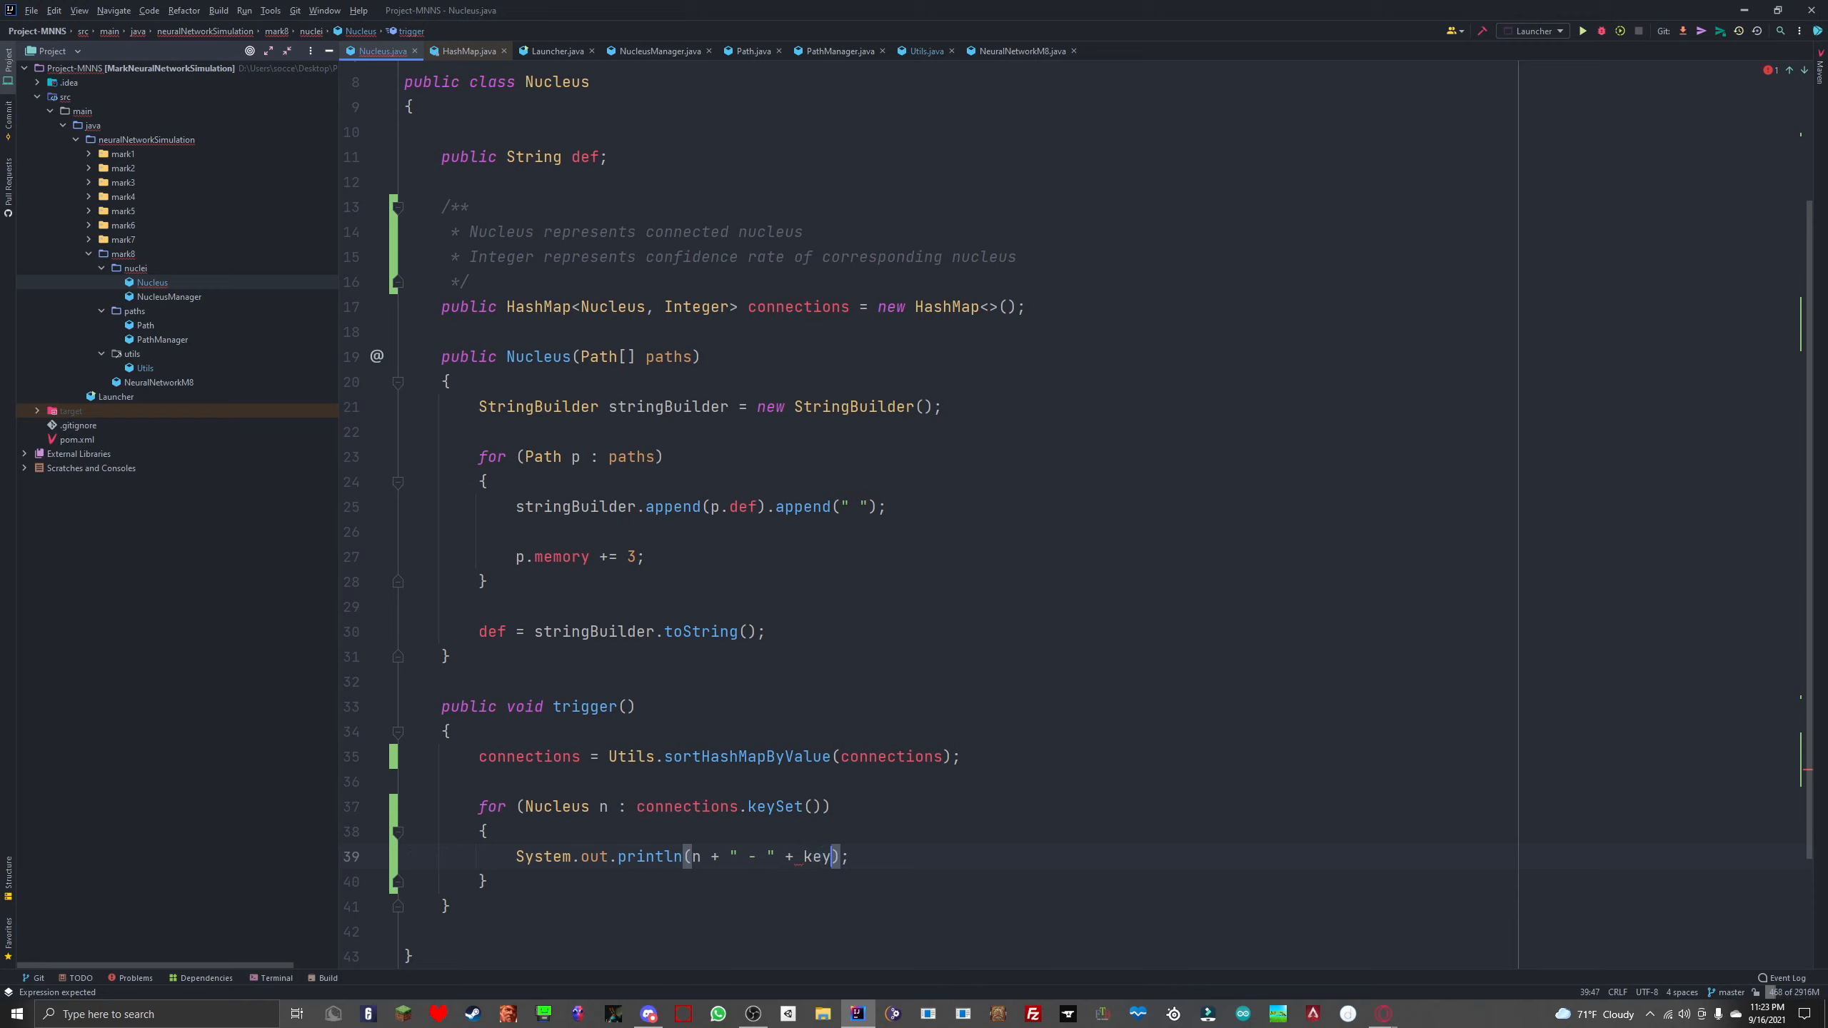
type("n.")
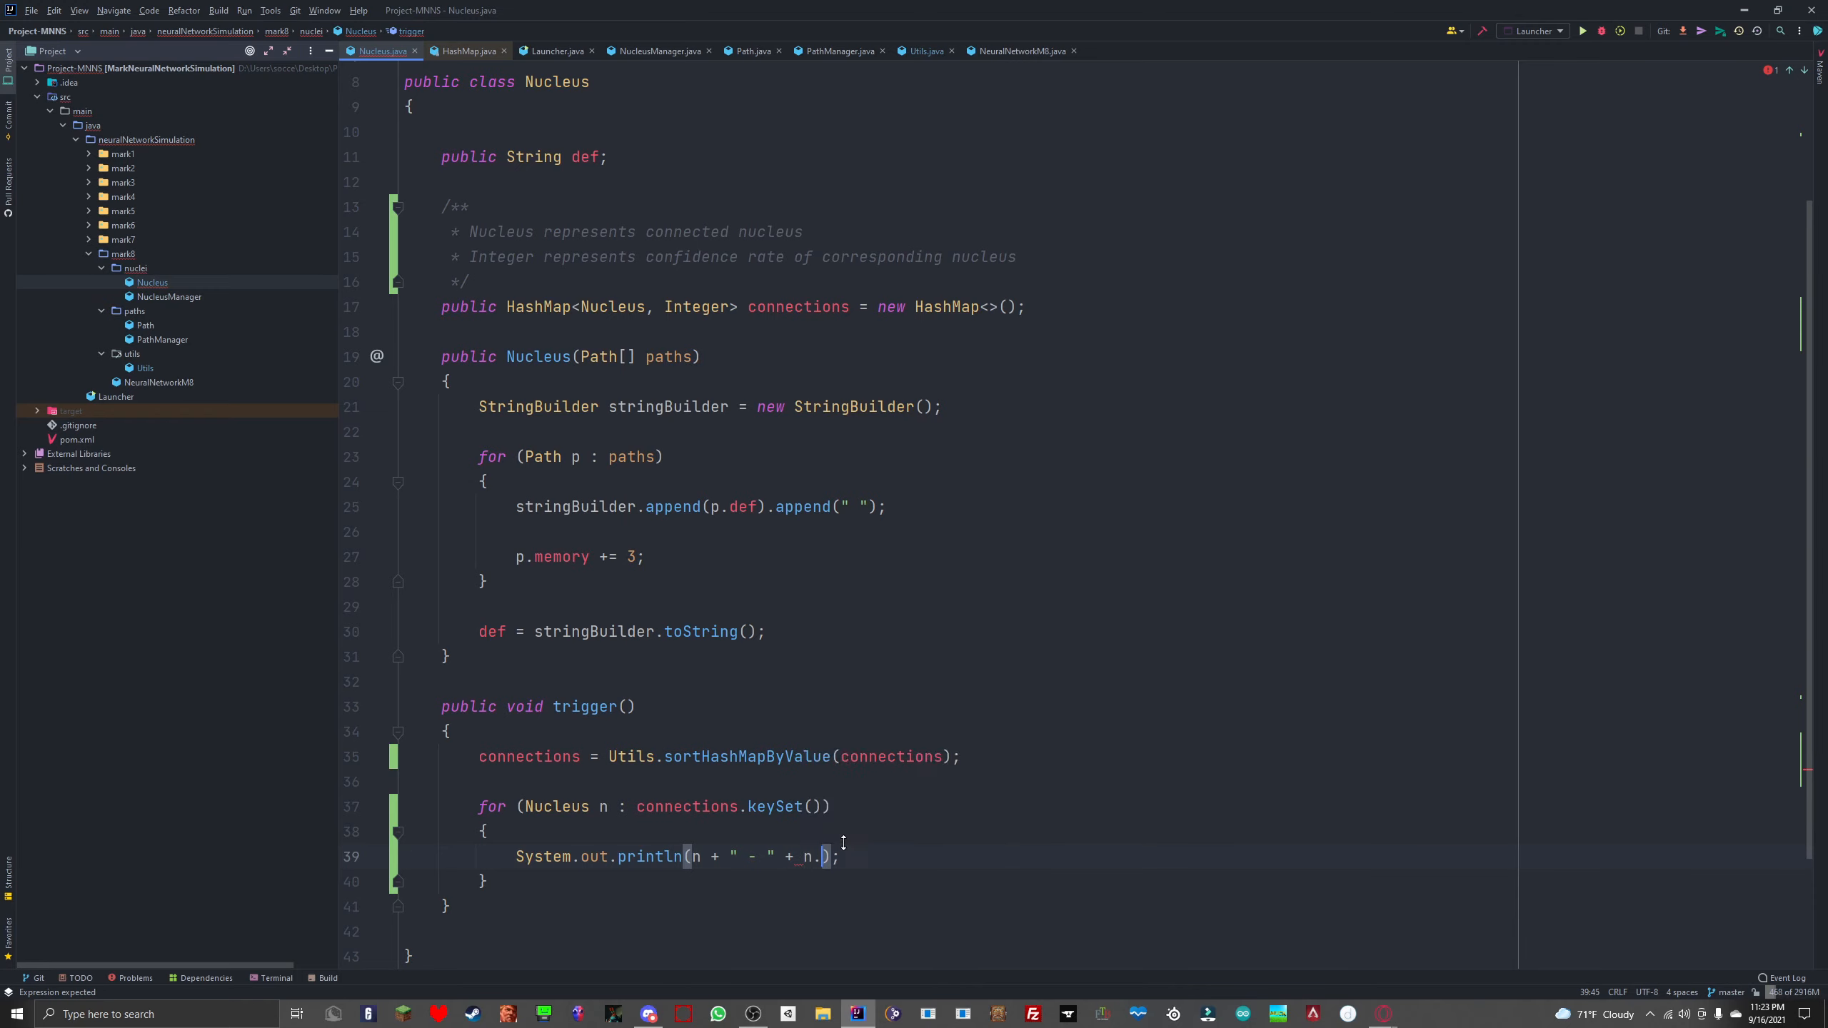
type("connections")
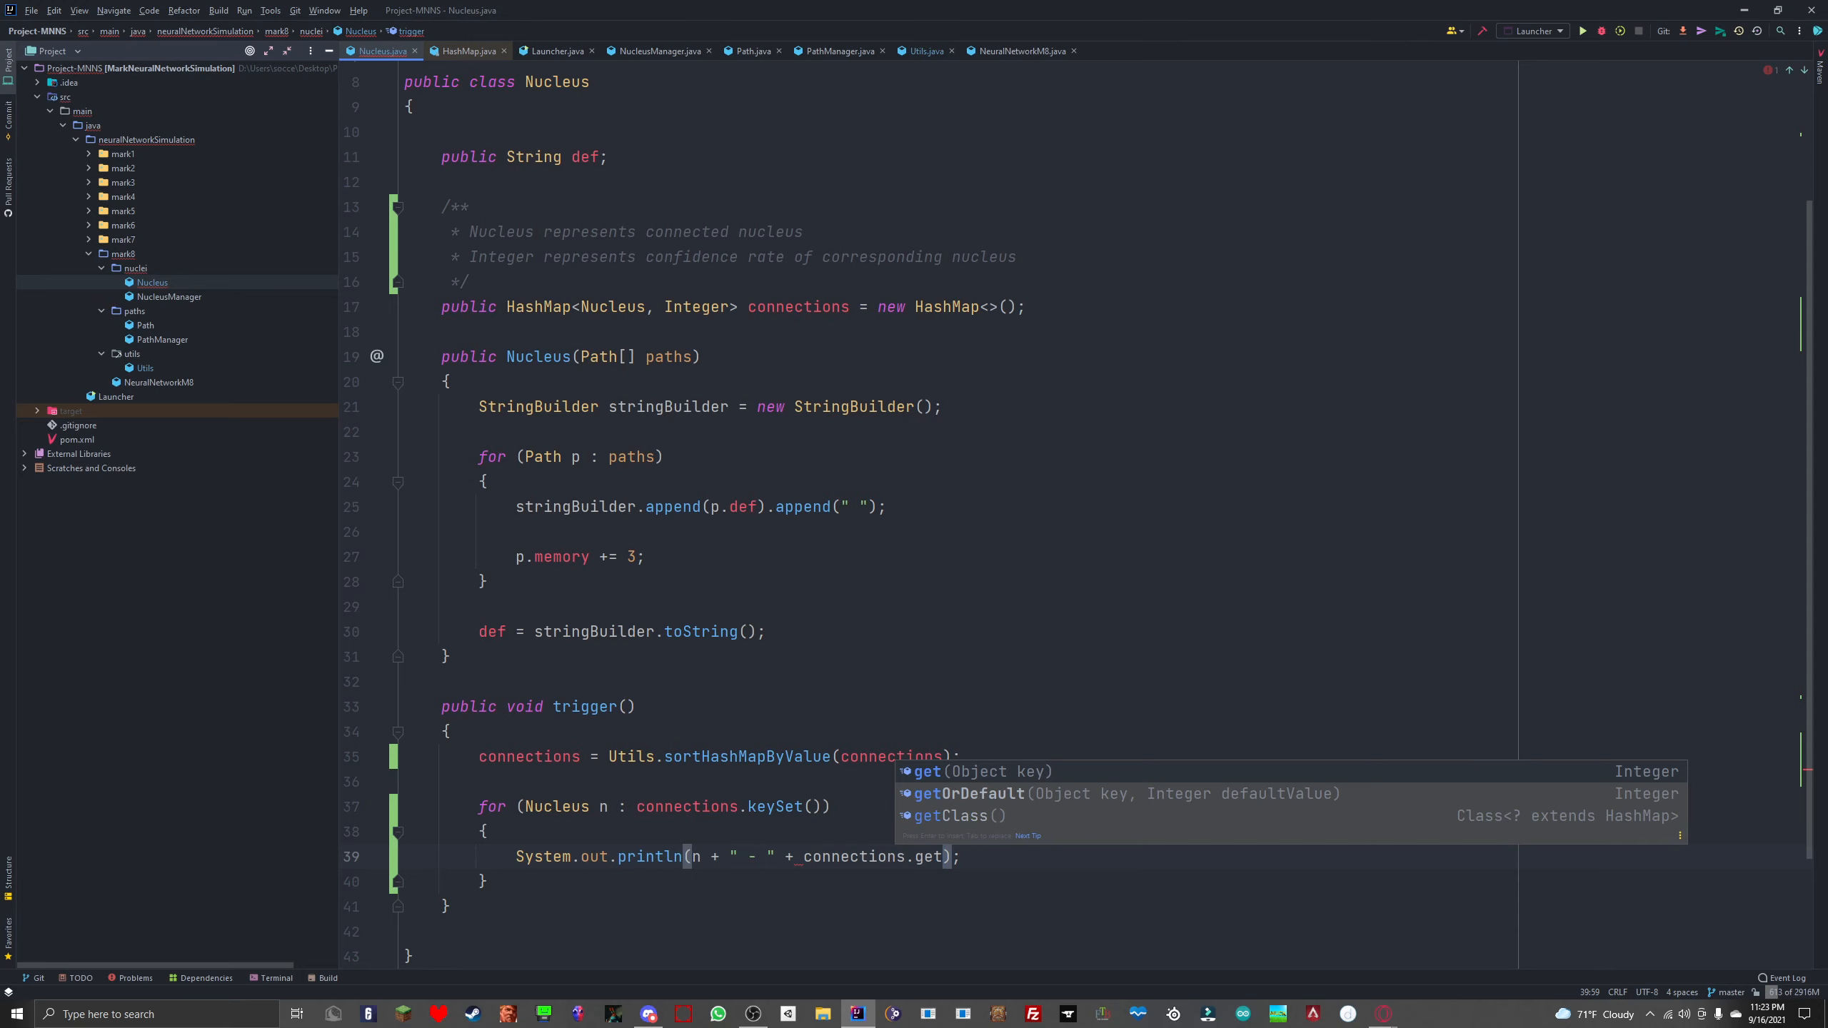
type("Nuc")
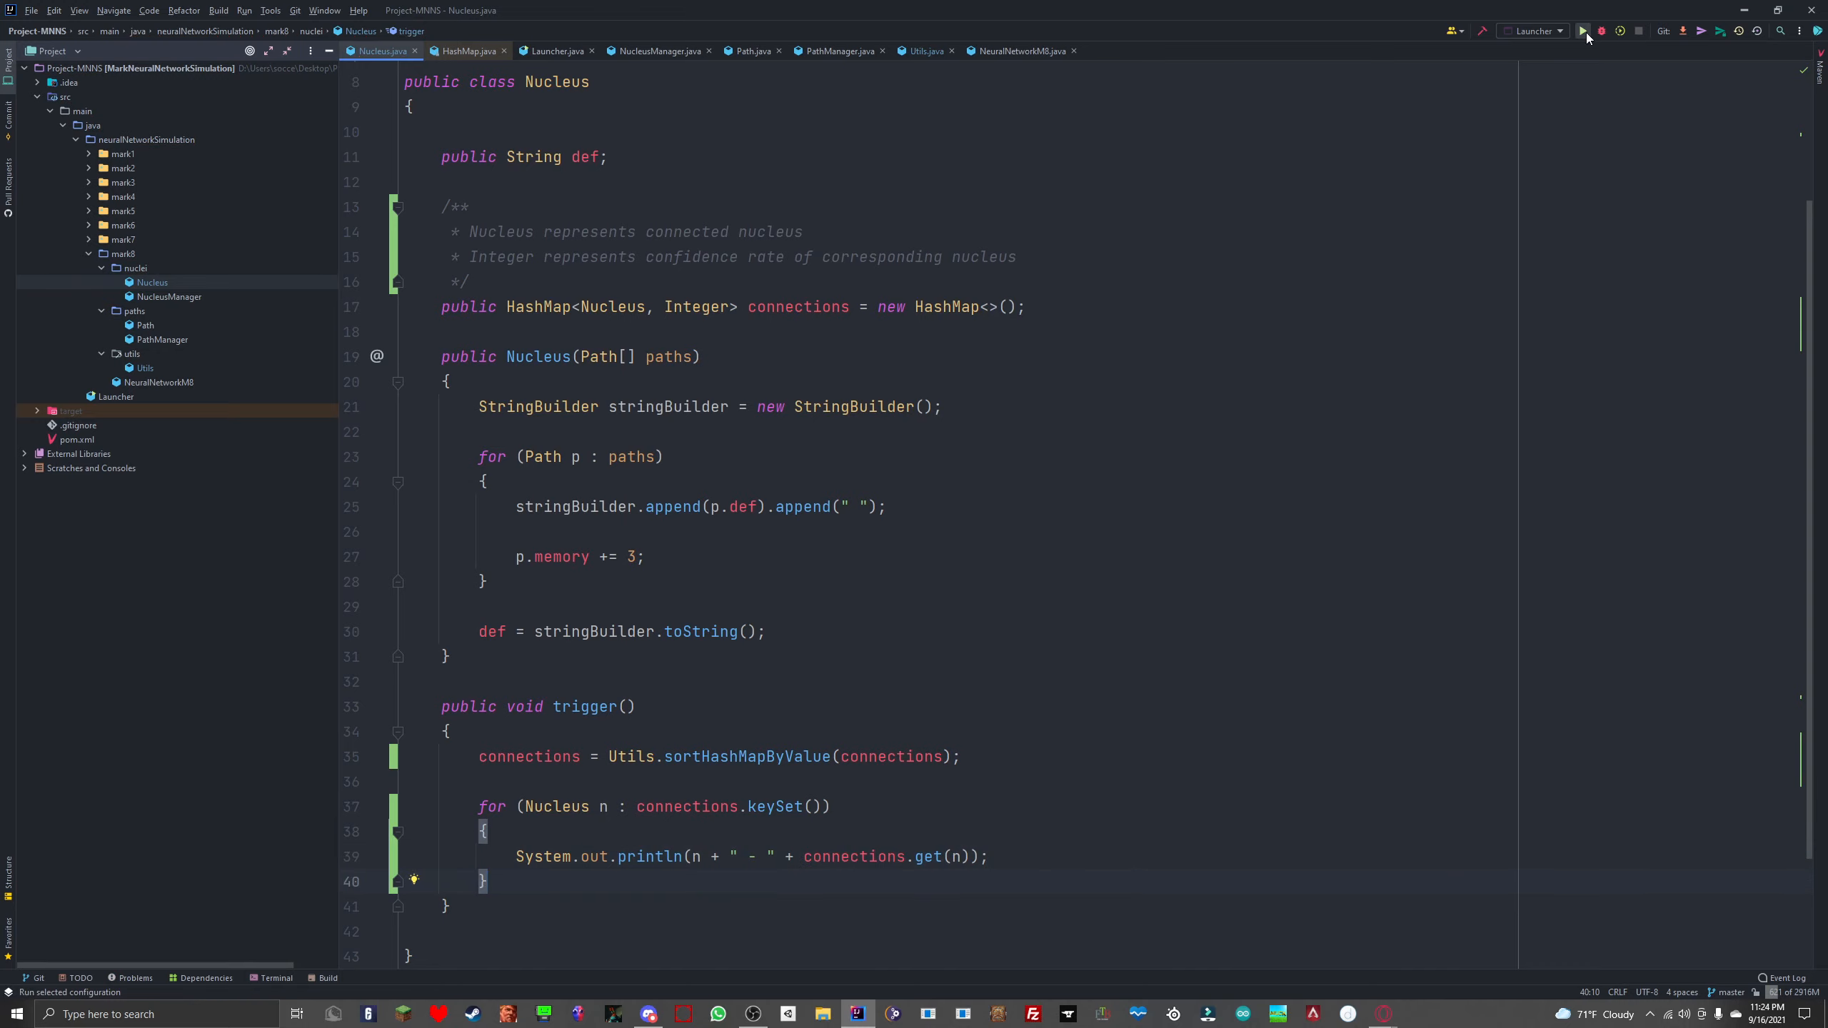
left_click(1582, 32)
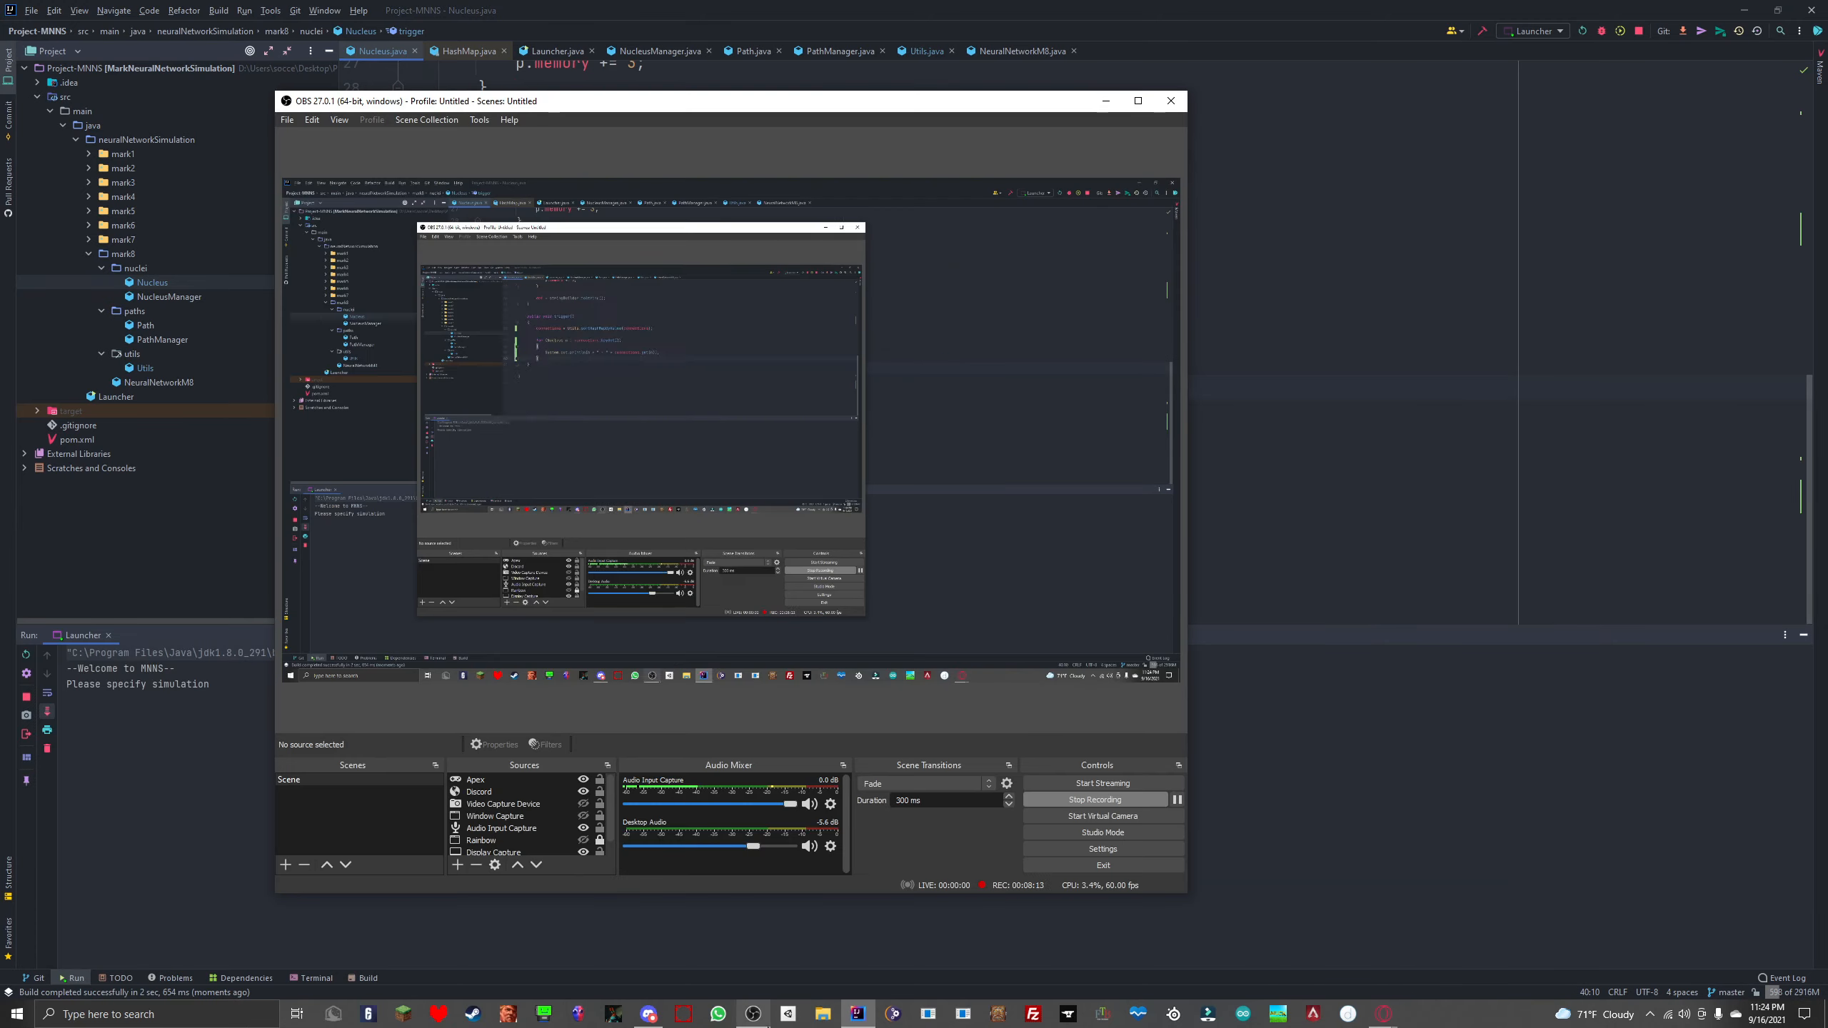
left_click(1169, 100)
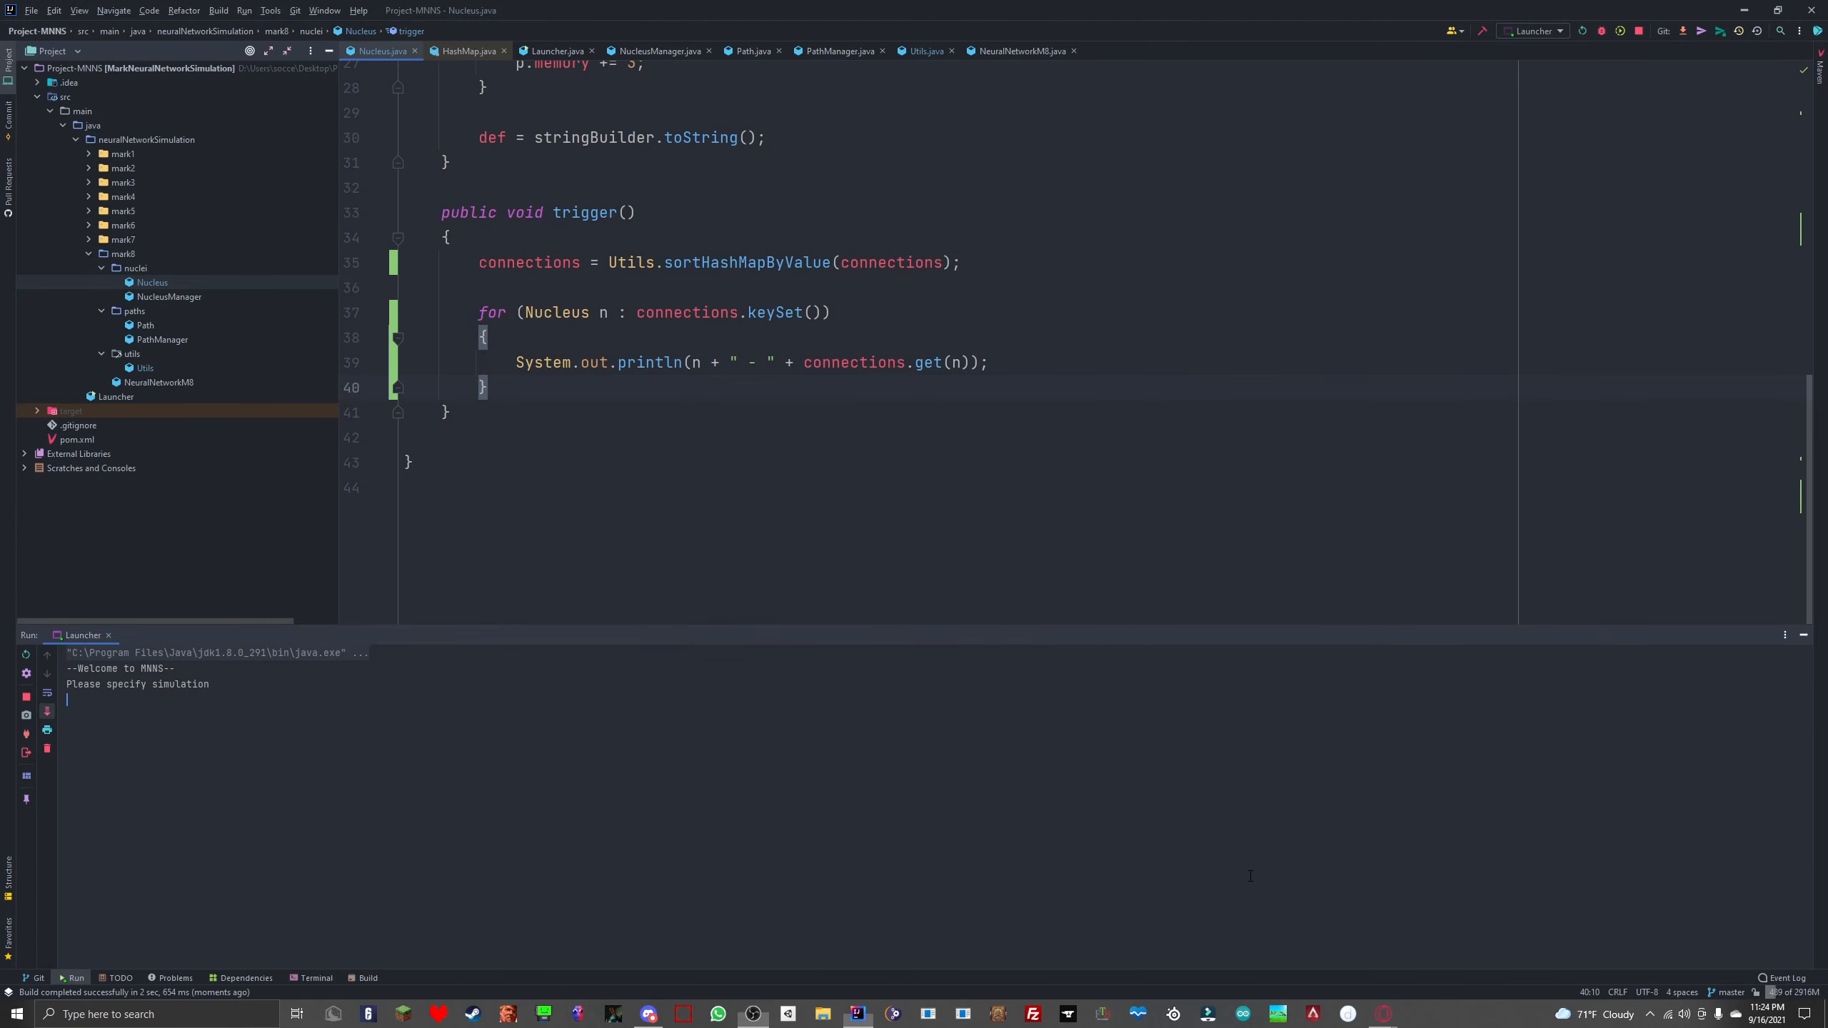
type("mark-VIII")
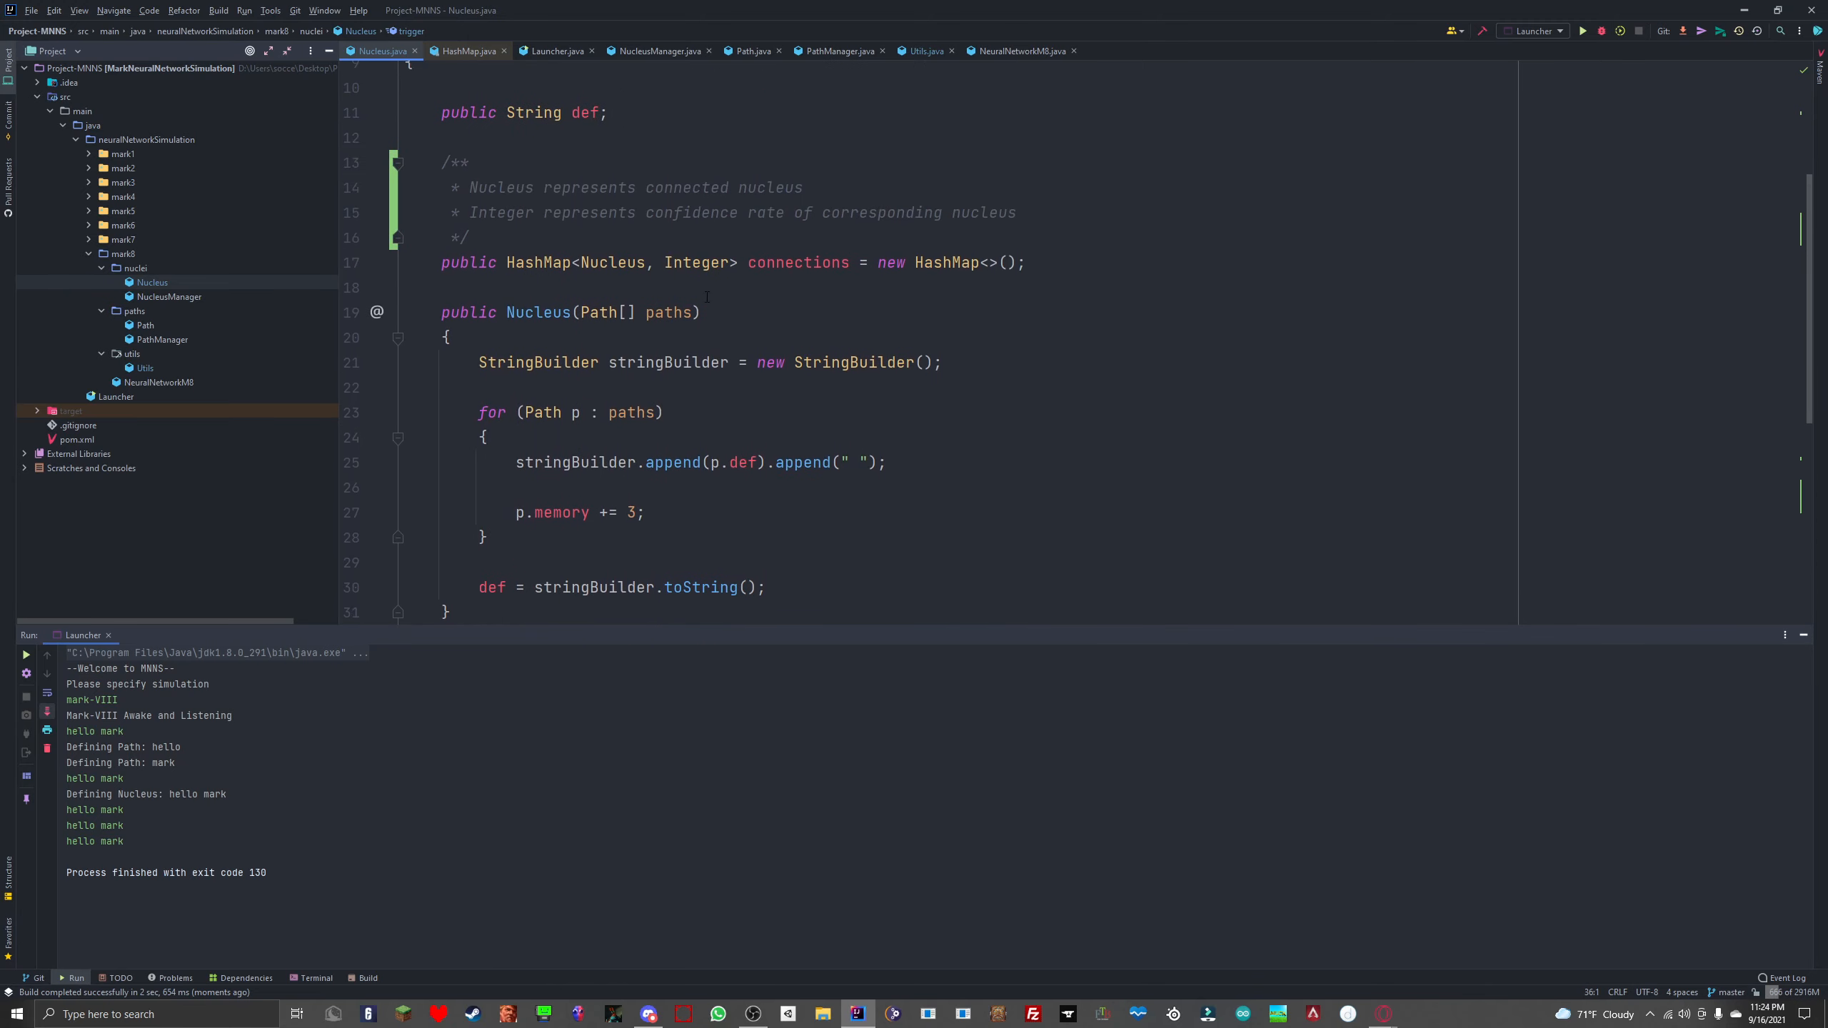
scroll("down", 3)
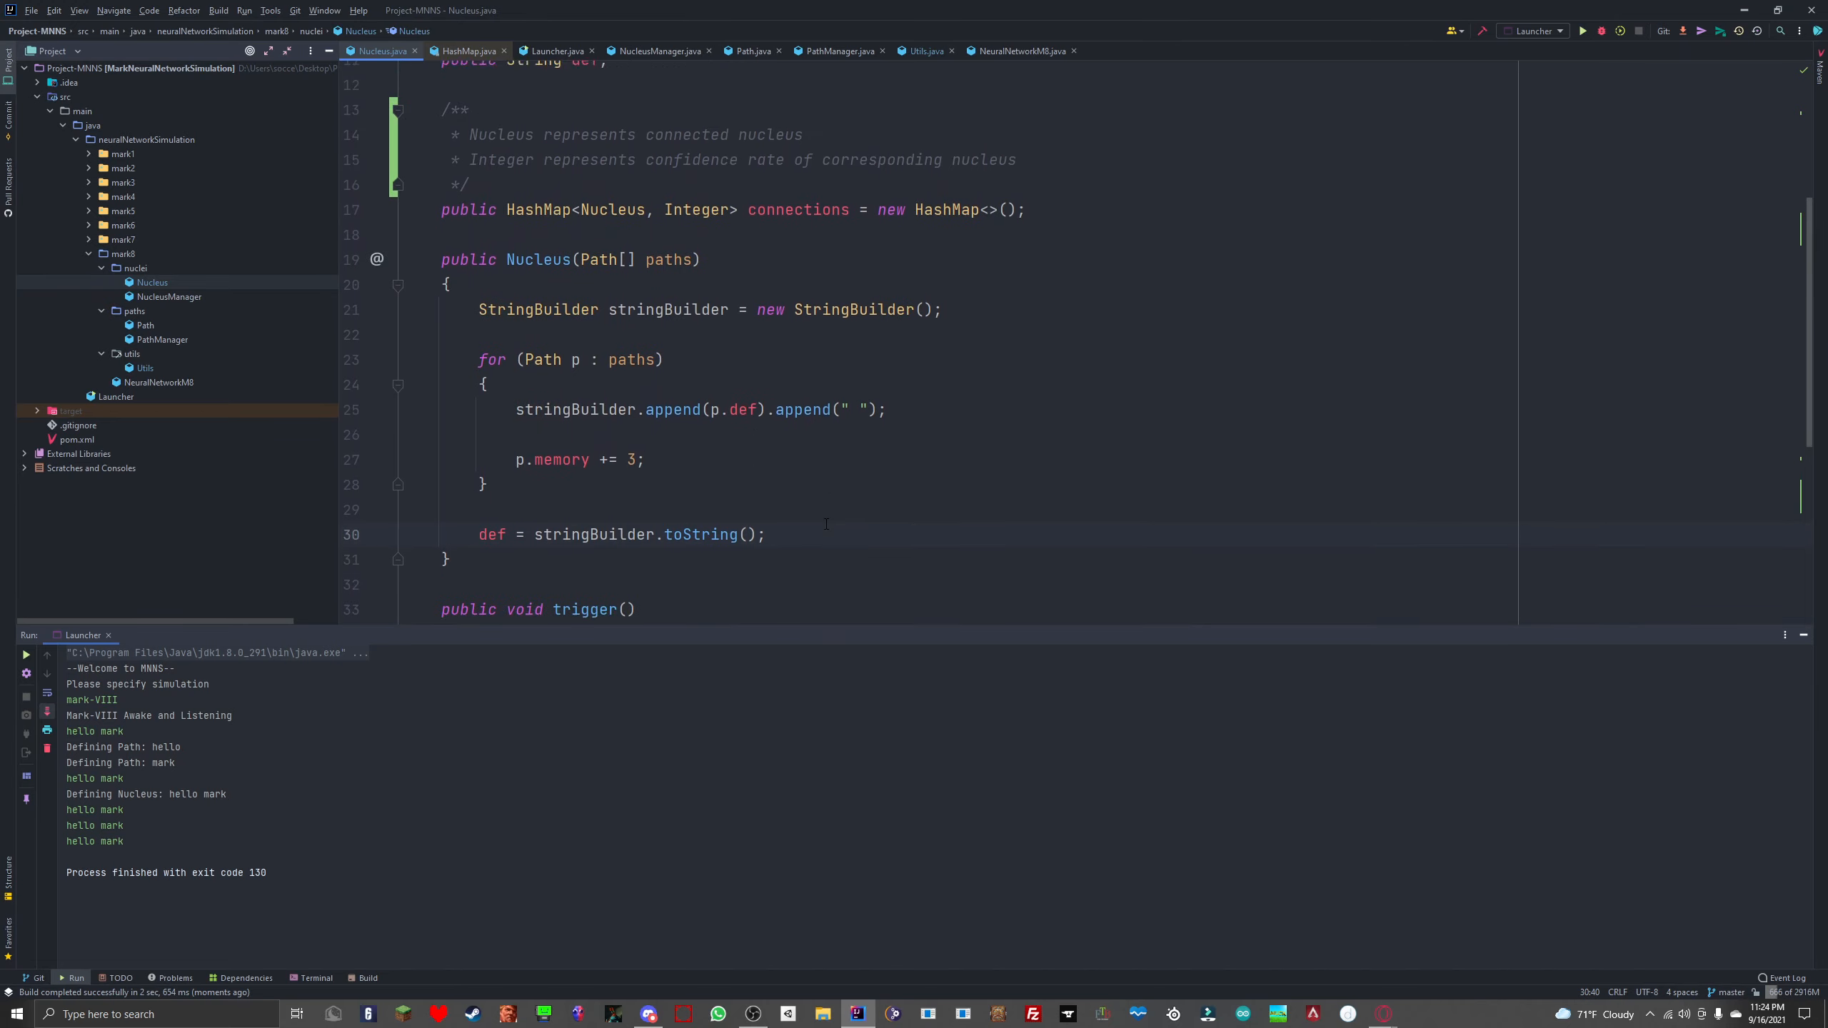
scroll("down", 3)
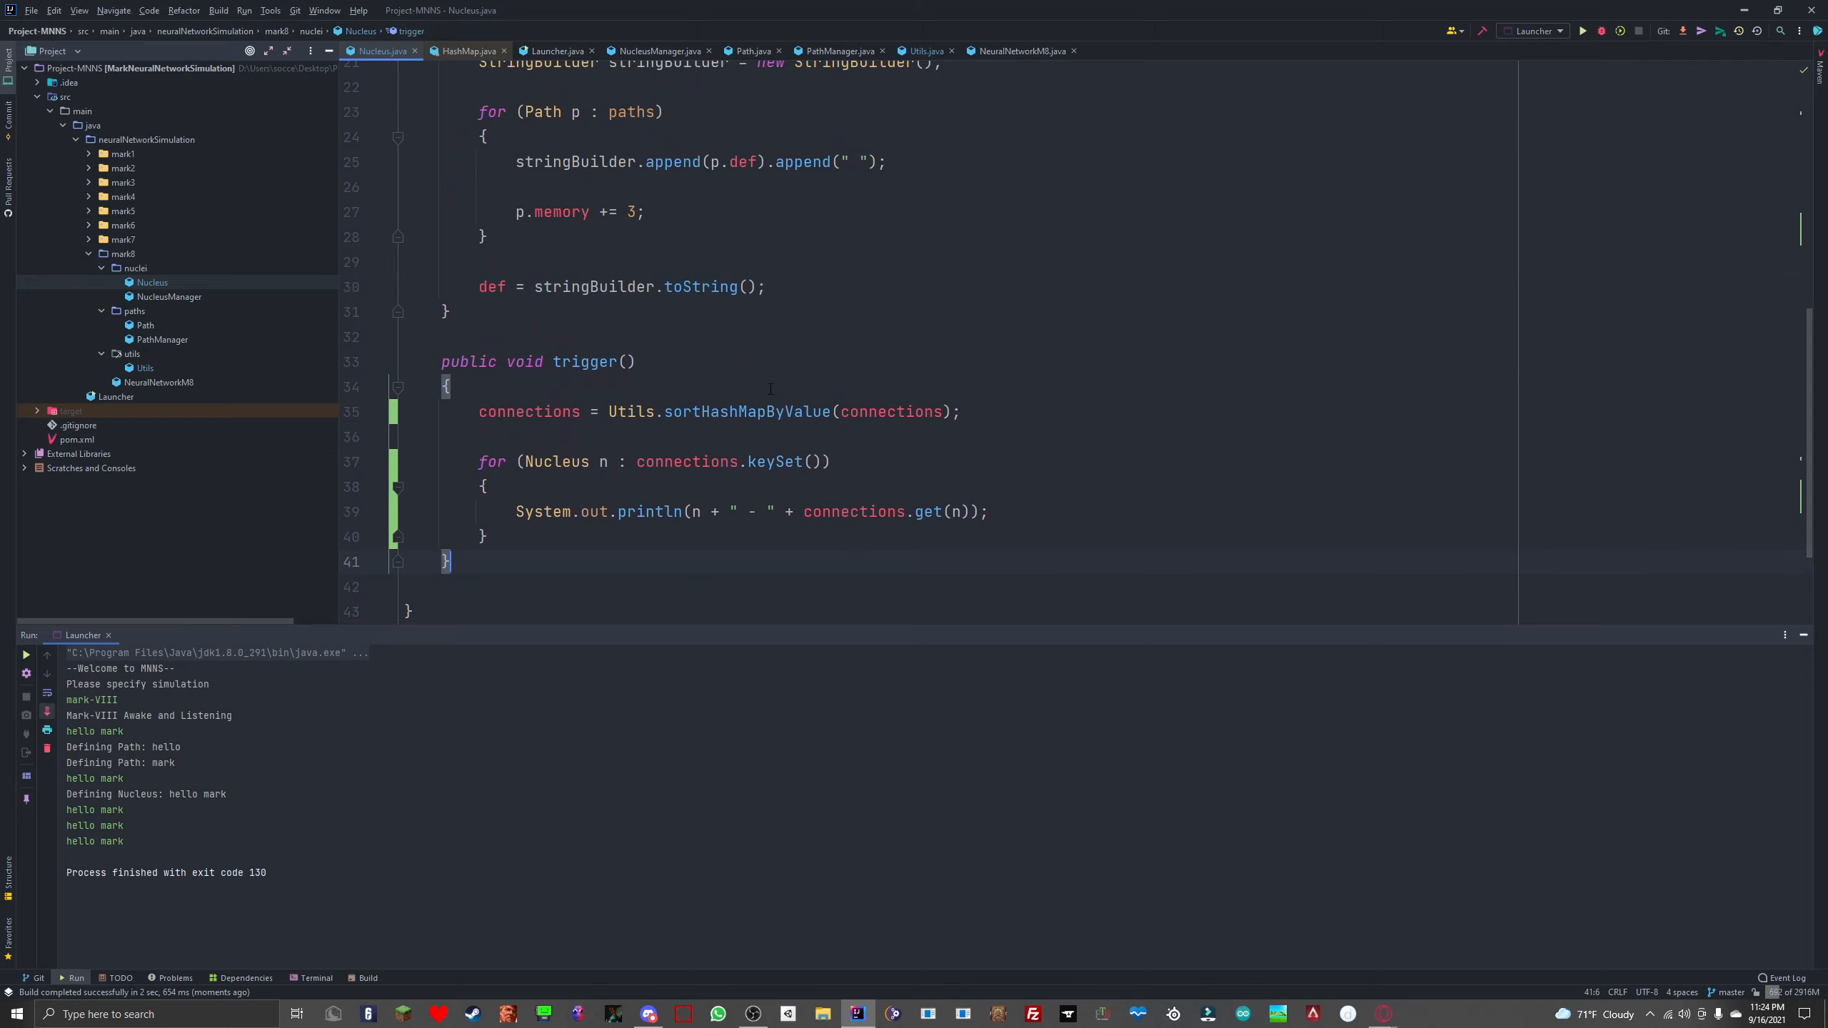
mouse_move(795, 433)
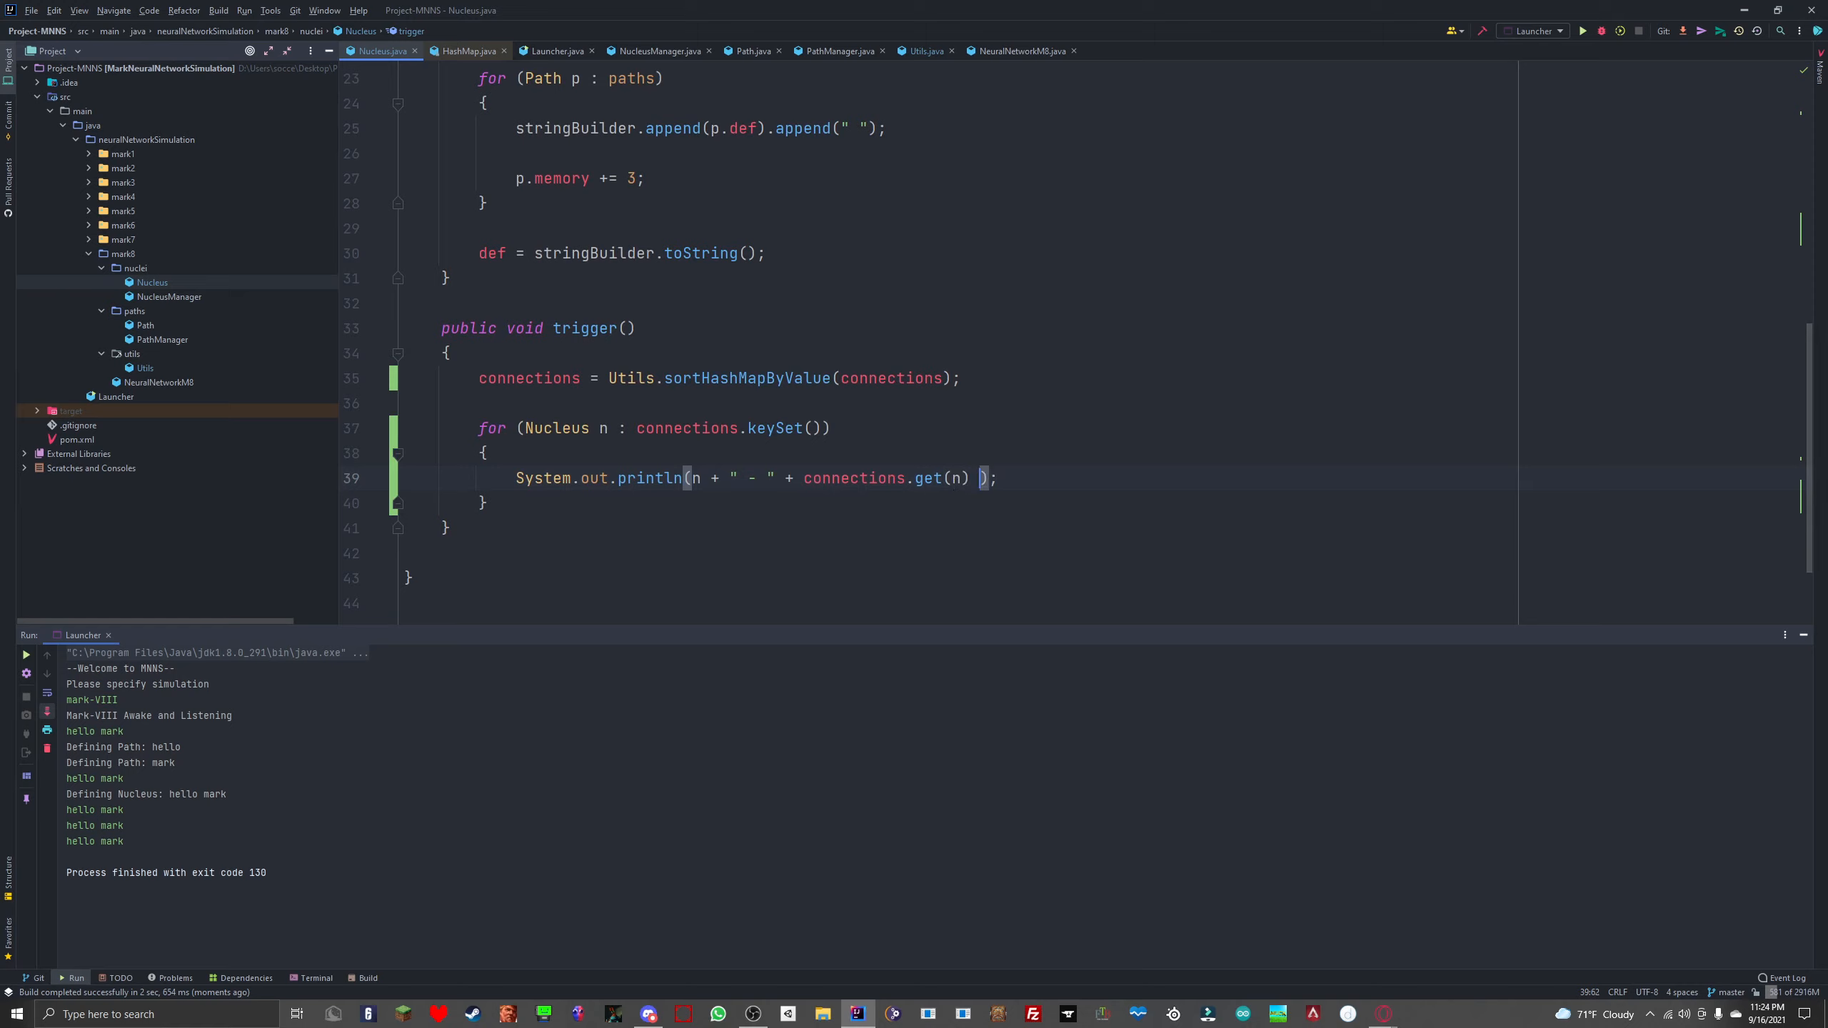
Step: Rewrite the start of the println to "Nucleus: [" + n.def + "]" with the definition in brackets
type("+ \"\"")
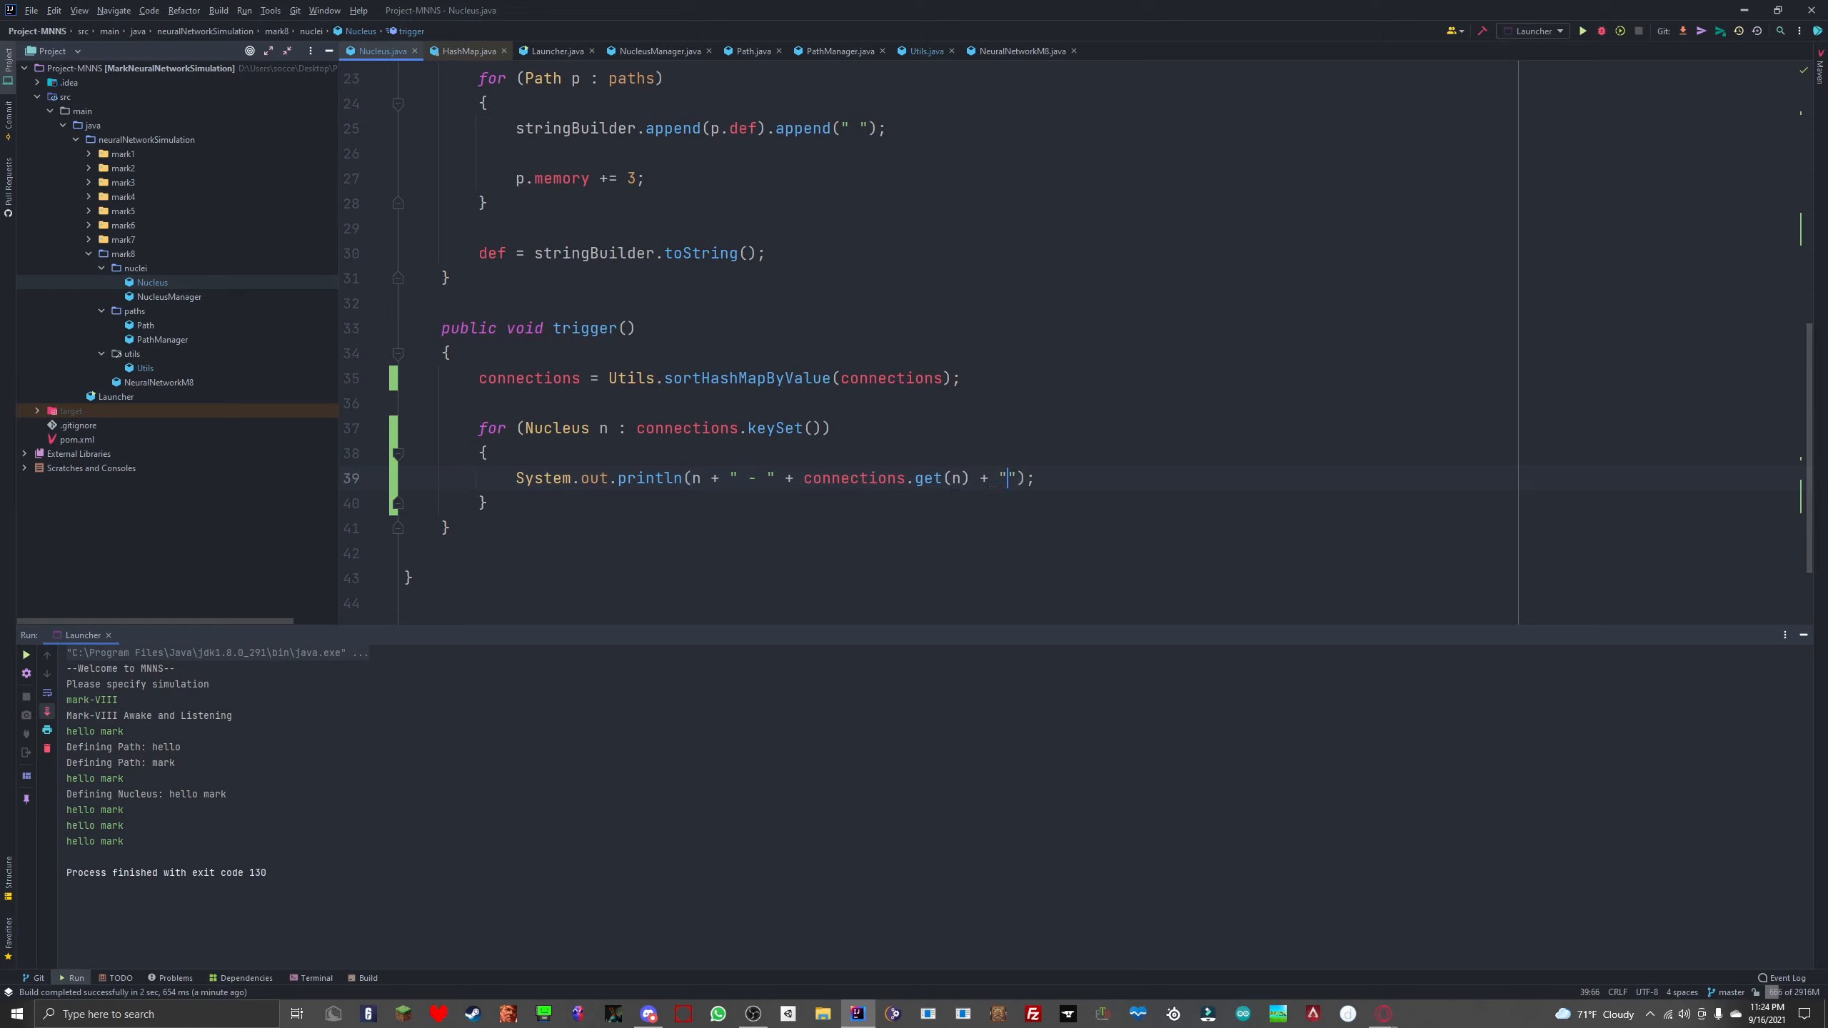
type("%")
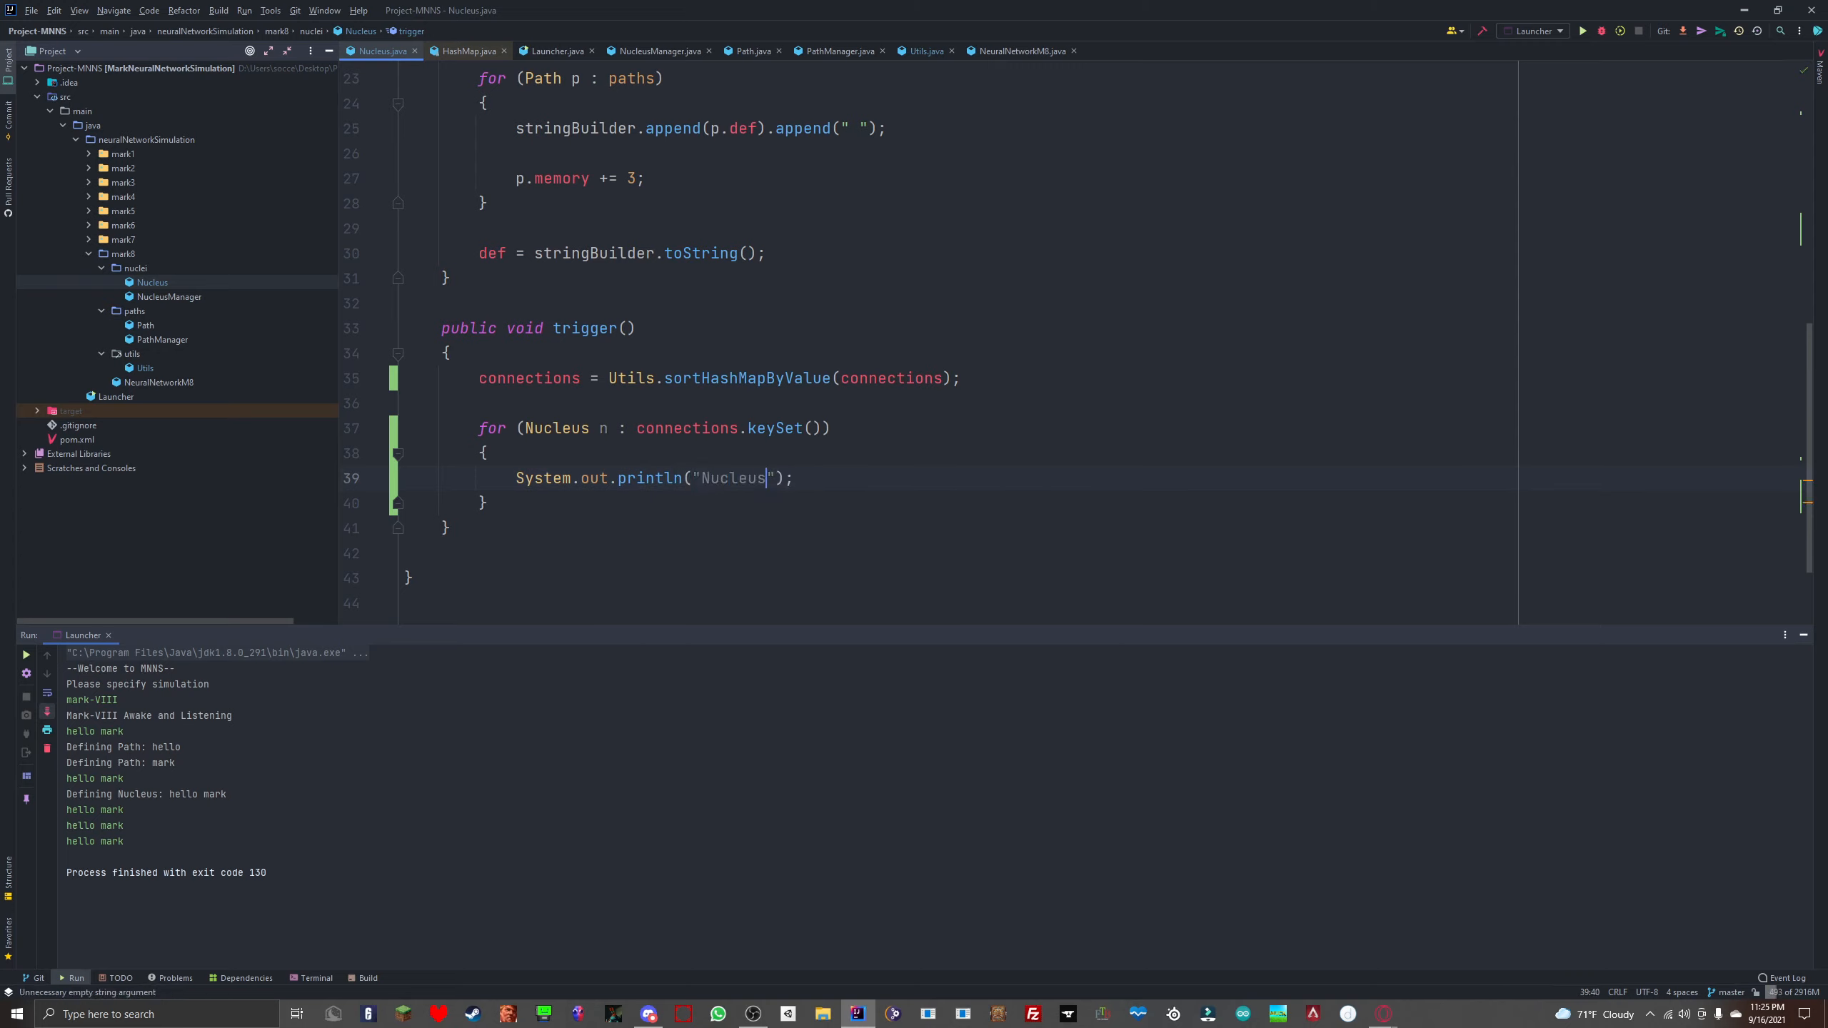
type(":")
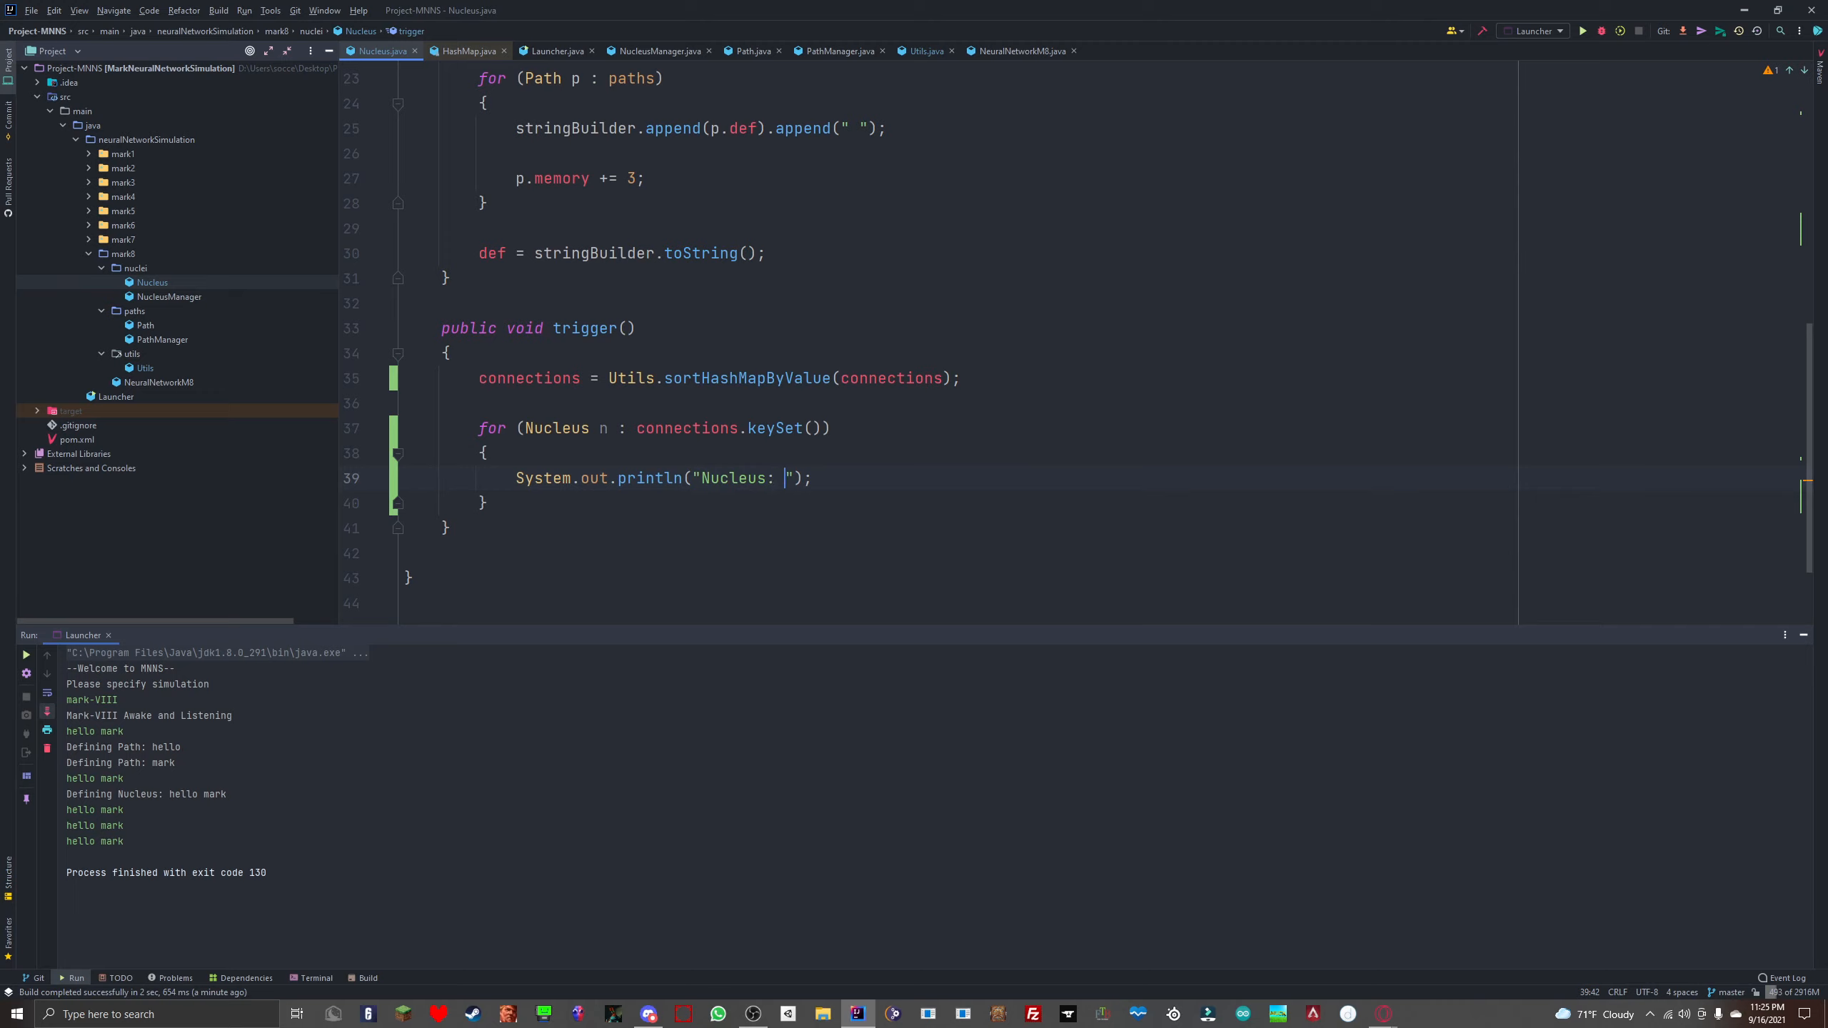
type("[")
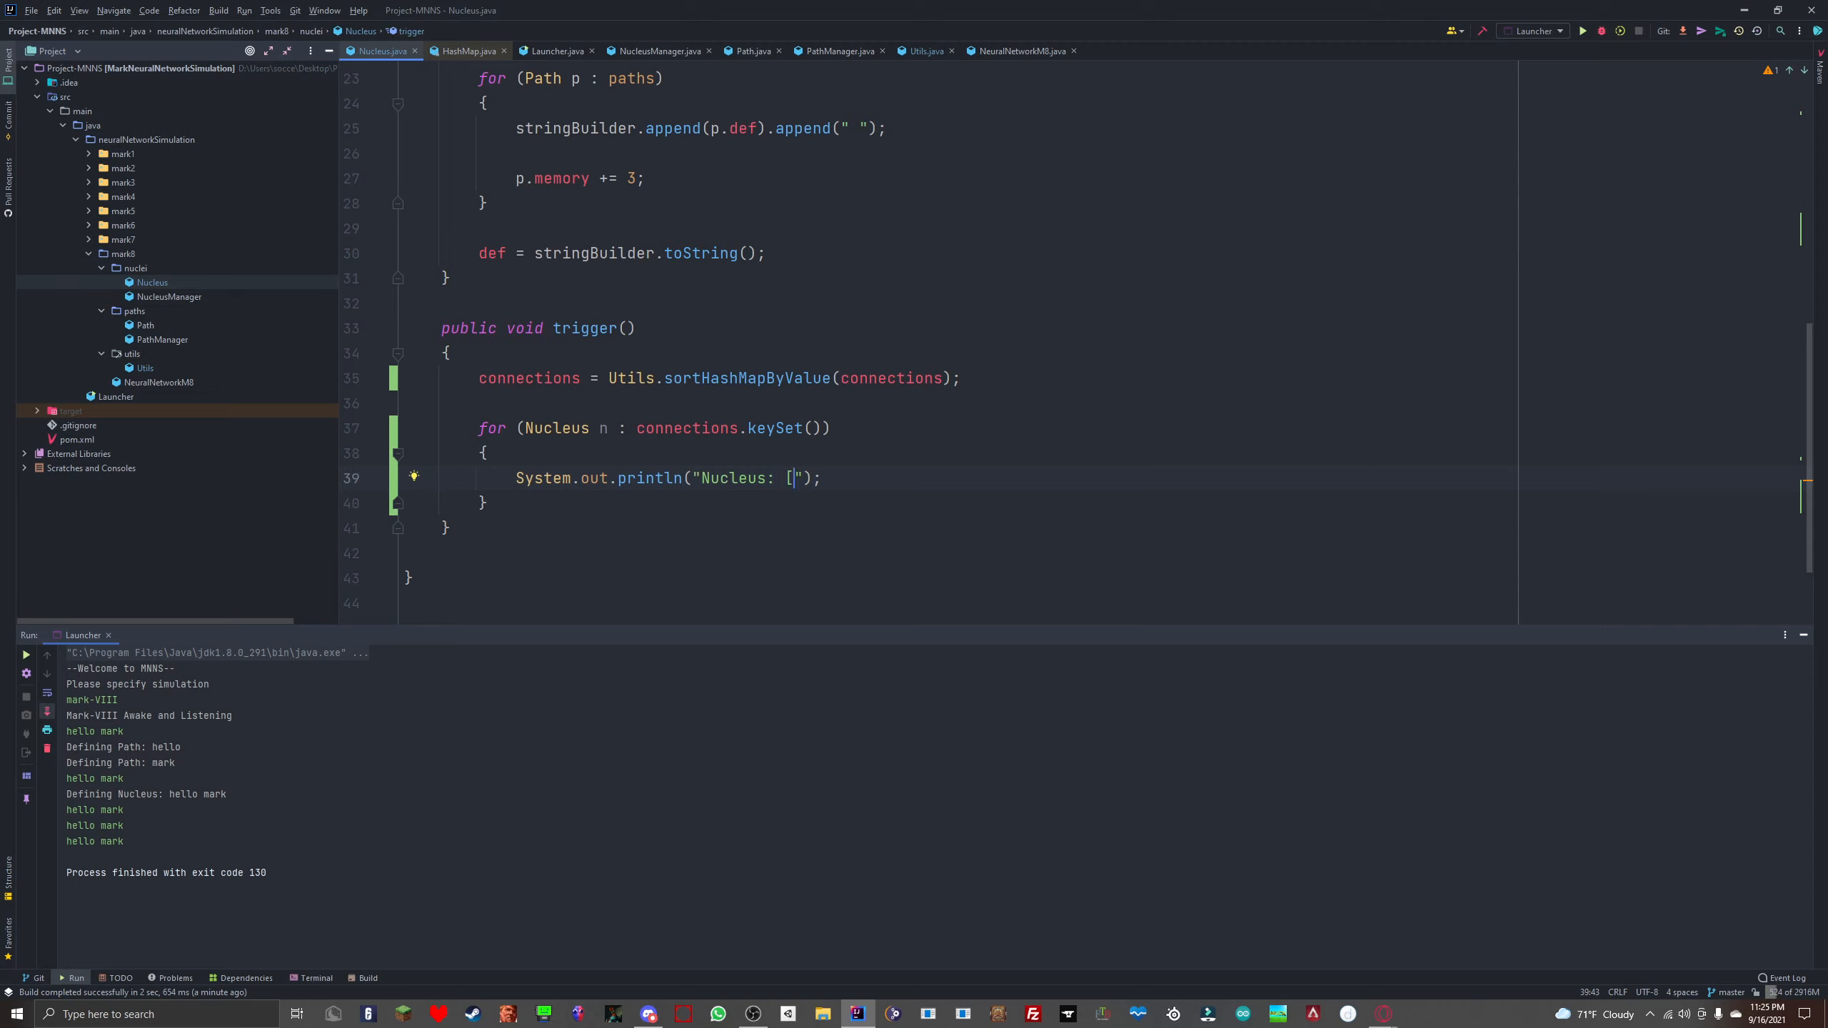
key("Backspace")
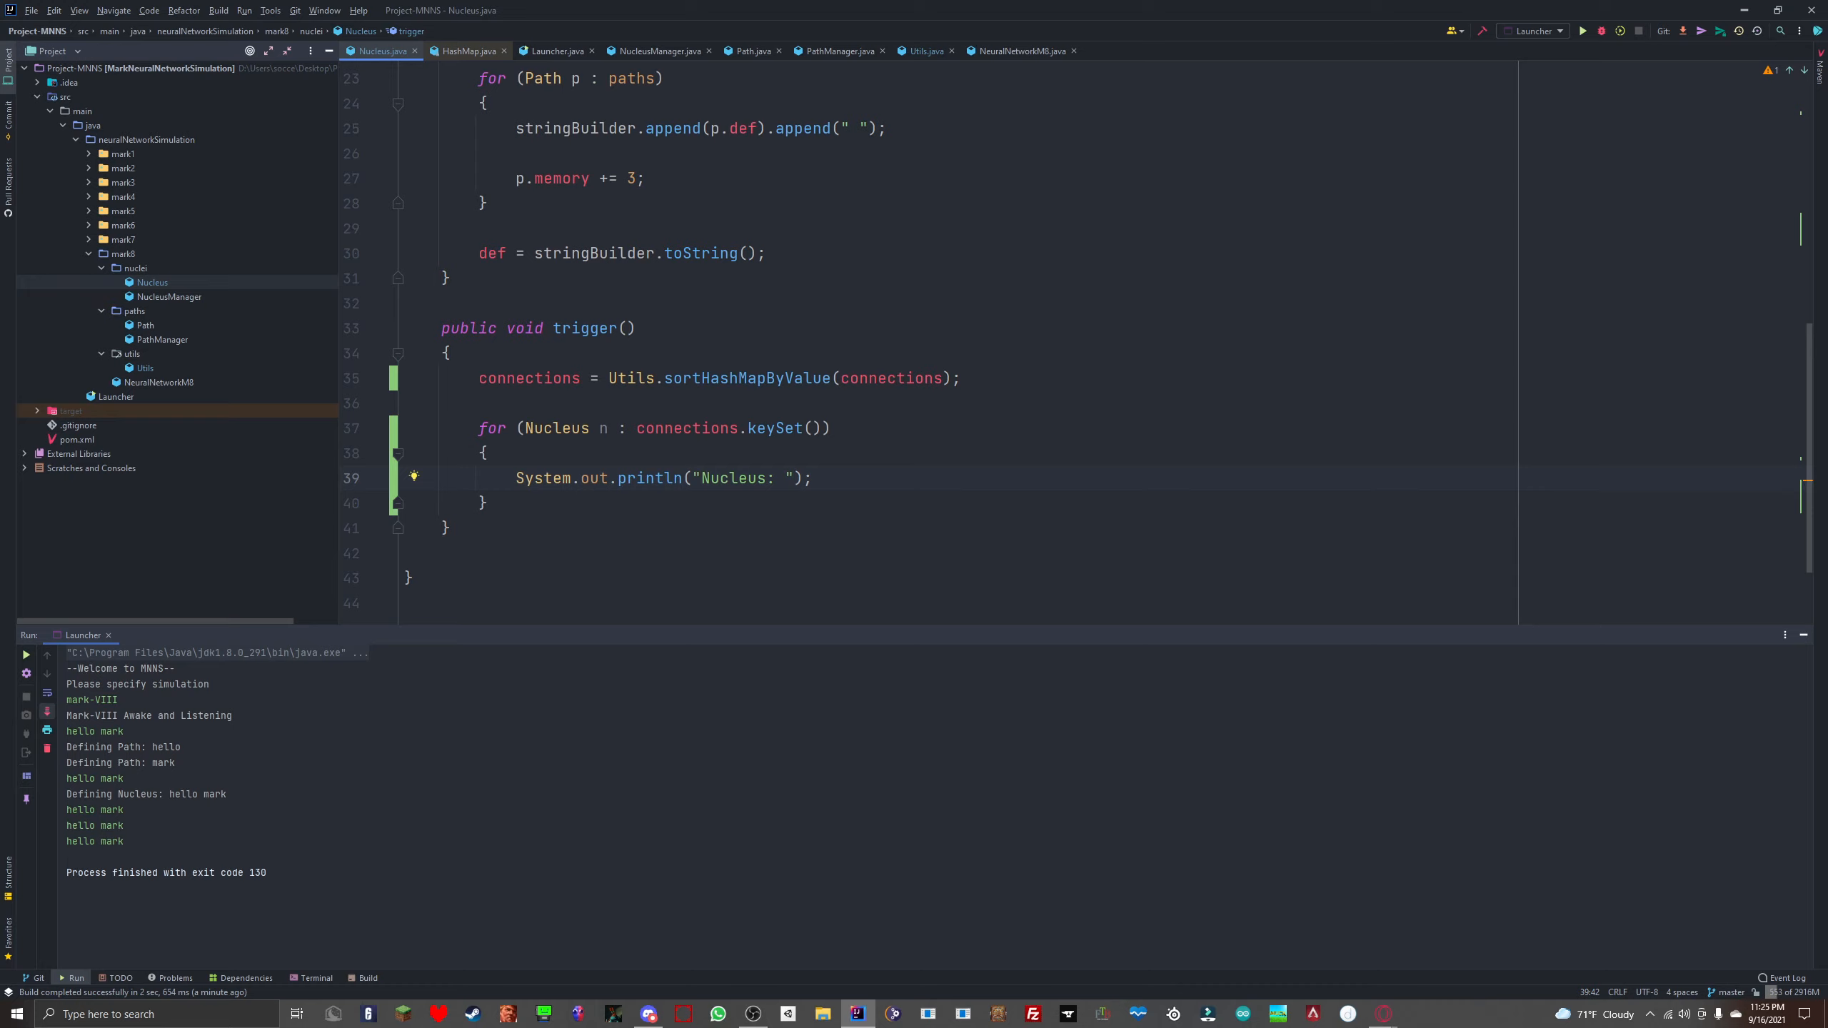
type("h")
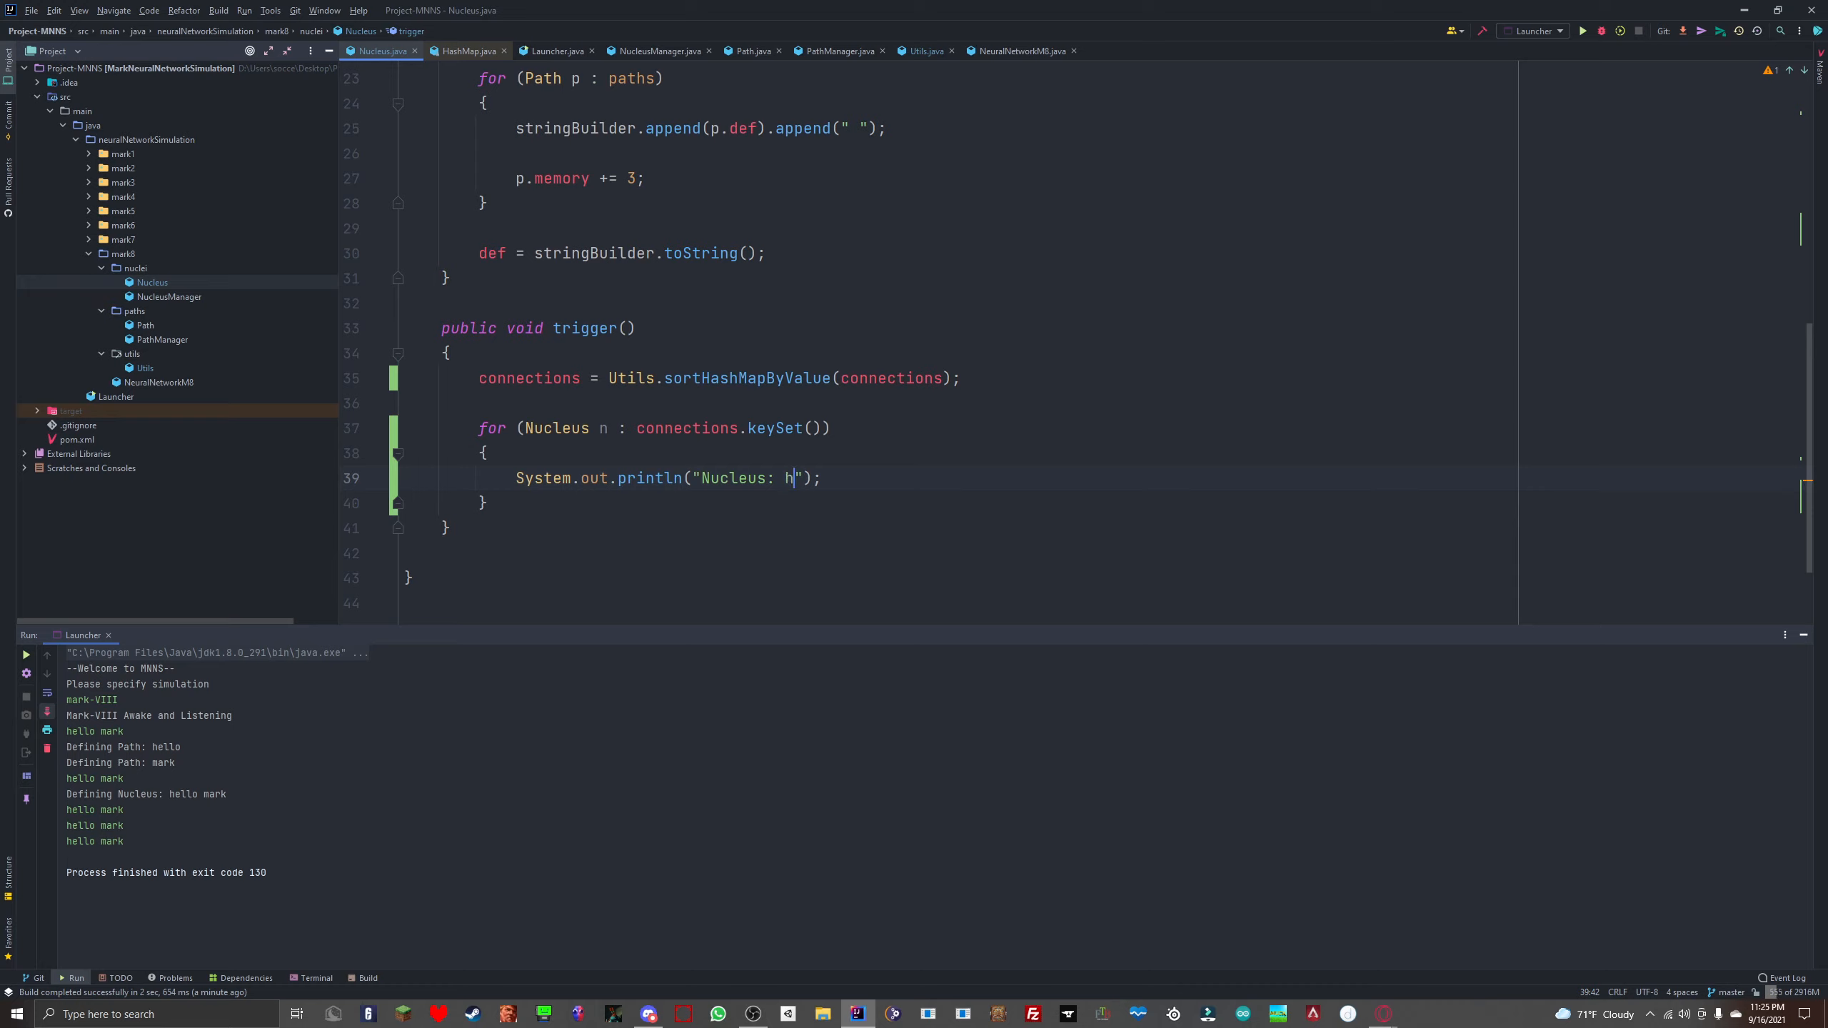
key("Backspace")
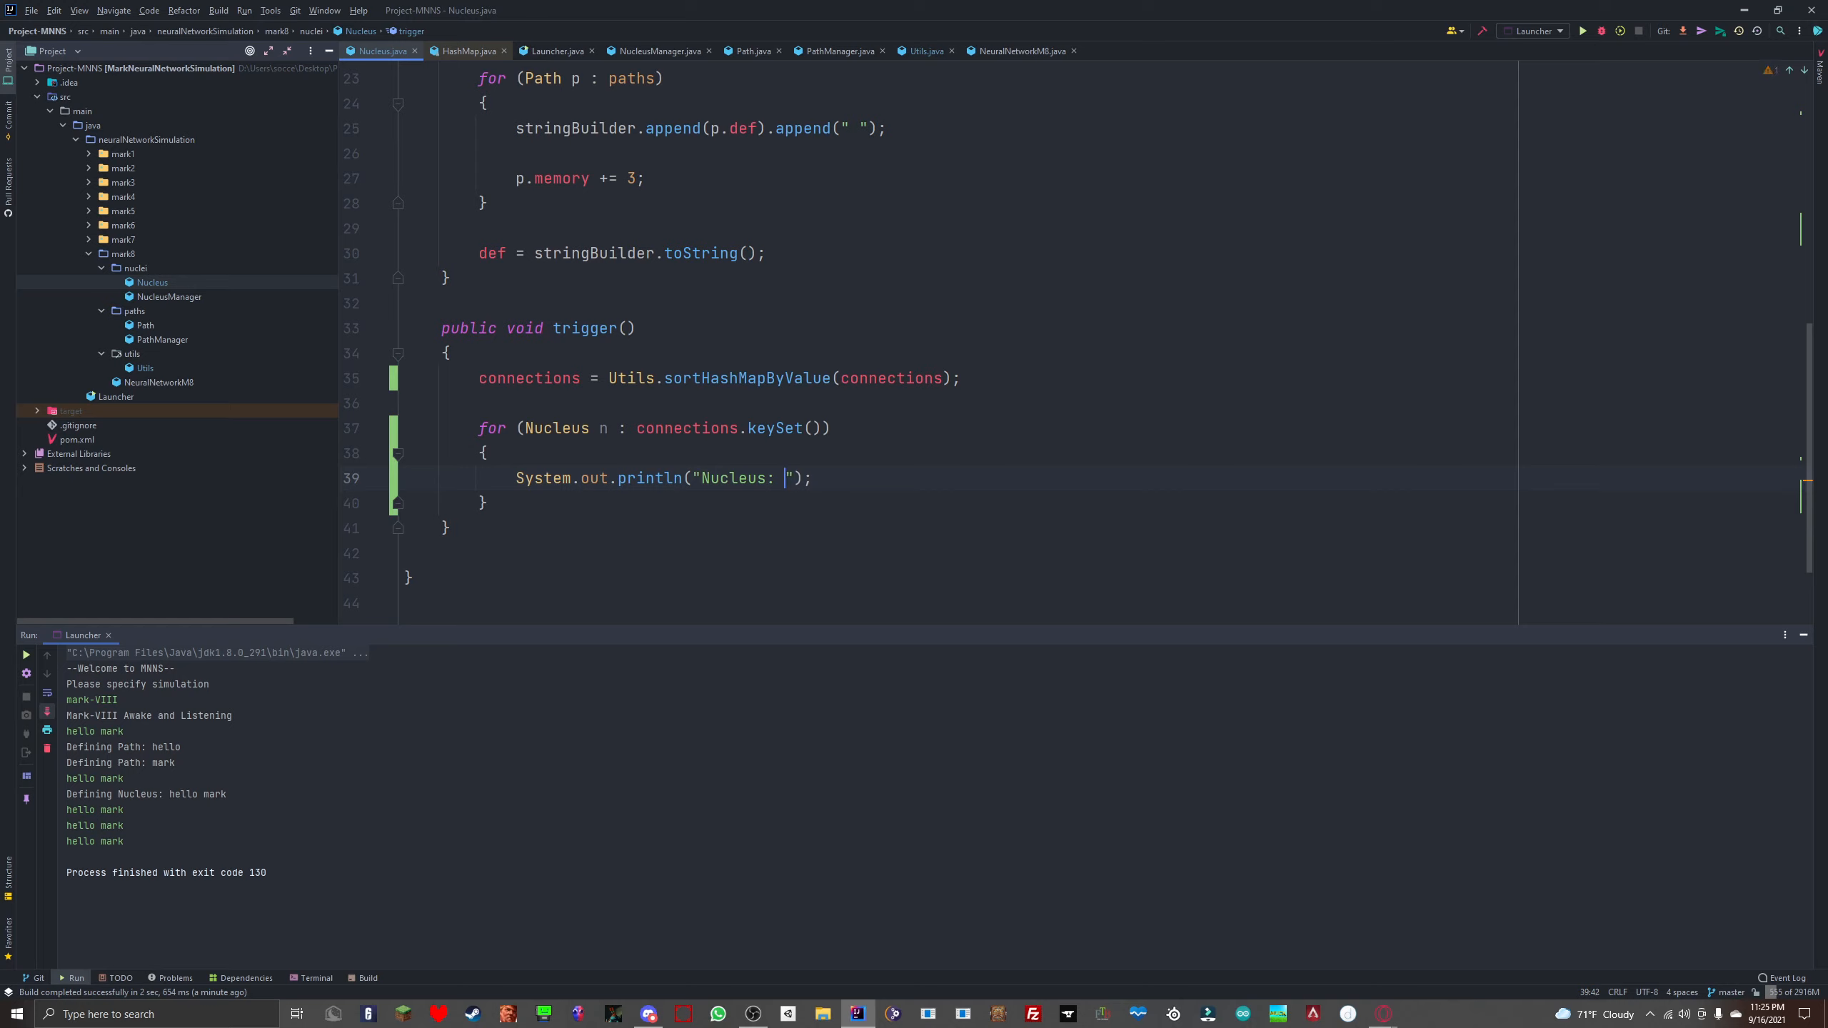
type("[")
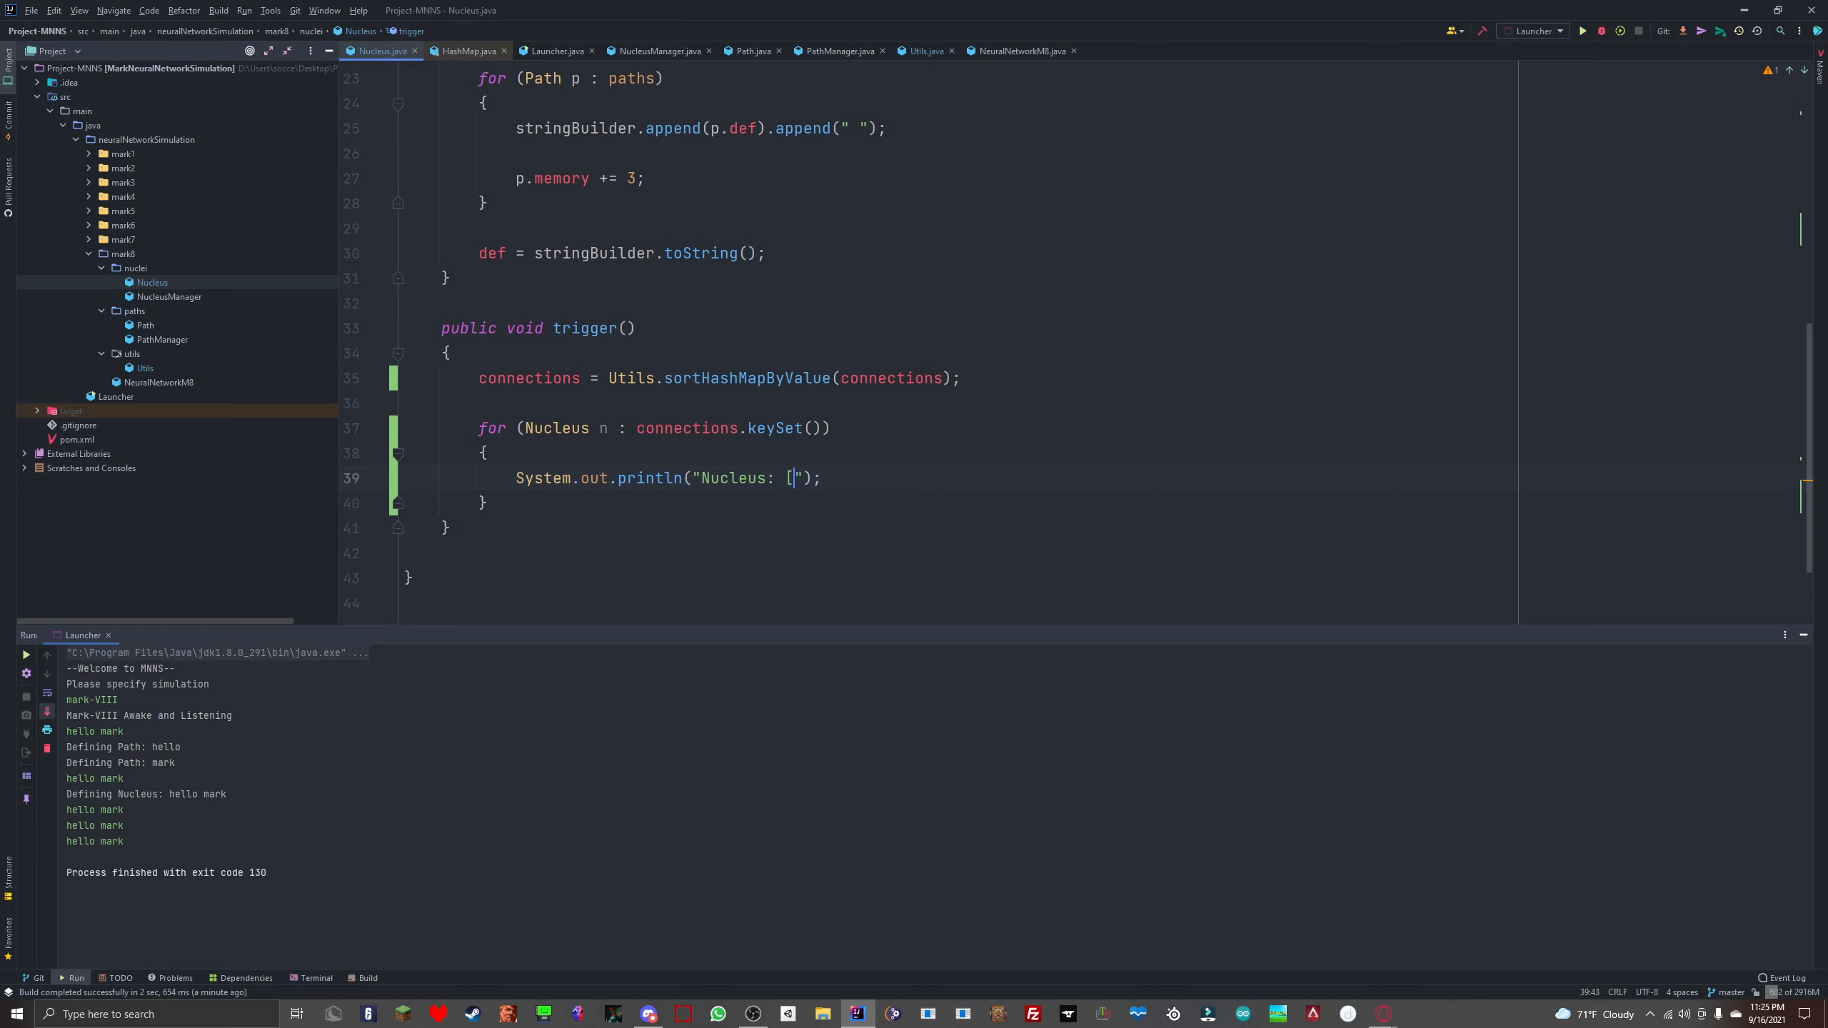
type("\" + \" \"")
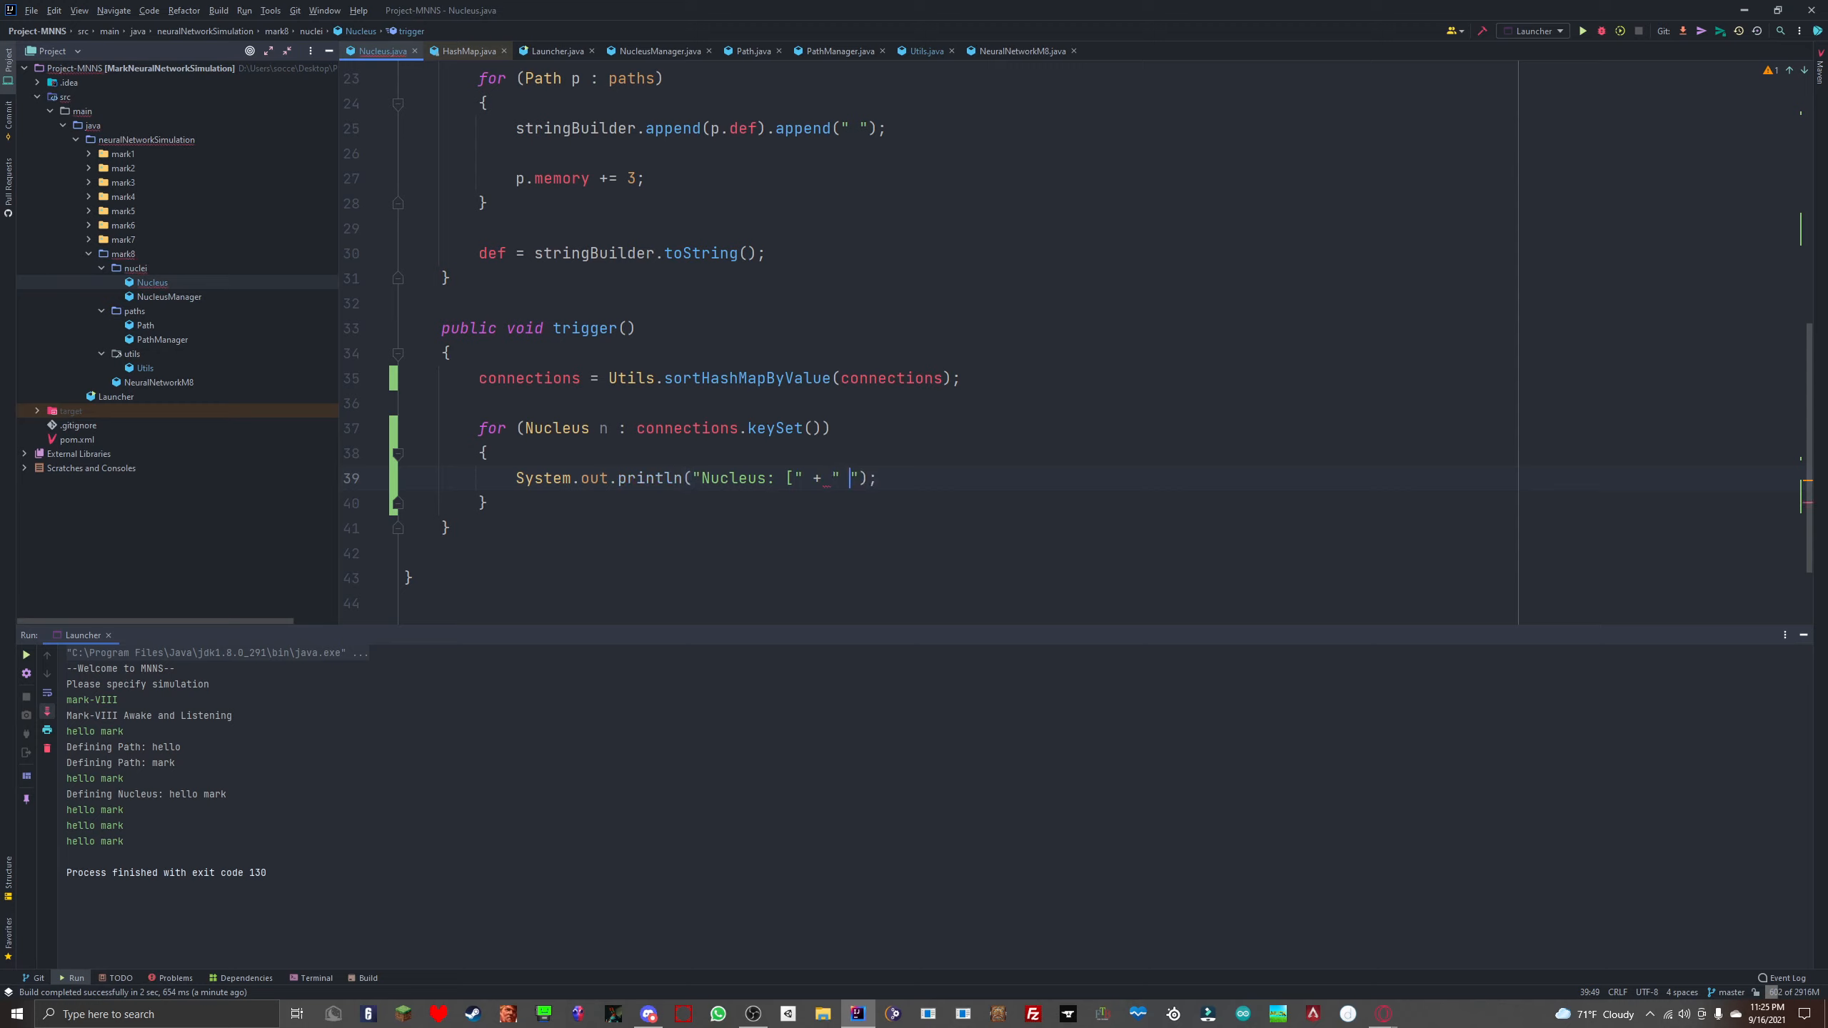
type("n")
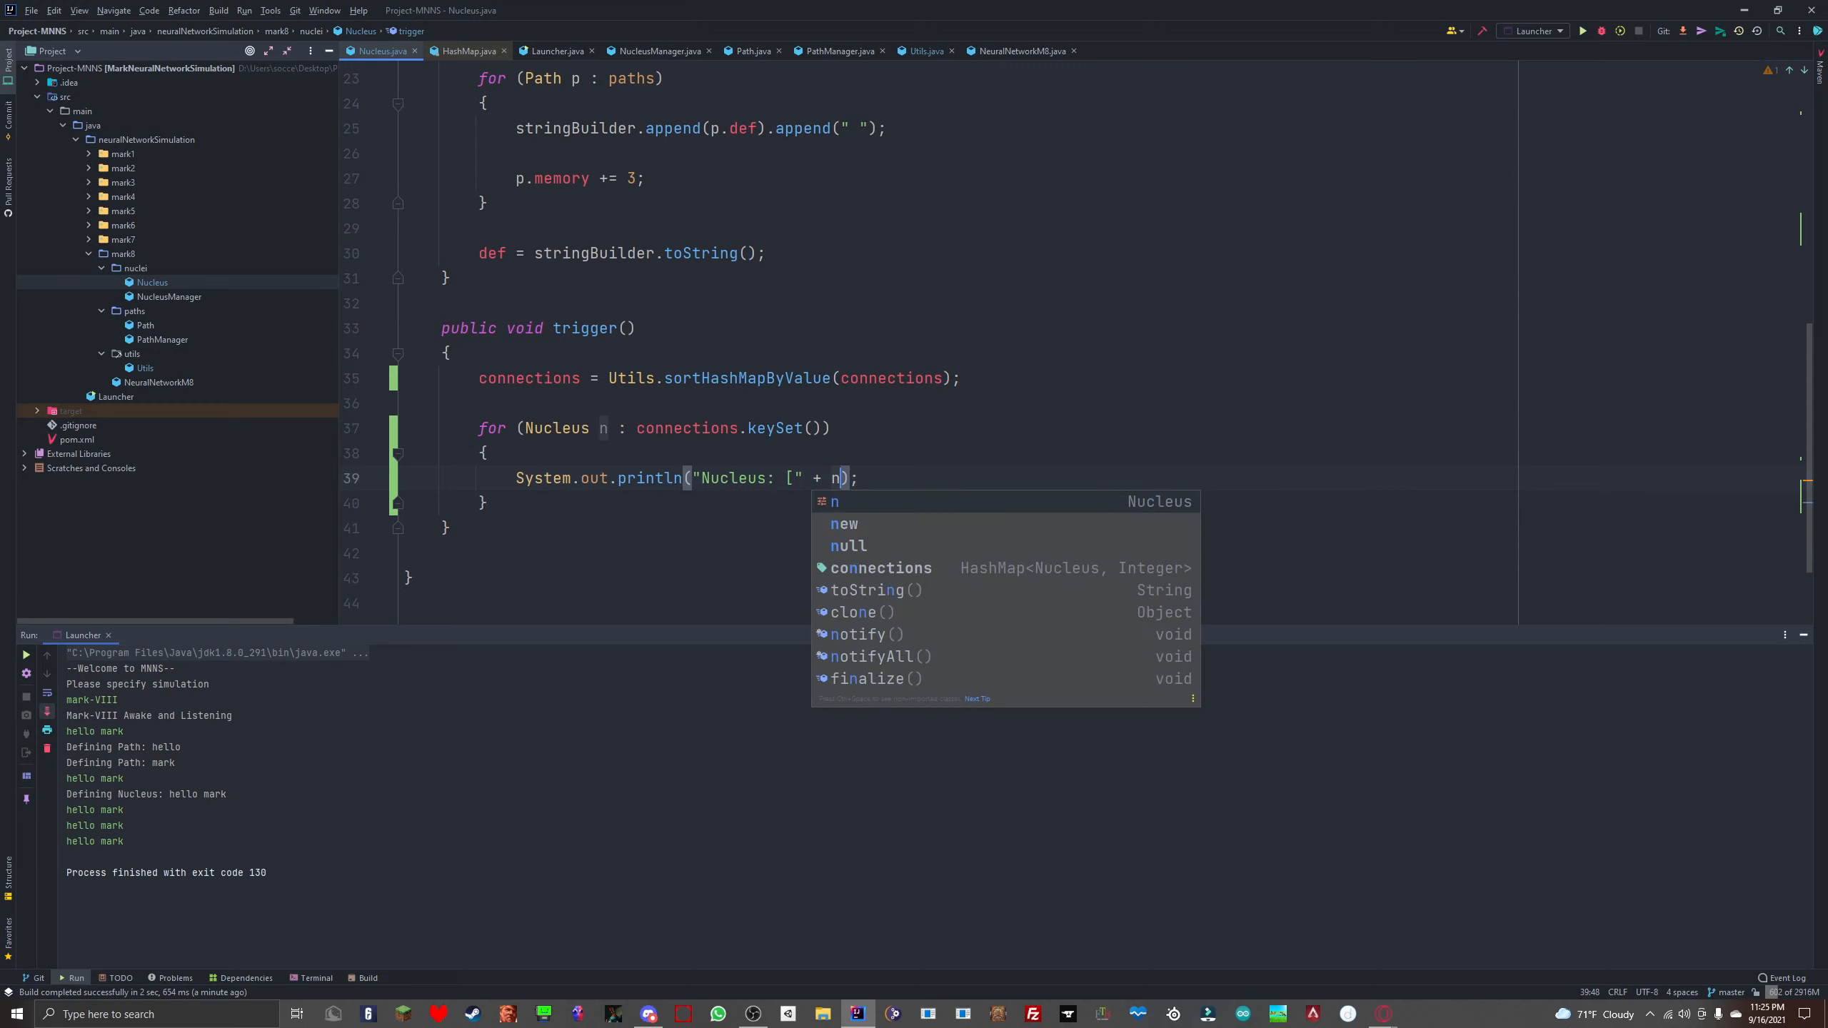
type(".def")
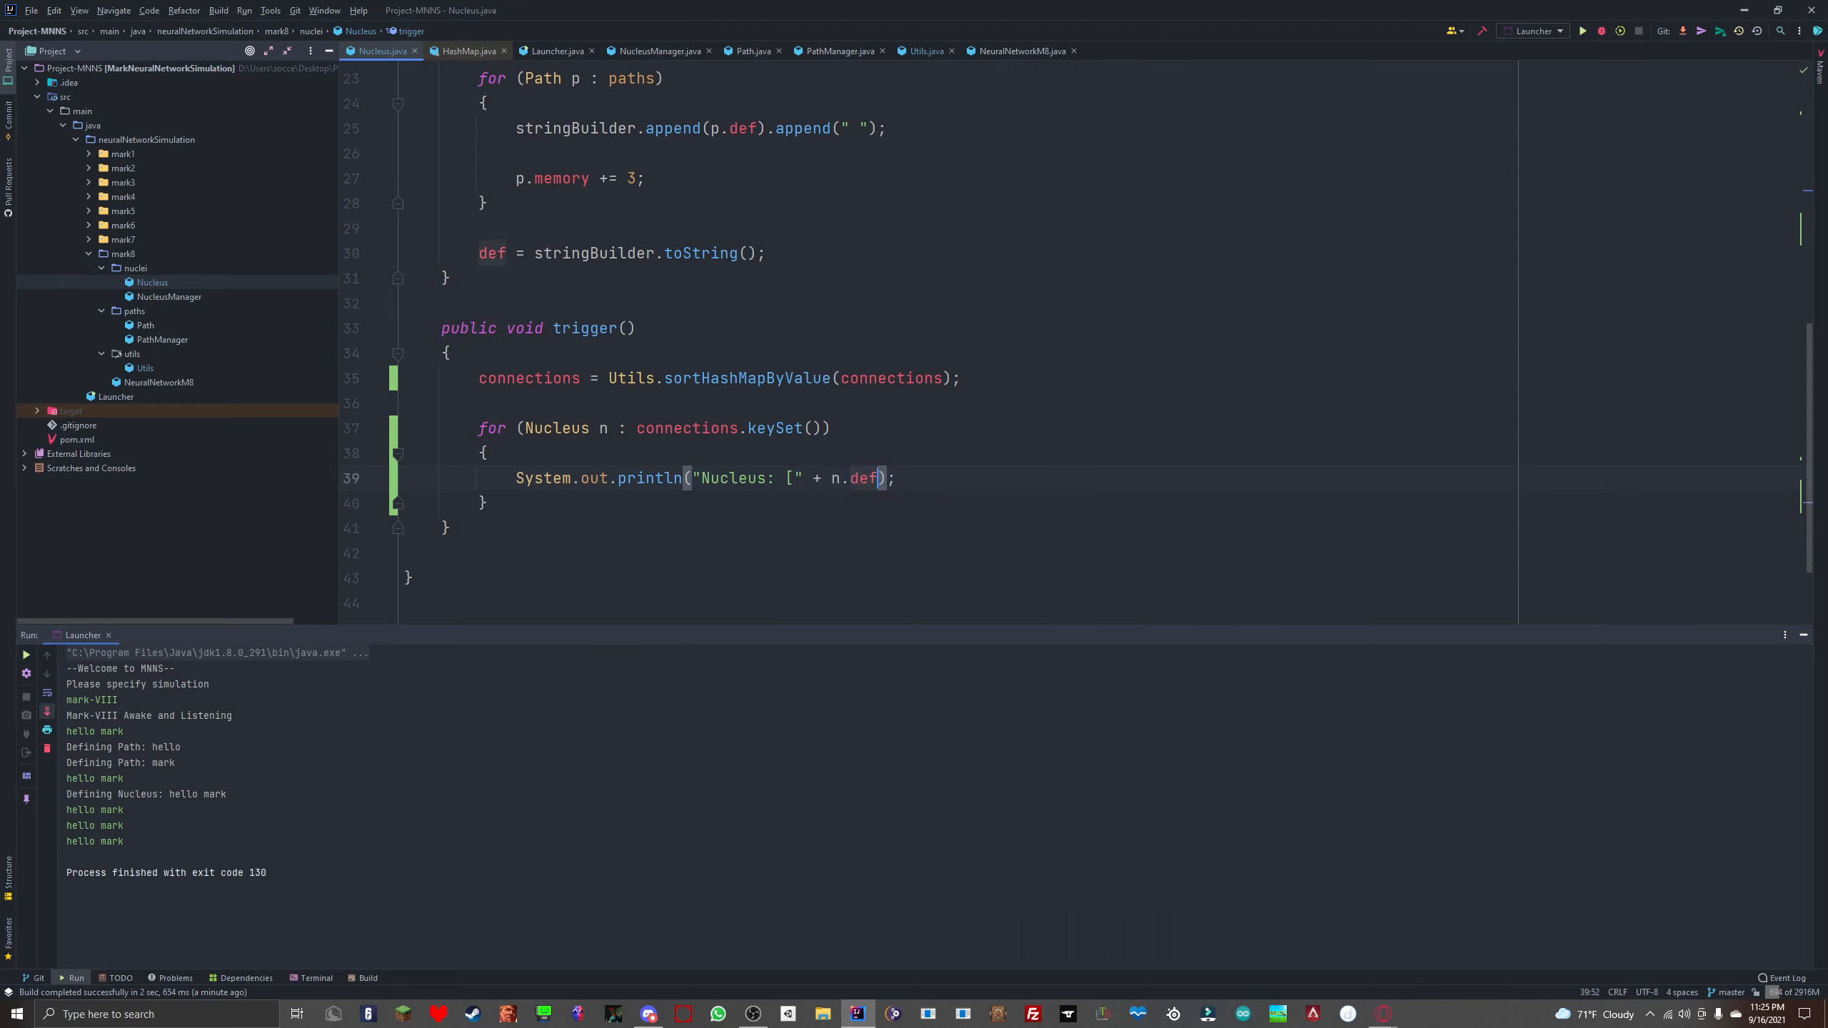
type("+ \"")
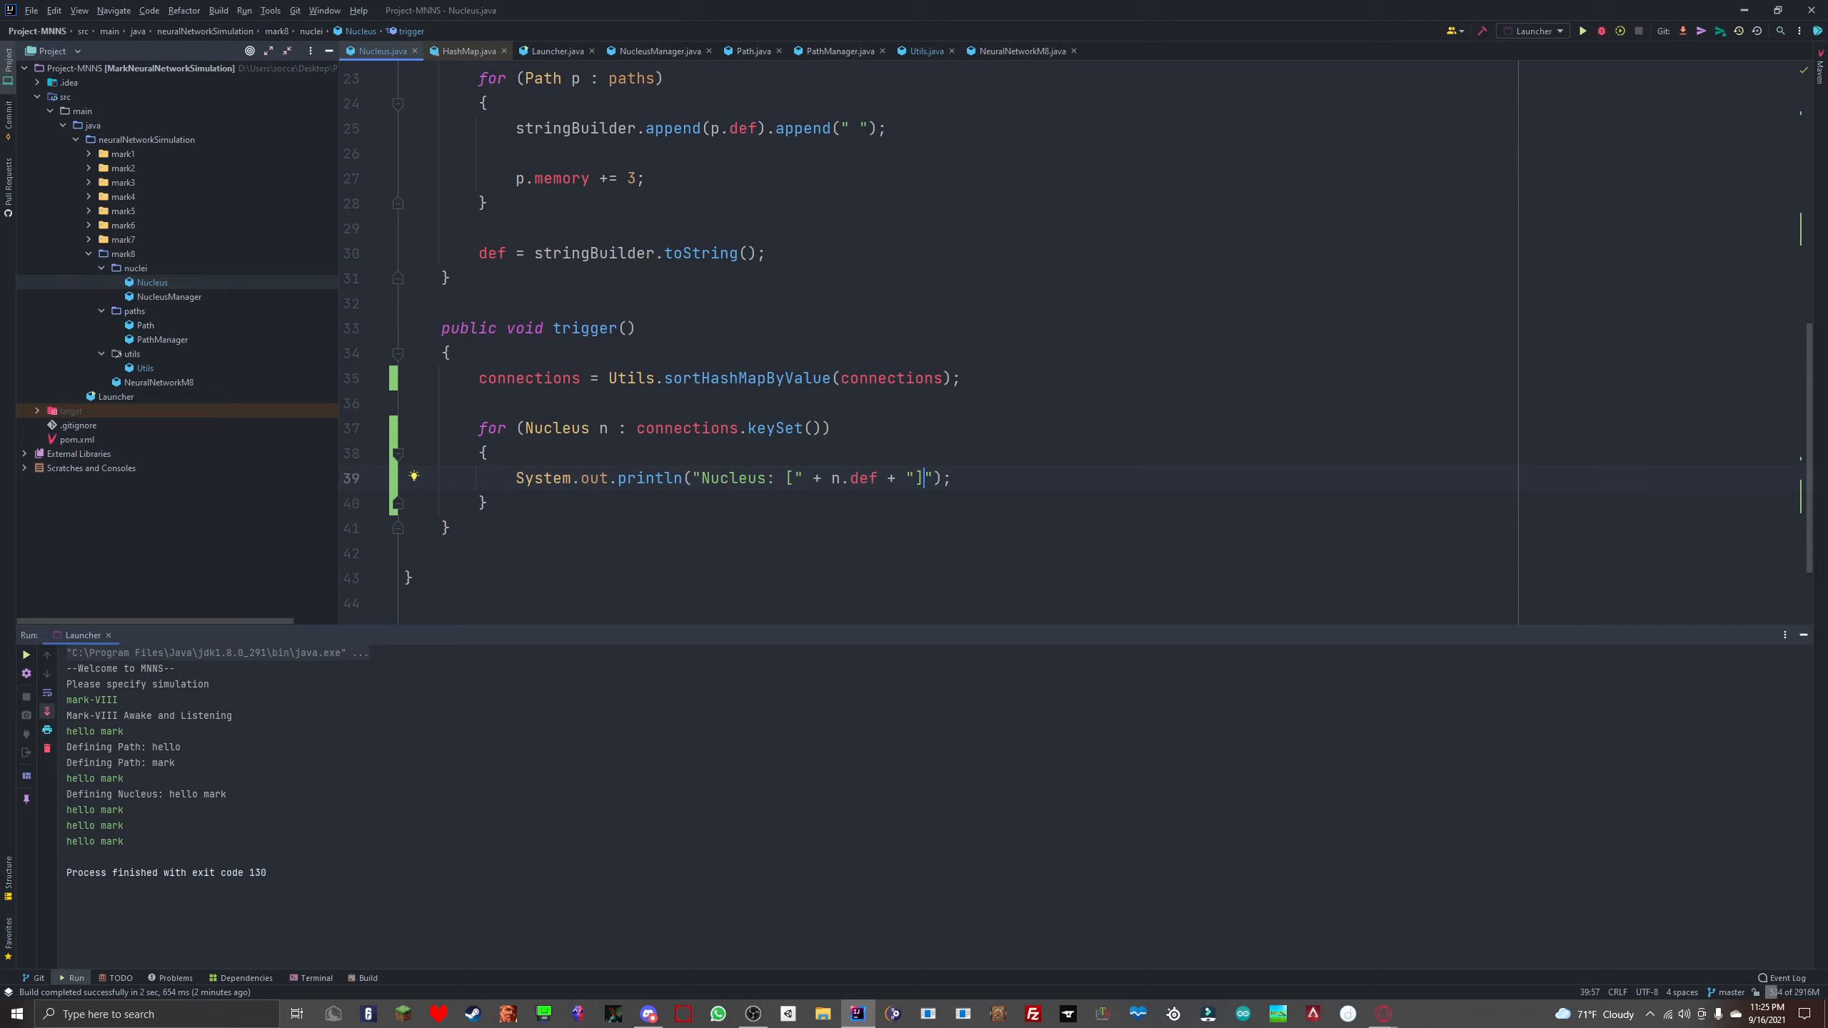
Step: Append " - Confidence Rate: [" + connections.get(n) + "%]" to show the rate as a bracketed percentage
type("-")
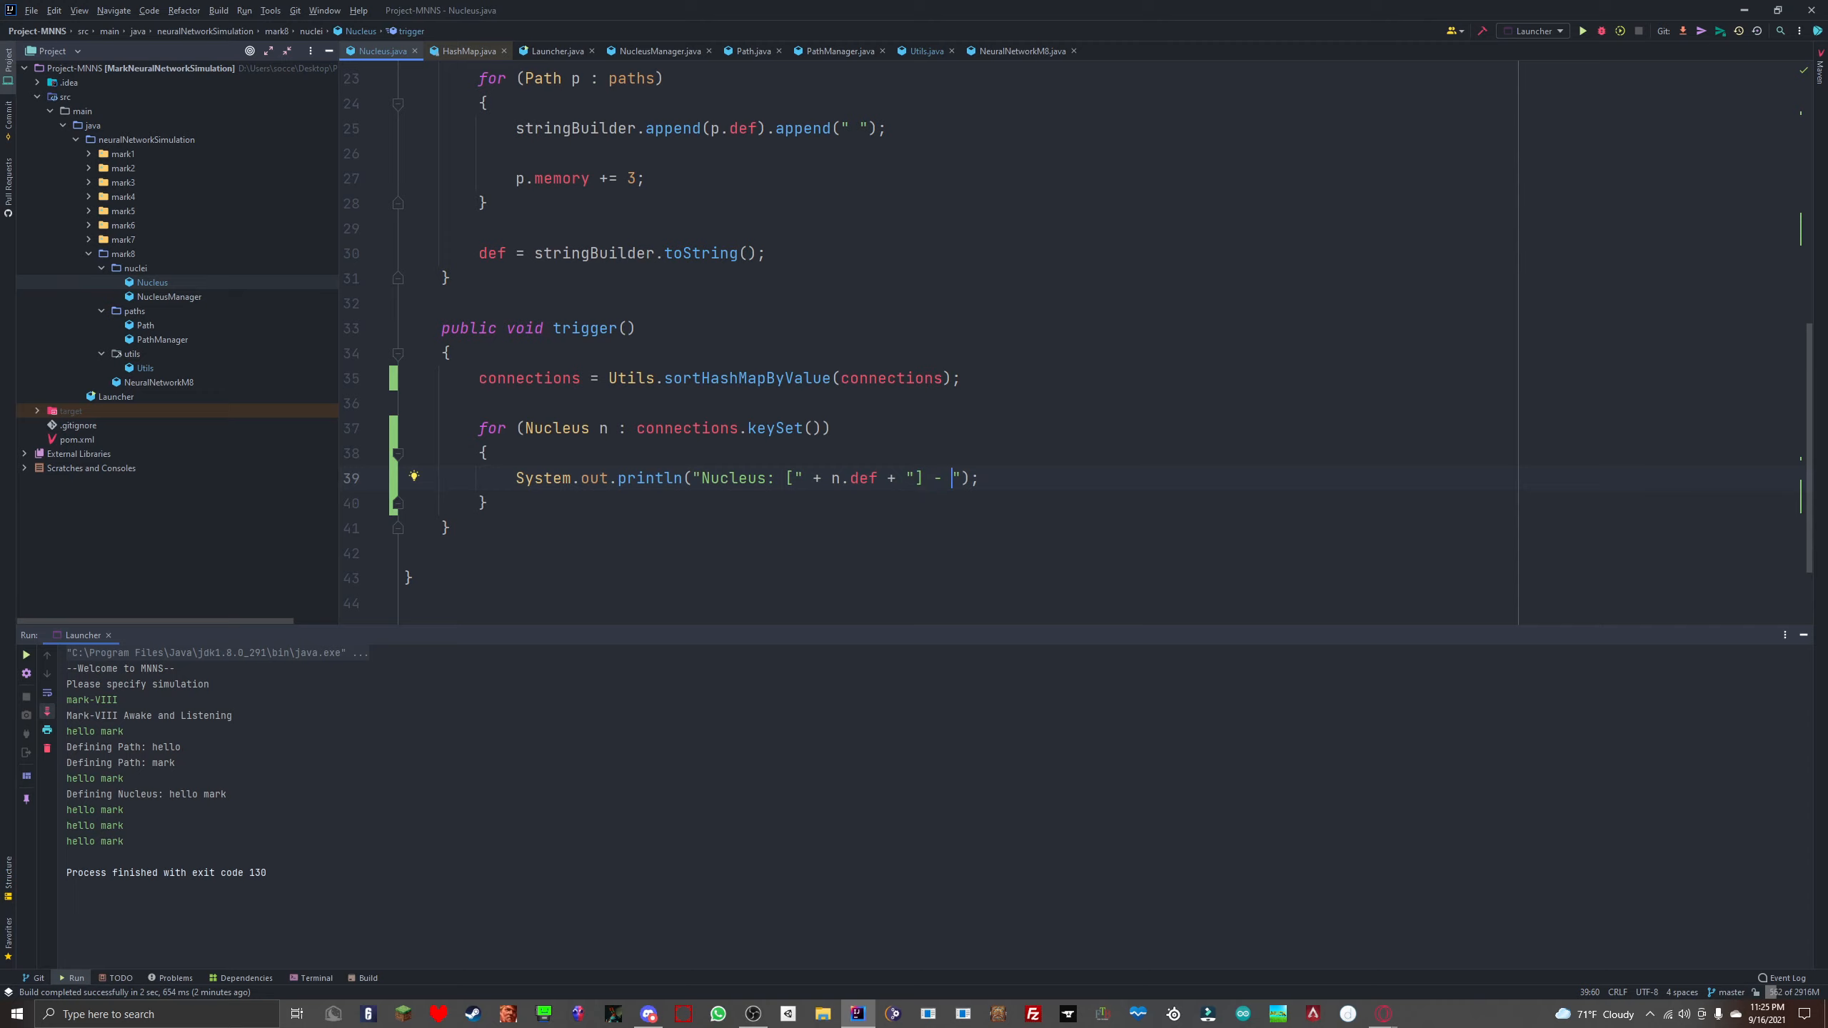
type("Confidence Rate: [")
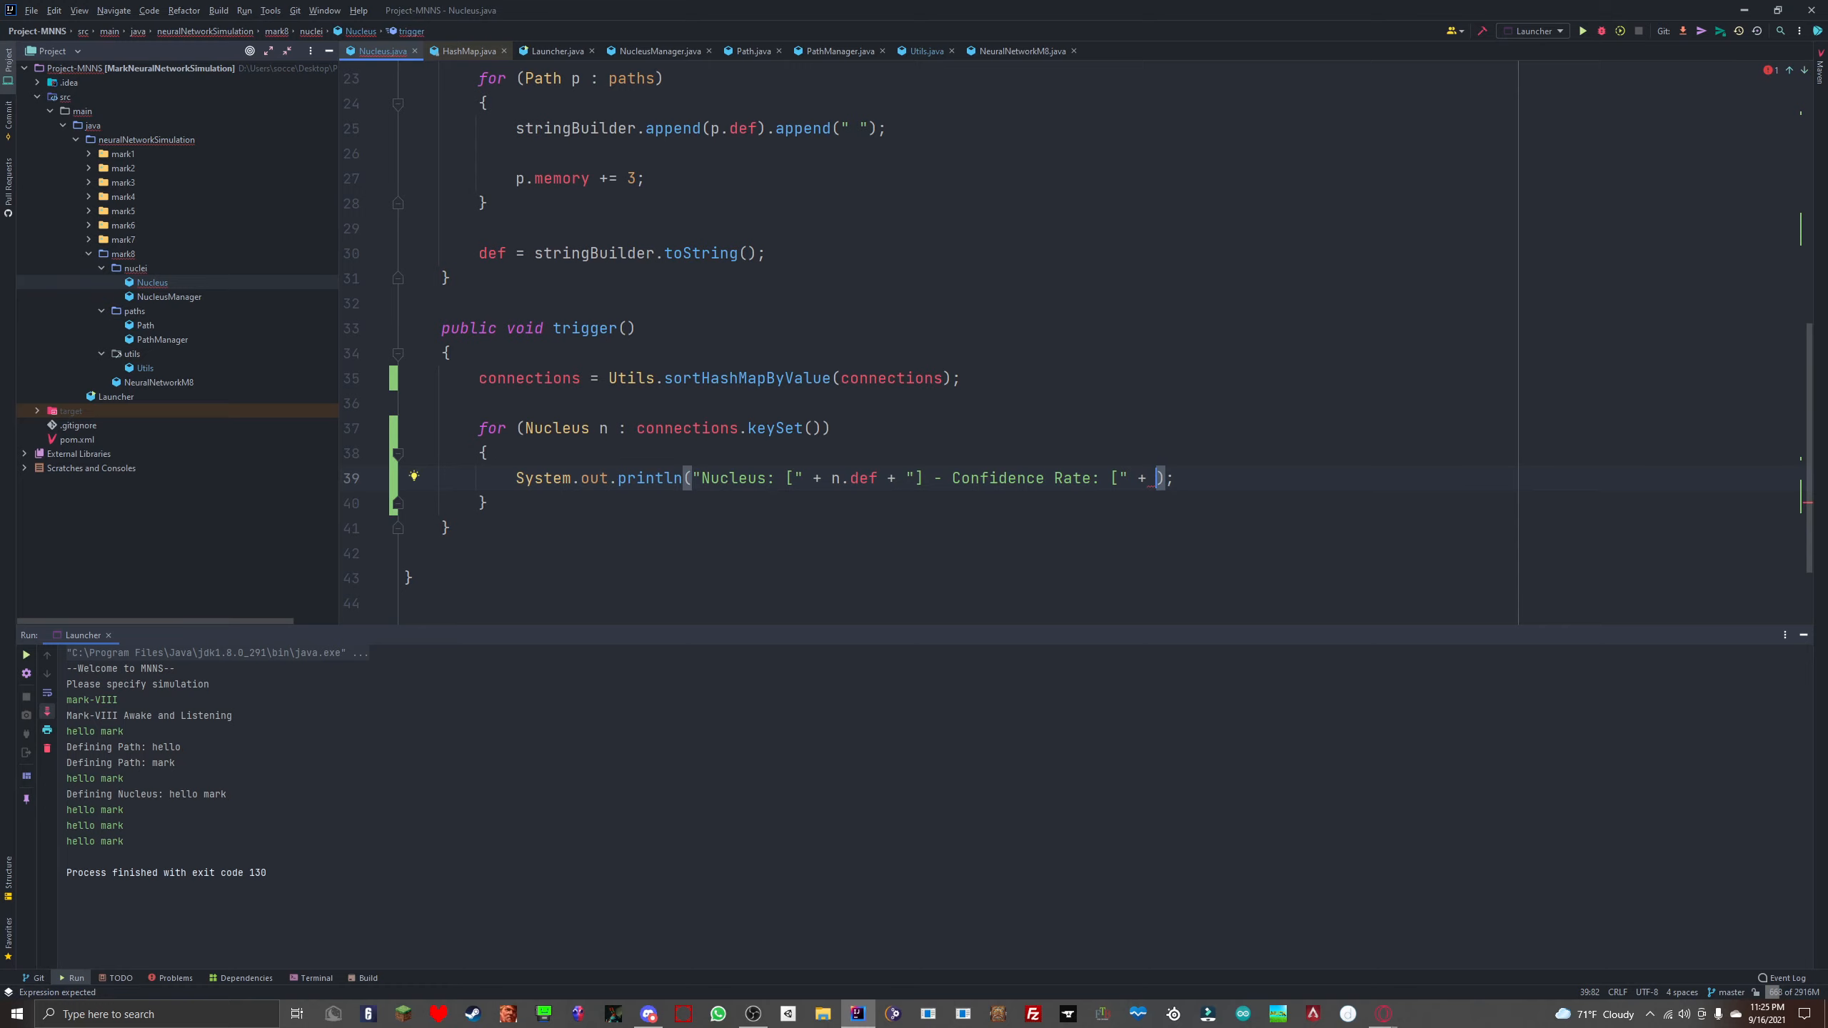
type("connections")
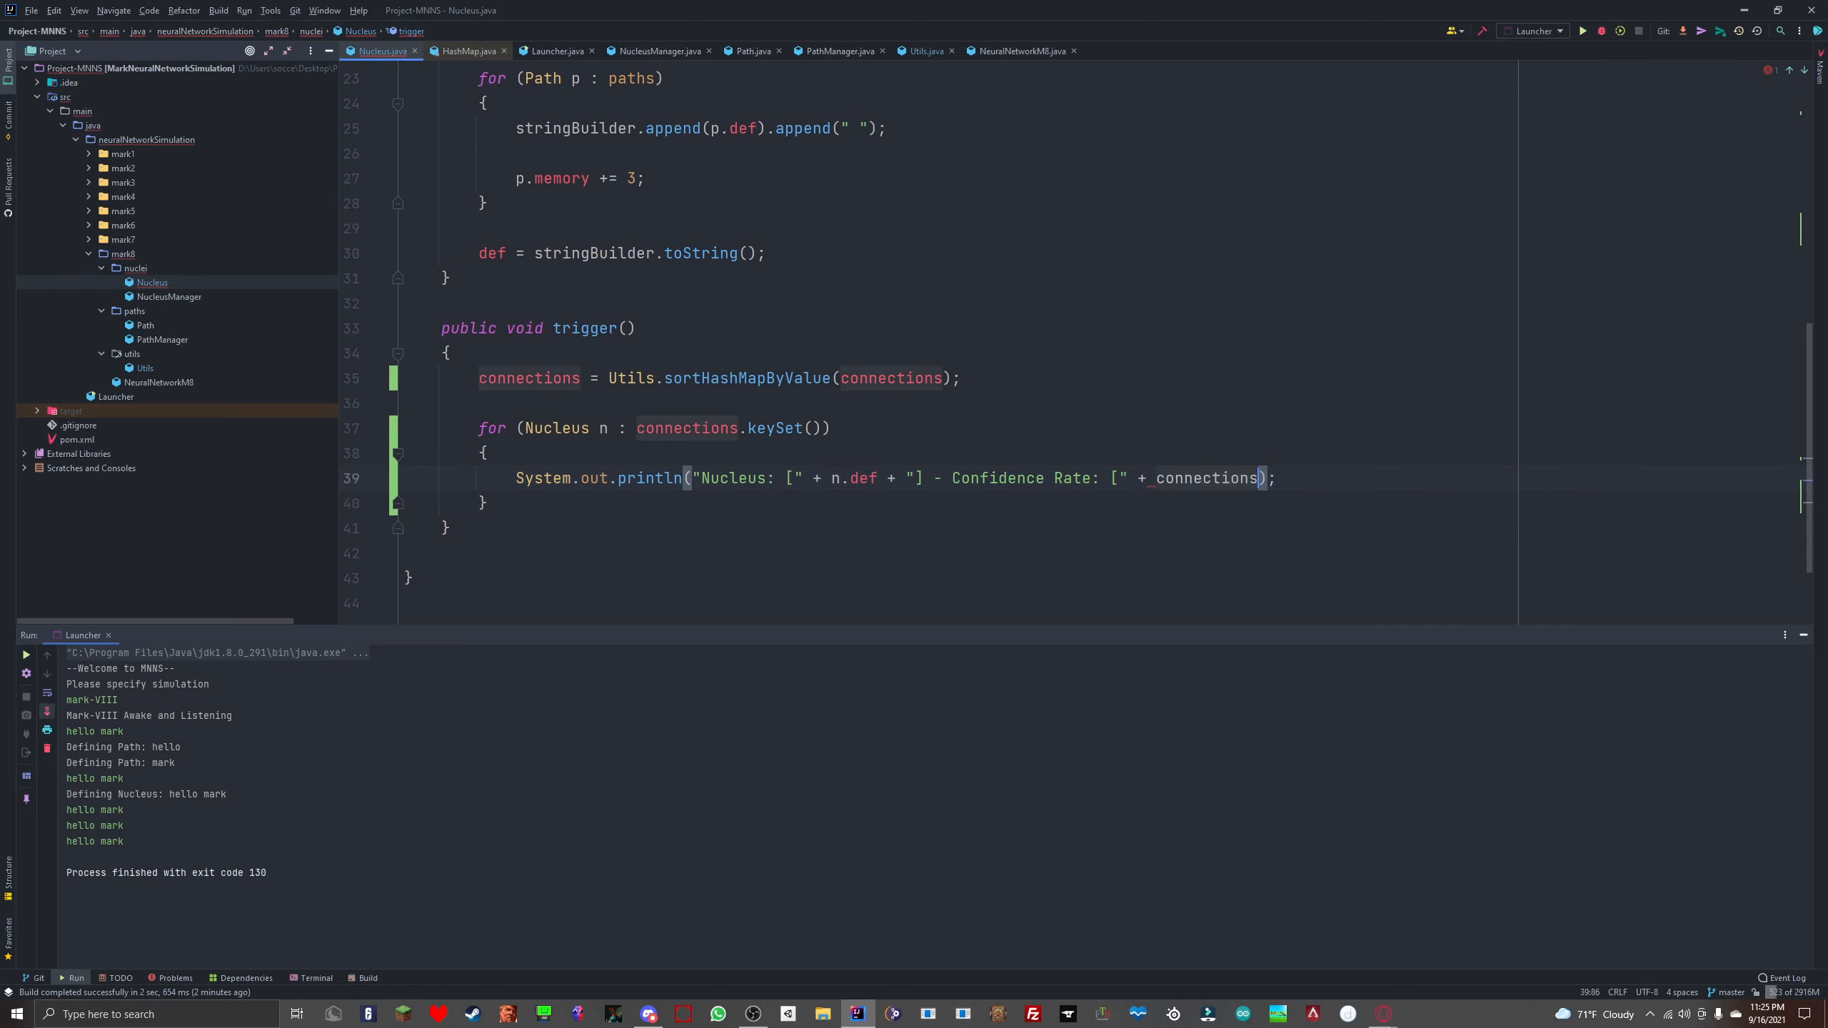
type(".get(")
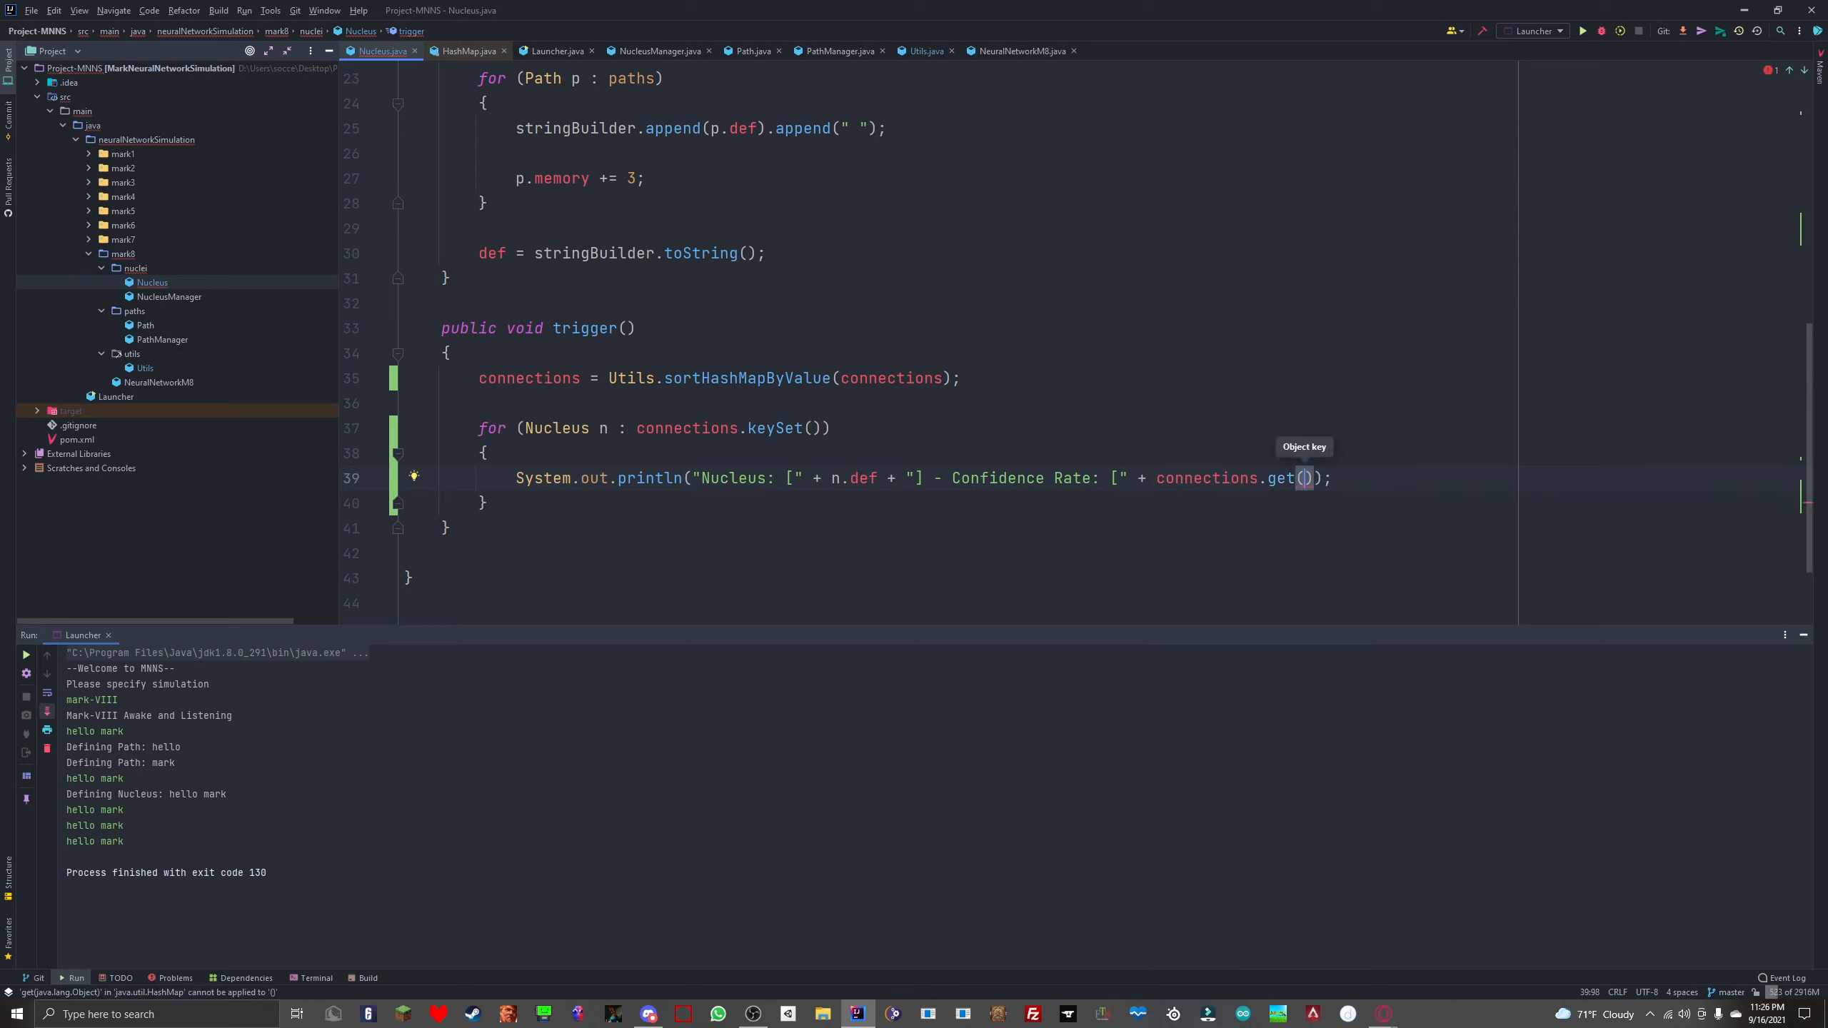
type("n")
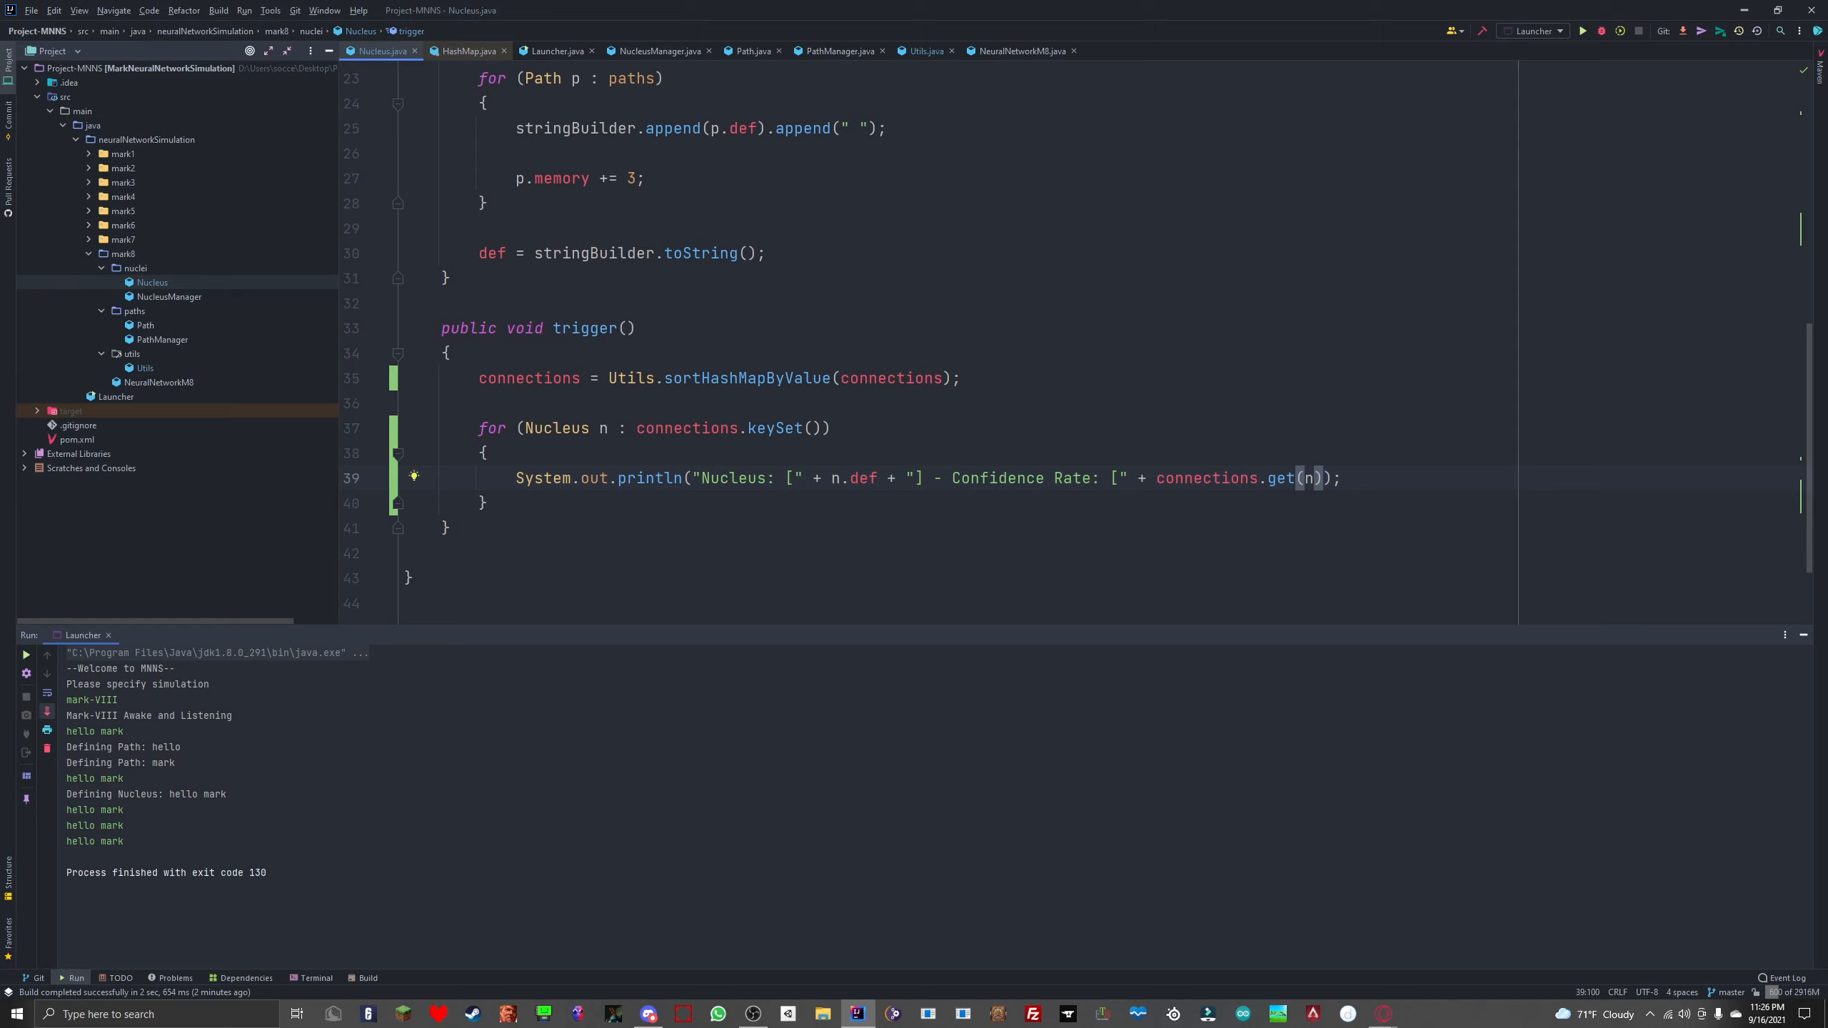
type("+ \"")
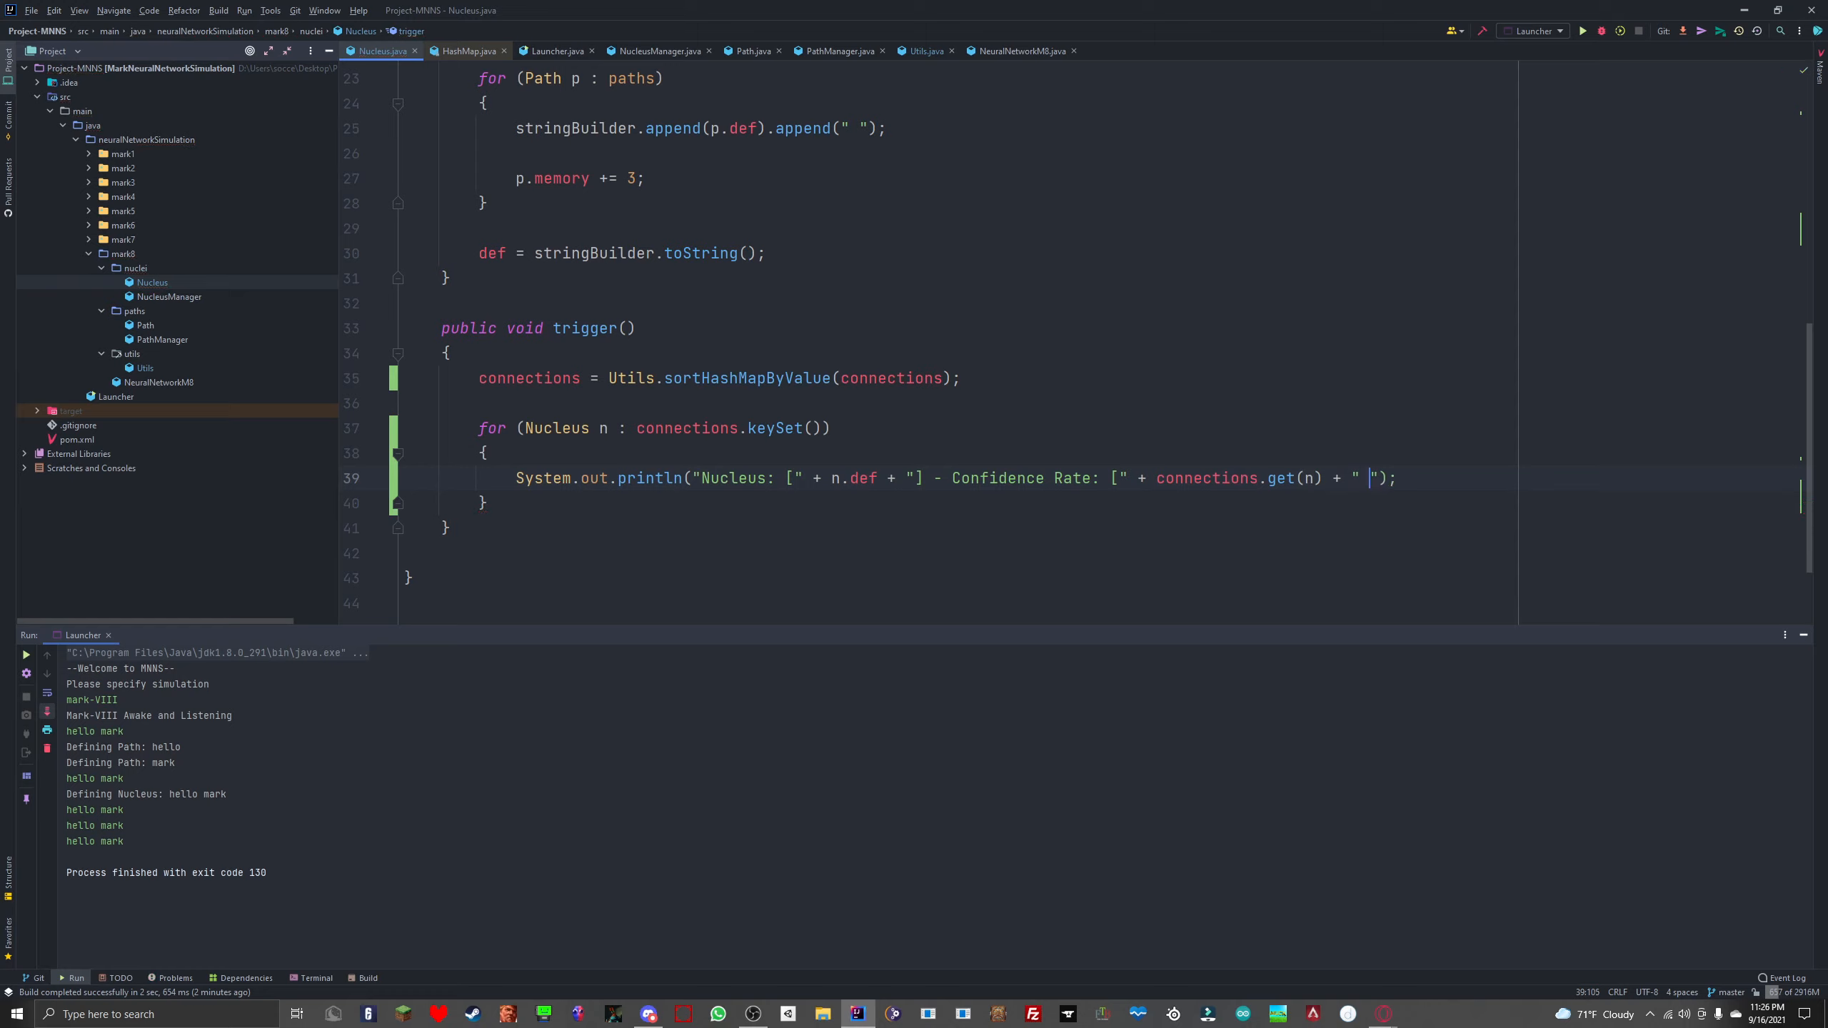
type("%")
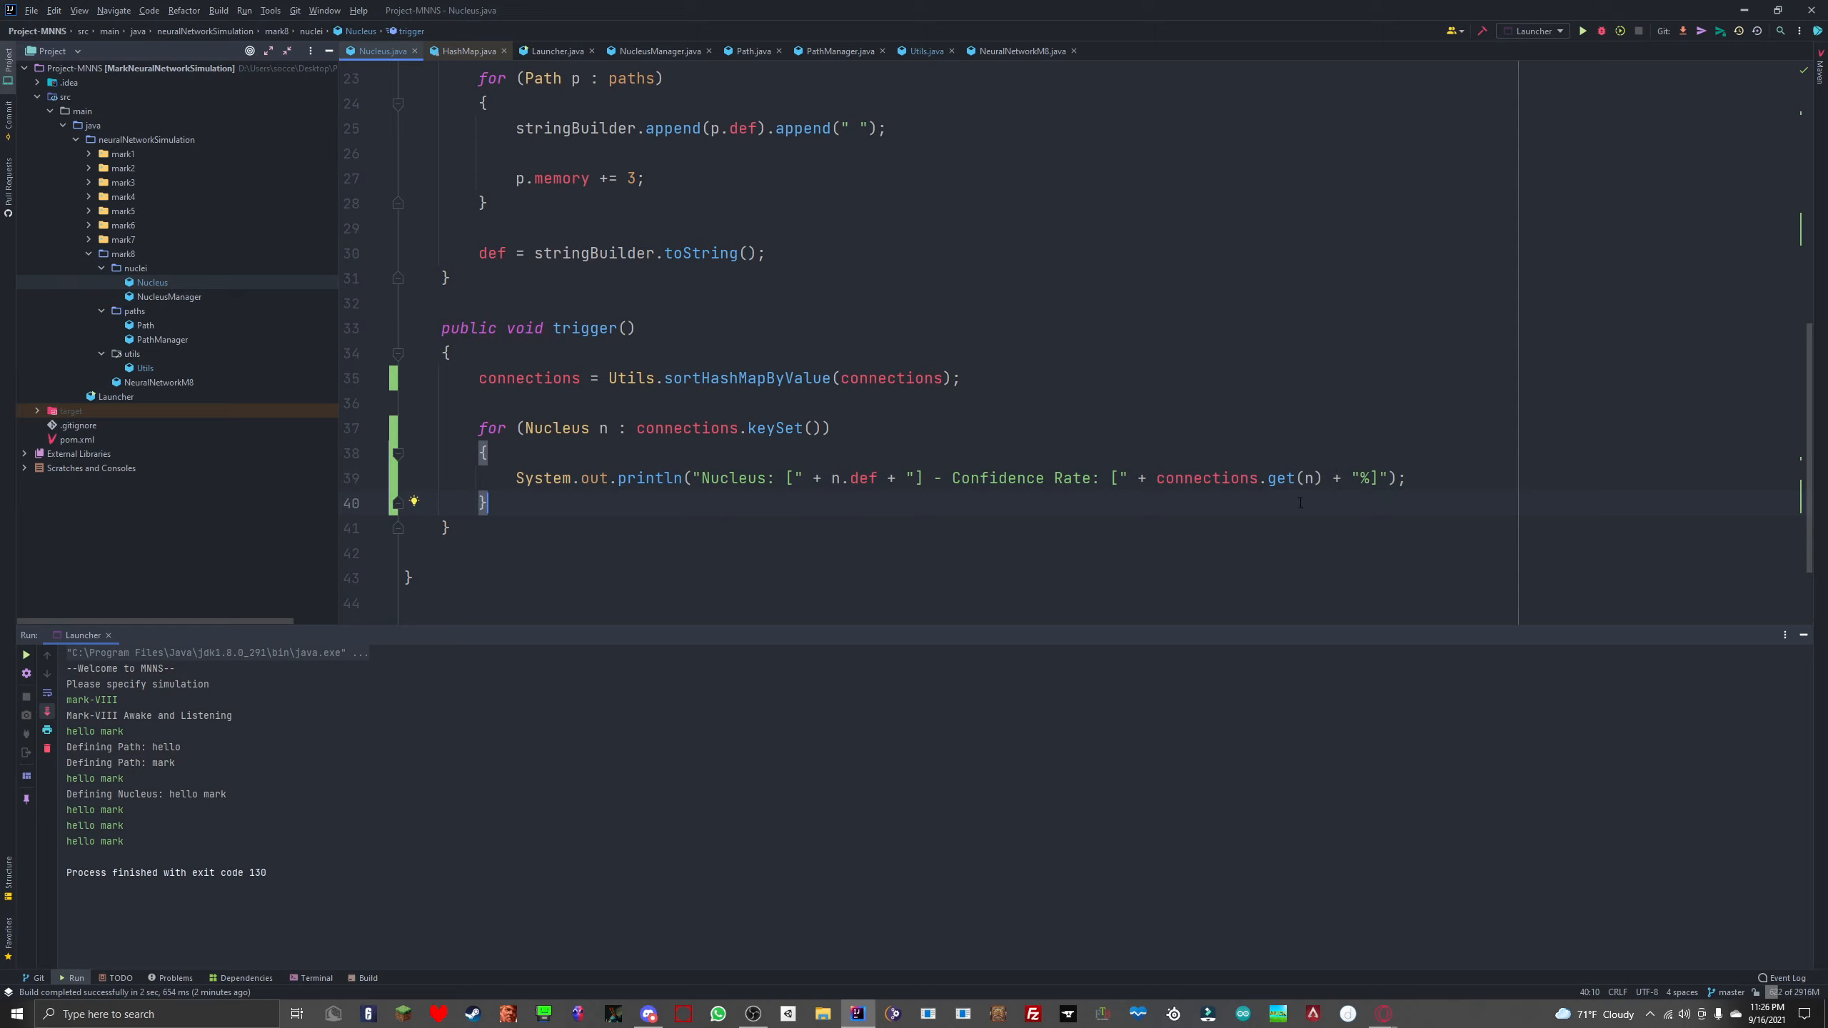
mouse_move(973, 511)
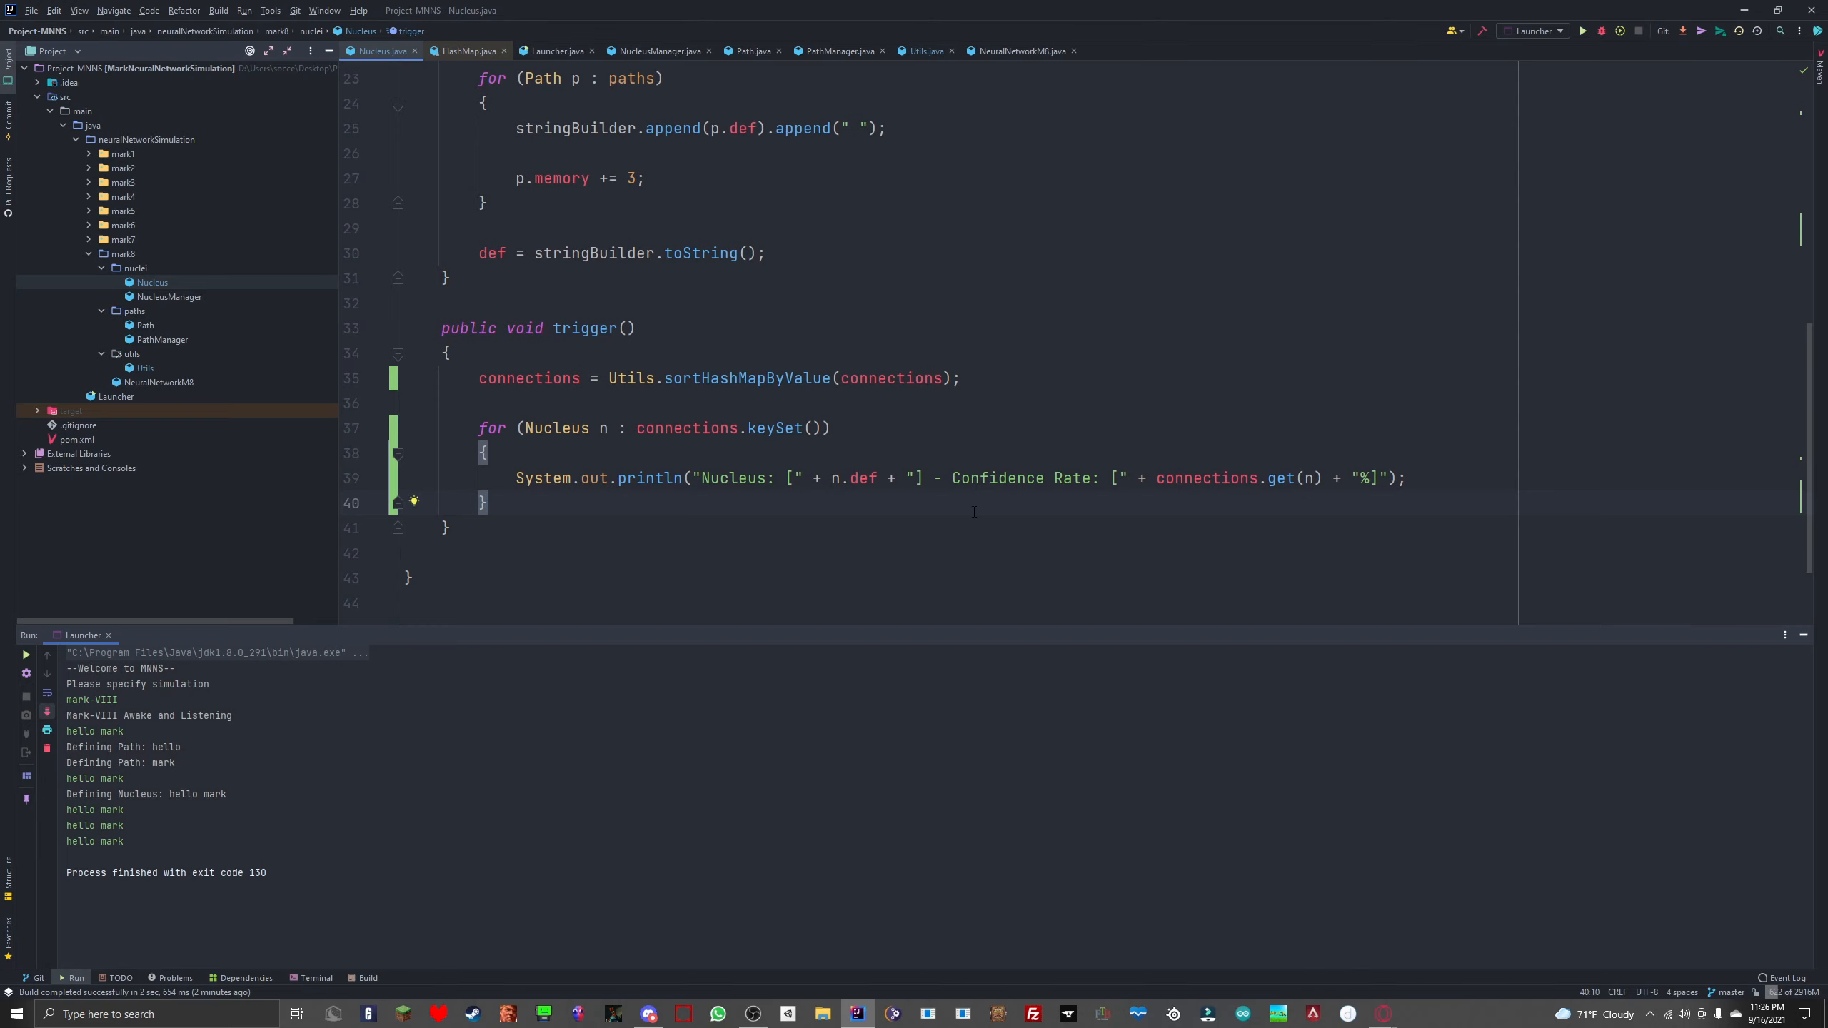
Step: Commit the Nucleus and Utils changes as 'Mark-VIII trigger functionality' and push to the remote
left_click(131, 355)
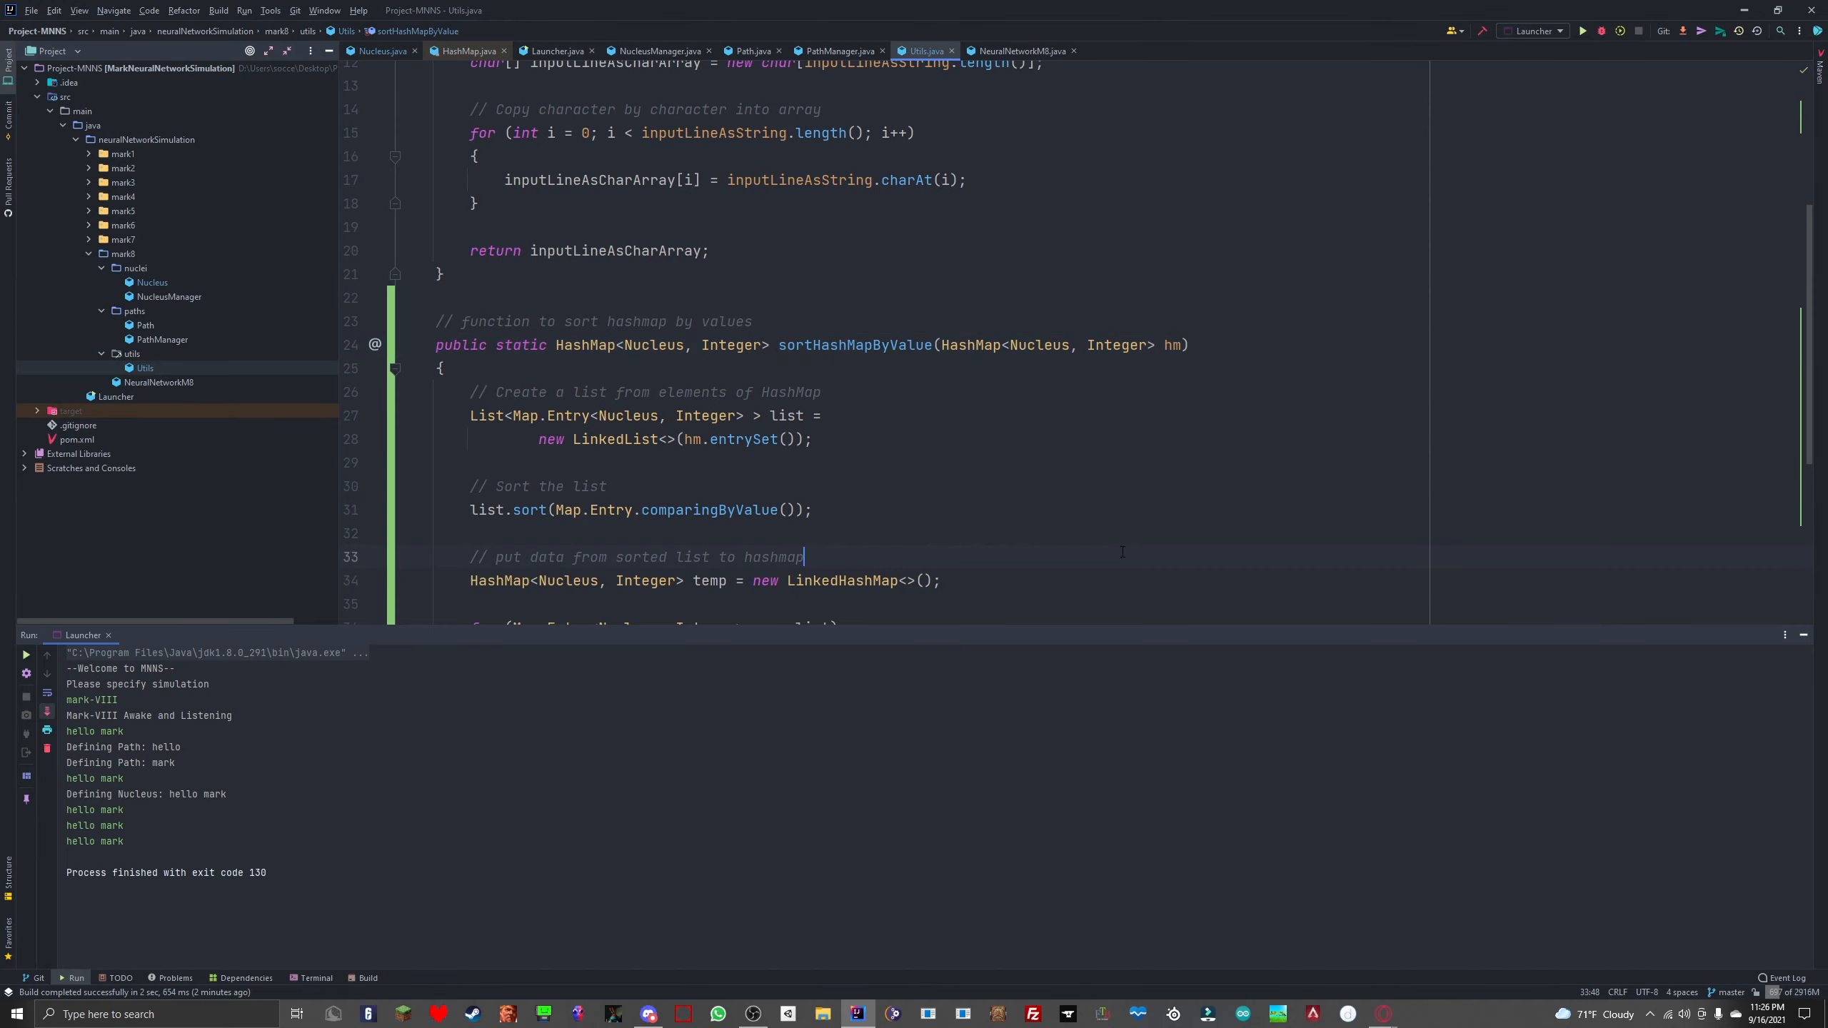
scroll("down", 3)
type("Mark-VIII trigger functionality")
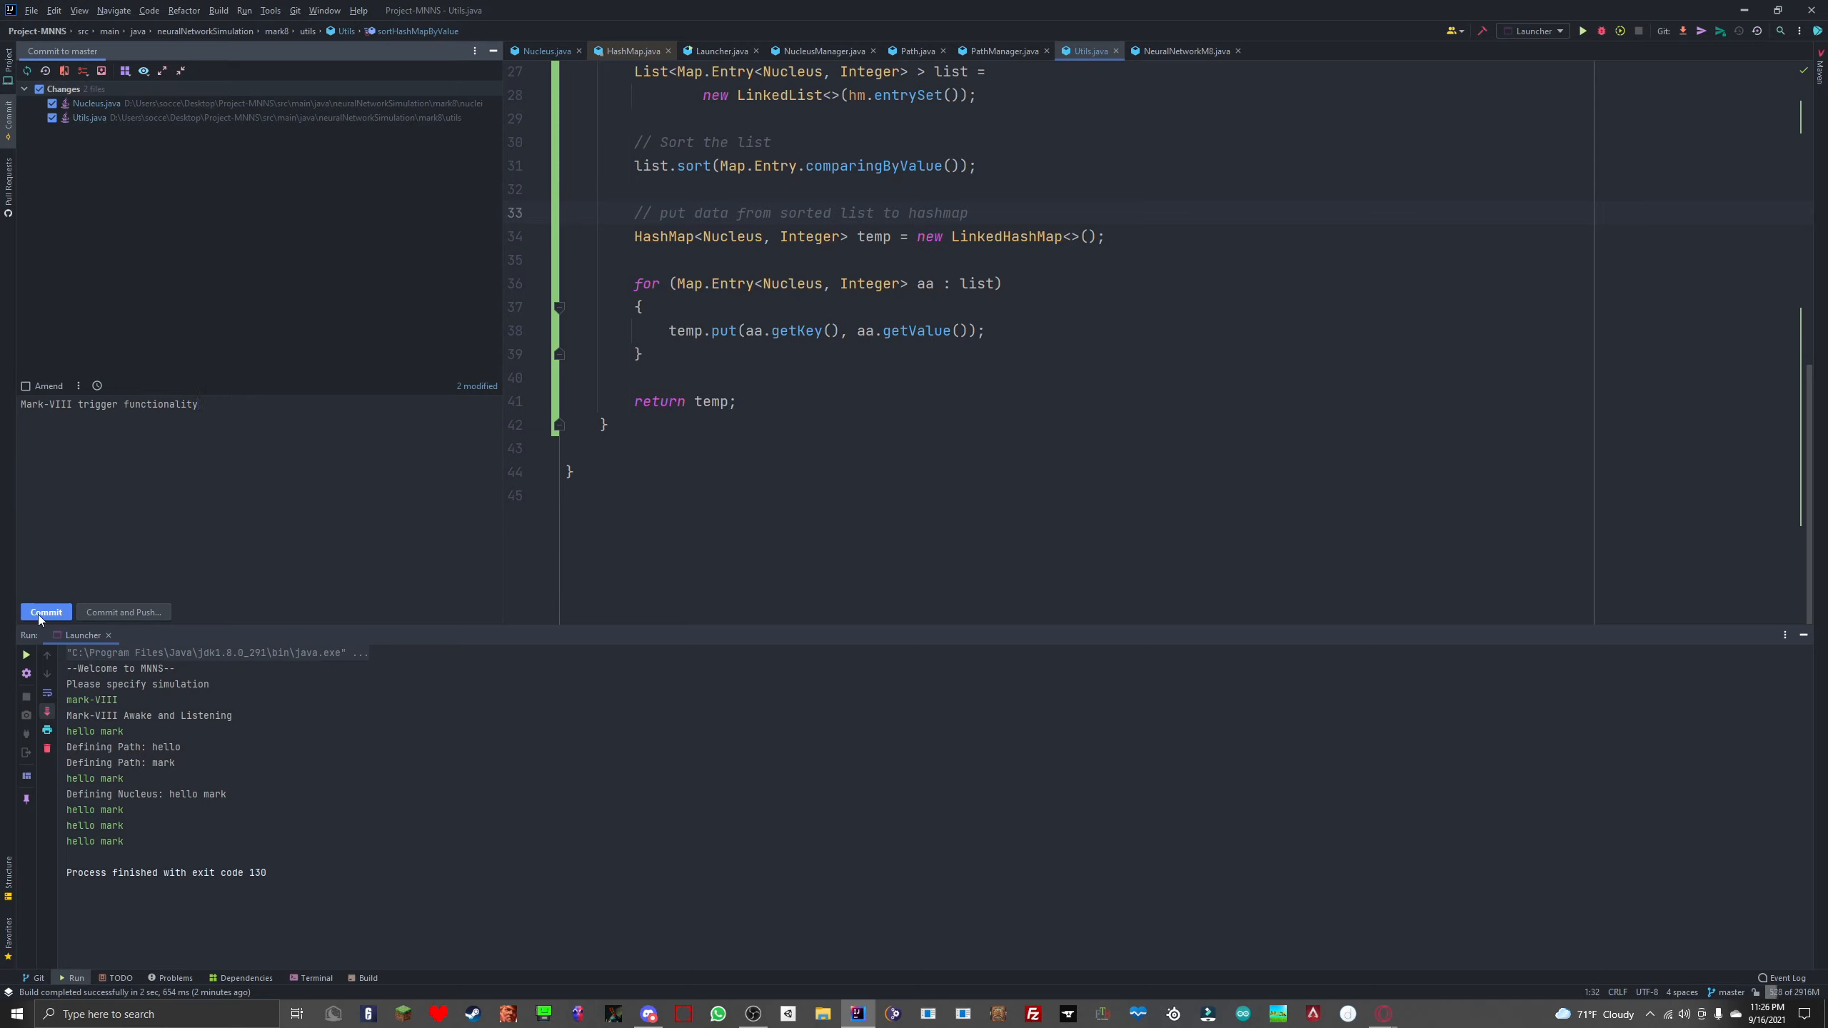
left_click(46, 611)
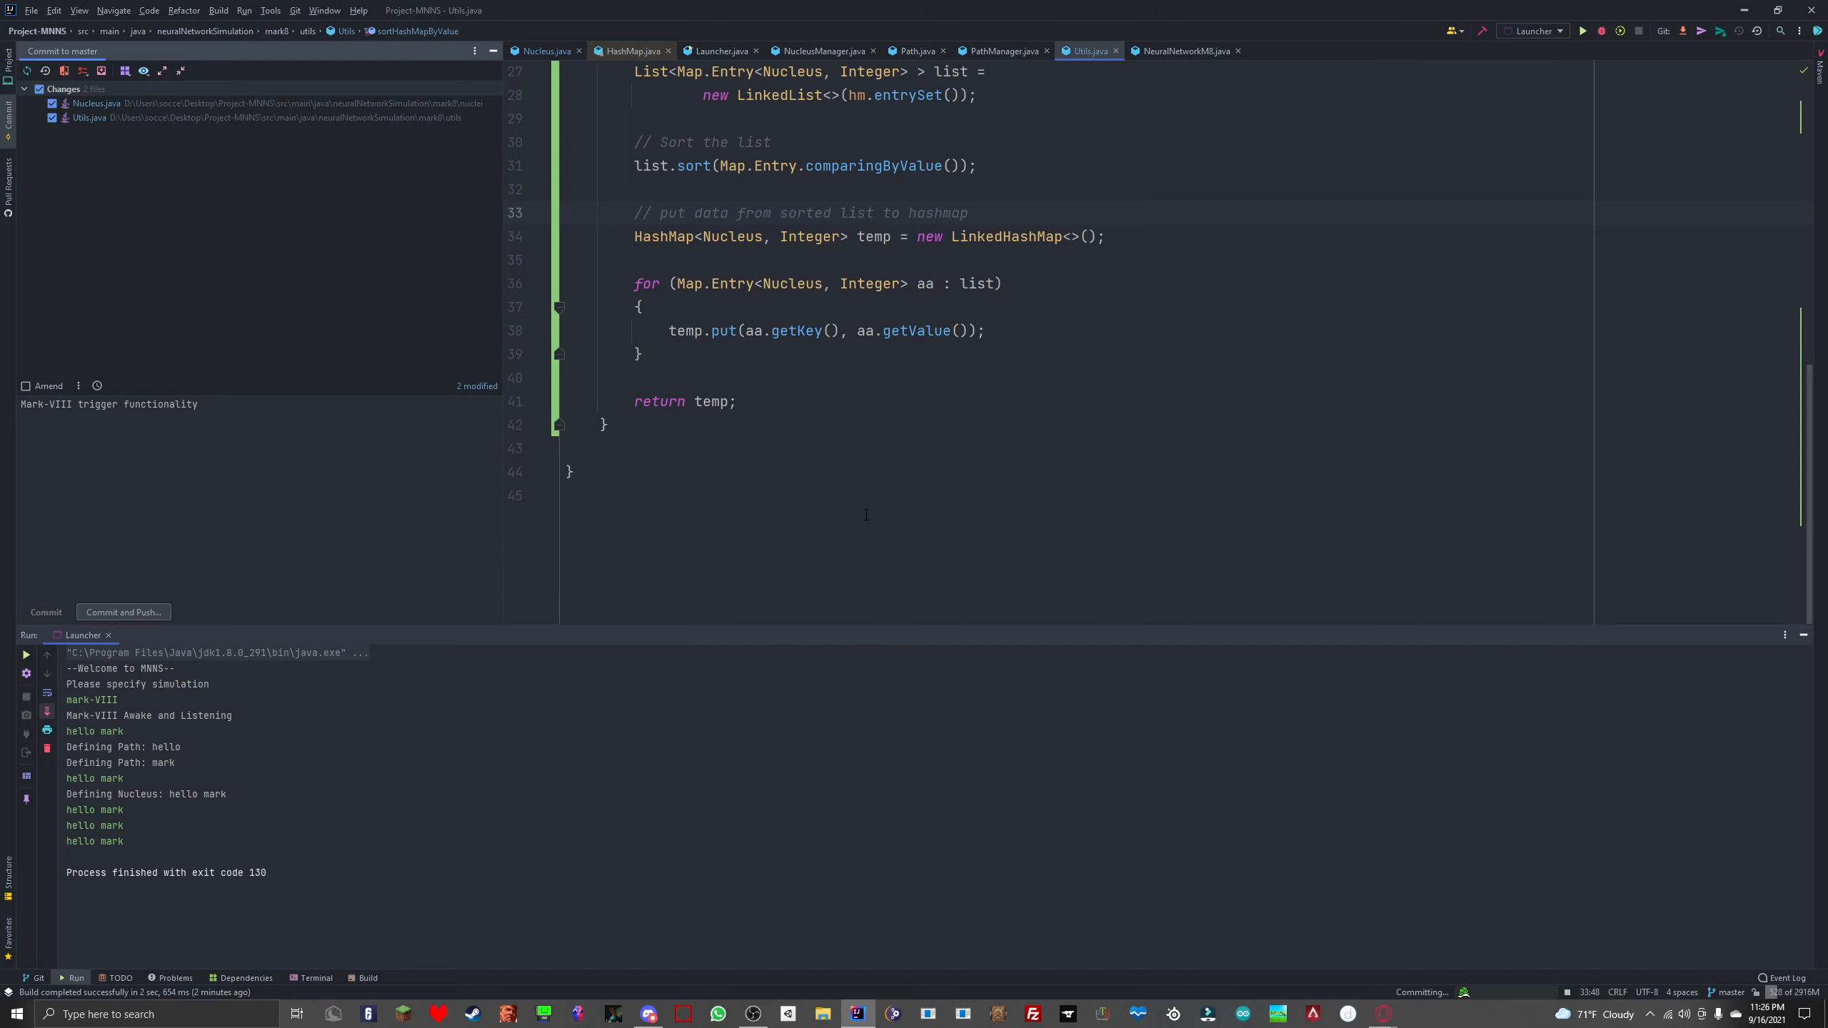
left_click(123, 612)
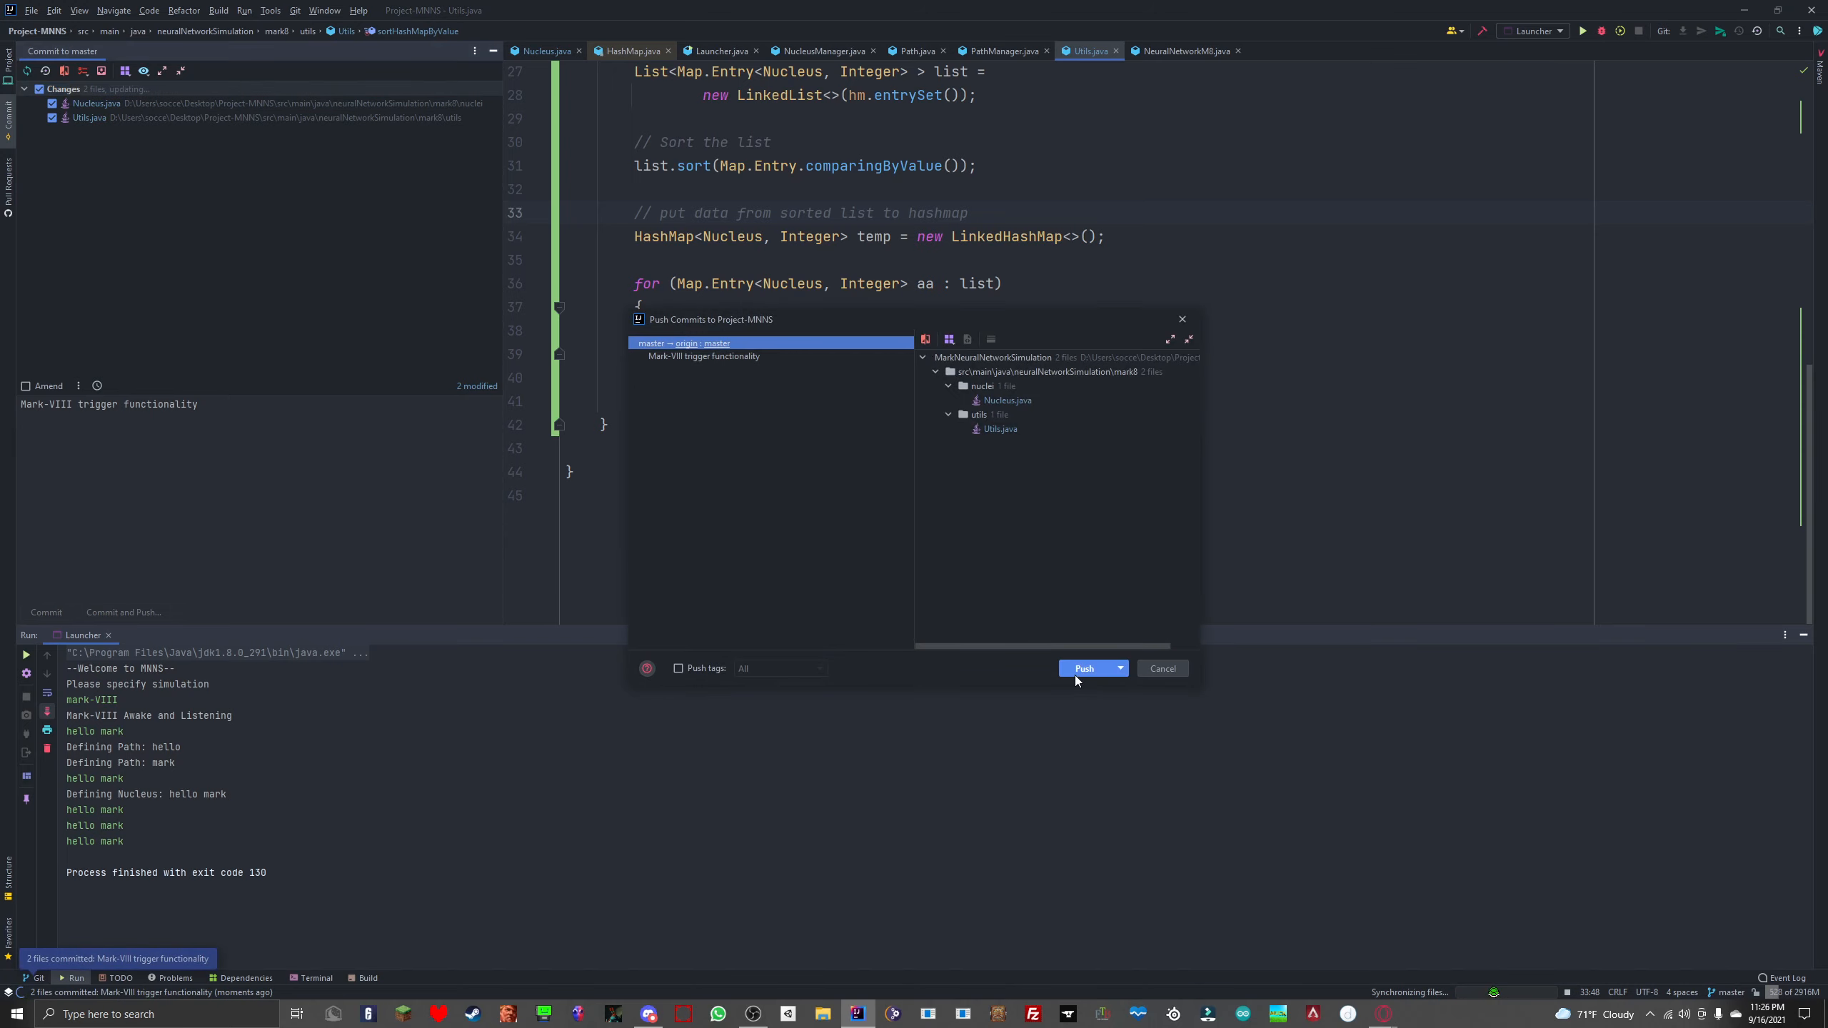
left_click(1084, 669)
type("g")
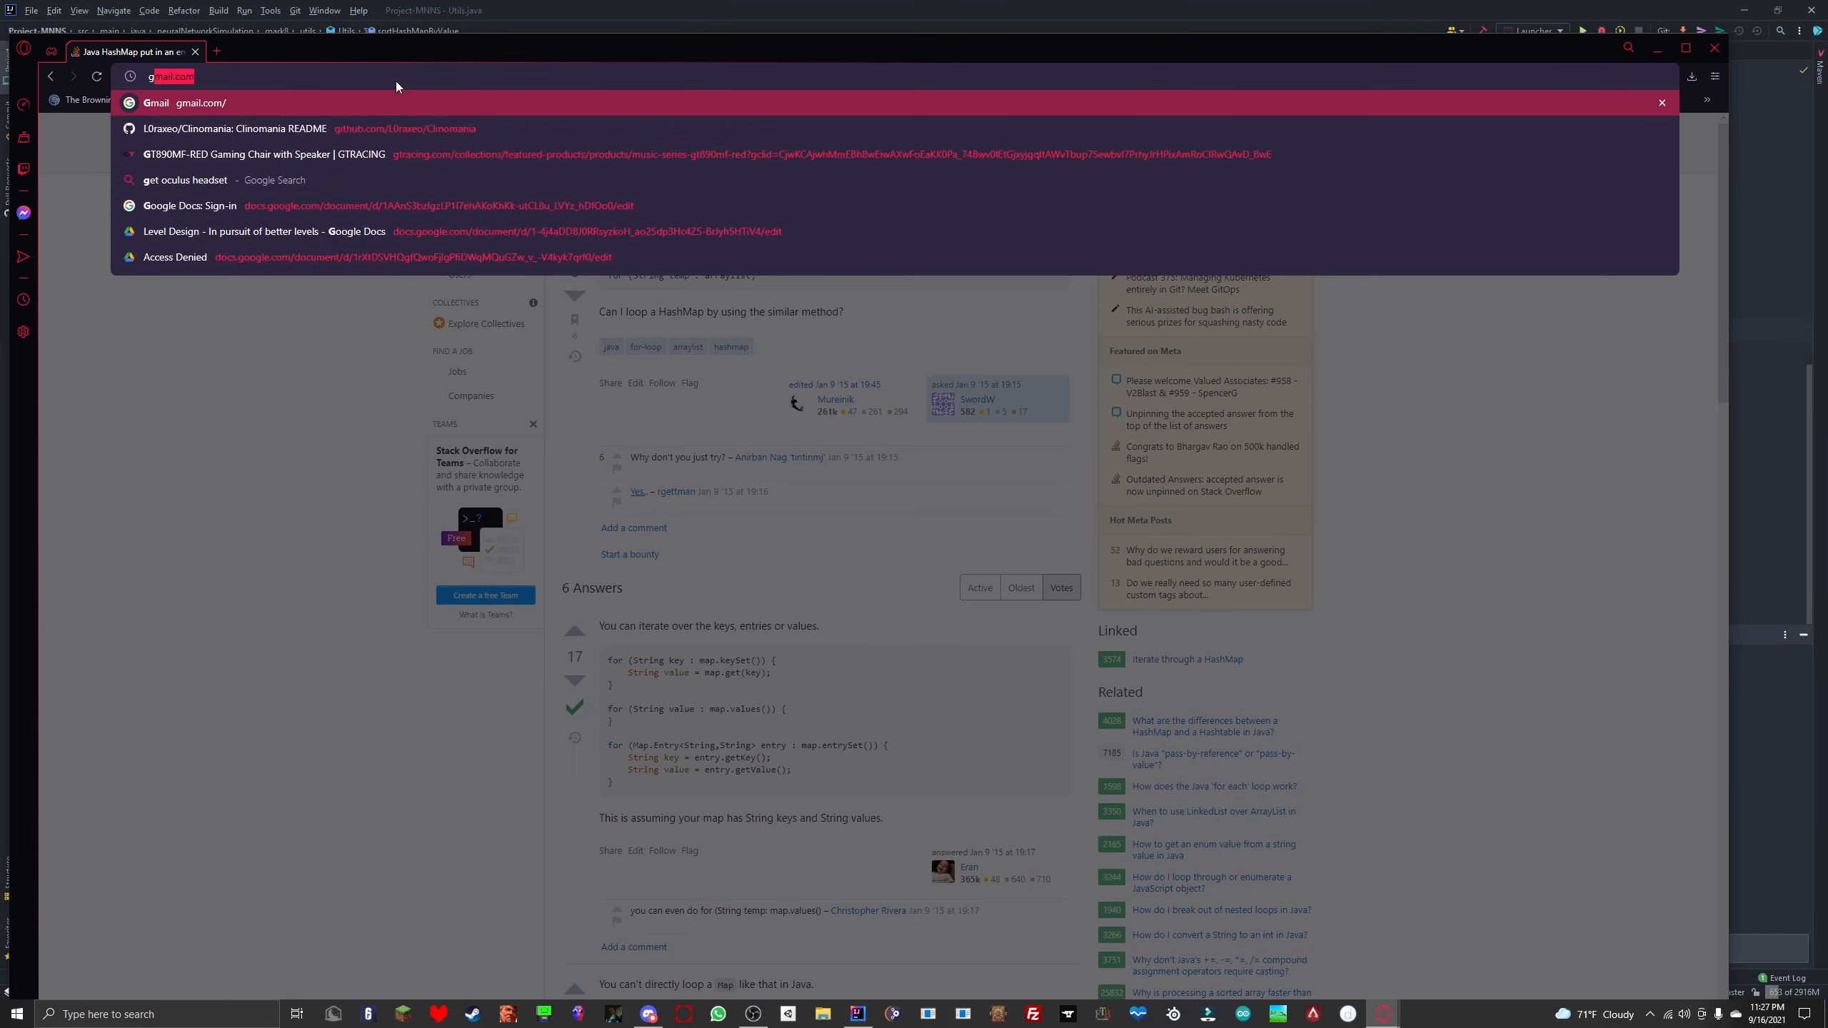
Step: Sign in to GitHub and open the Project-MNNS repository from the profile's repositories list
left_click(235, 129)
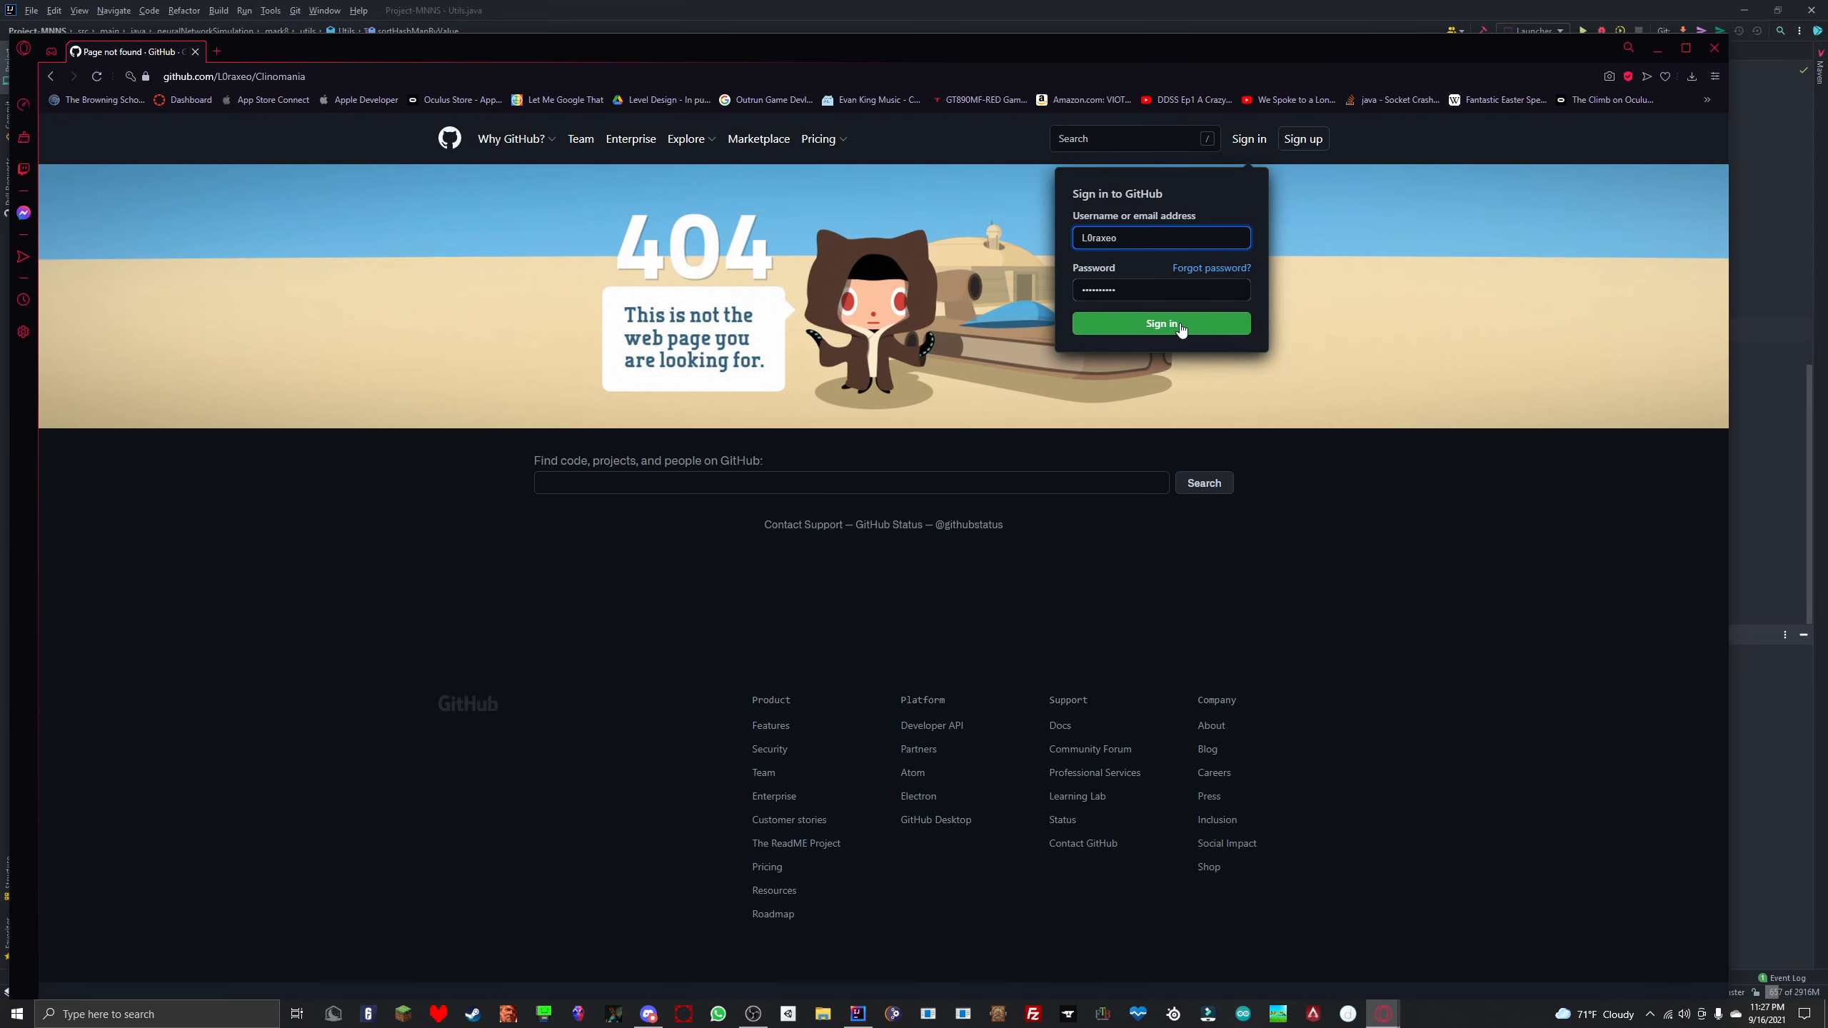
left_click(1162, 323)
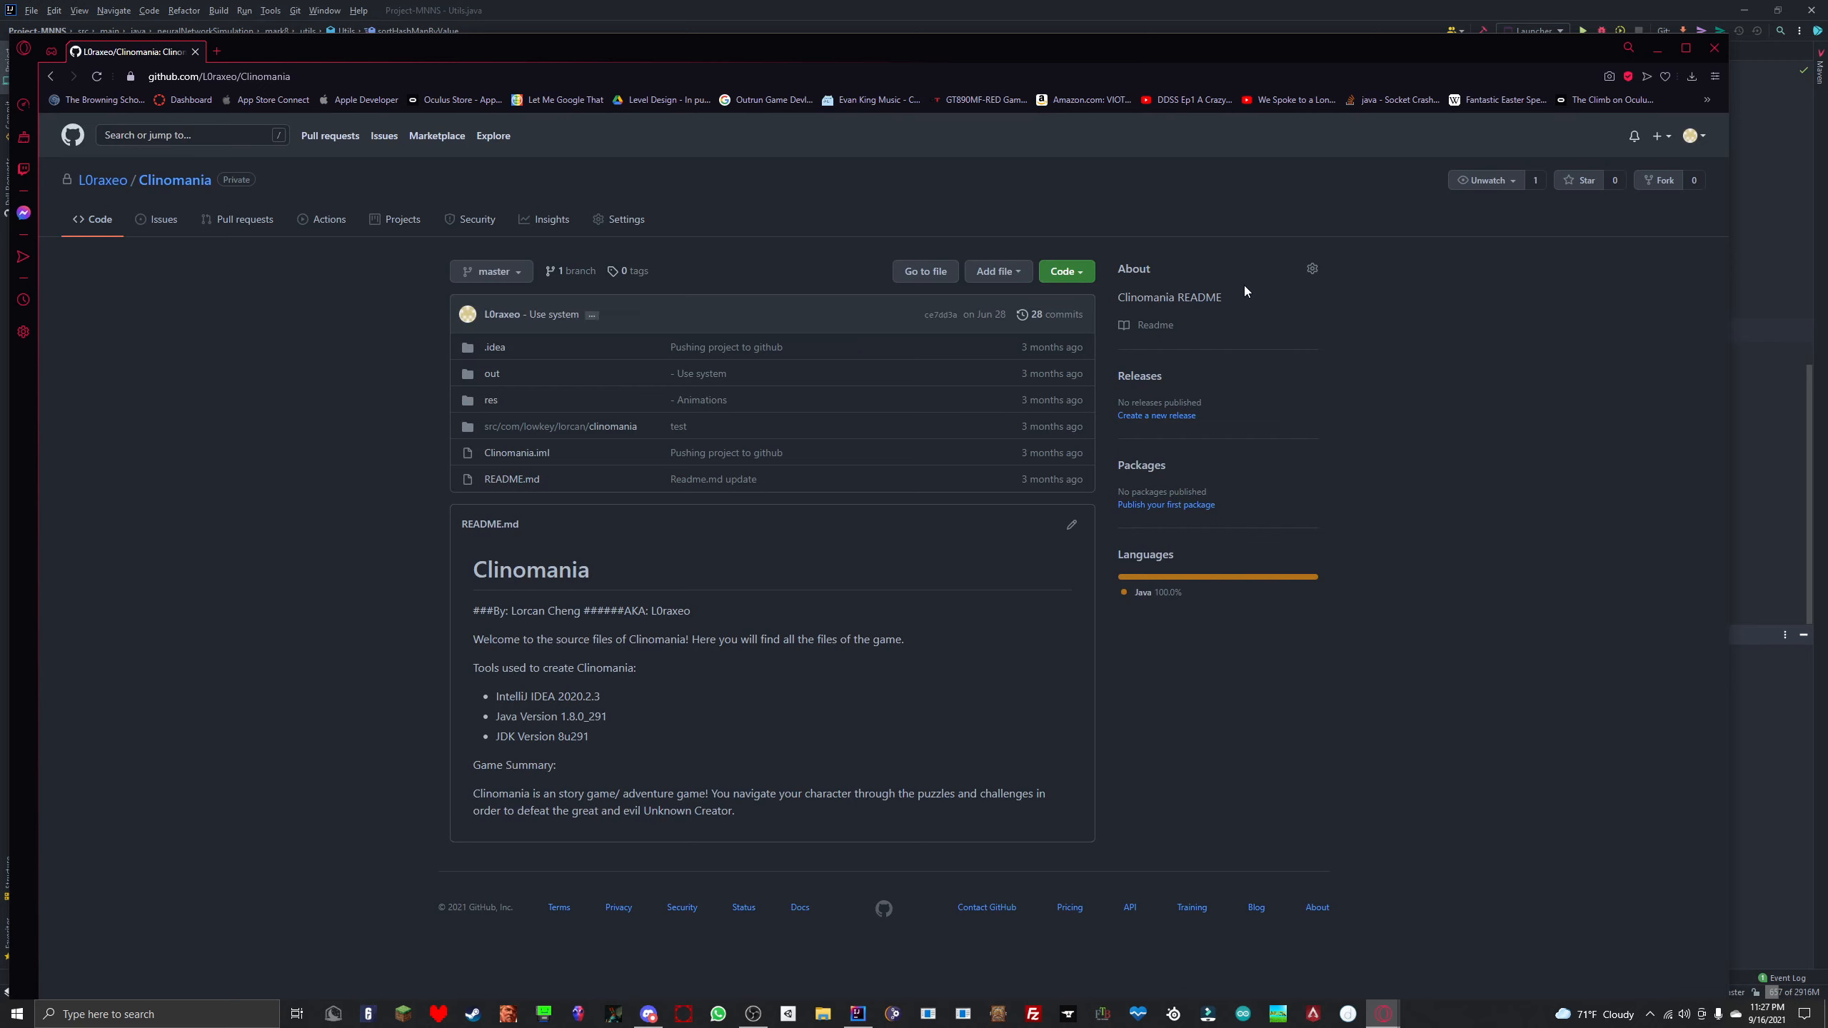
mouse_move(100, 180)
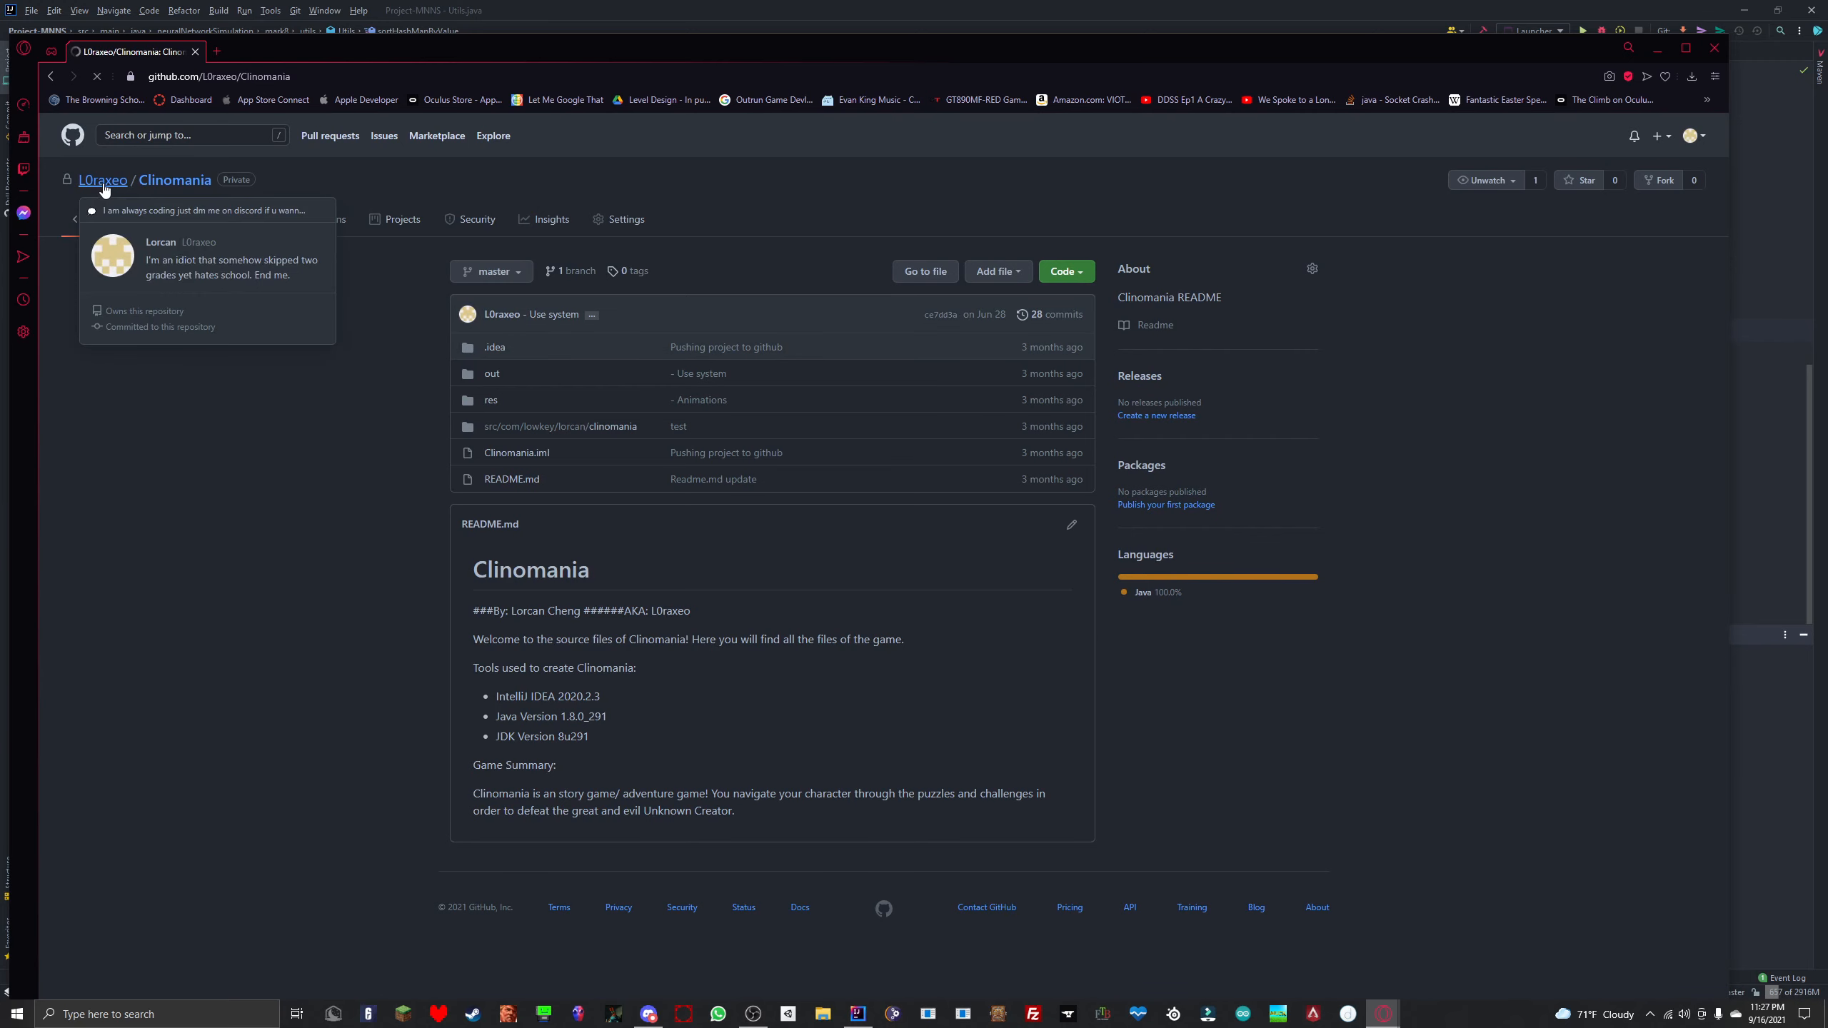
left_click(103, 180)
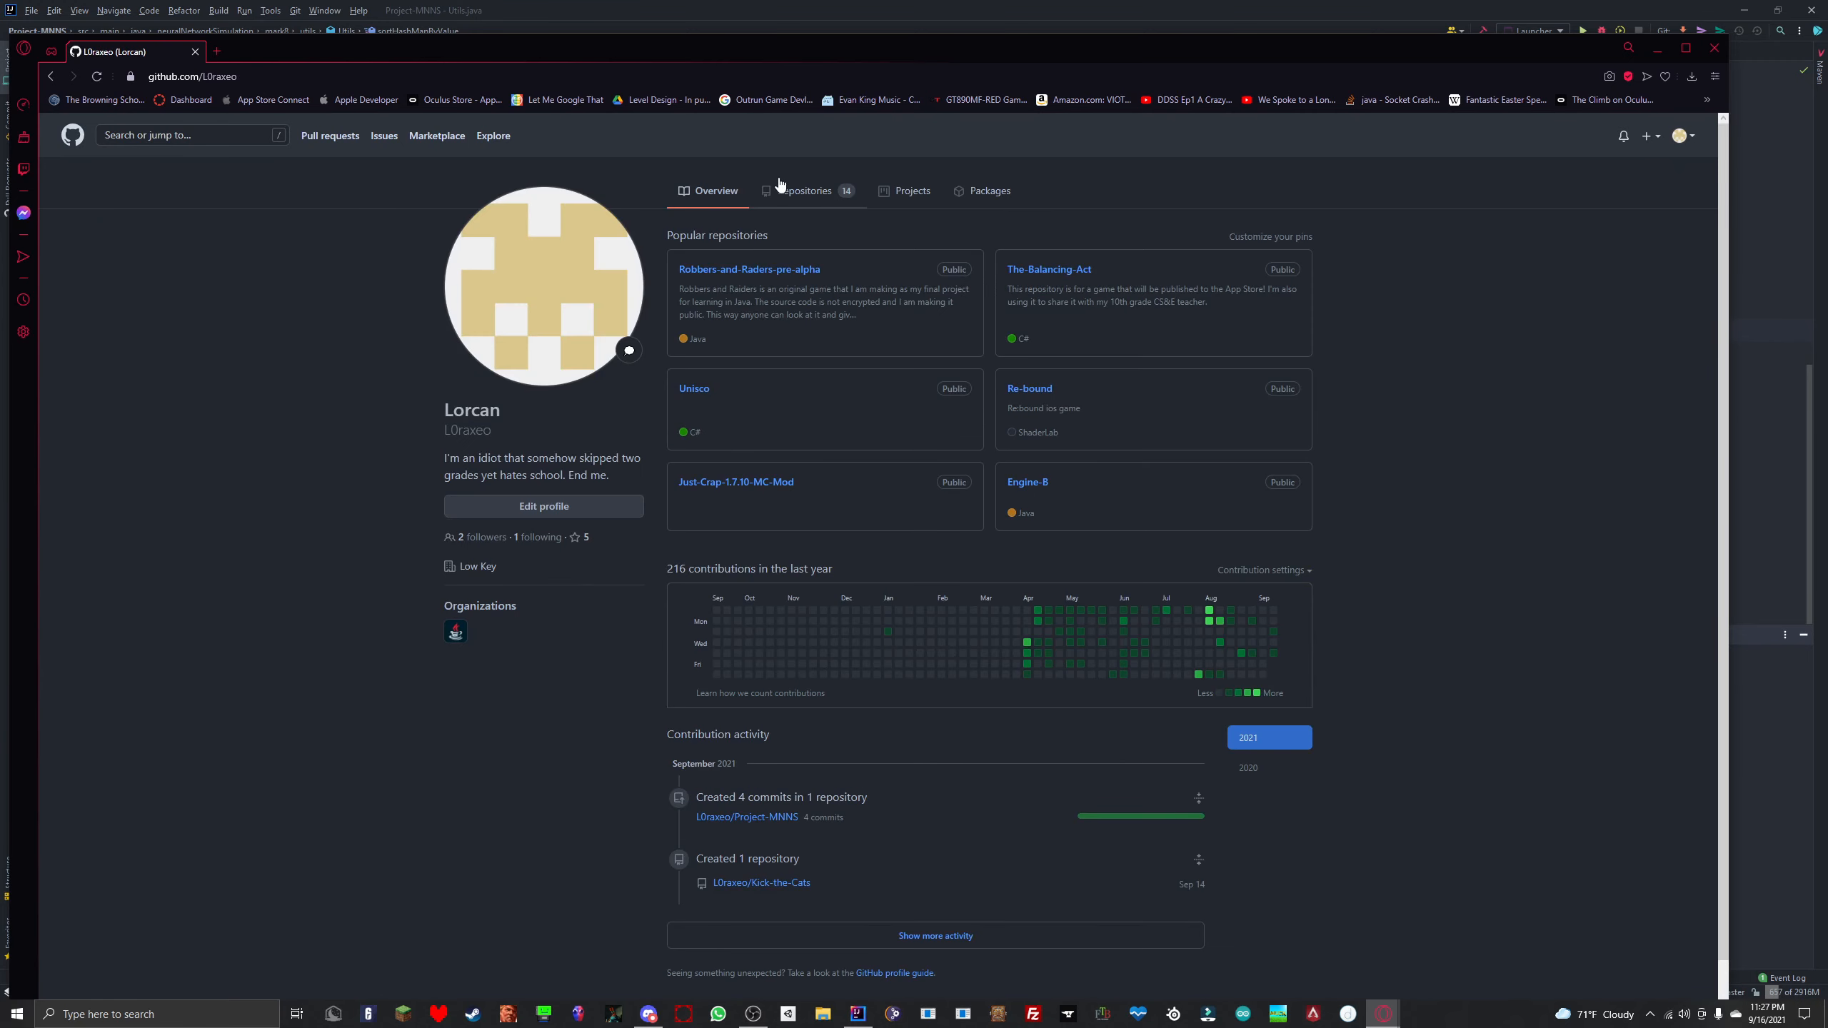
left_click(802, 192)
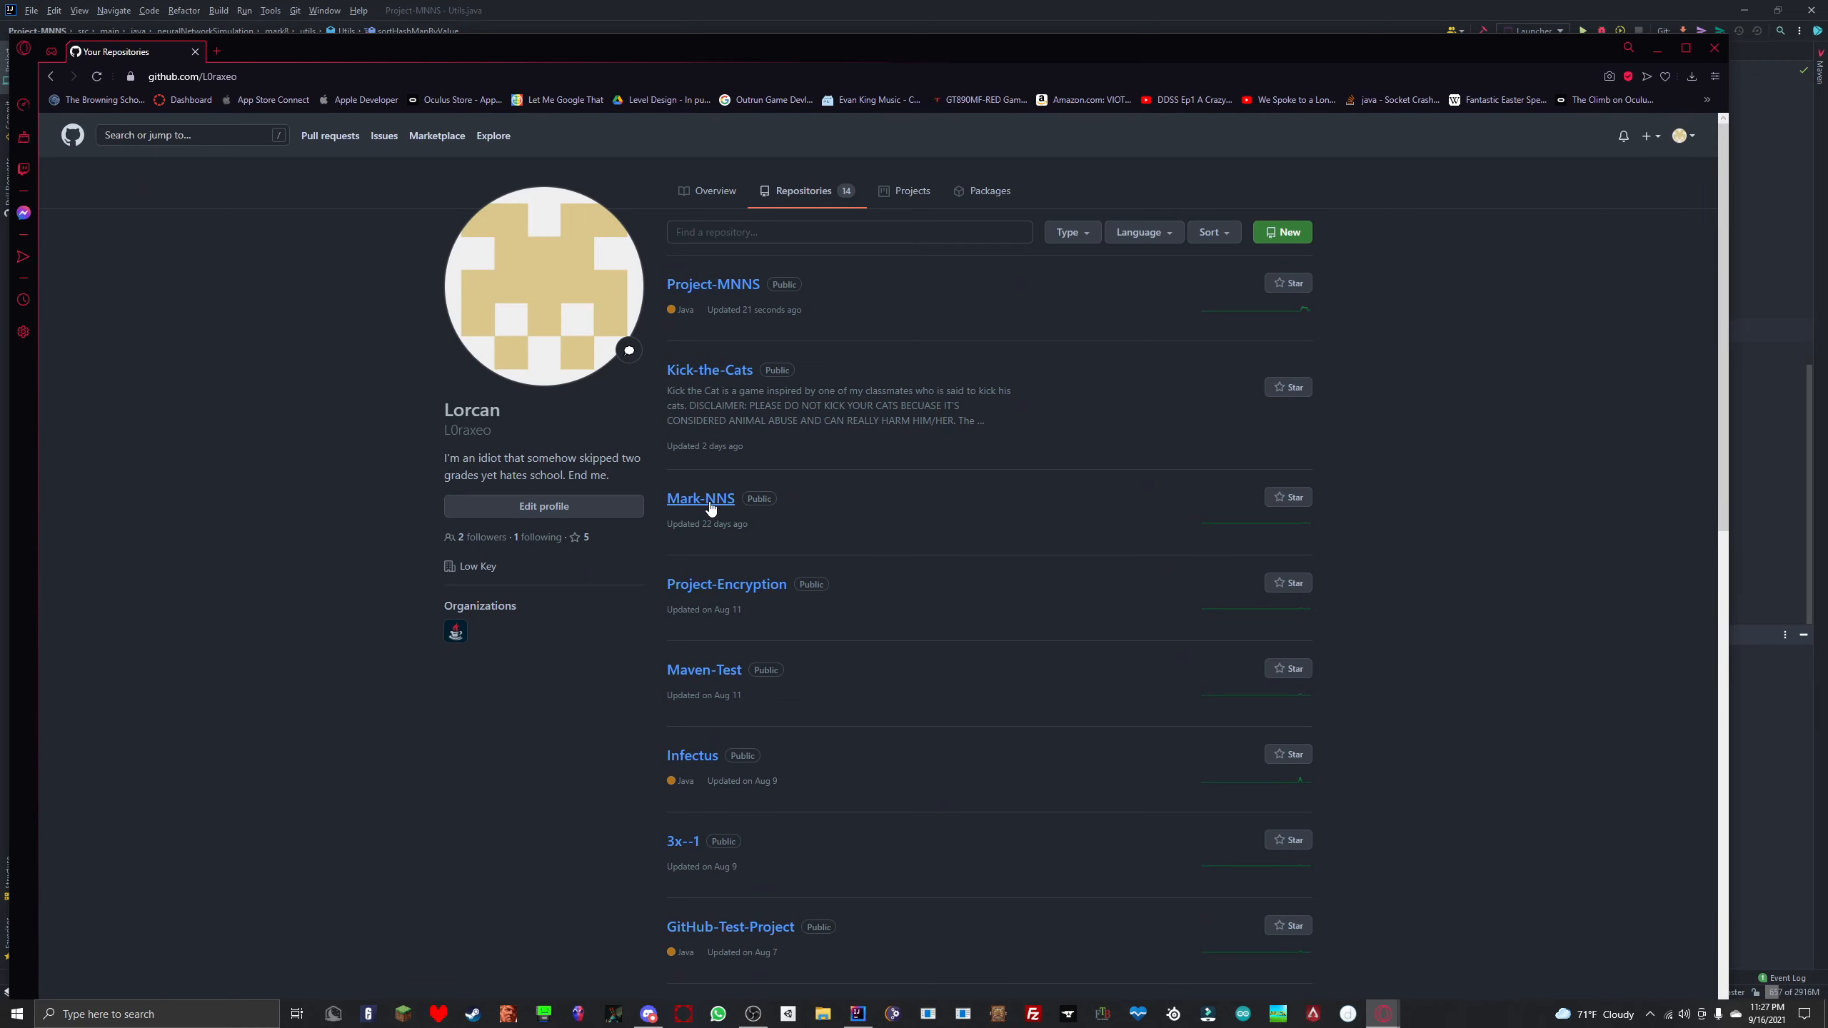
left_click(699, 498)
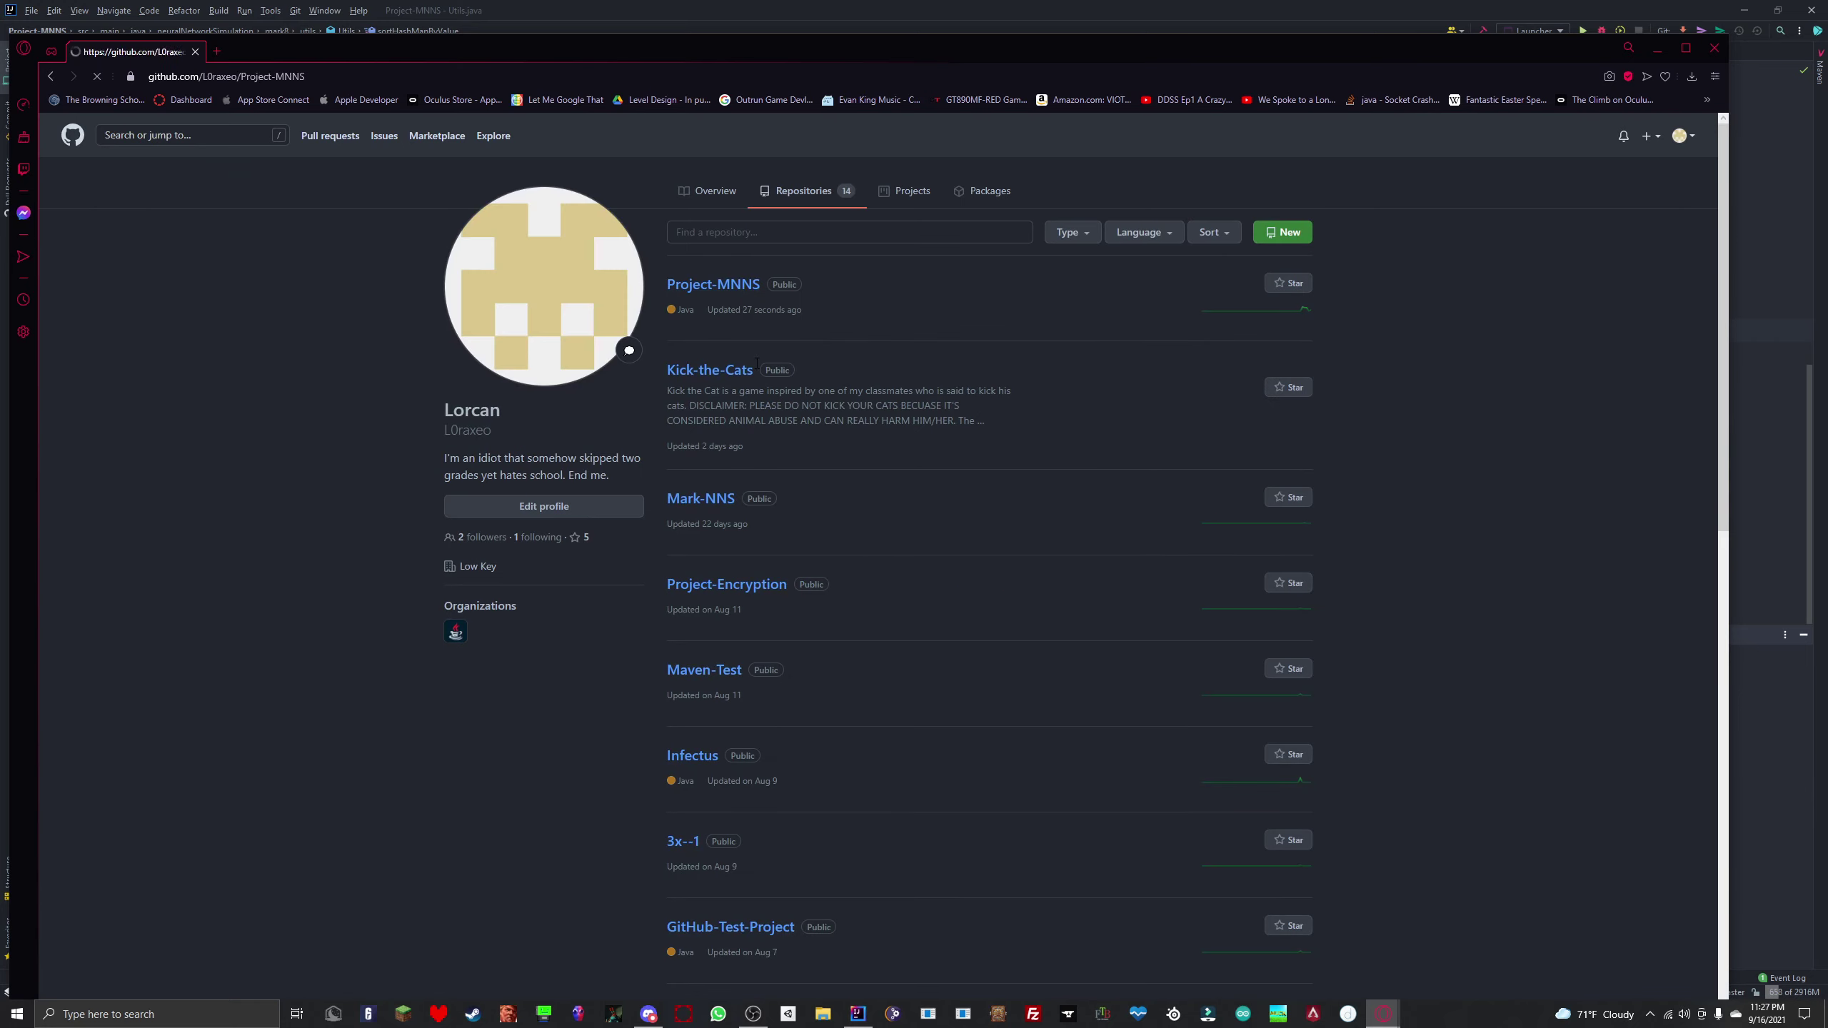
Step: Browse src/main/java > neuralNetworkSimulation > mark8 > utils and open the pushed Utils.java
left_click(712, 284)
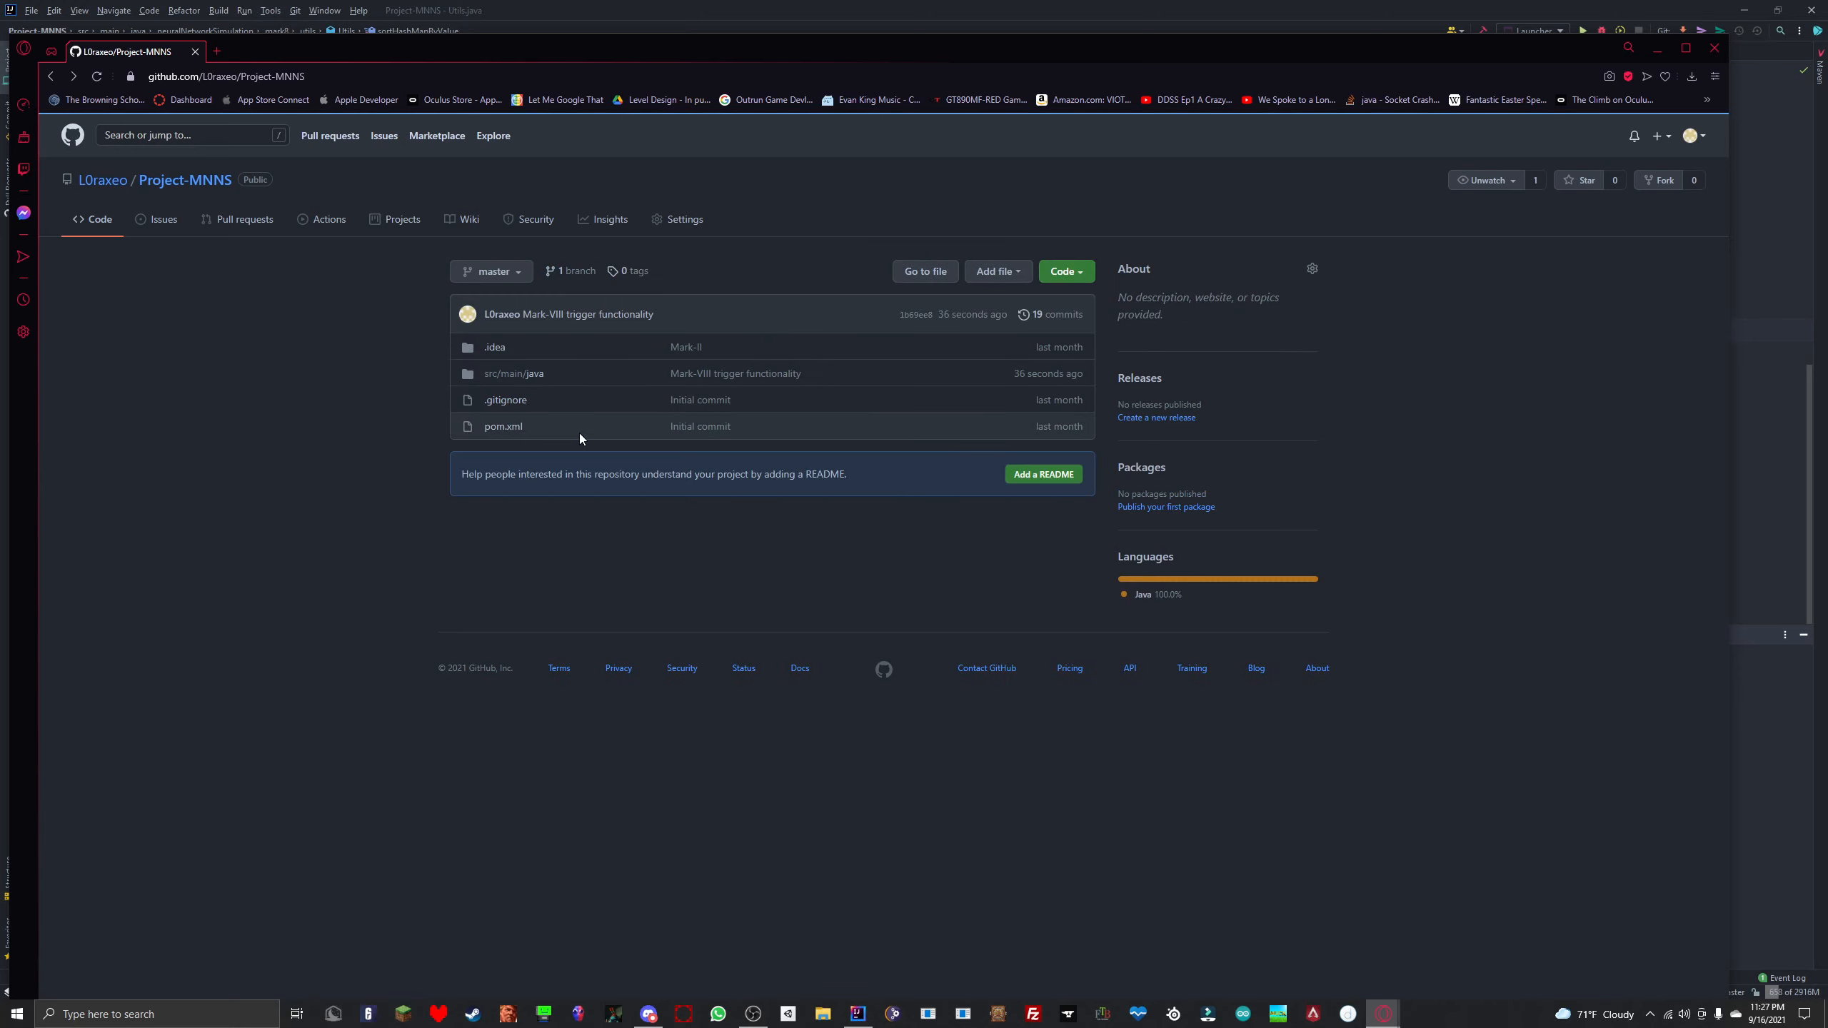
left_click(513, 375)
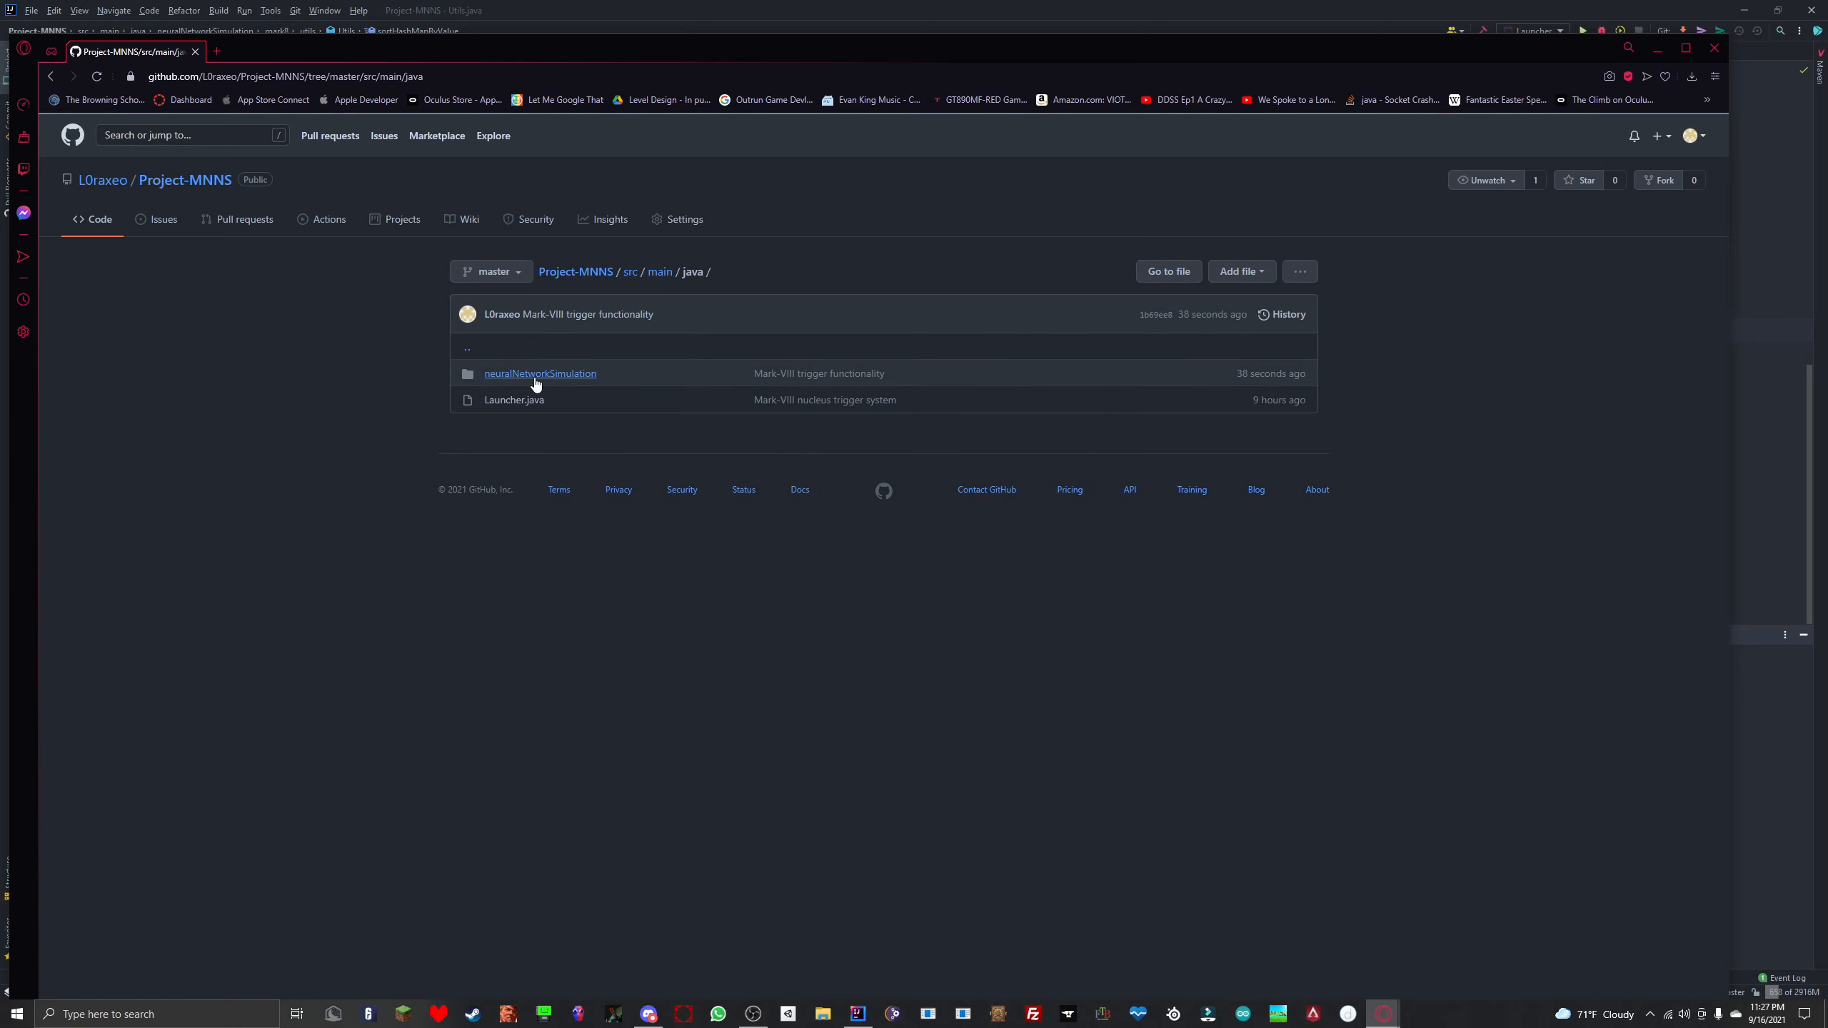
left_click(540, 374)
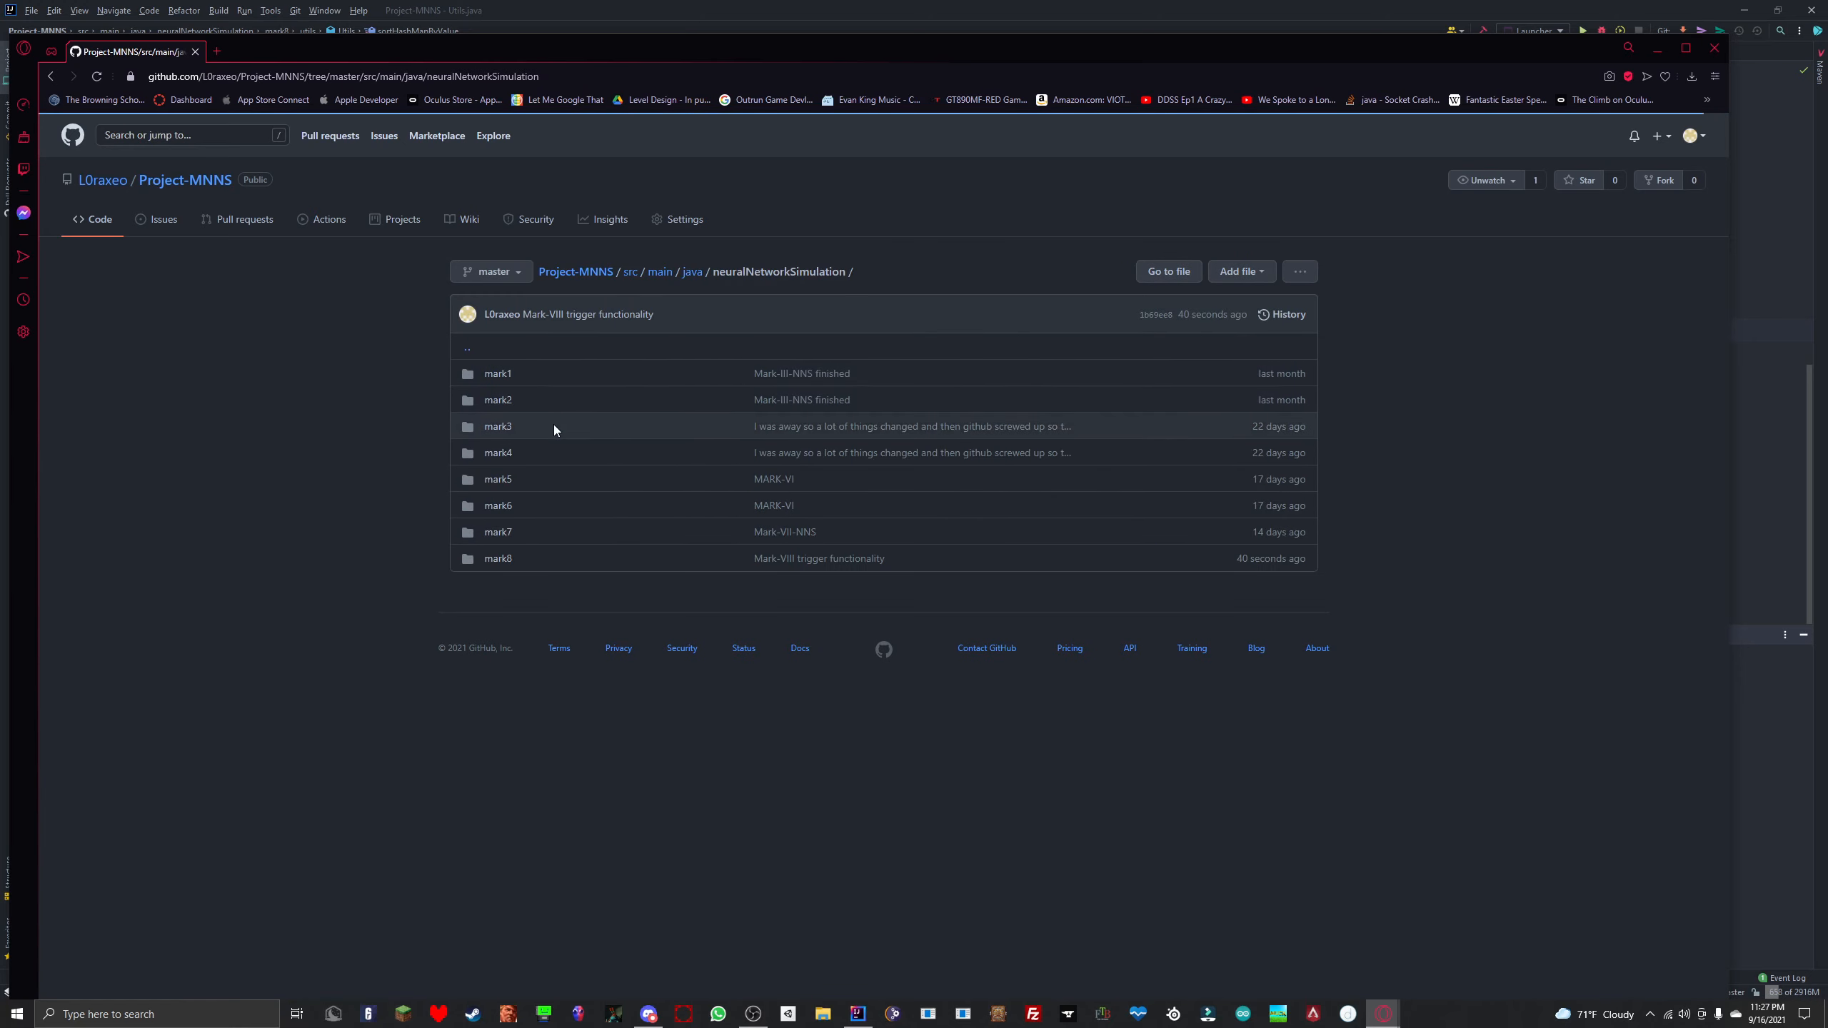
left_click(497, 558)
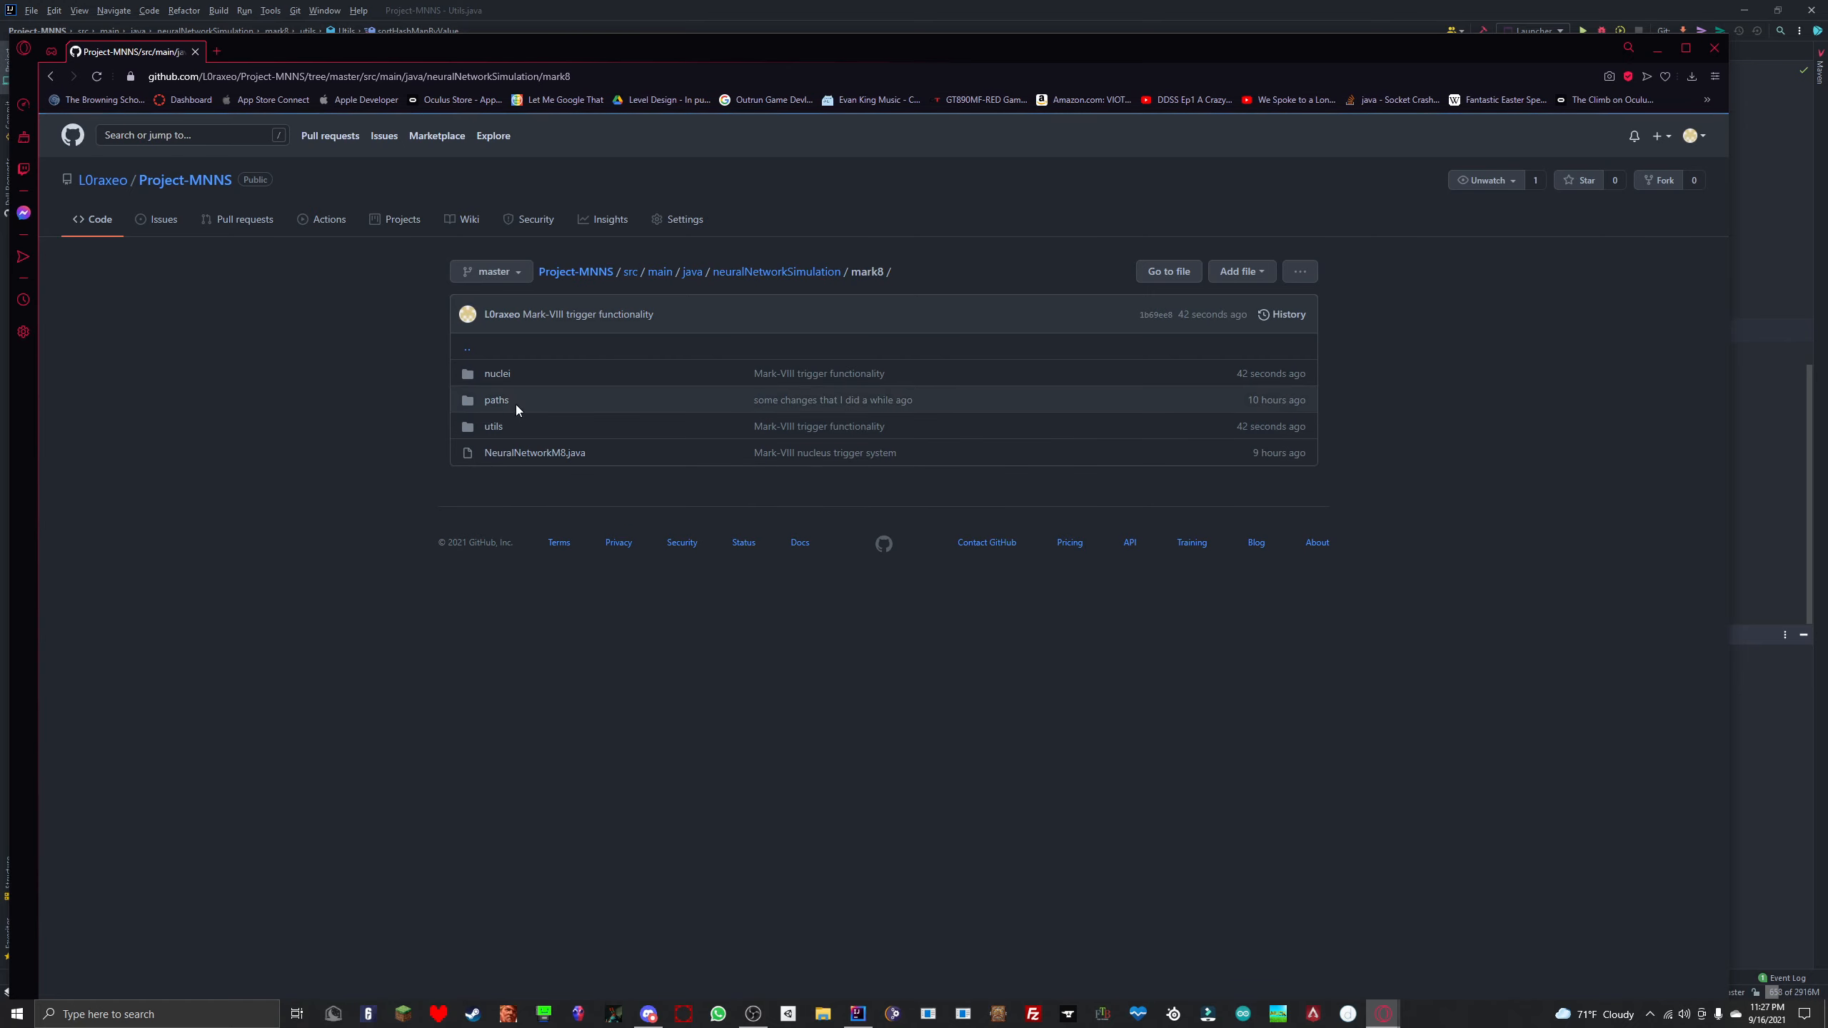
left_click(495, 425)
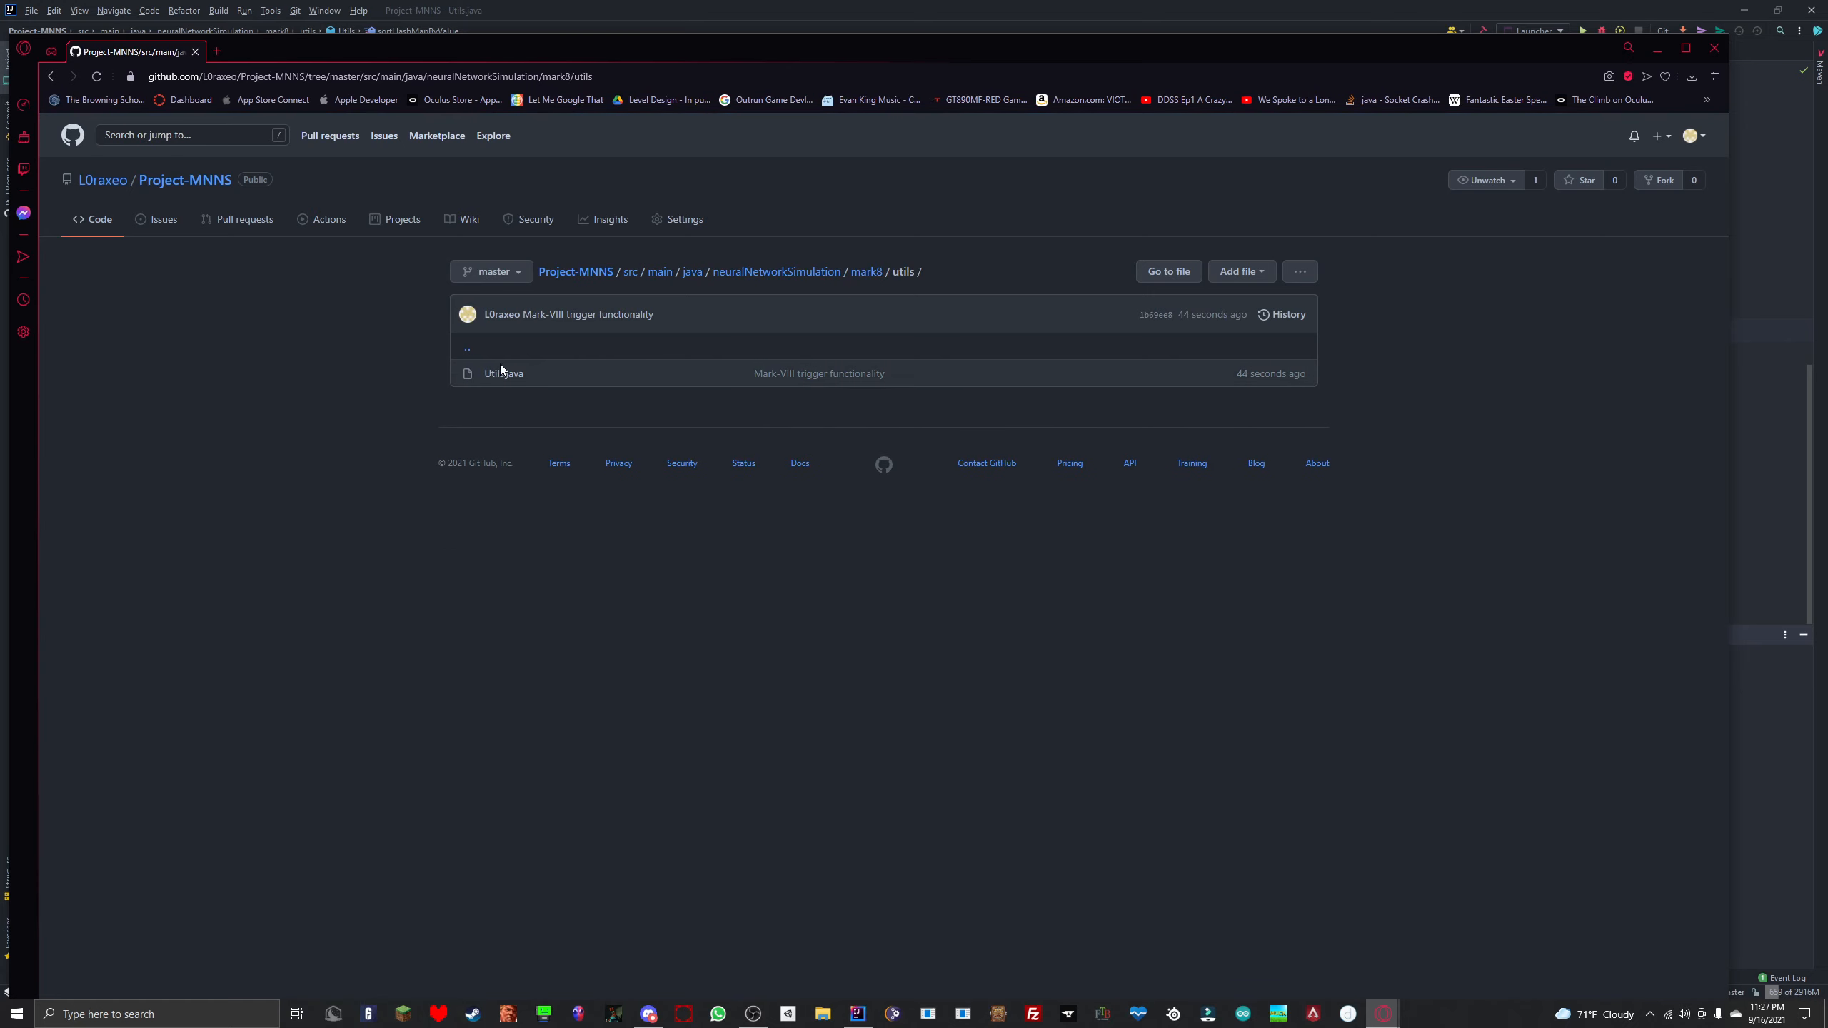
left_click(503, 374)
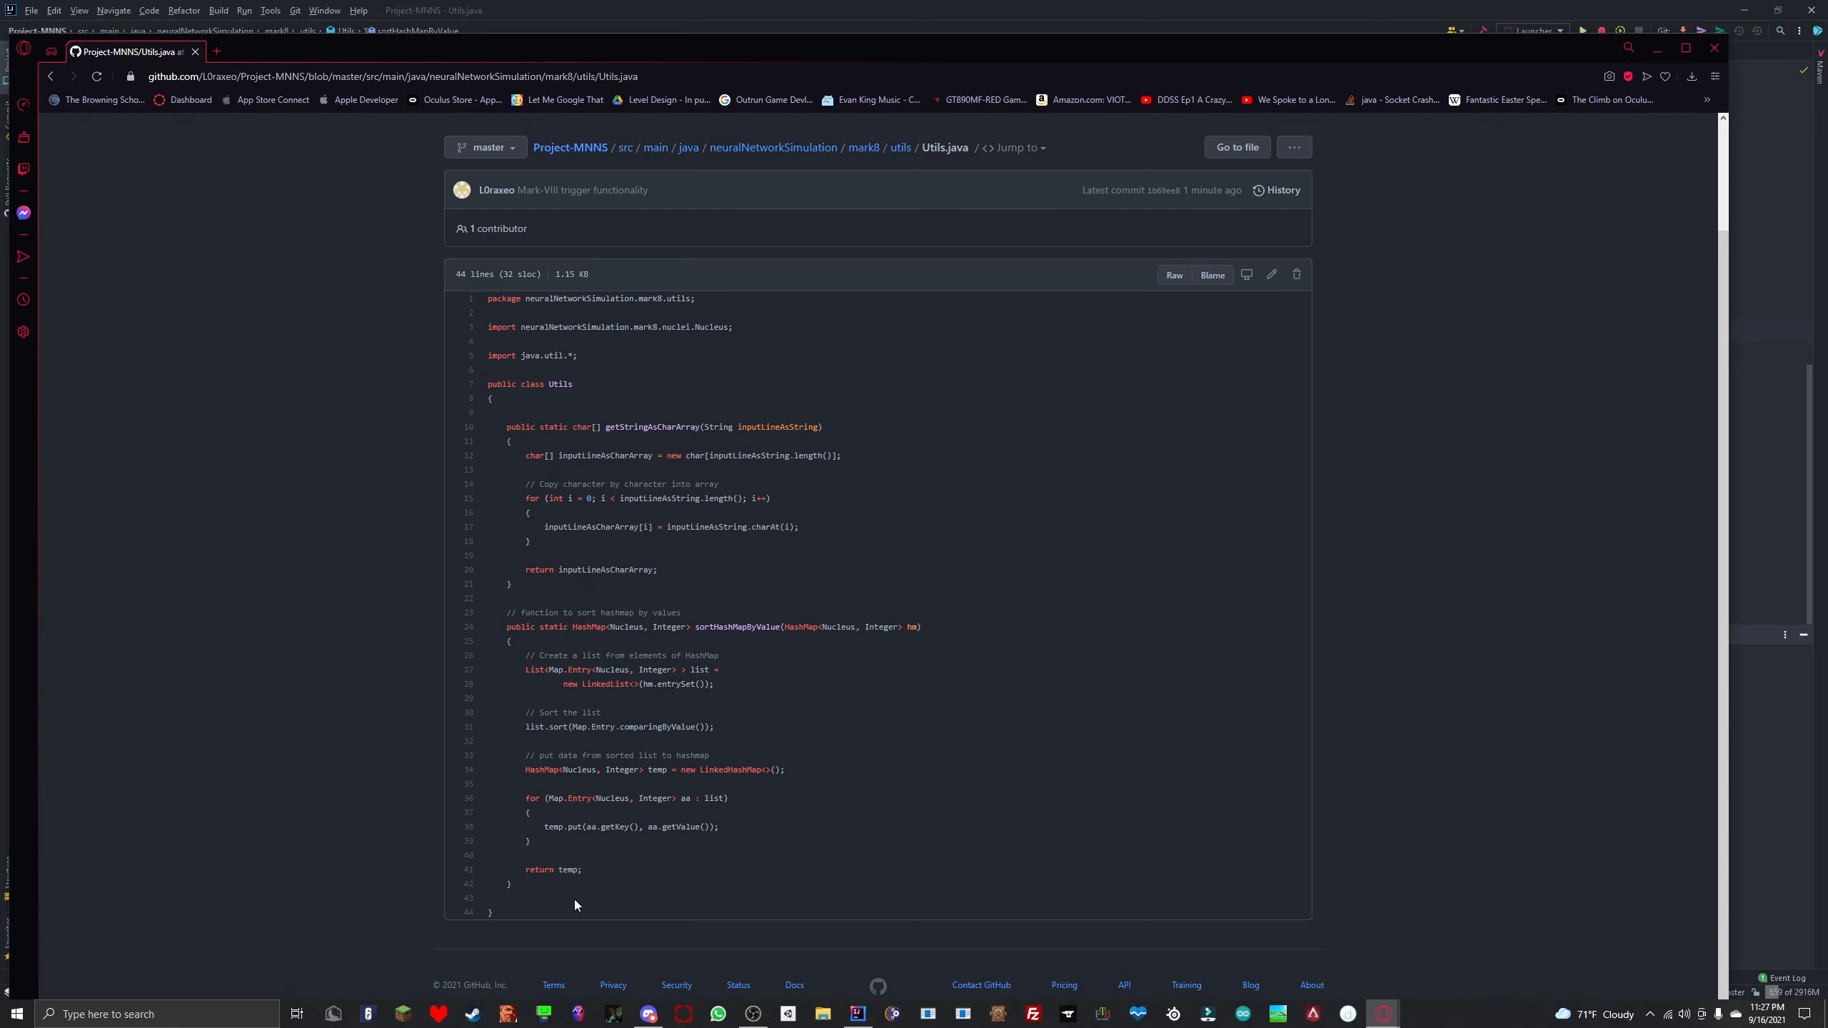
mouse_move(911, 777)
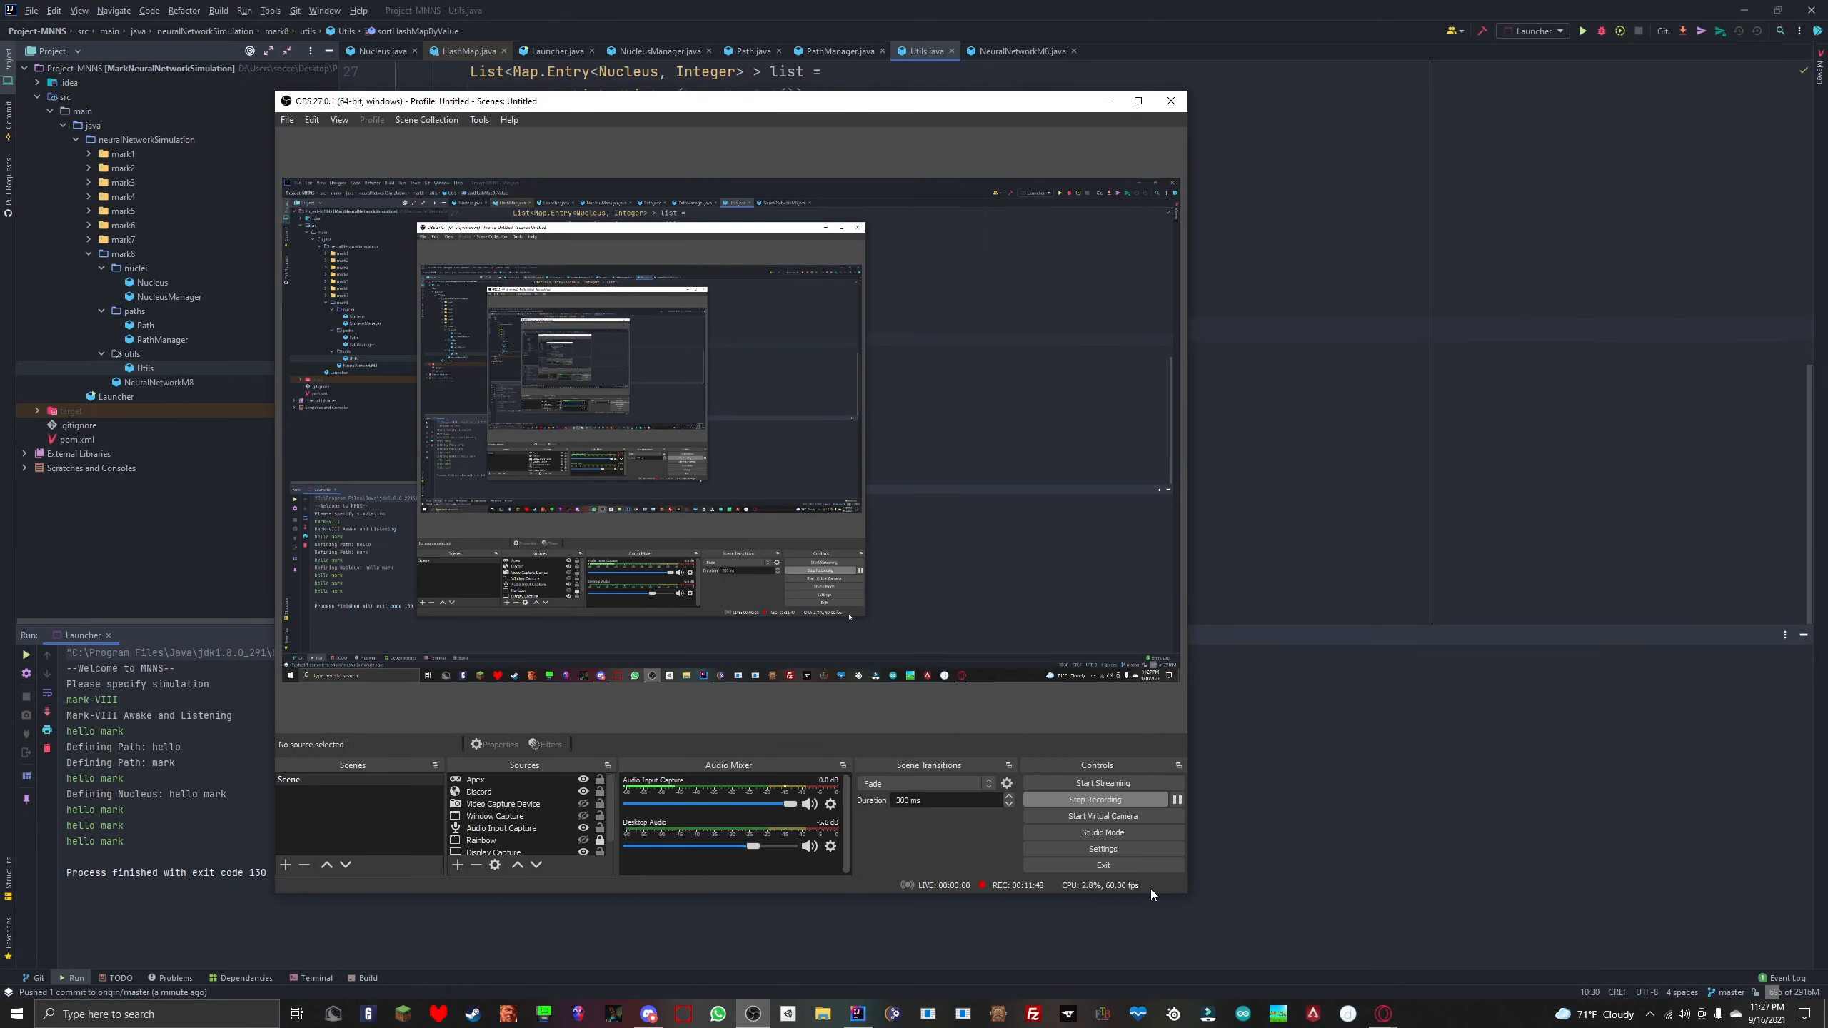
left_click(1171, 100)
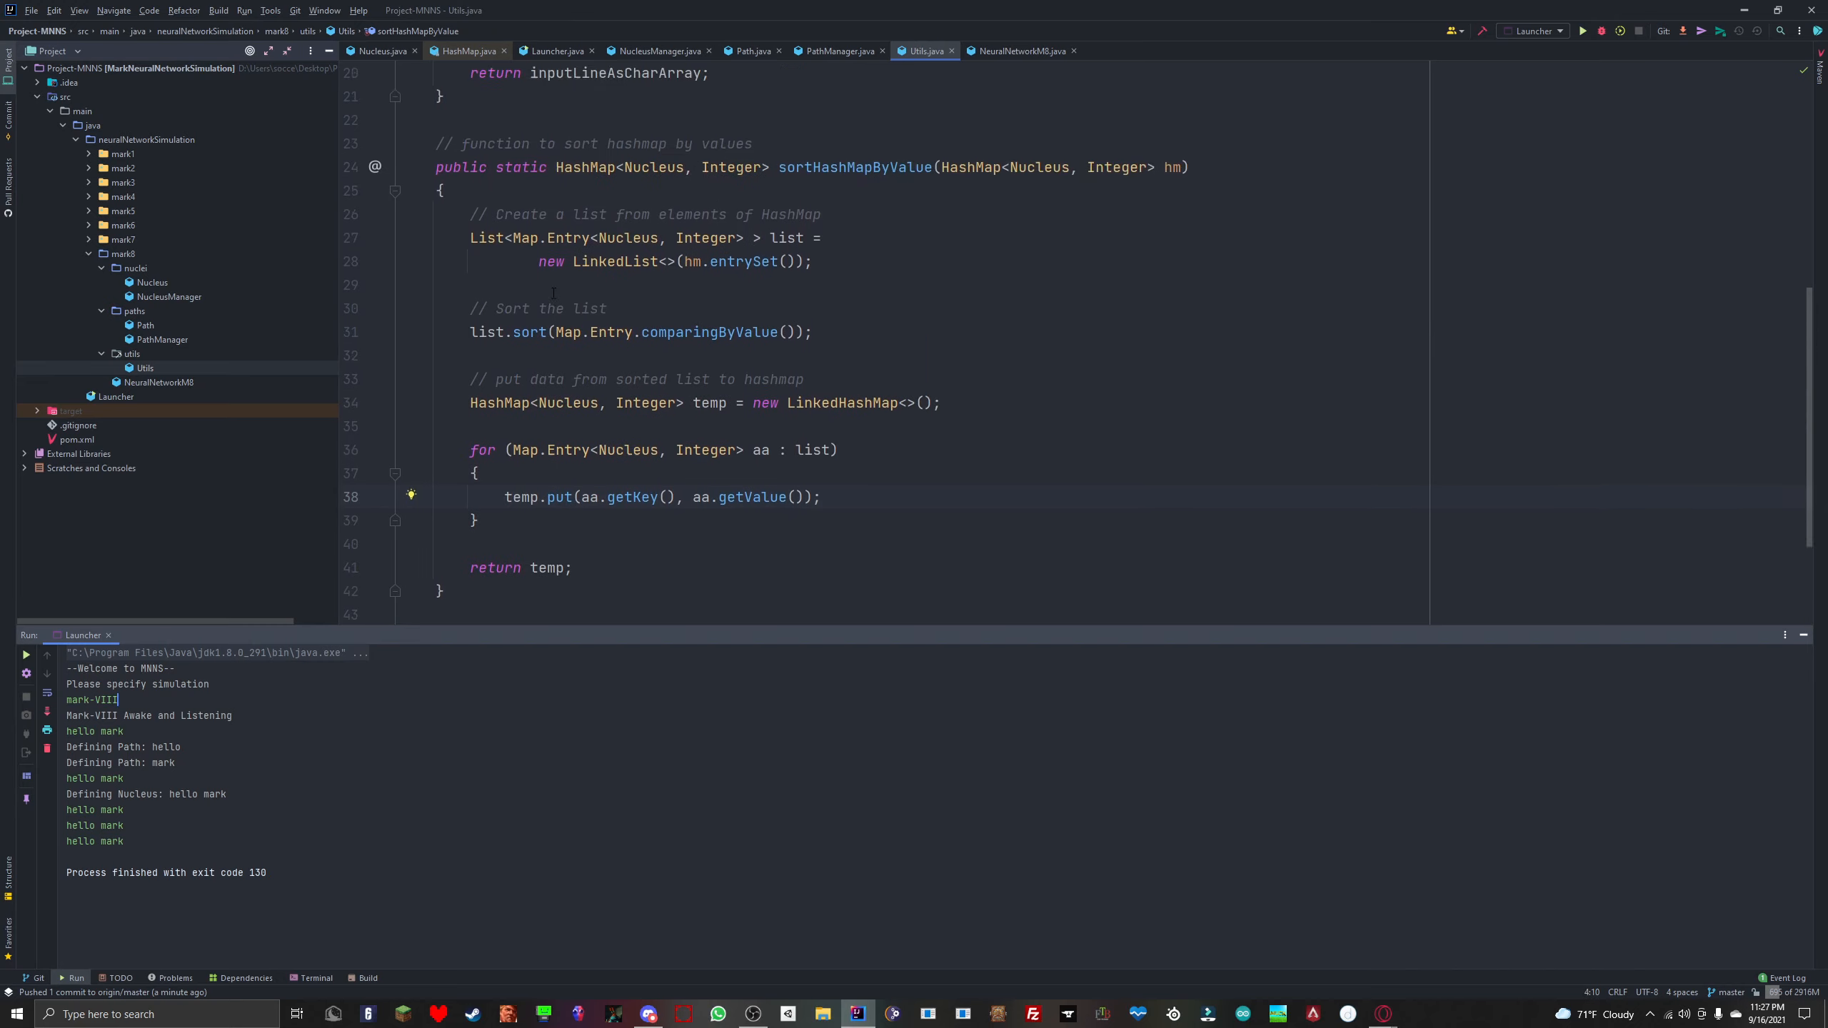
scroll("down", 3)
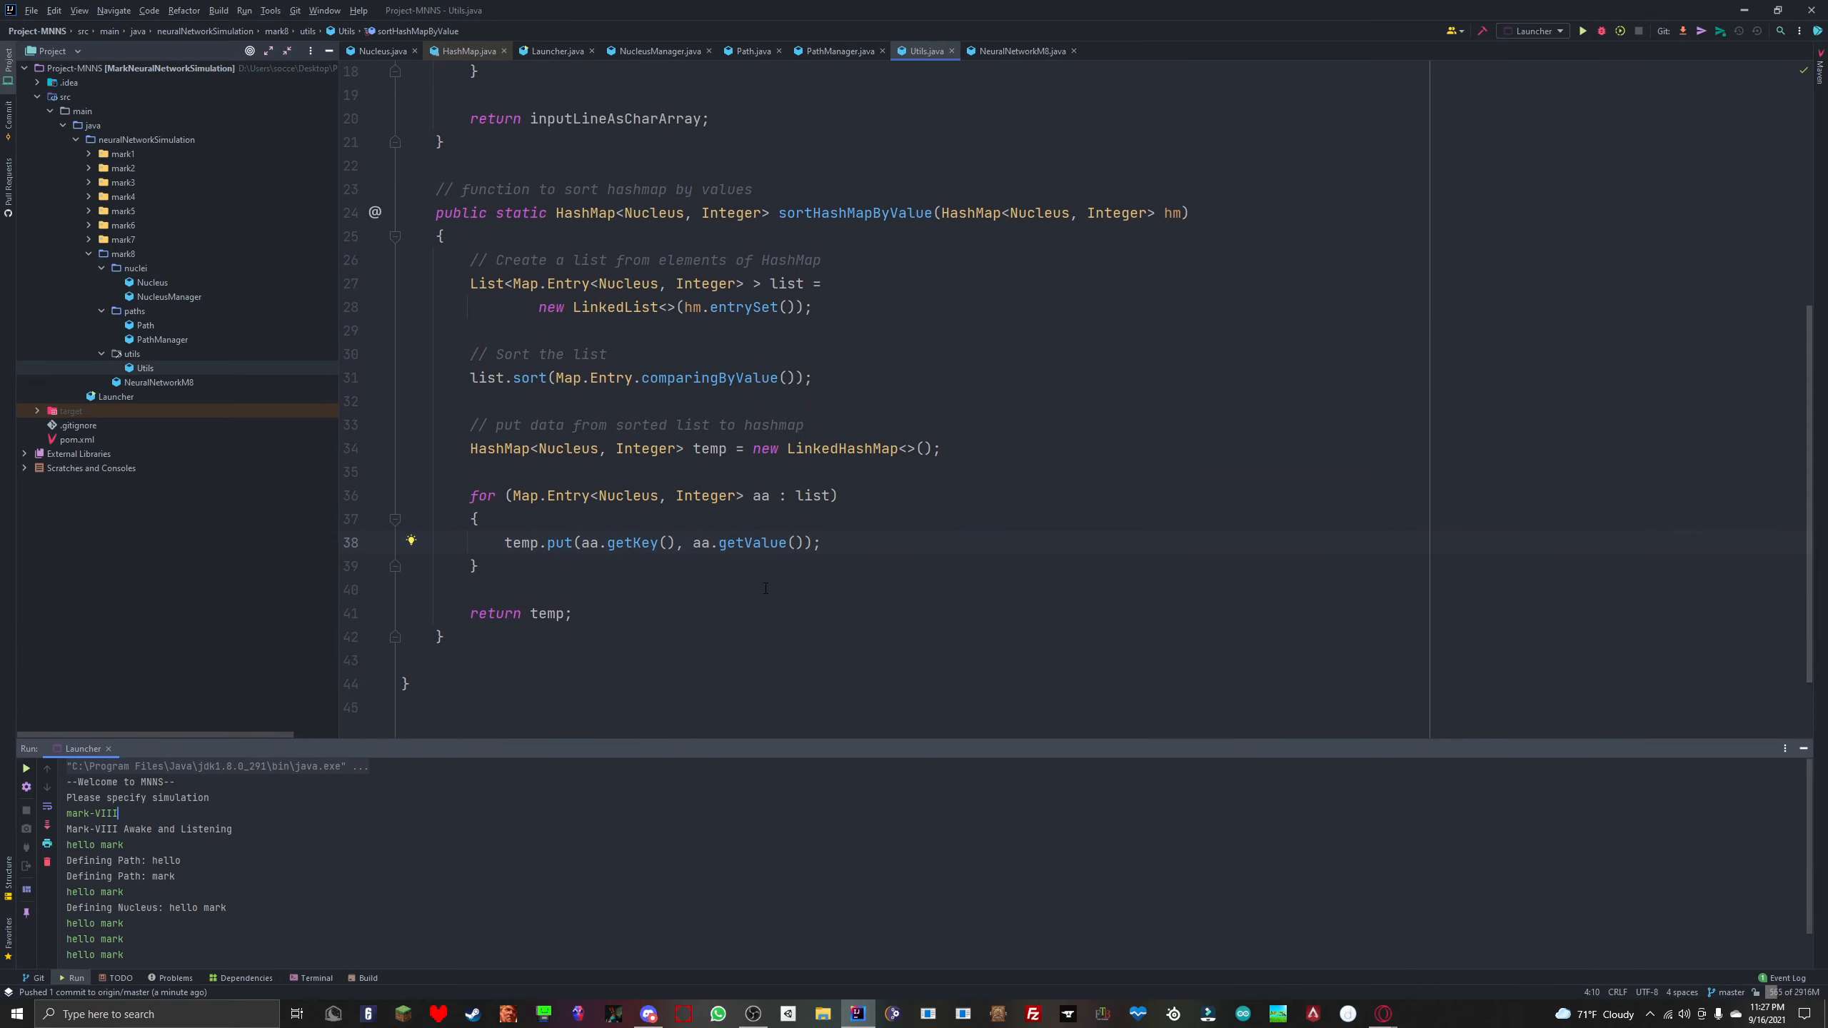
mouse_move(976, 468)
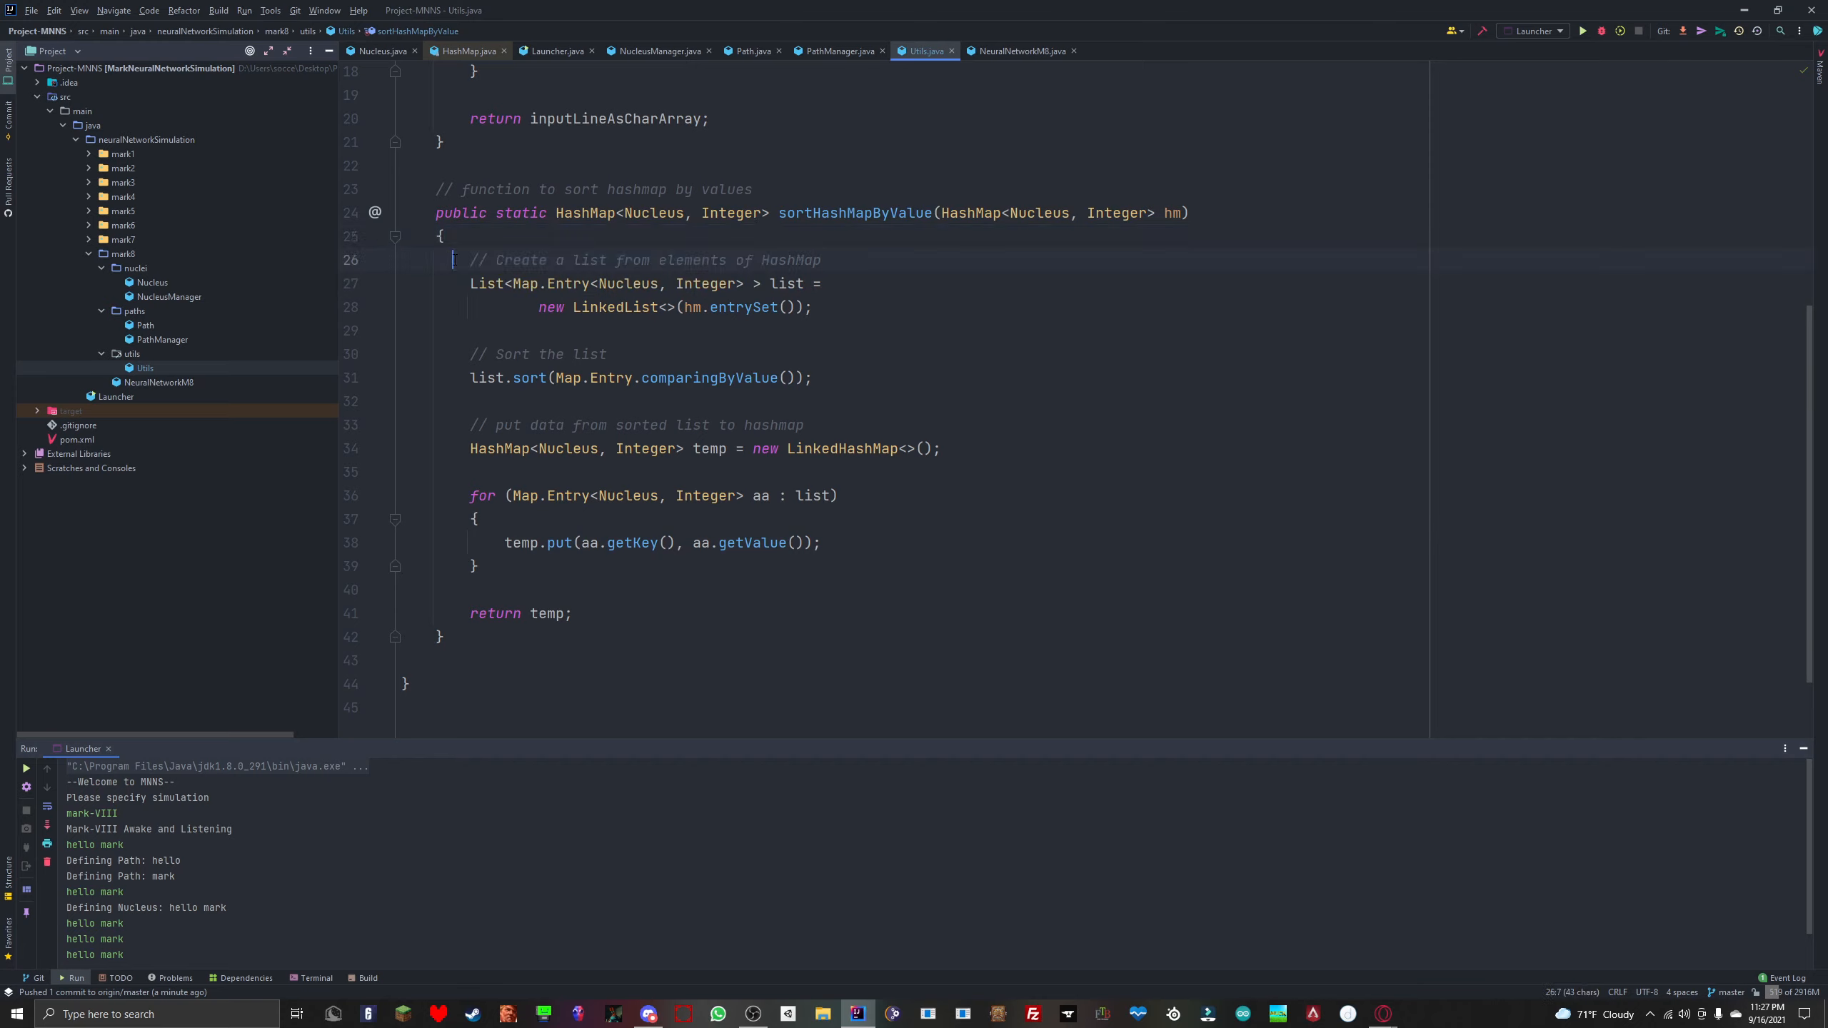
left_click(823, 260)
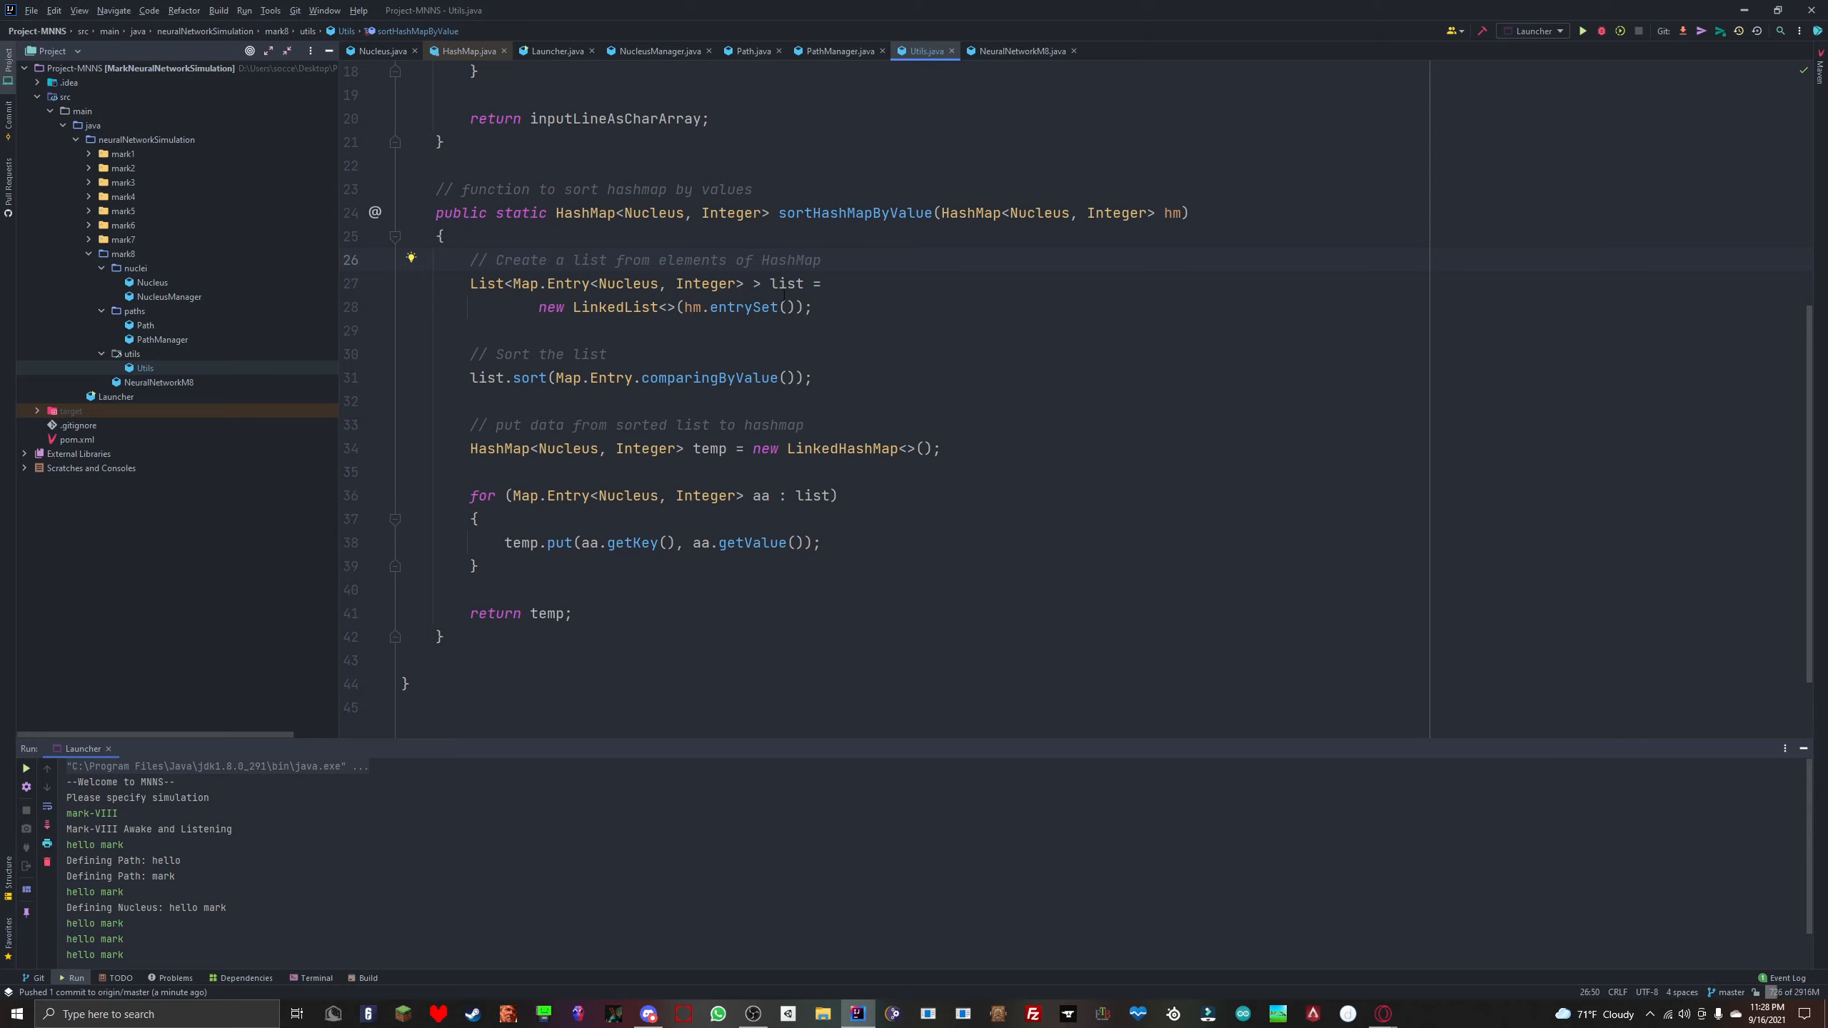
left_click(814, 283)
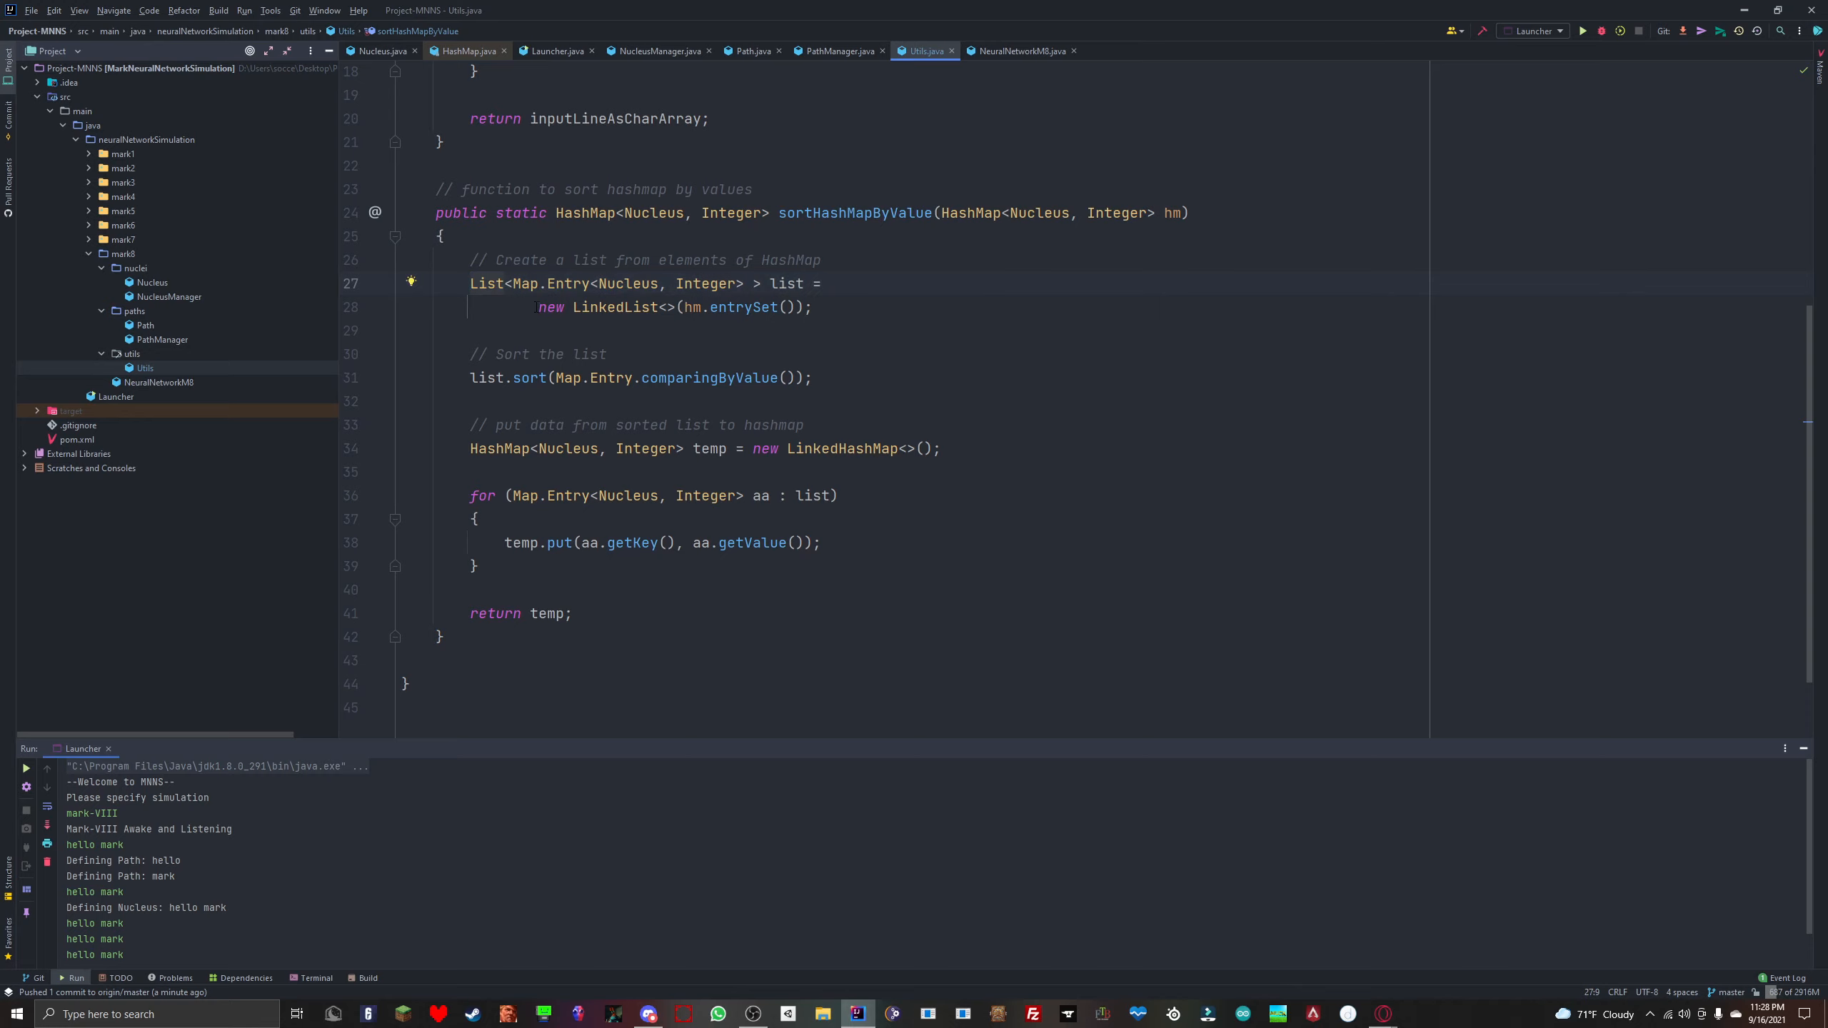
left_click(813, 307)
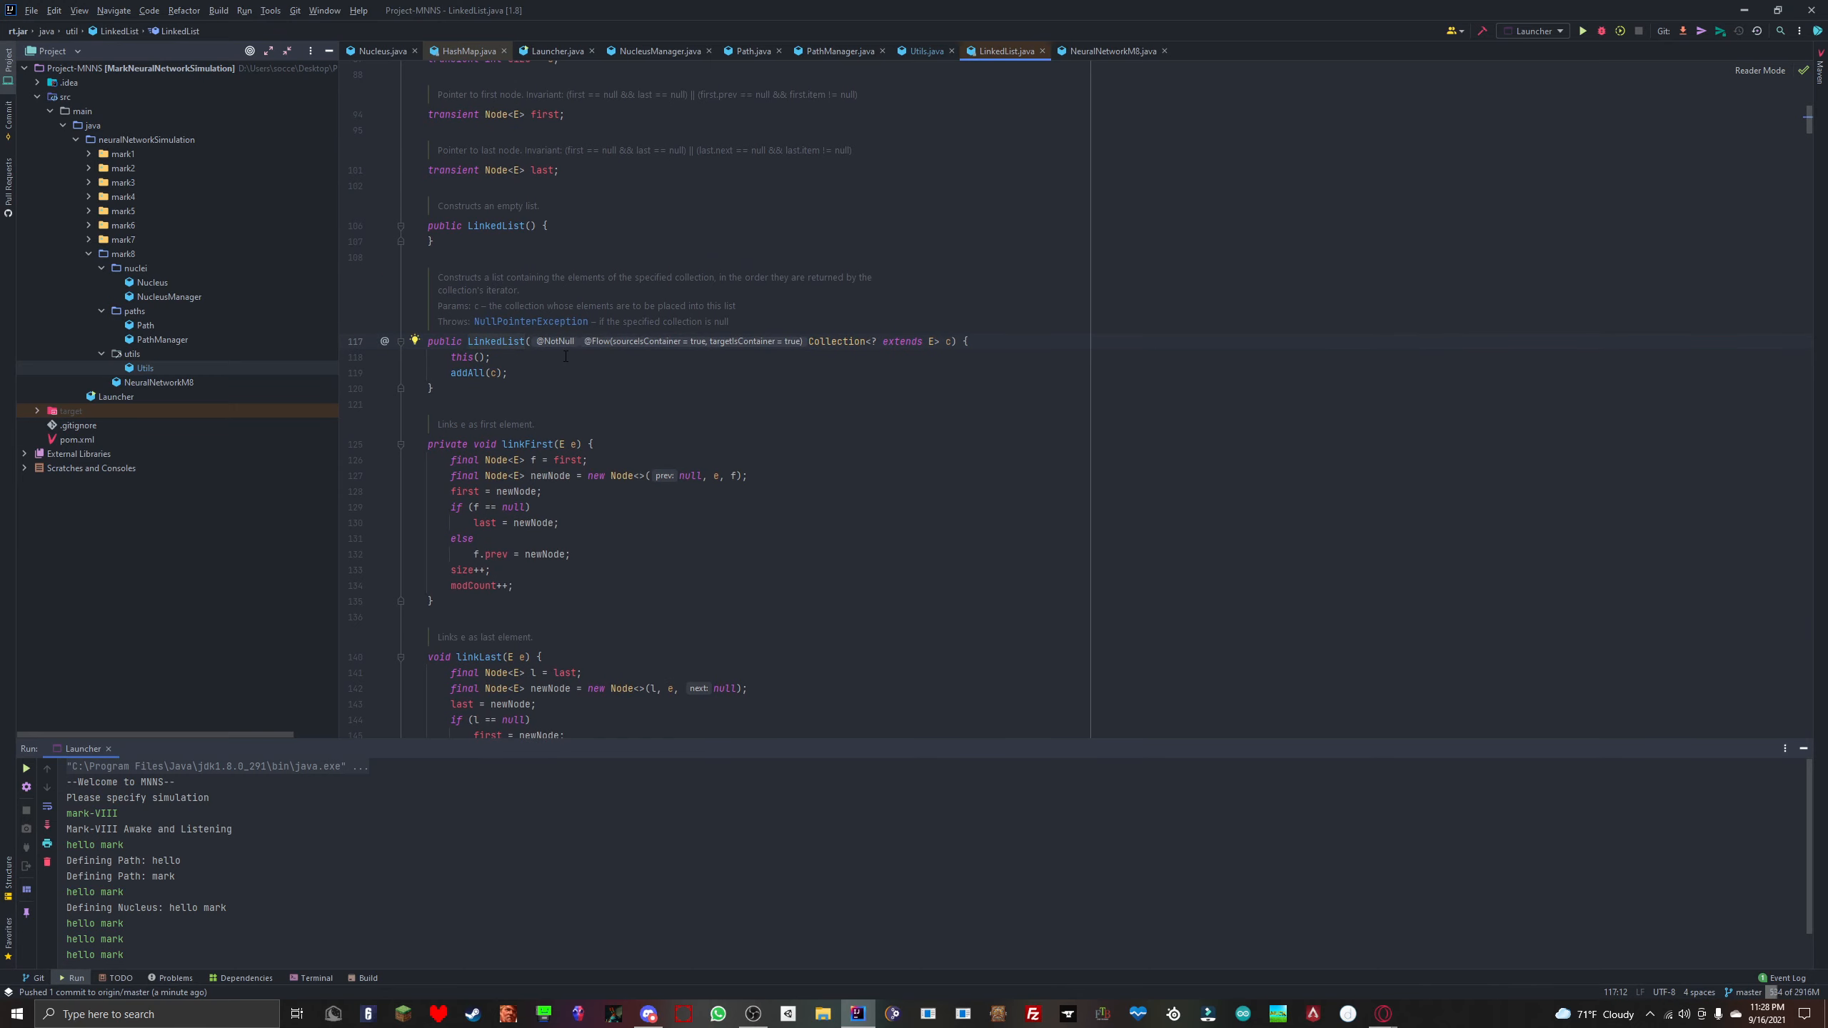
left_click(925, 51)
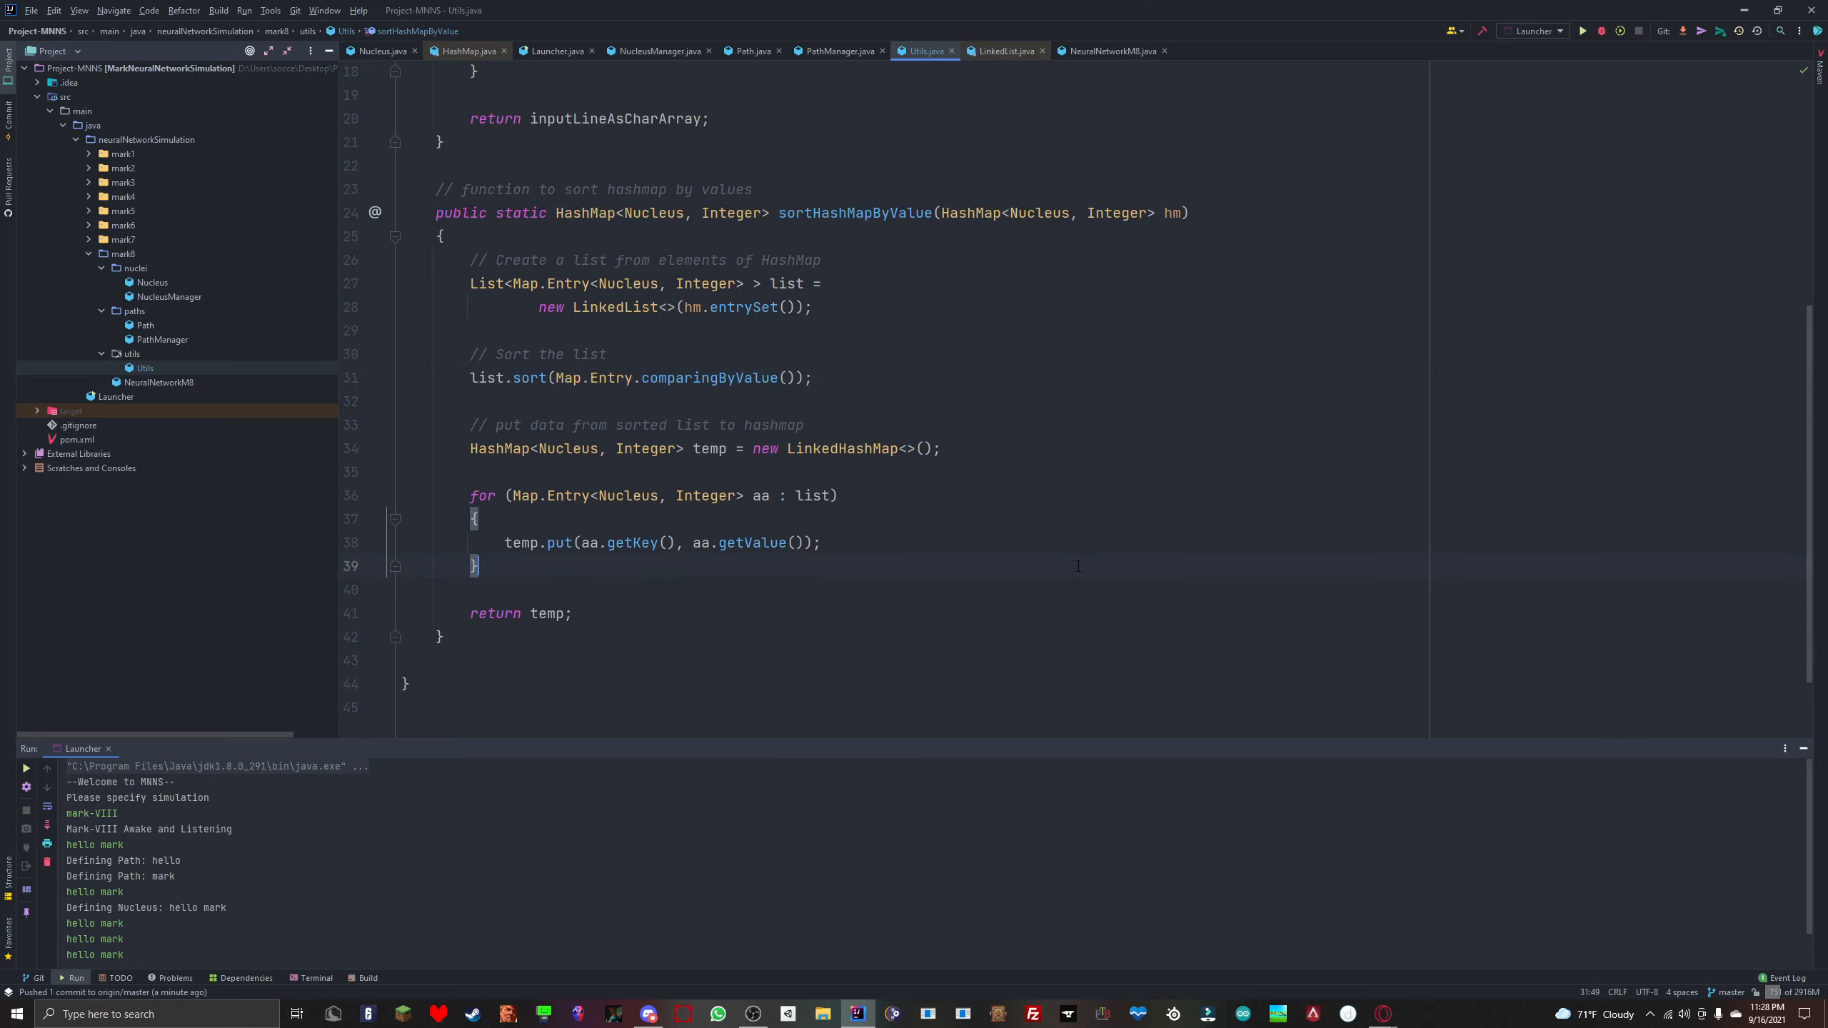
left_click(573, 613)
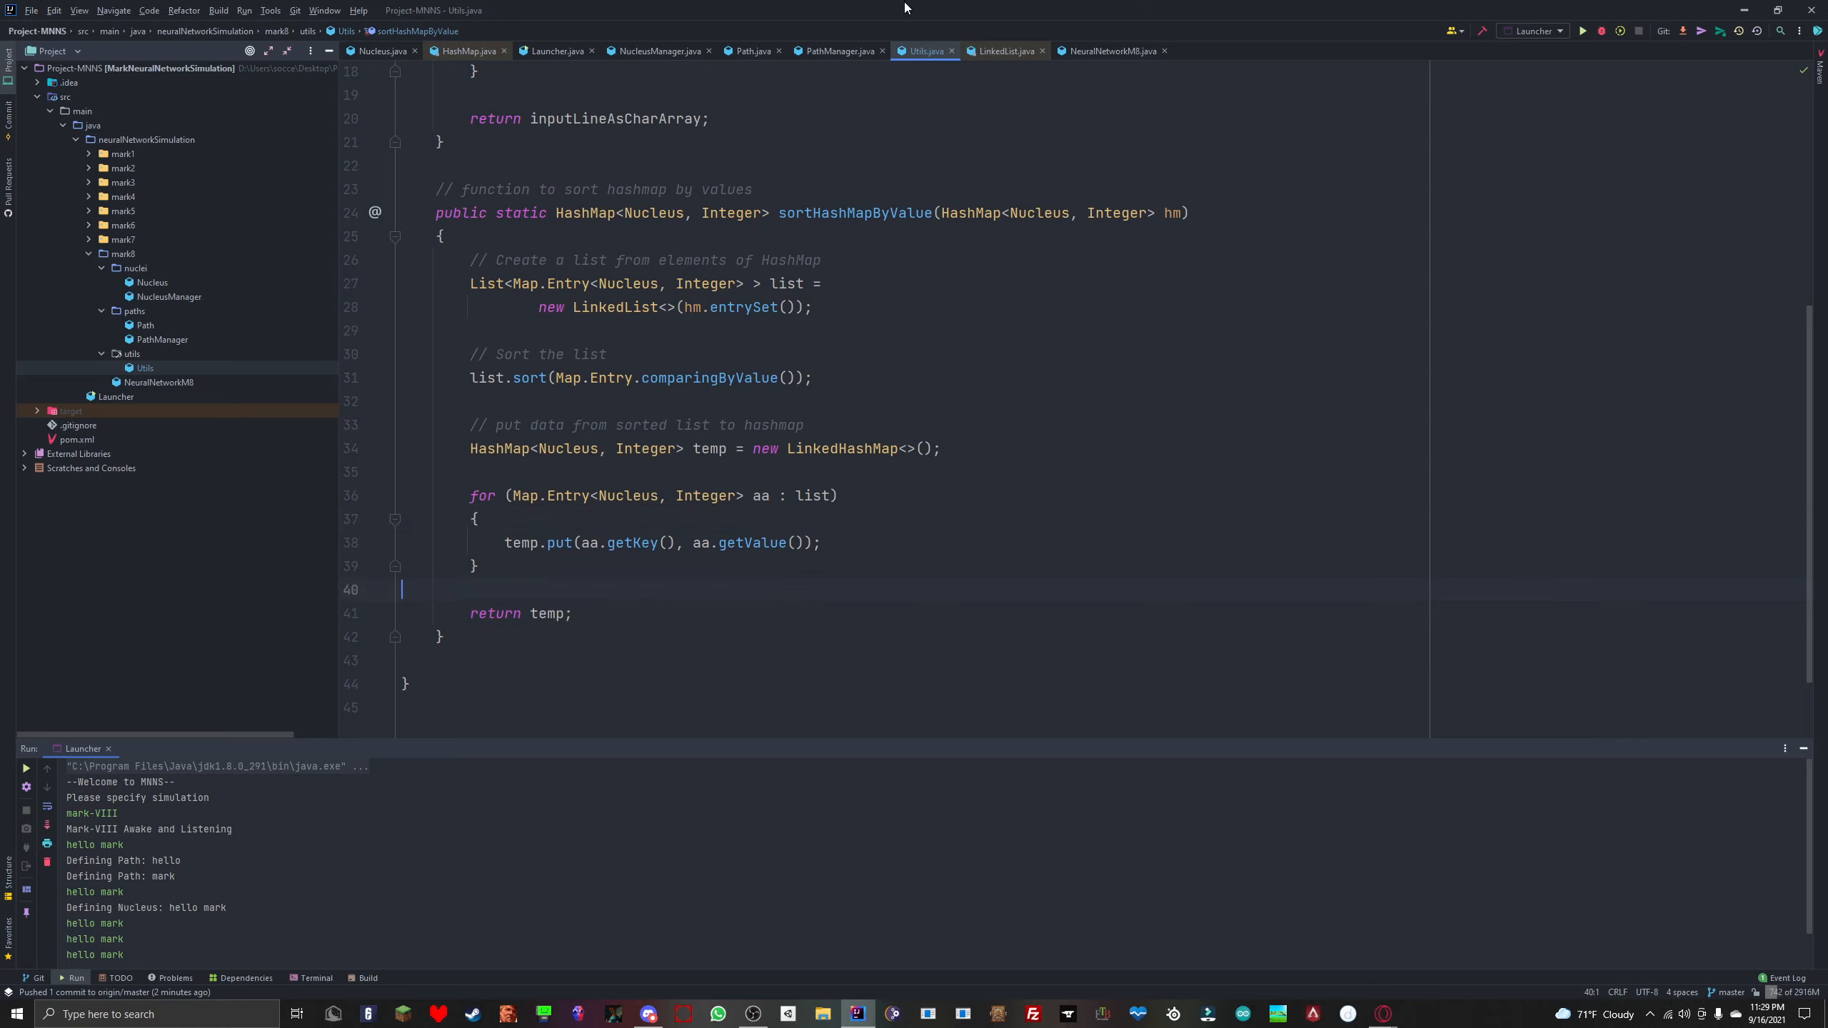
left_click(821, 283)
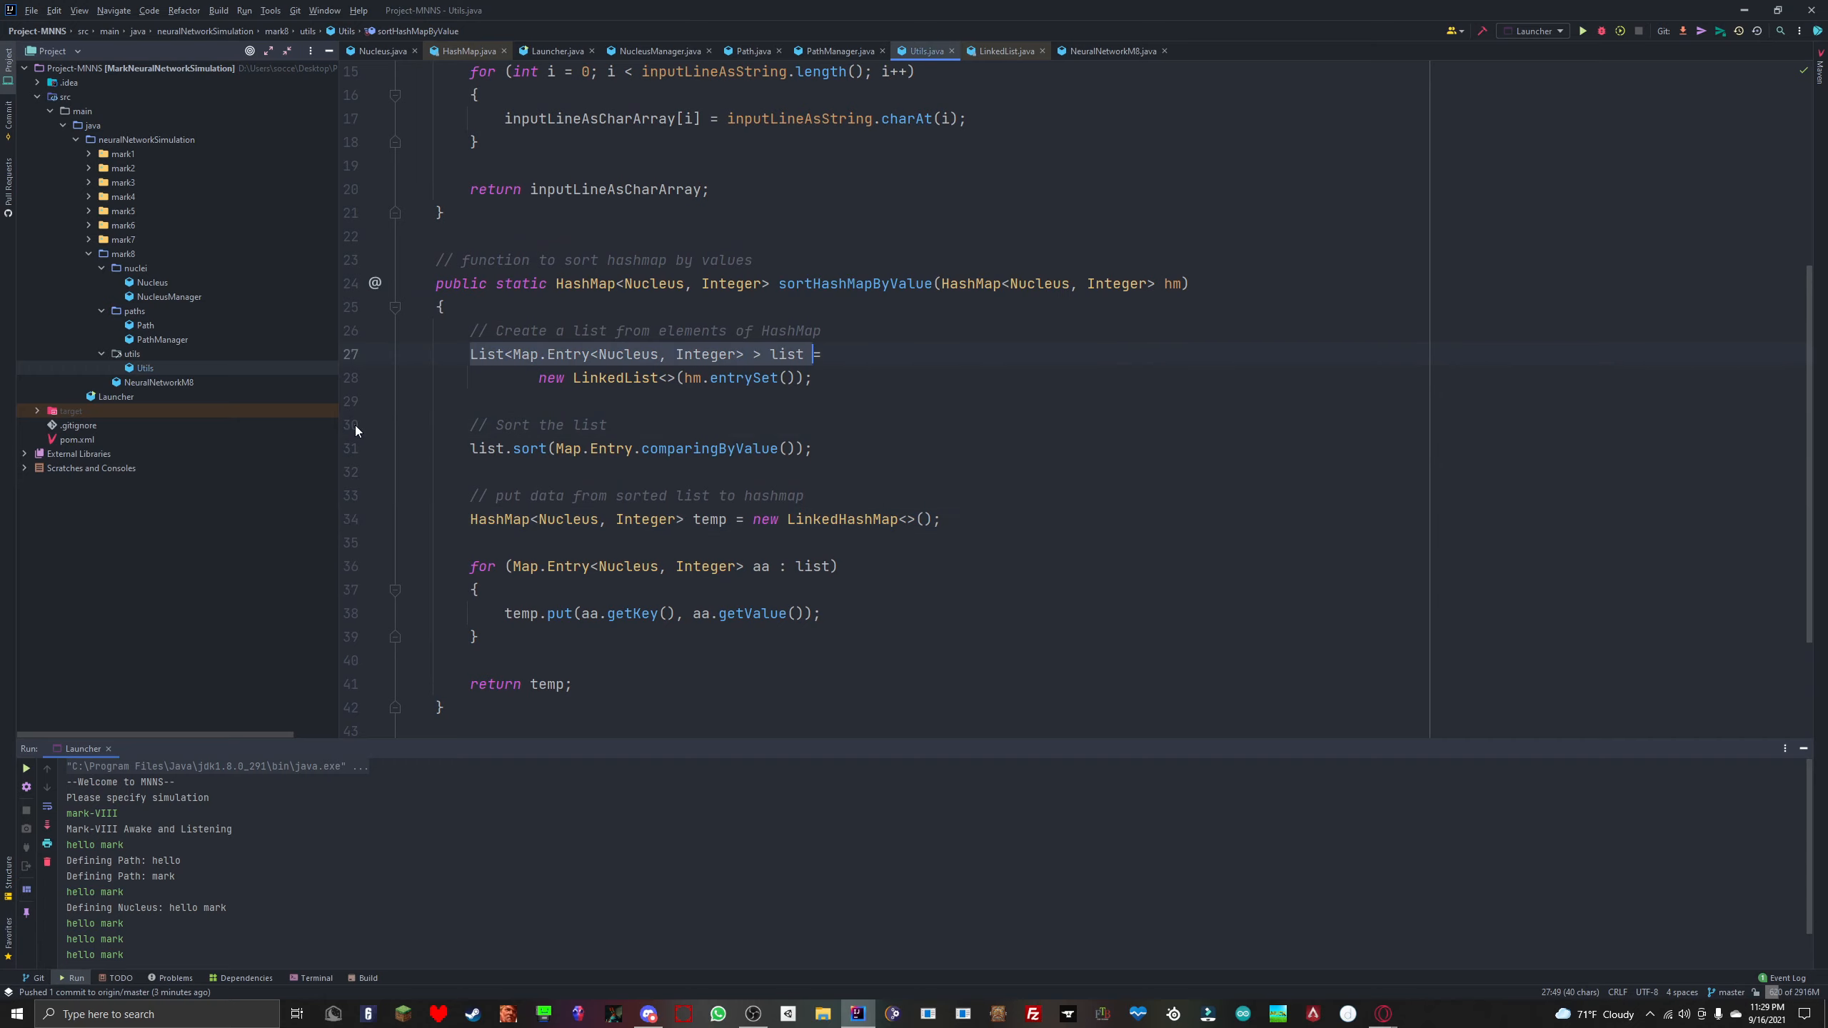
left_click(812, 377)
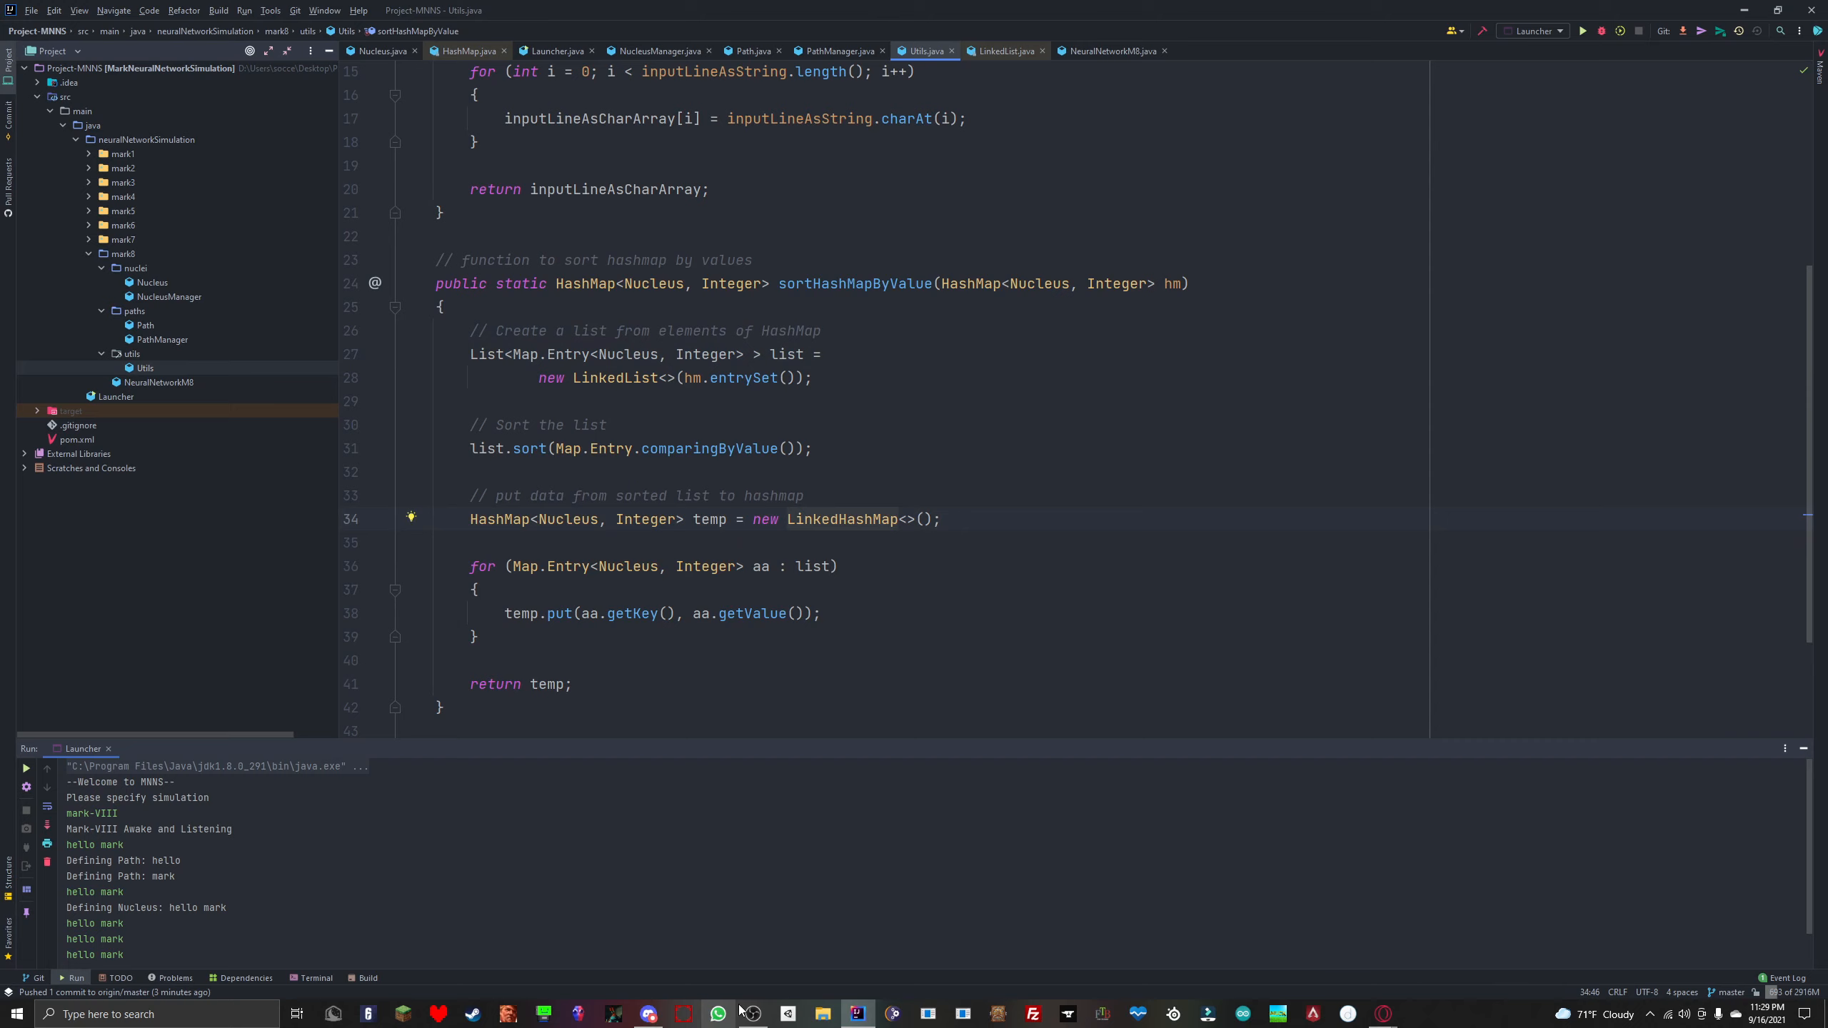
mouse_move(740, 1005)
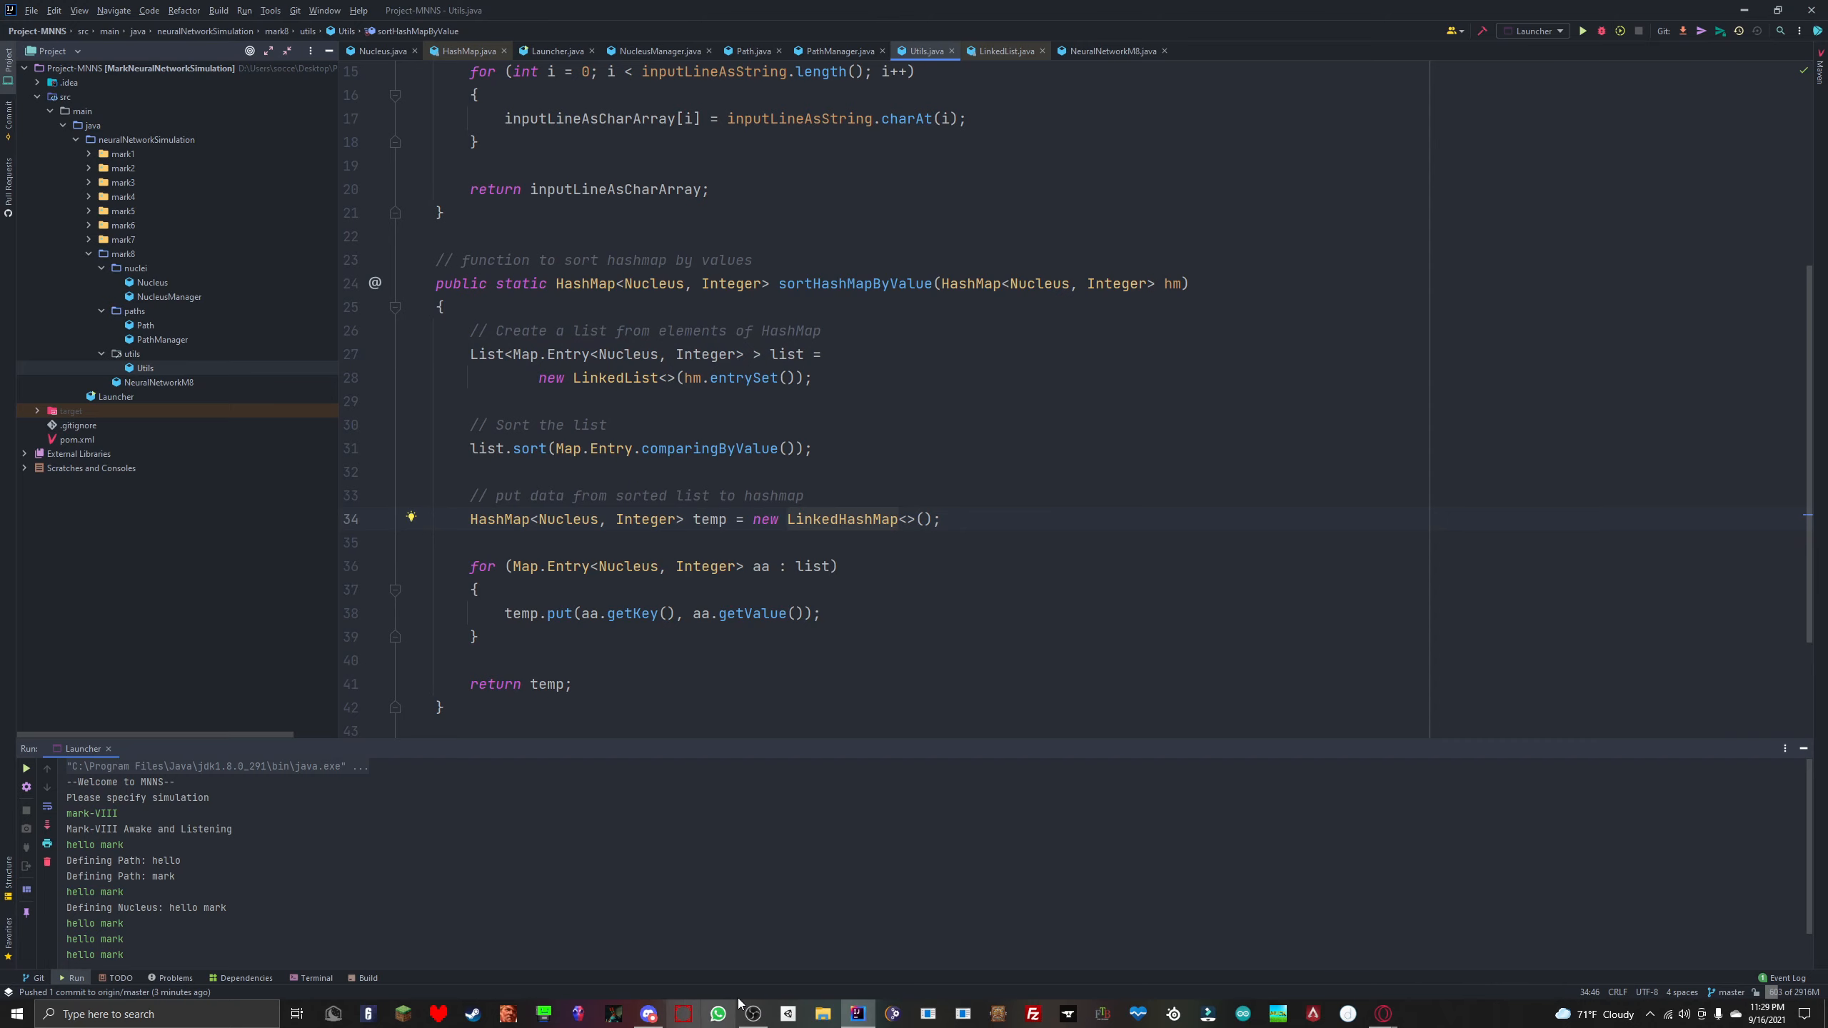